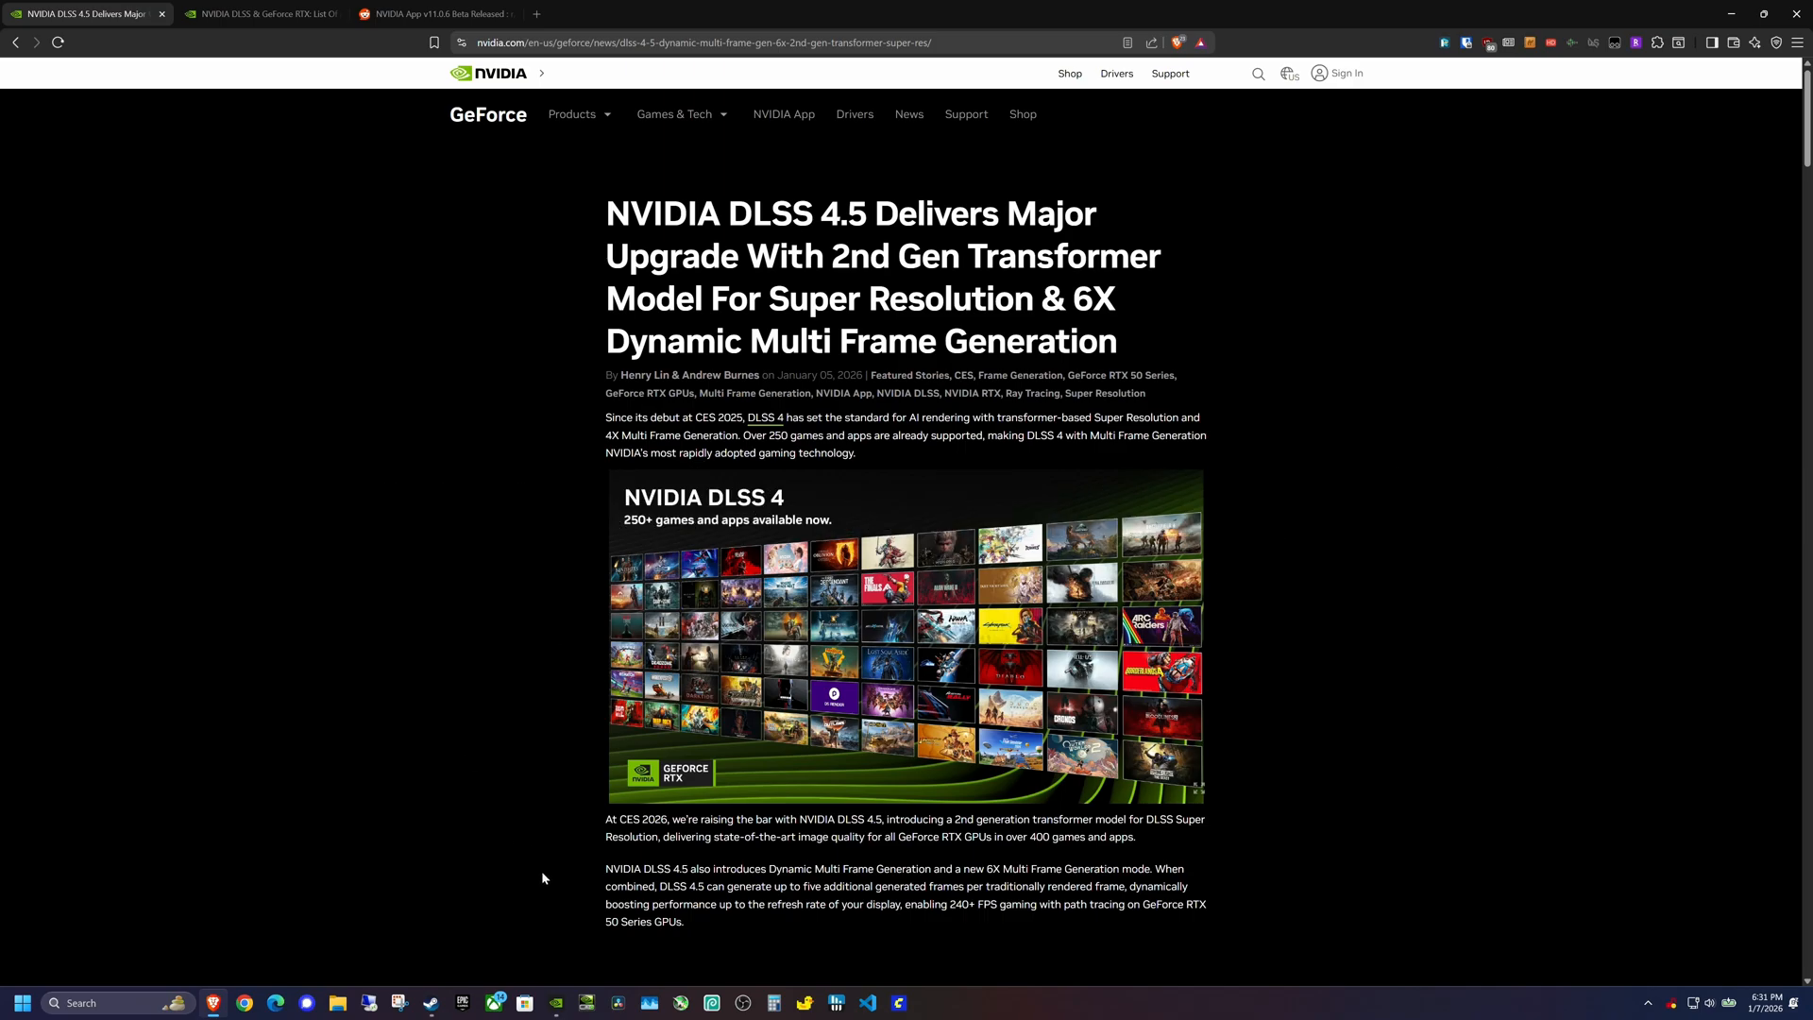
pyautogui.moveTo(560, 928)
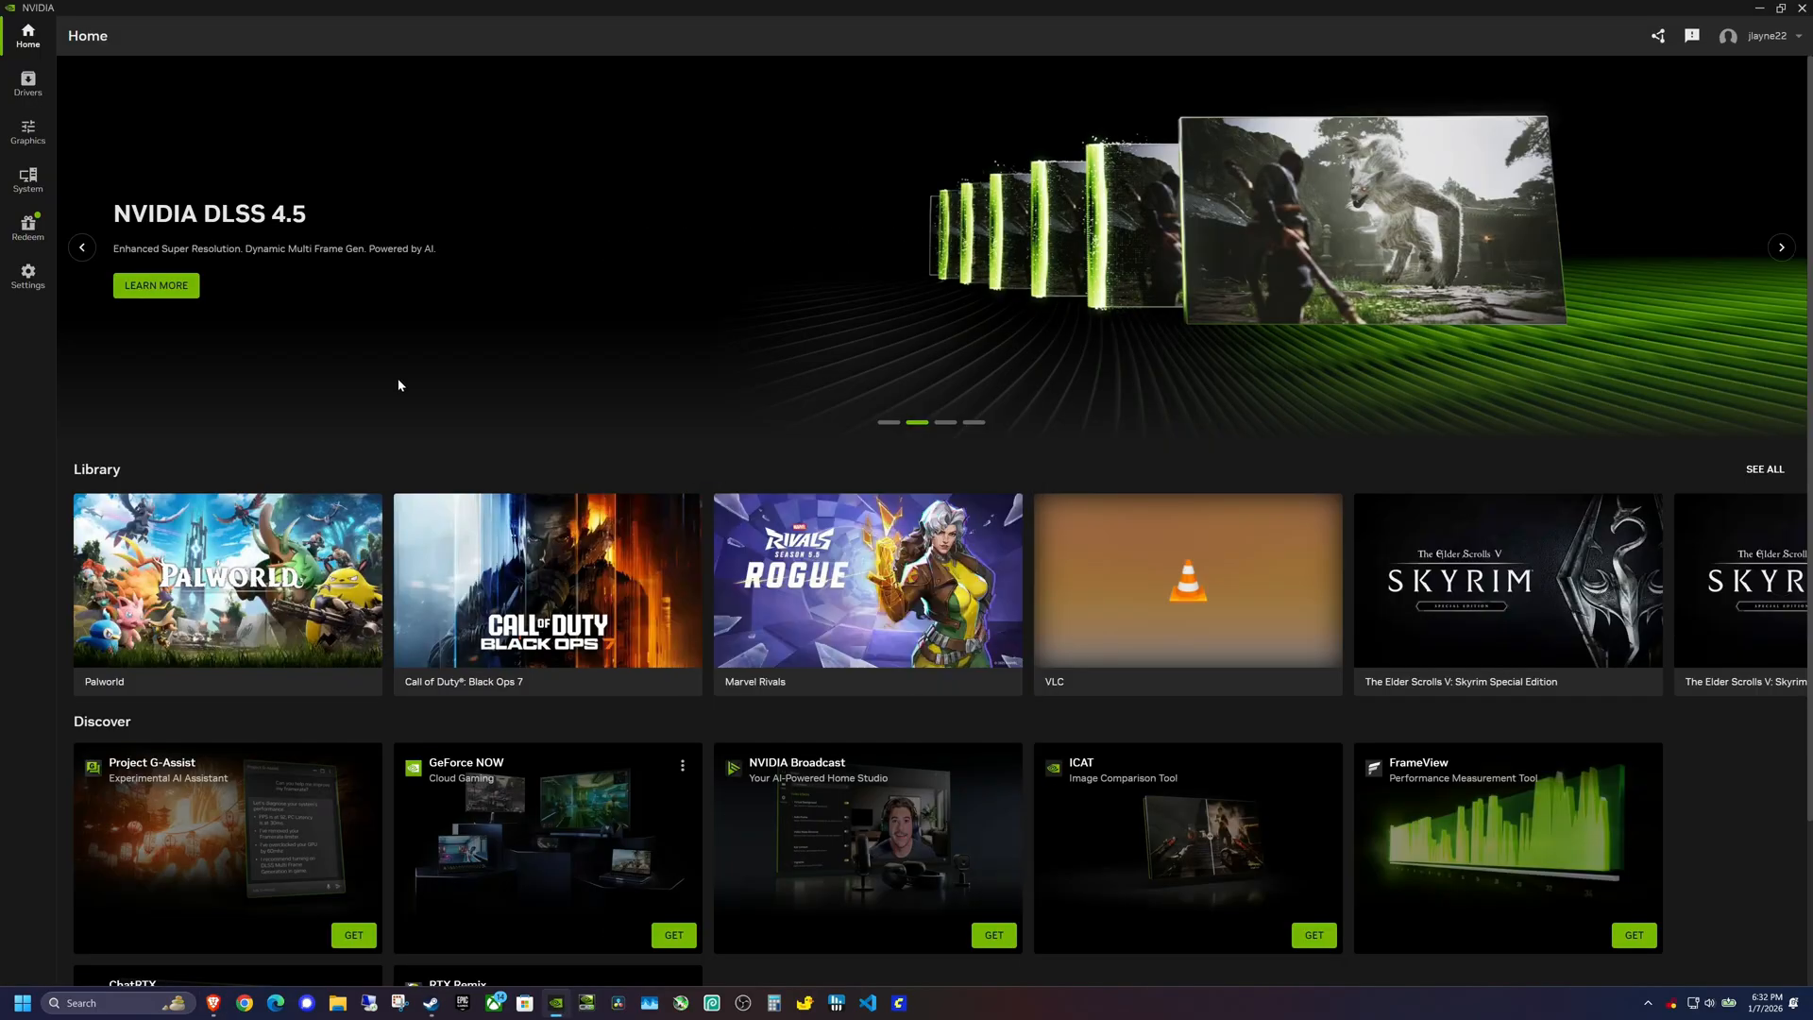
pyautogui.moveTo(1000, 285)
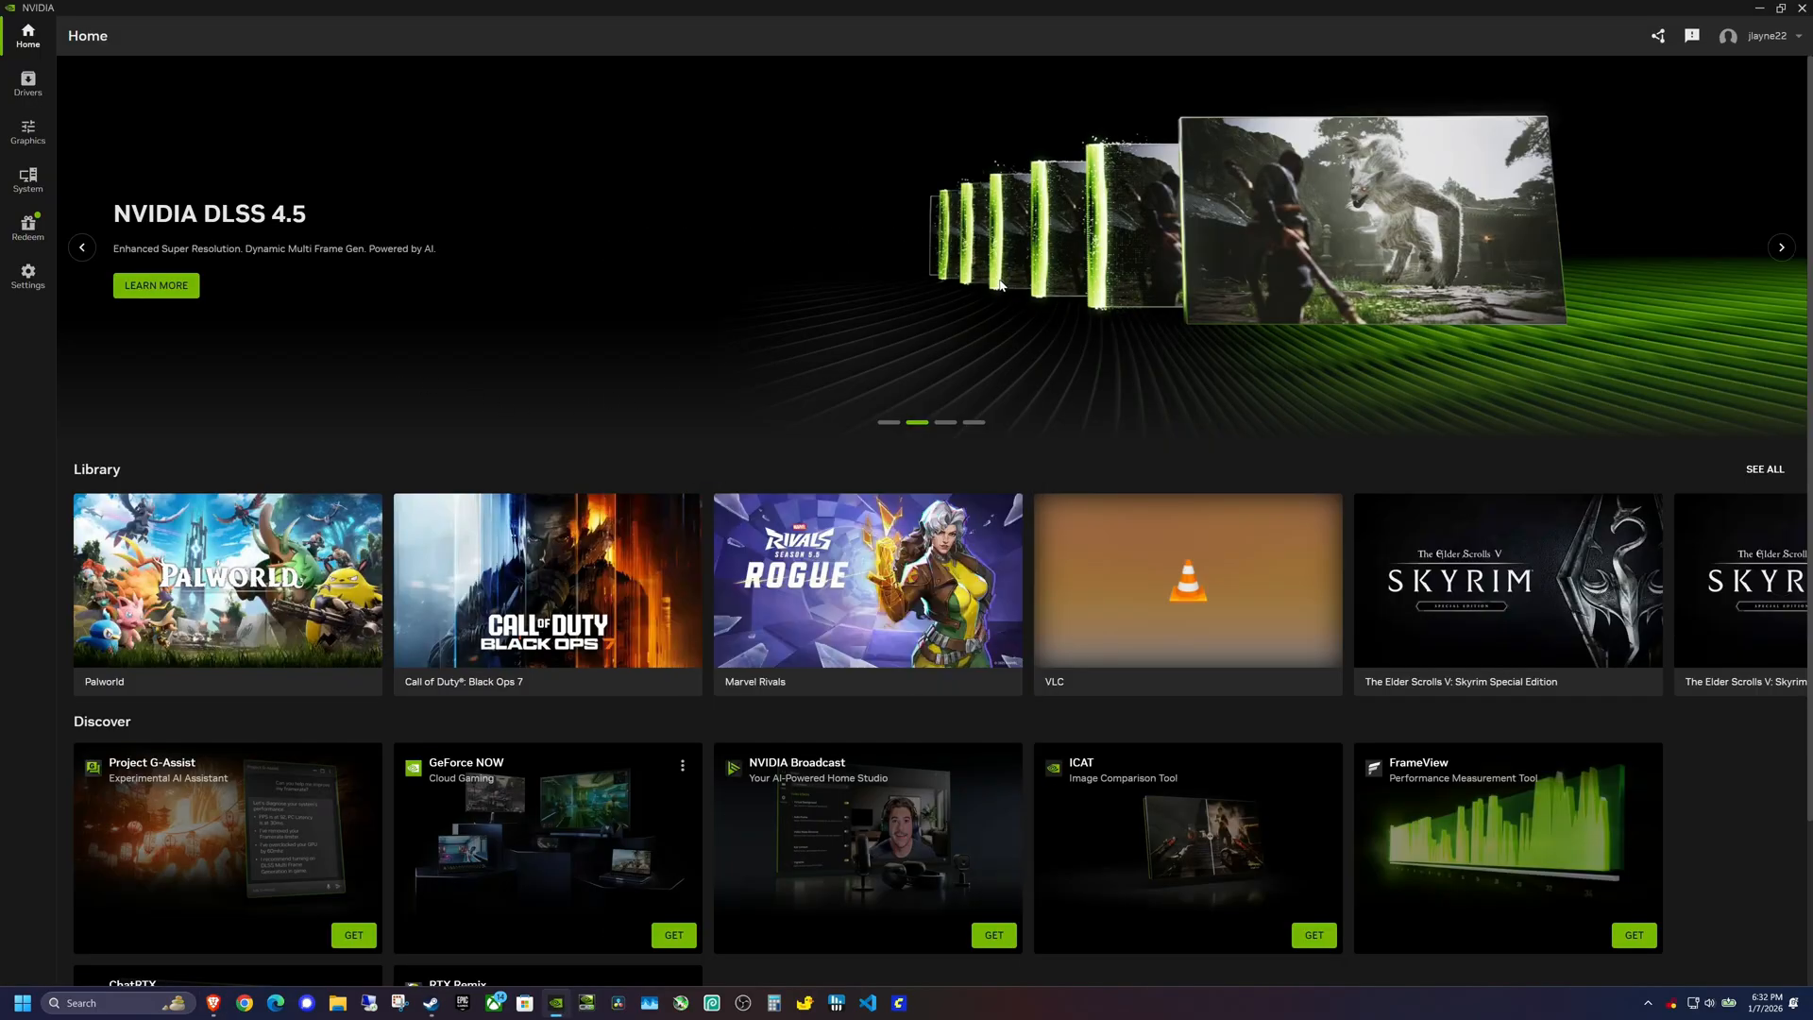
pyautogui.moveTo(635, 340)
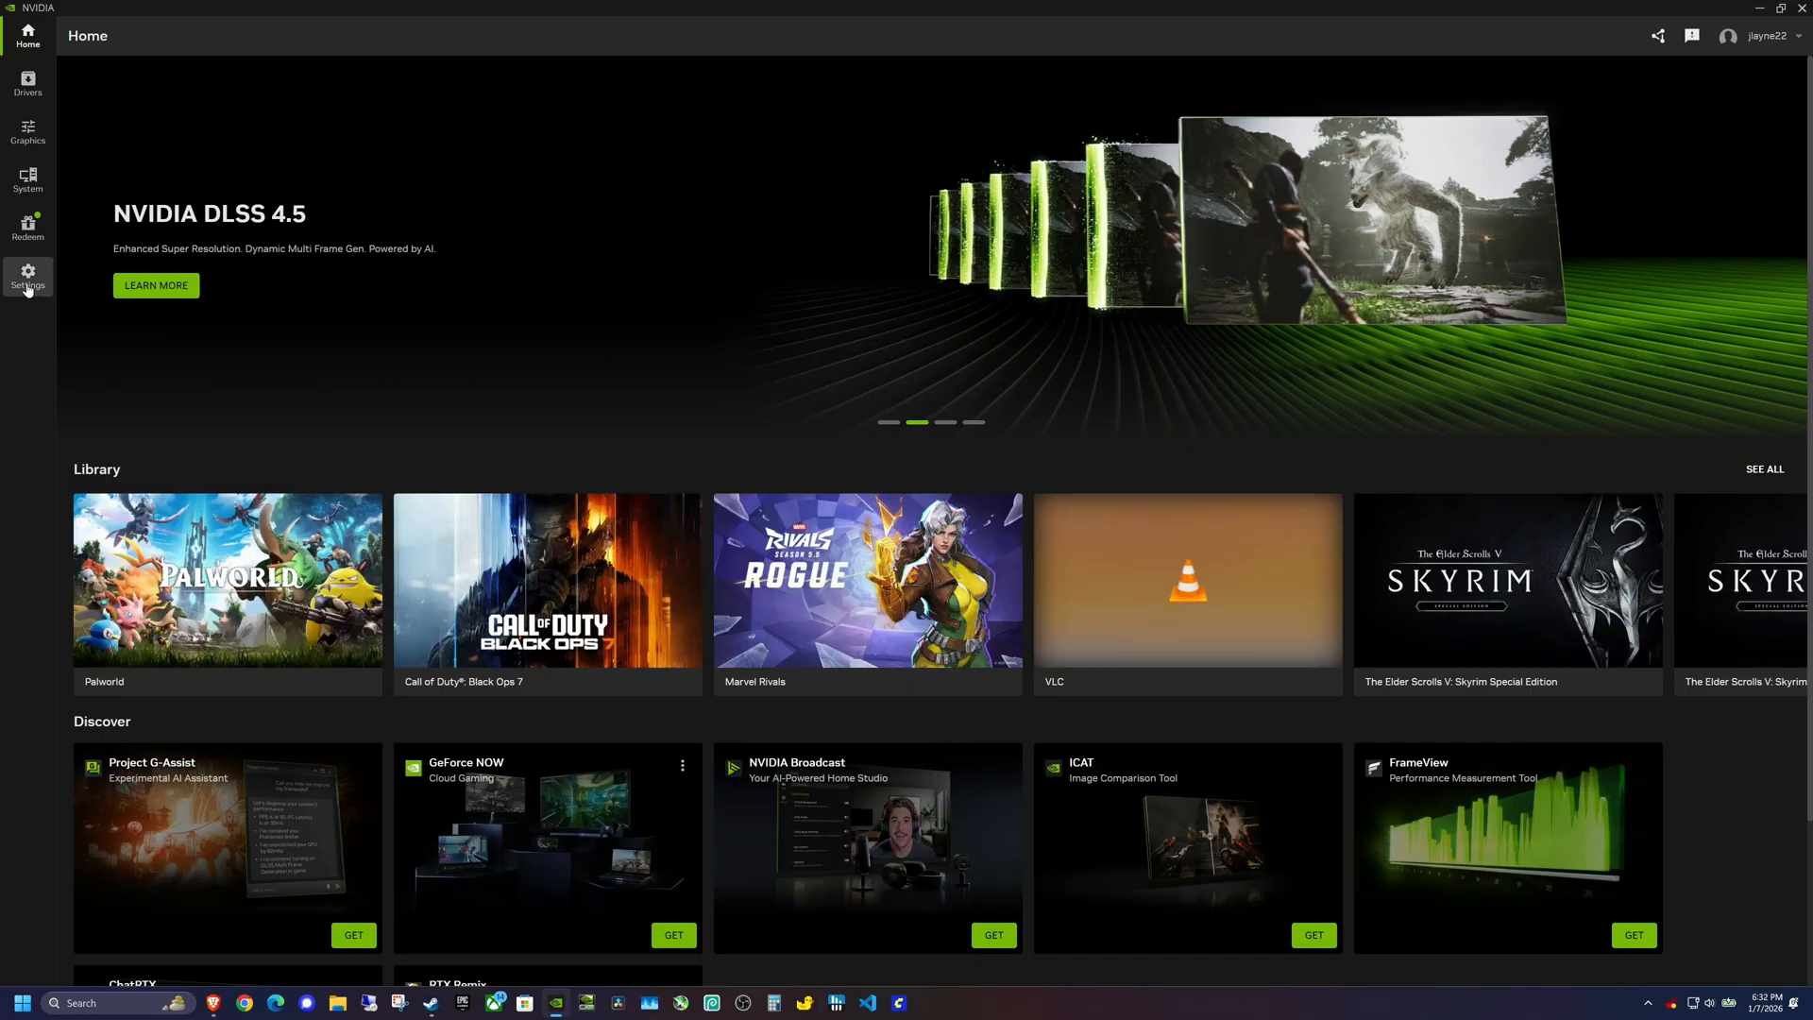
# Open NVIDIA App's Settings About page showing version 11.0.6.374 and the beta features opt-in
pyautogui.click(26, 279)
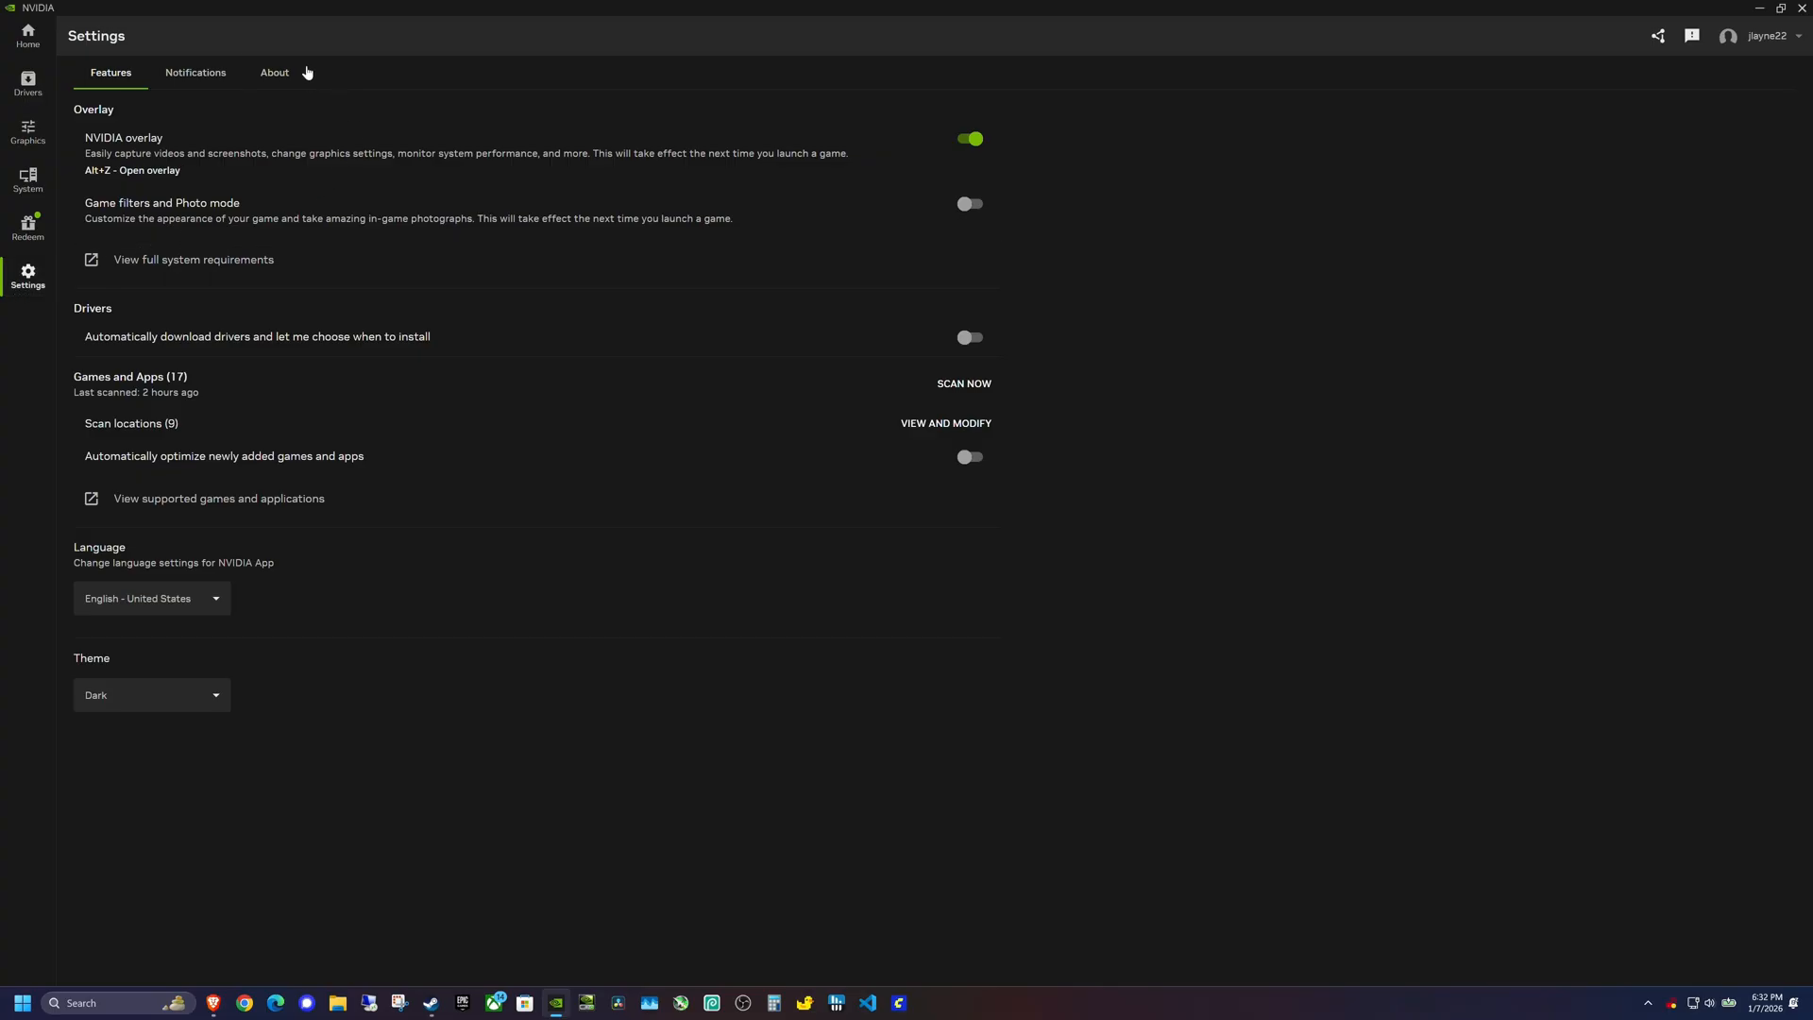
pyautogui.click(274, 72)
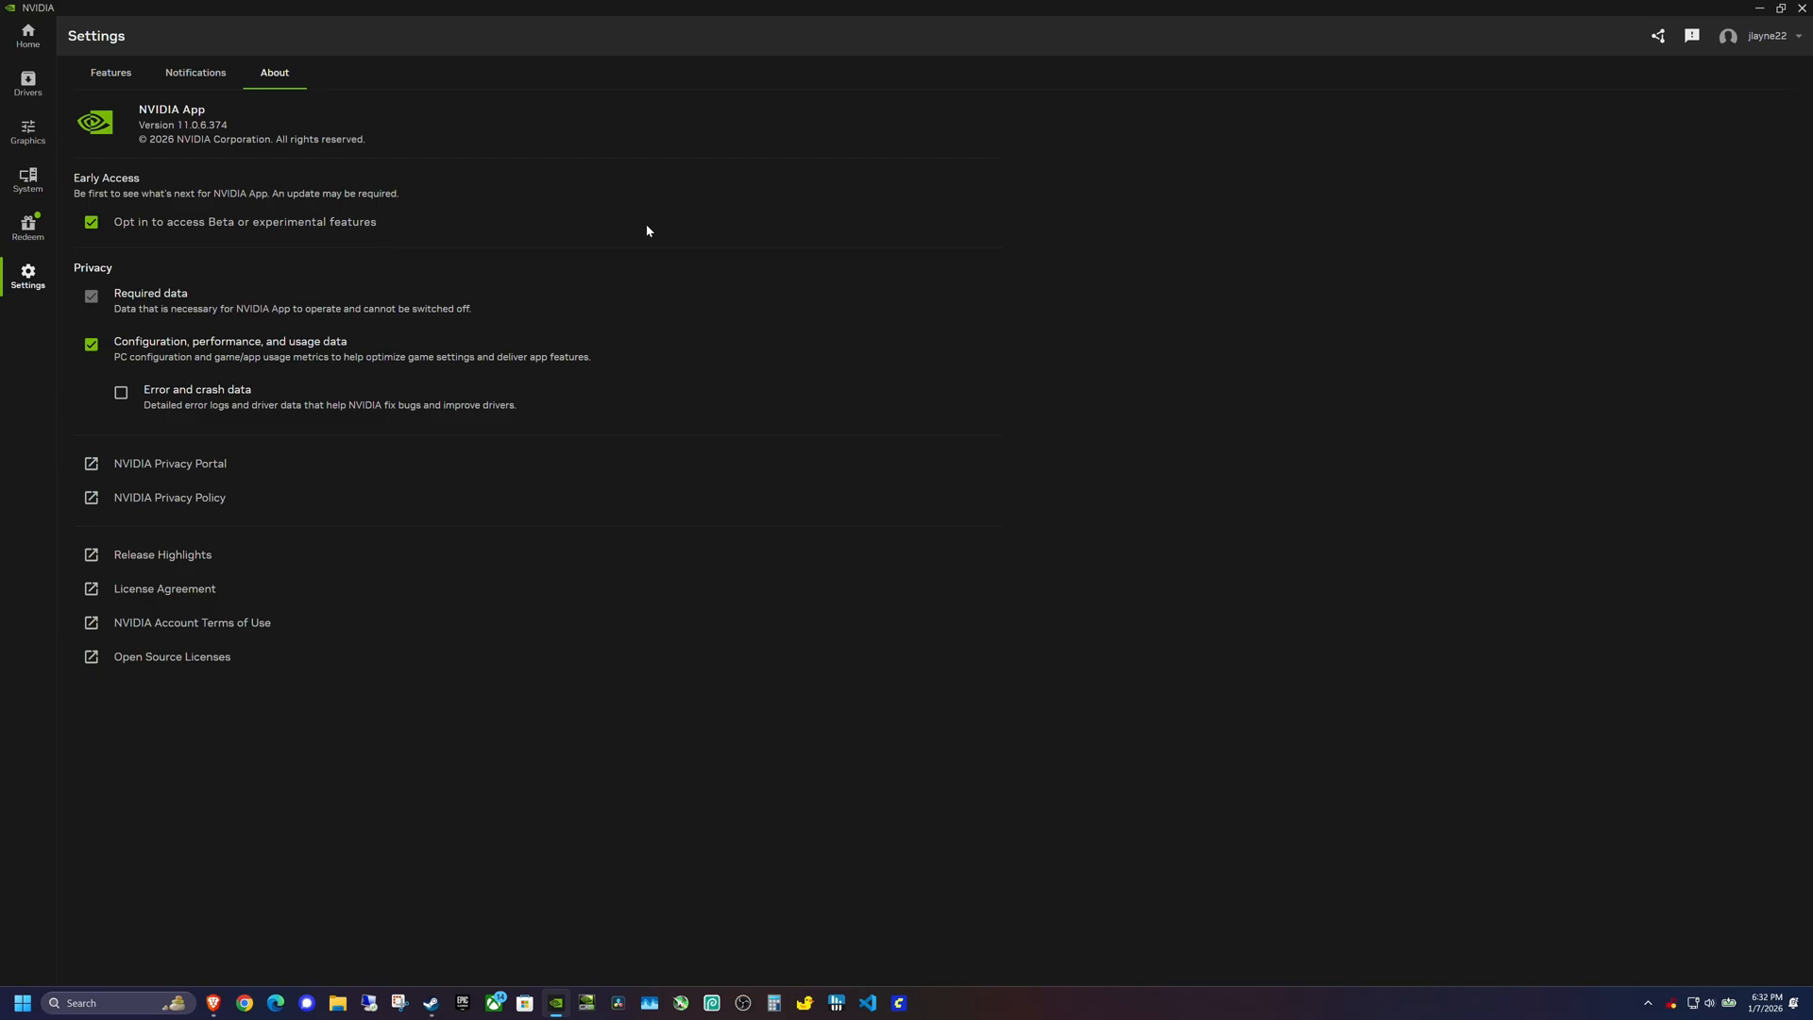
pyautogui.moveTo(710, 336)
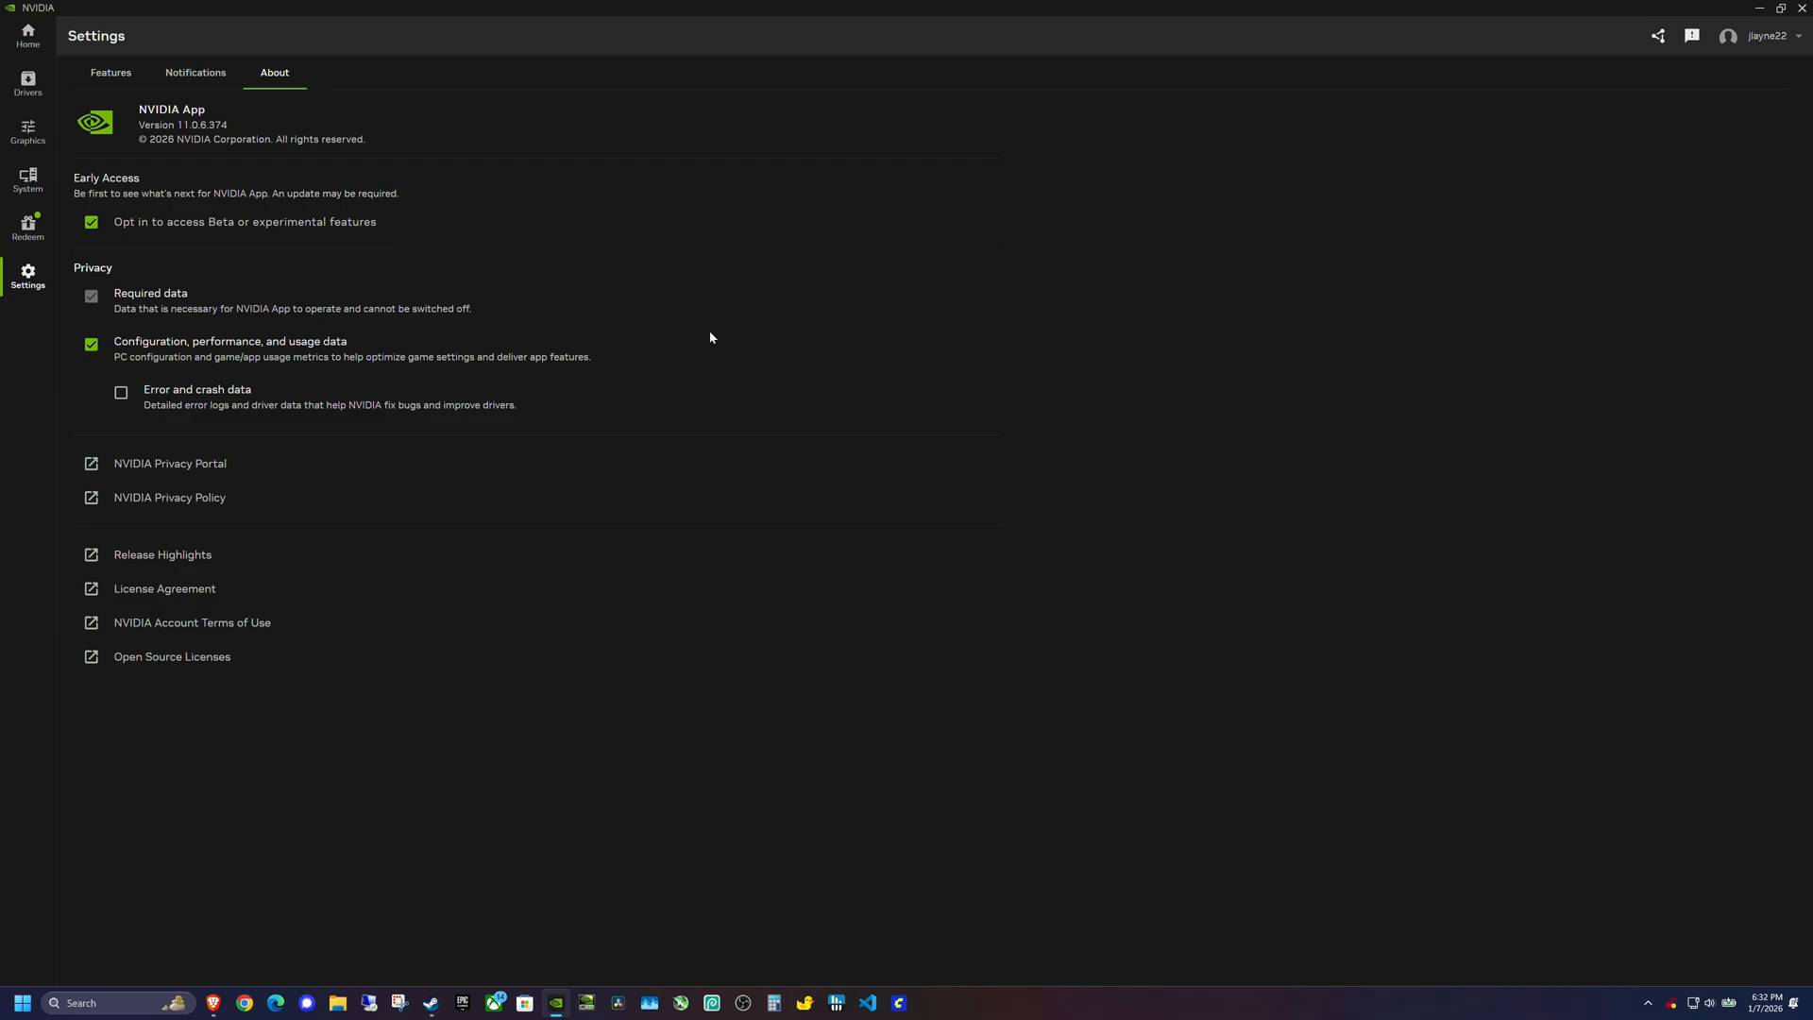
pyautogui.moveTo(1752, 201)
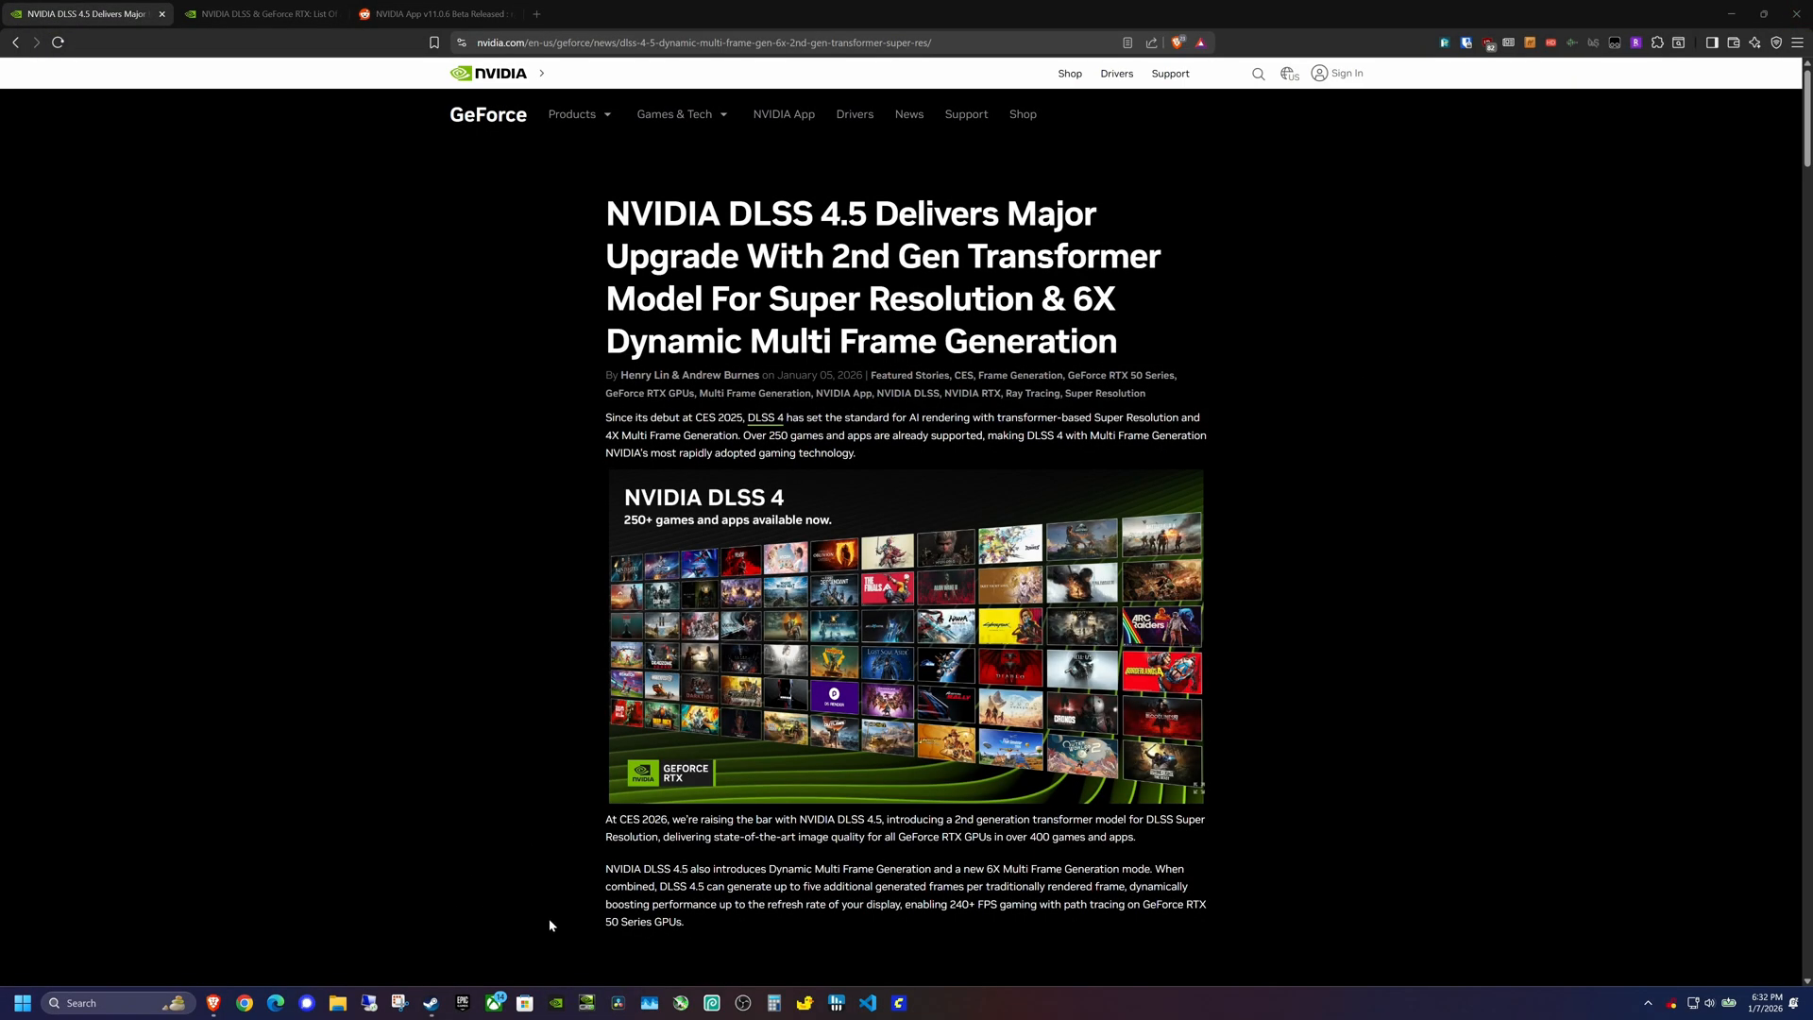
pyautogui.moveTo(377, 684)
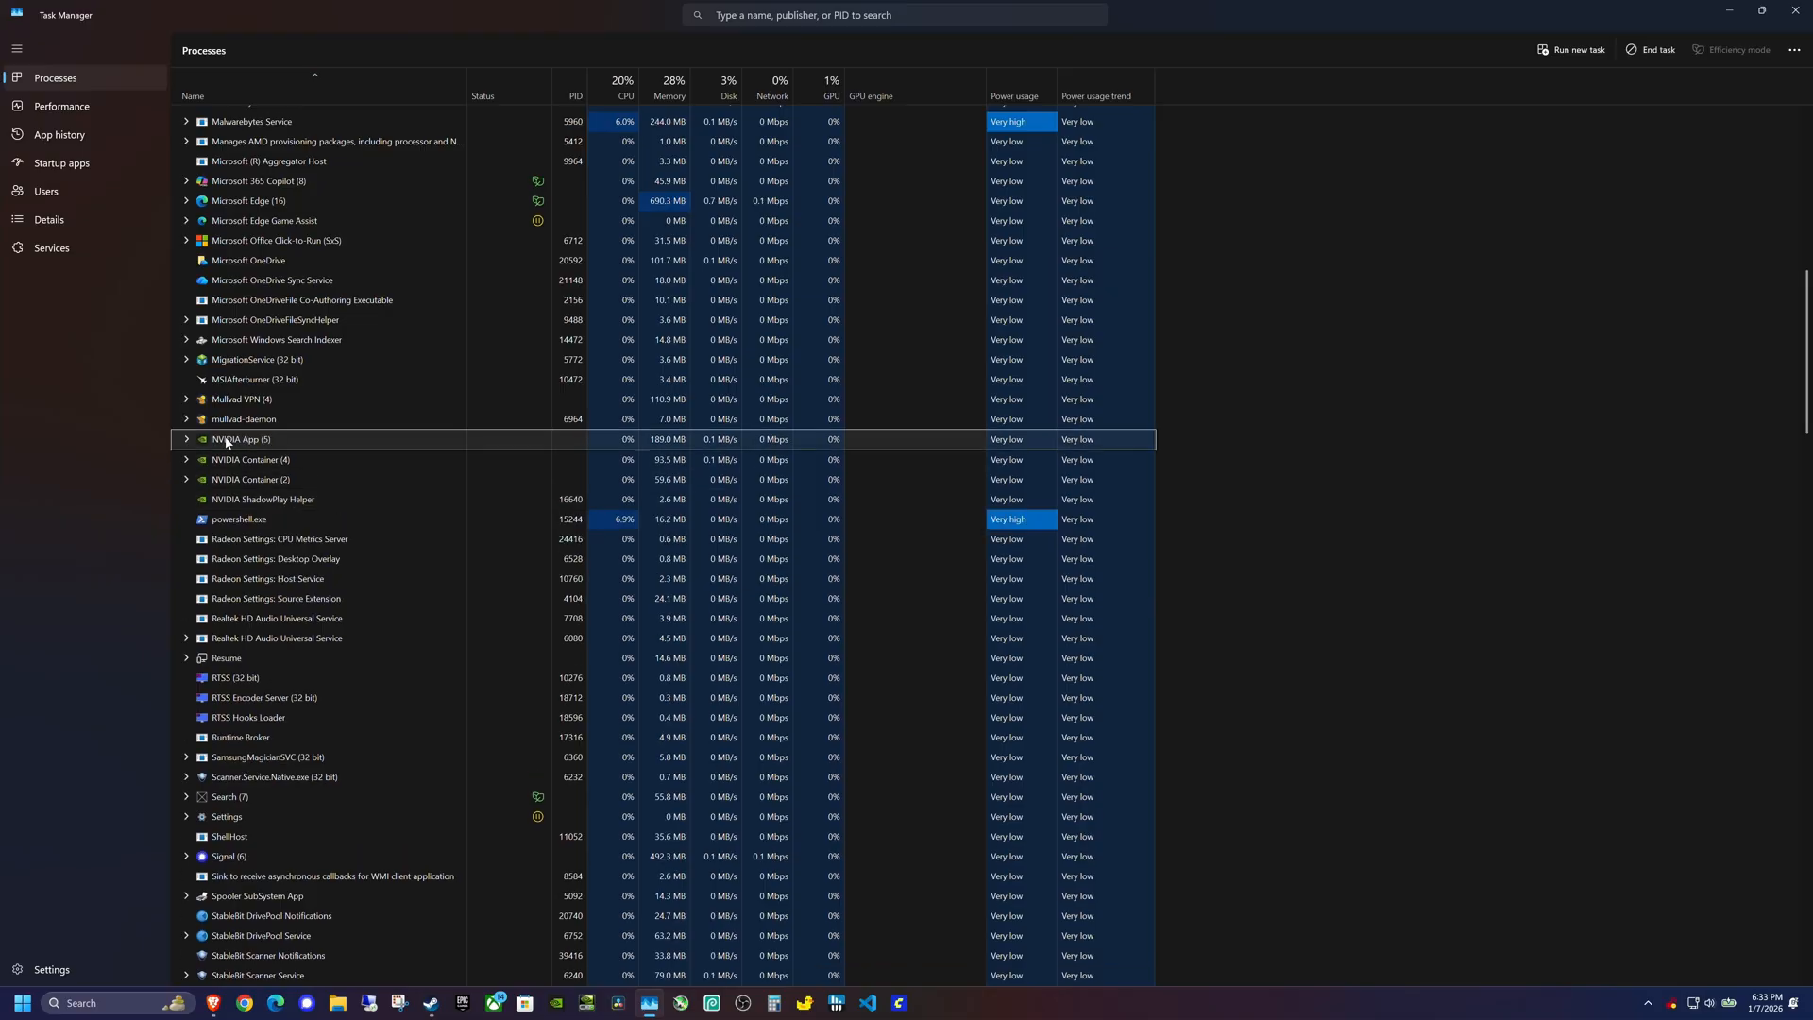
# Bring up the NVIDIA App process's actions in Task Manager to end and relaunch it
pyautogui.rightClick(242, 440)
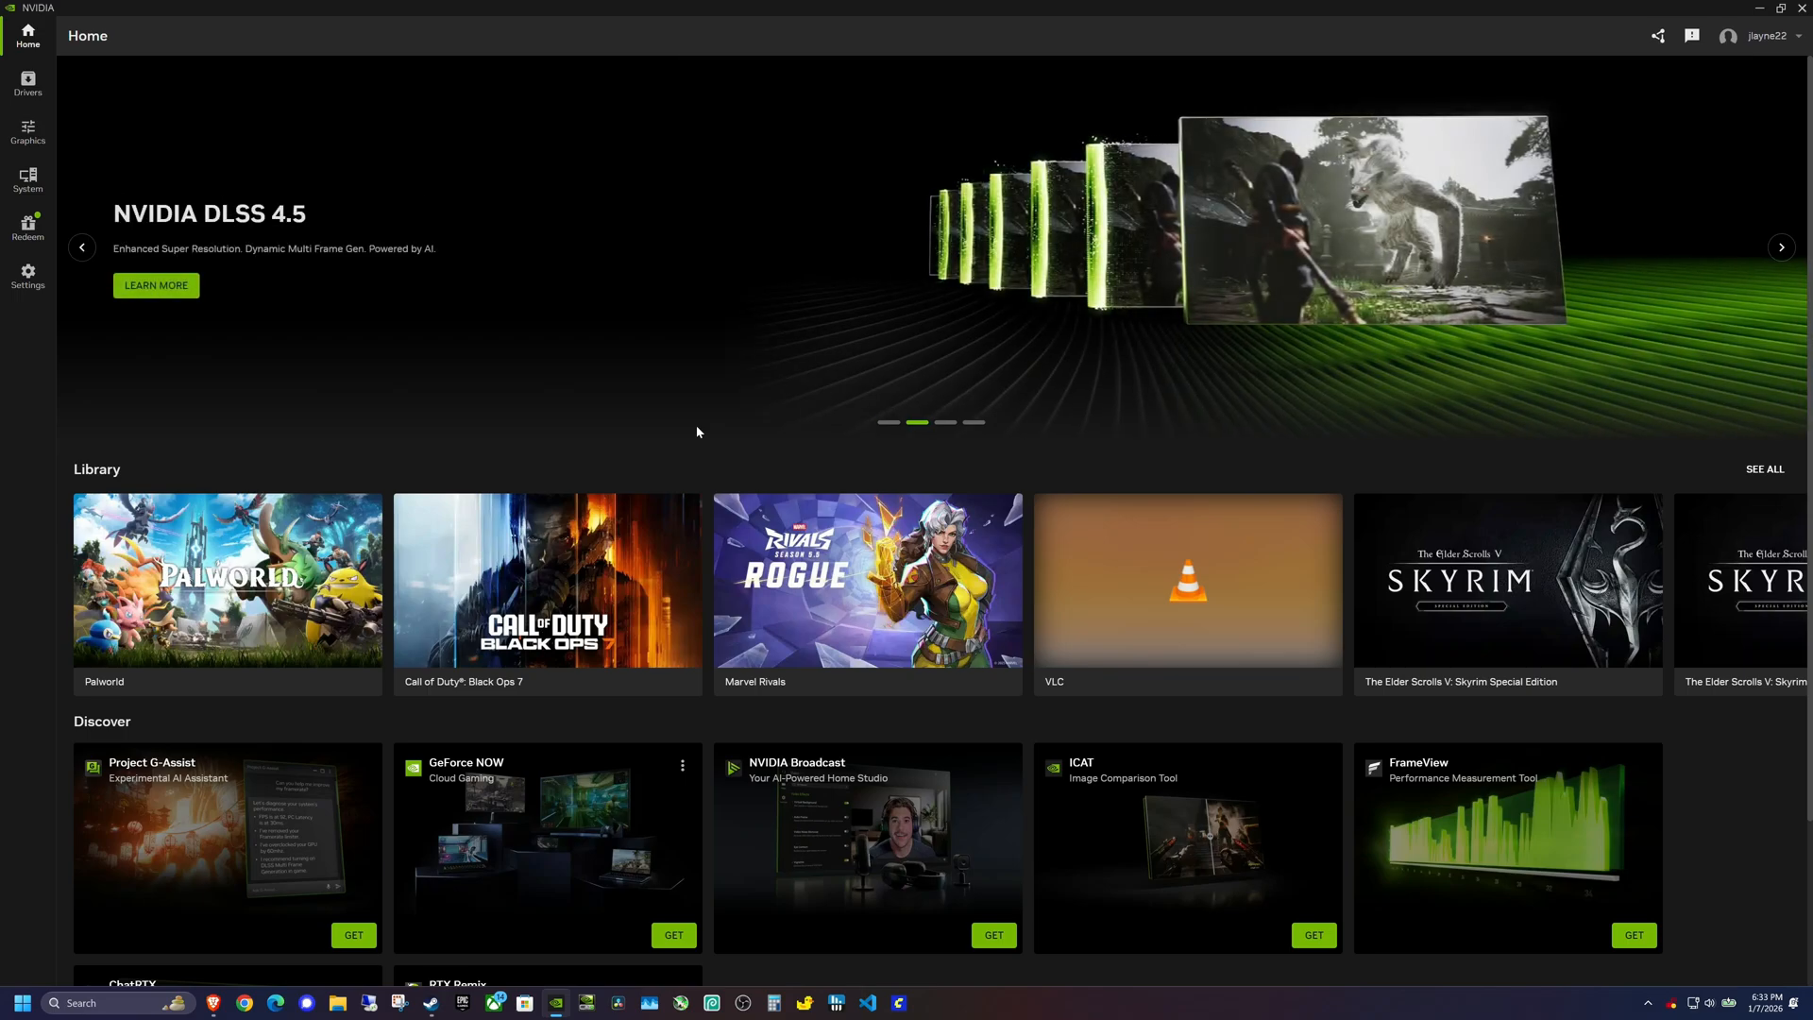
pyautogui.moveTo(701, 426)
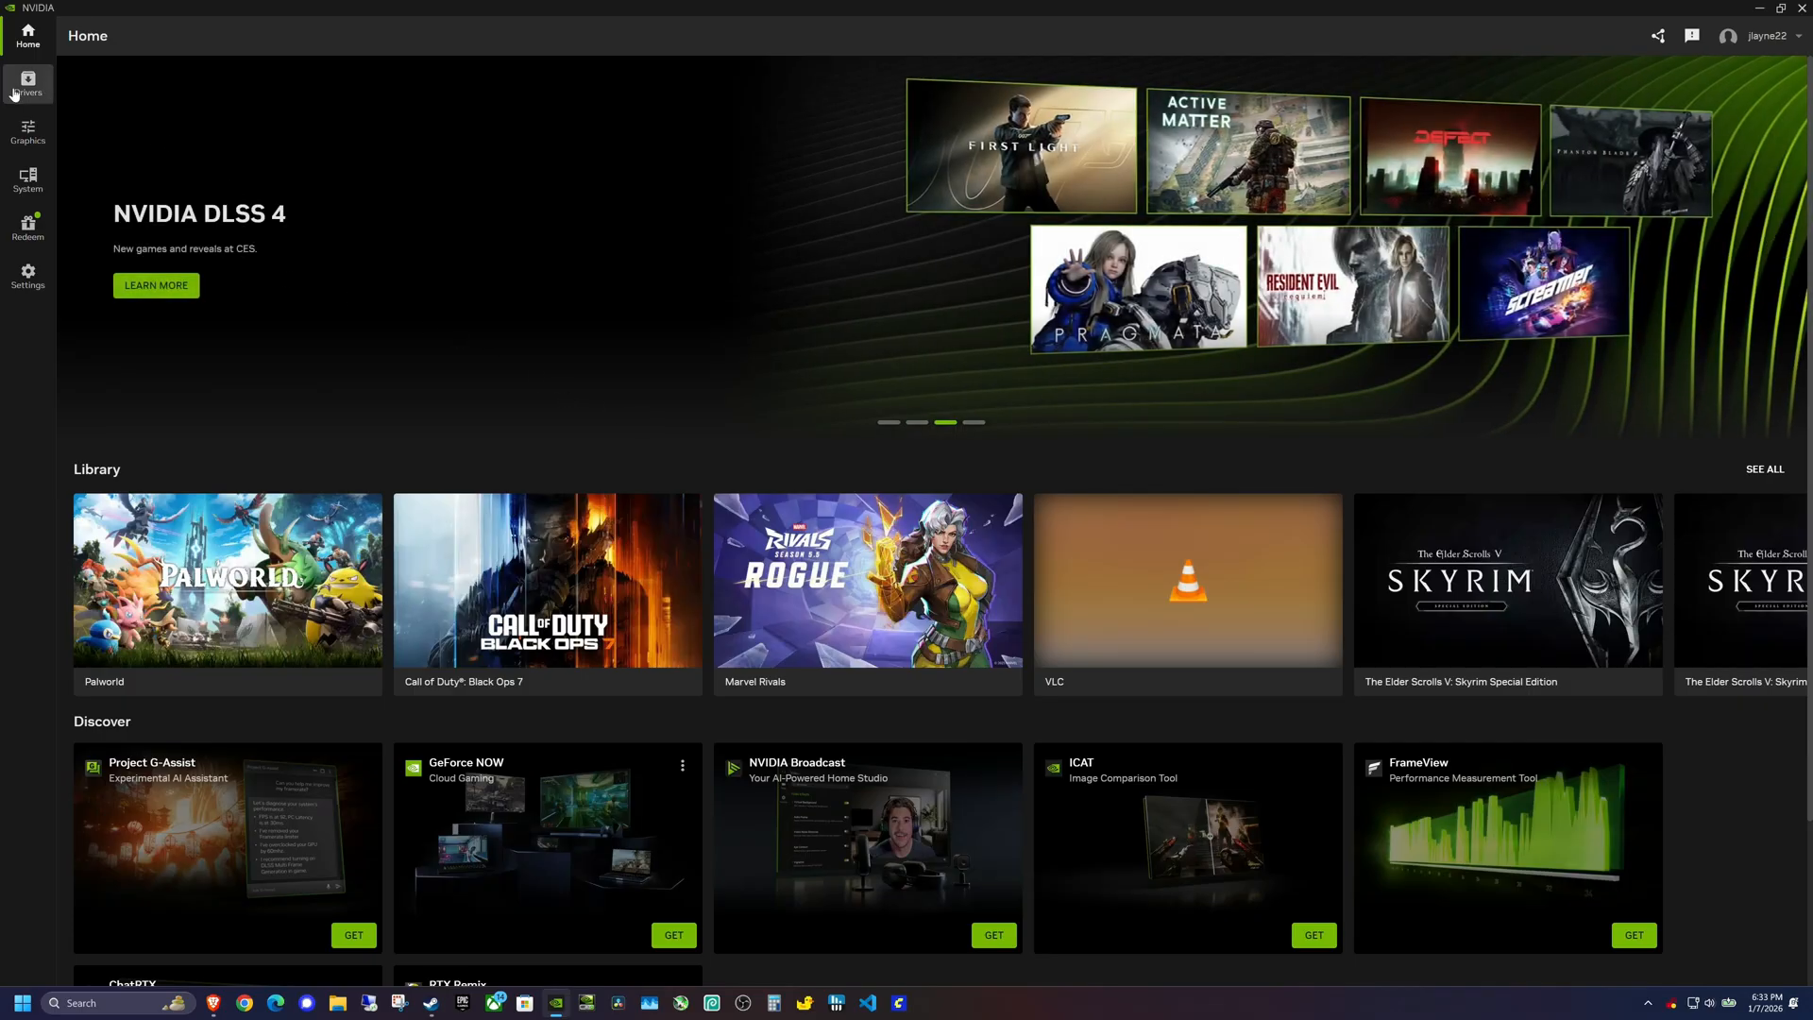
# Show the Drivers page confirming Game Ready Driver 591.74 is installed with release notes
pyautogui.click(27, 83)
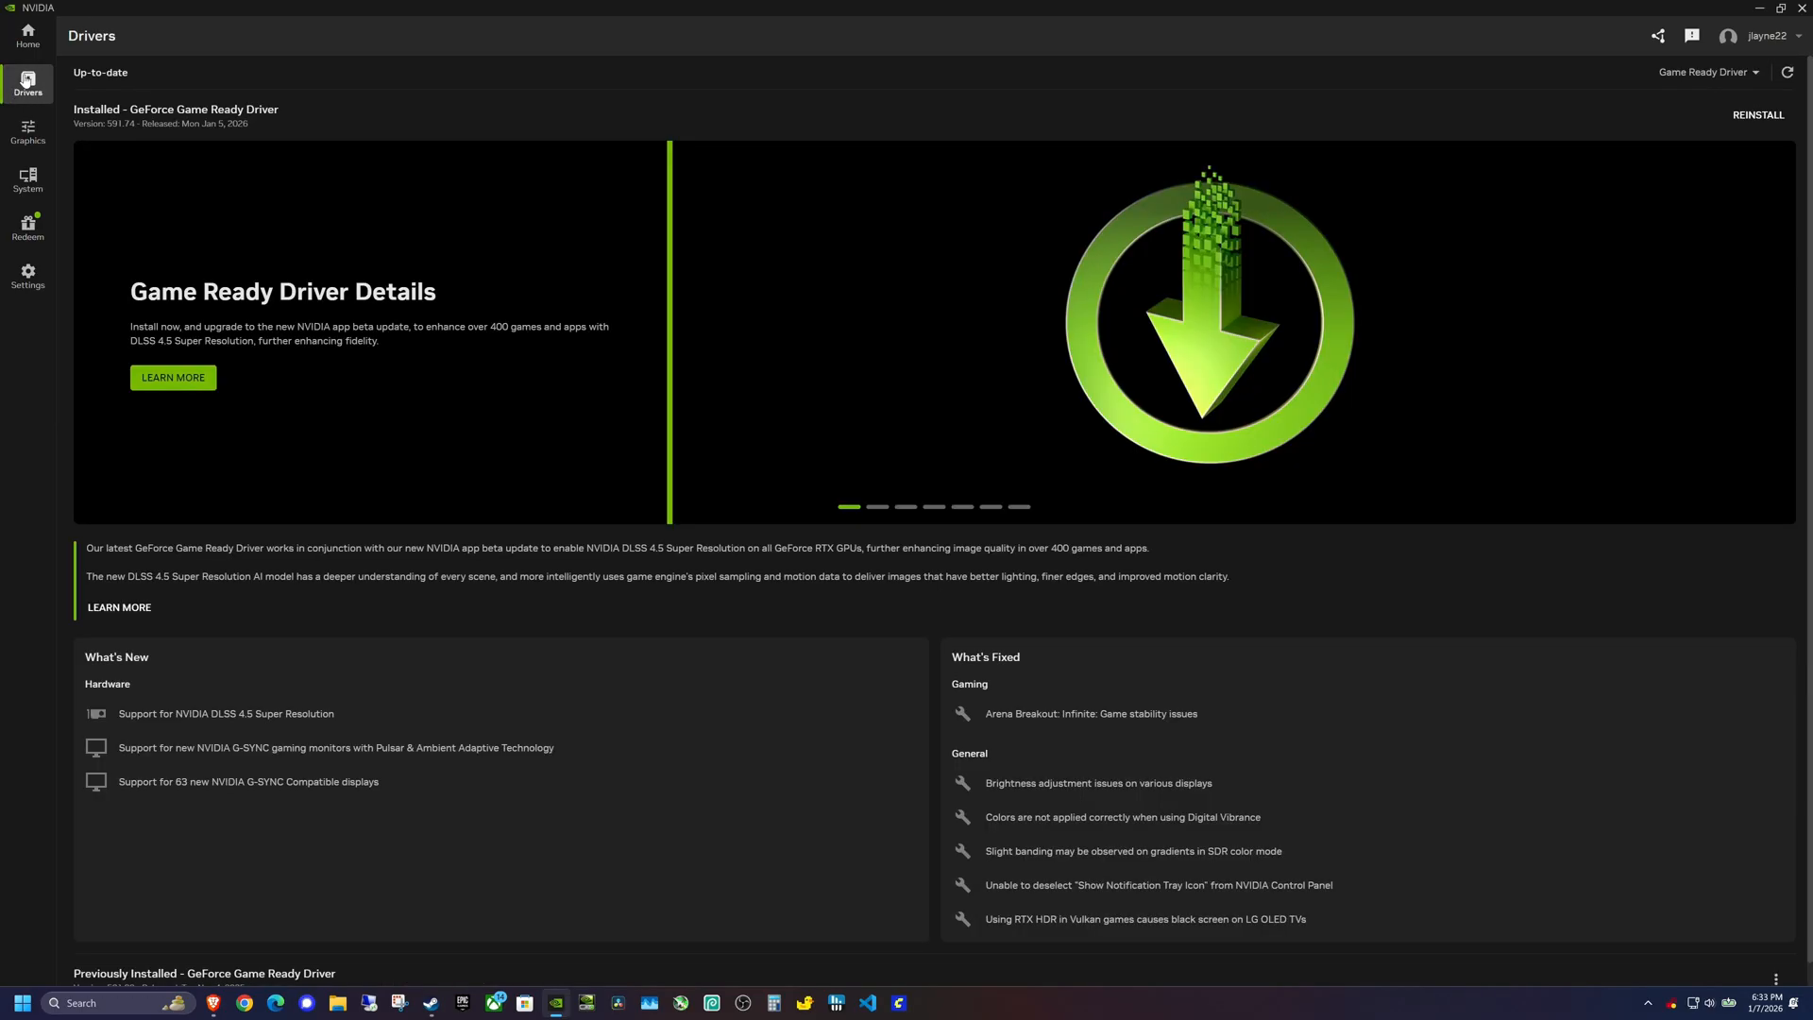
pyautogui.moveTo(111, 134)
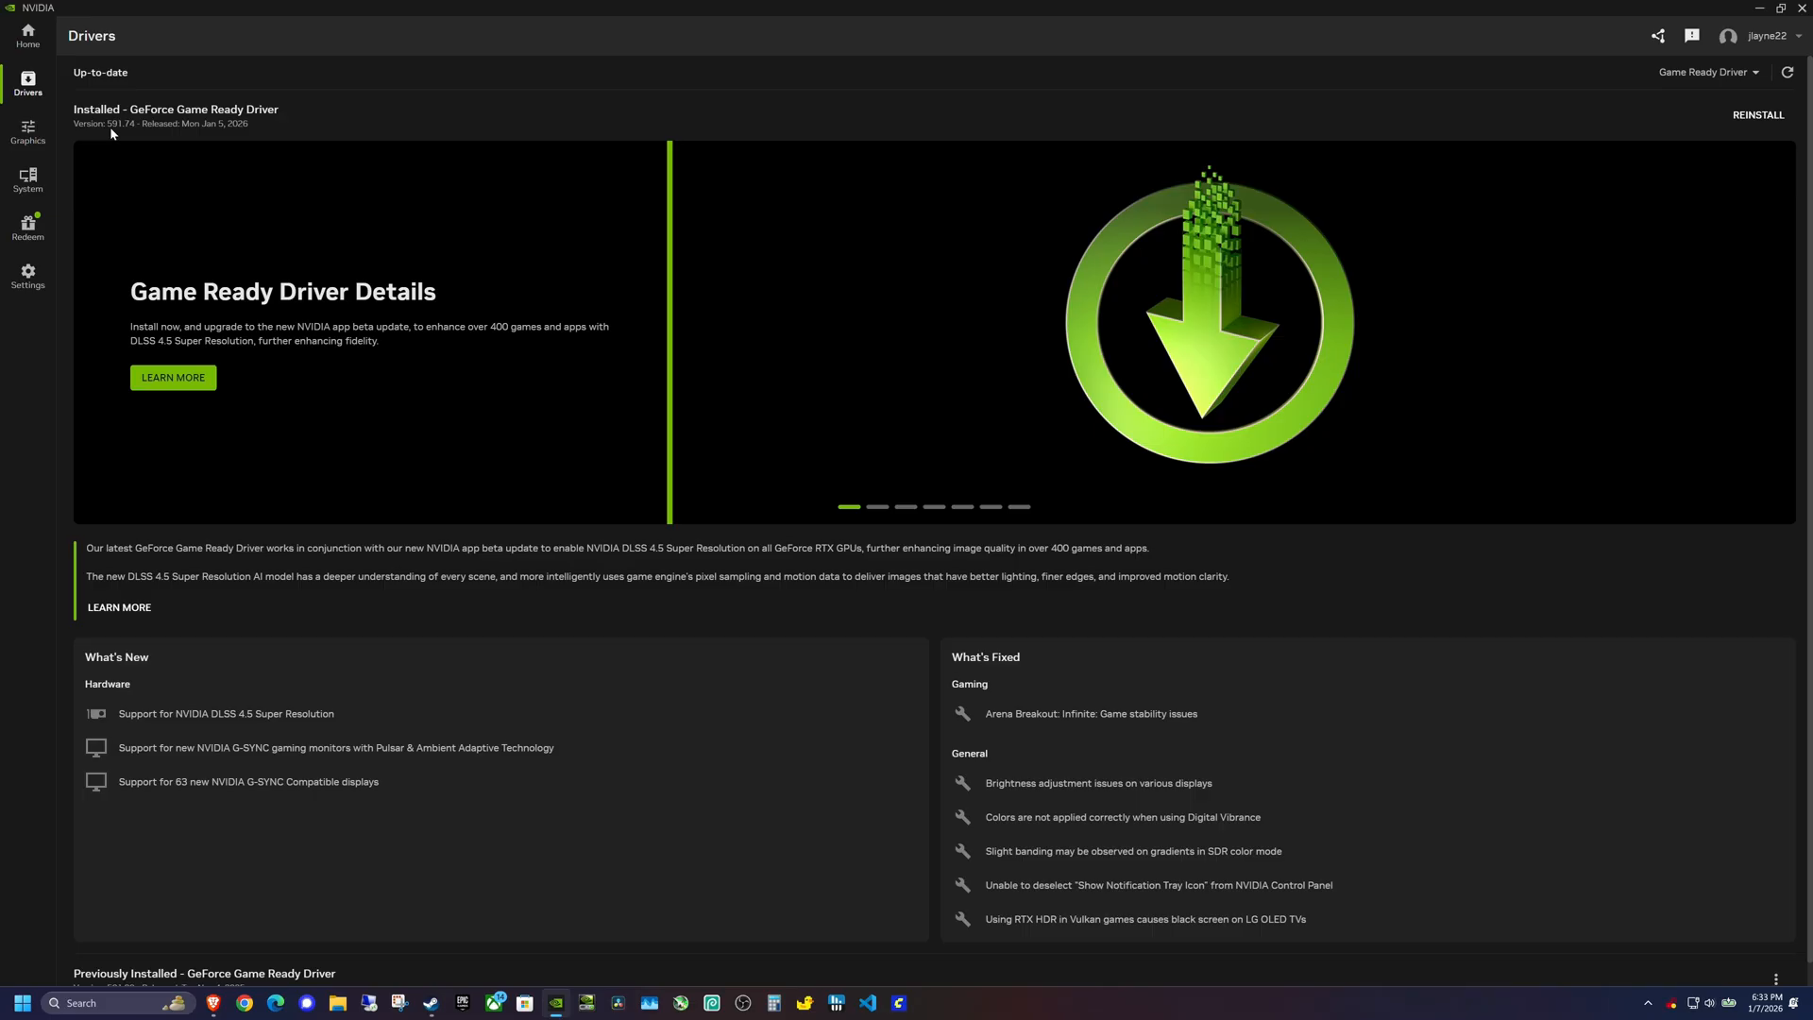
pyautogui.moveTo(211, 140)
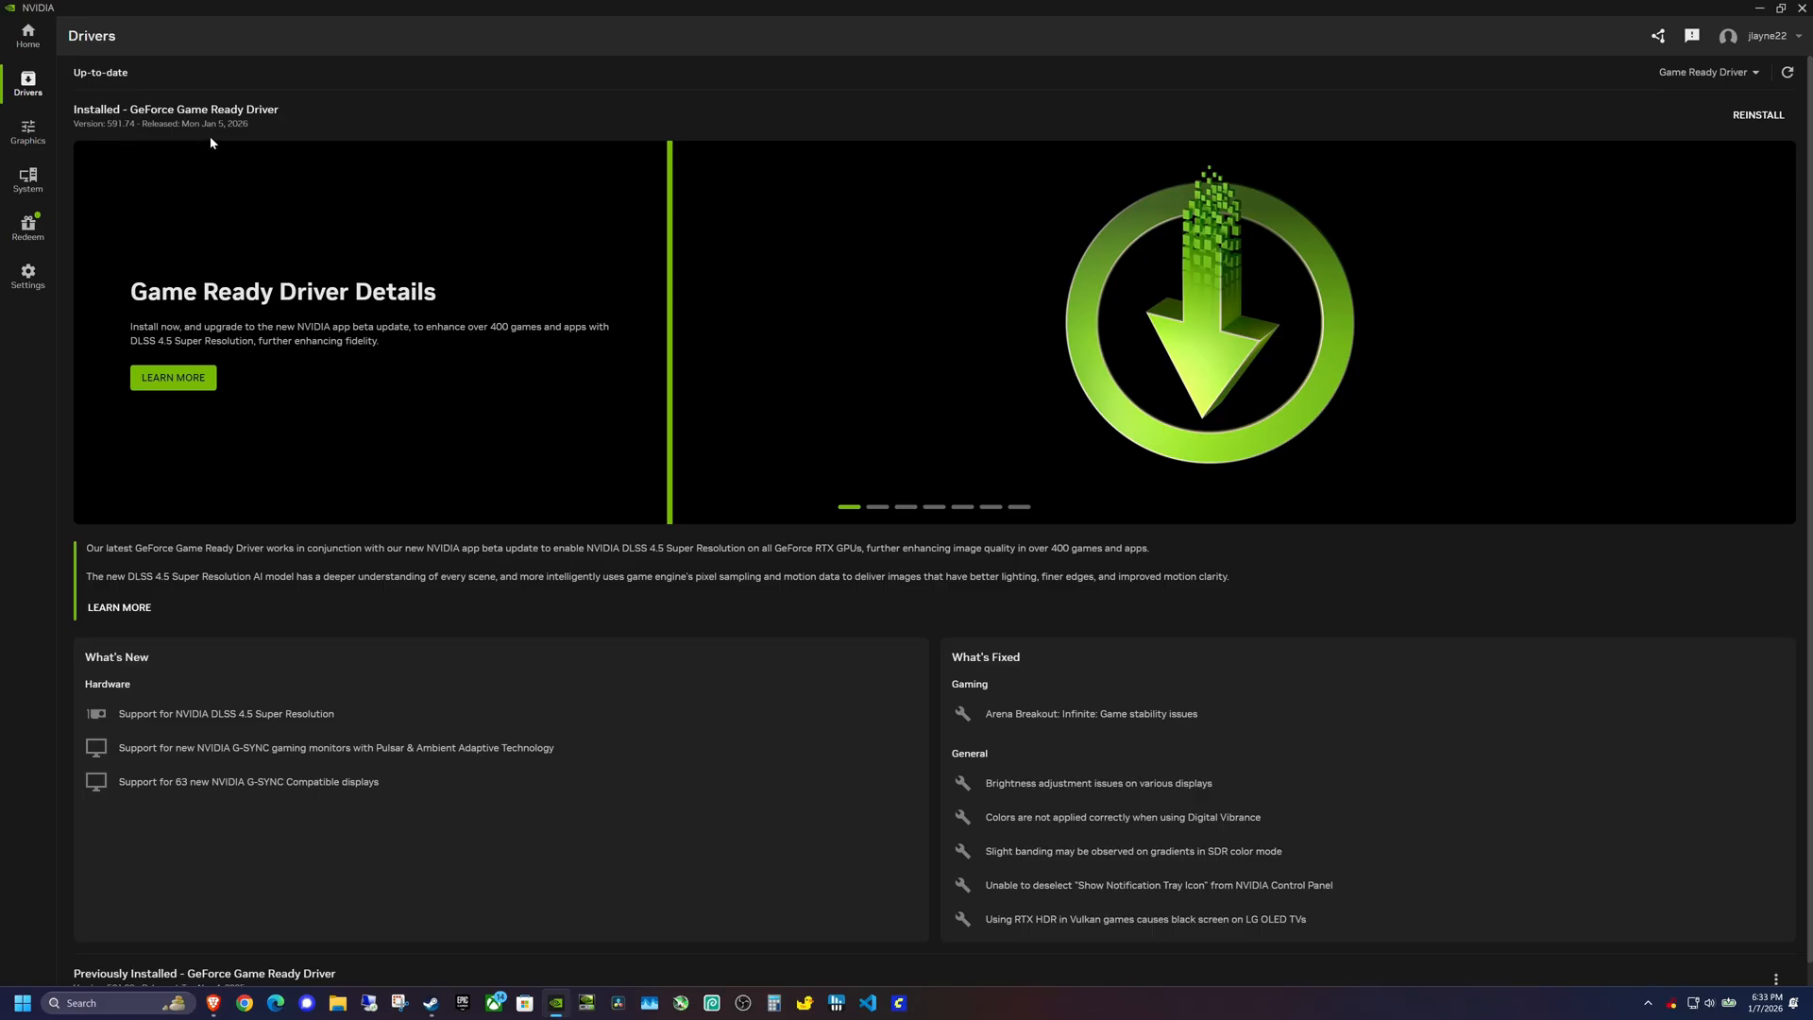
pyautogui.moveTo(196, 133)
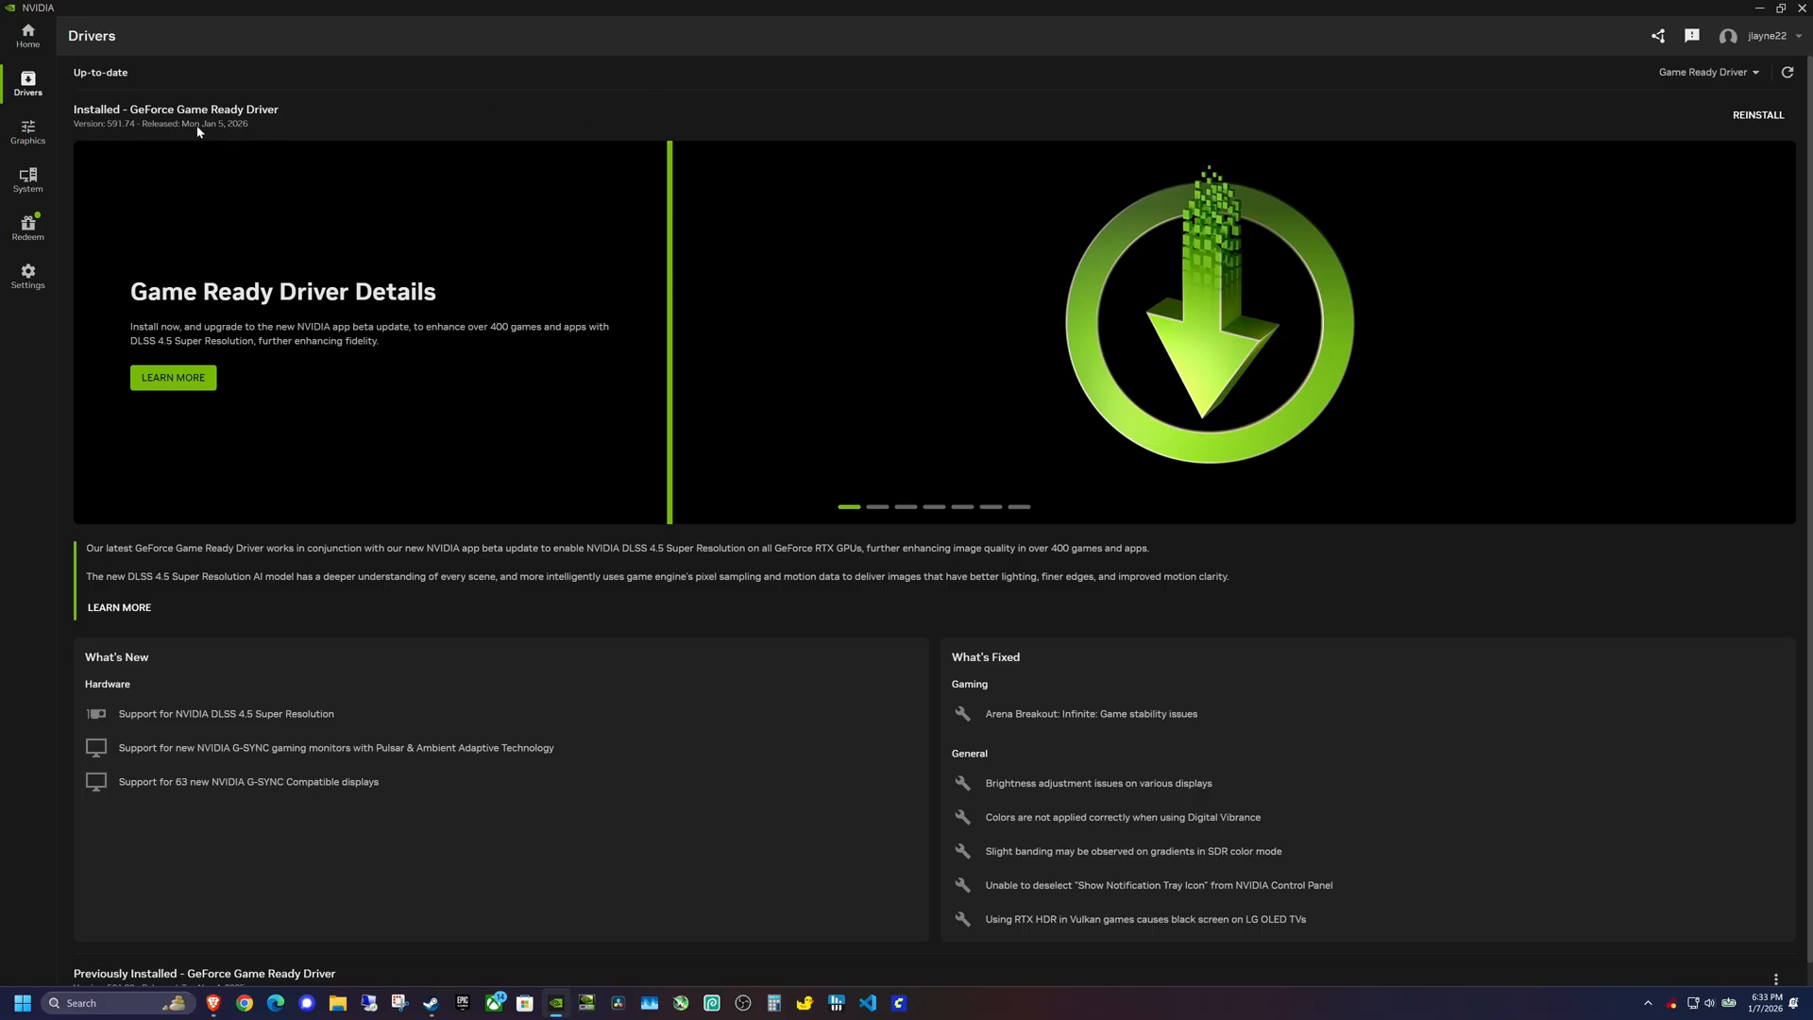
pyautogui.moveTo(218, 134)
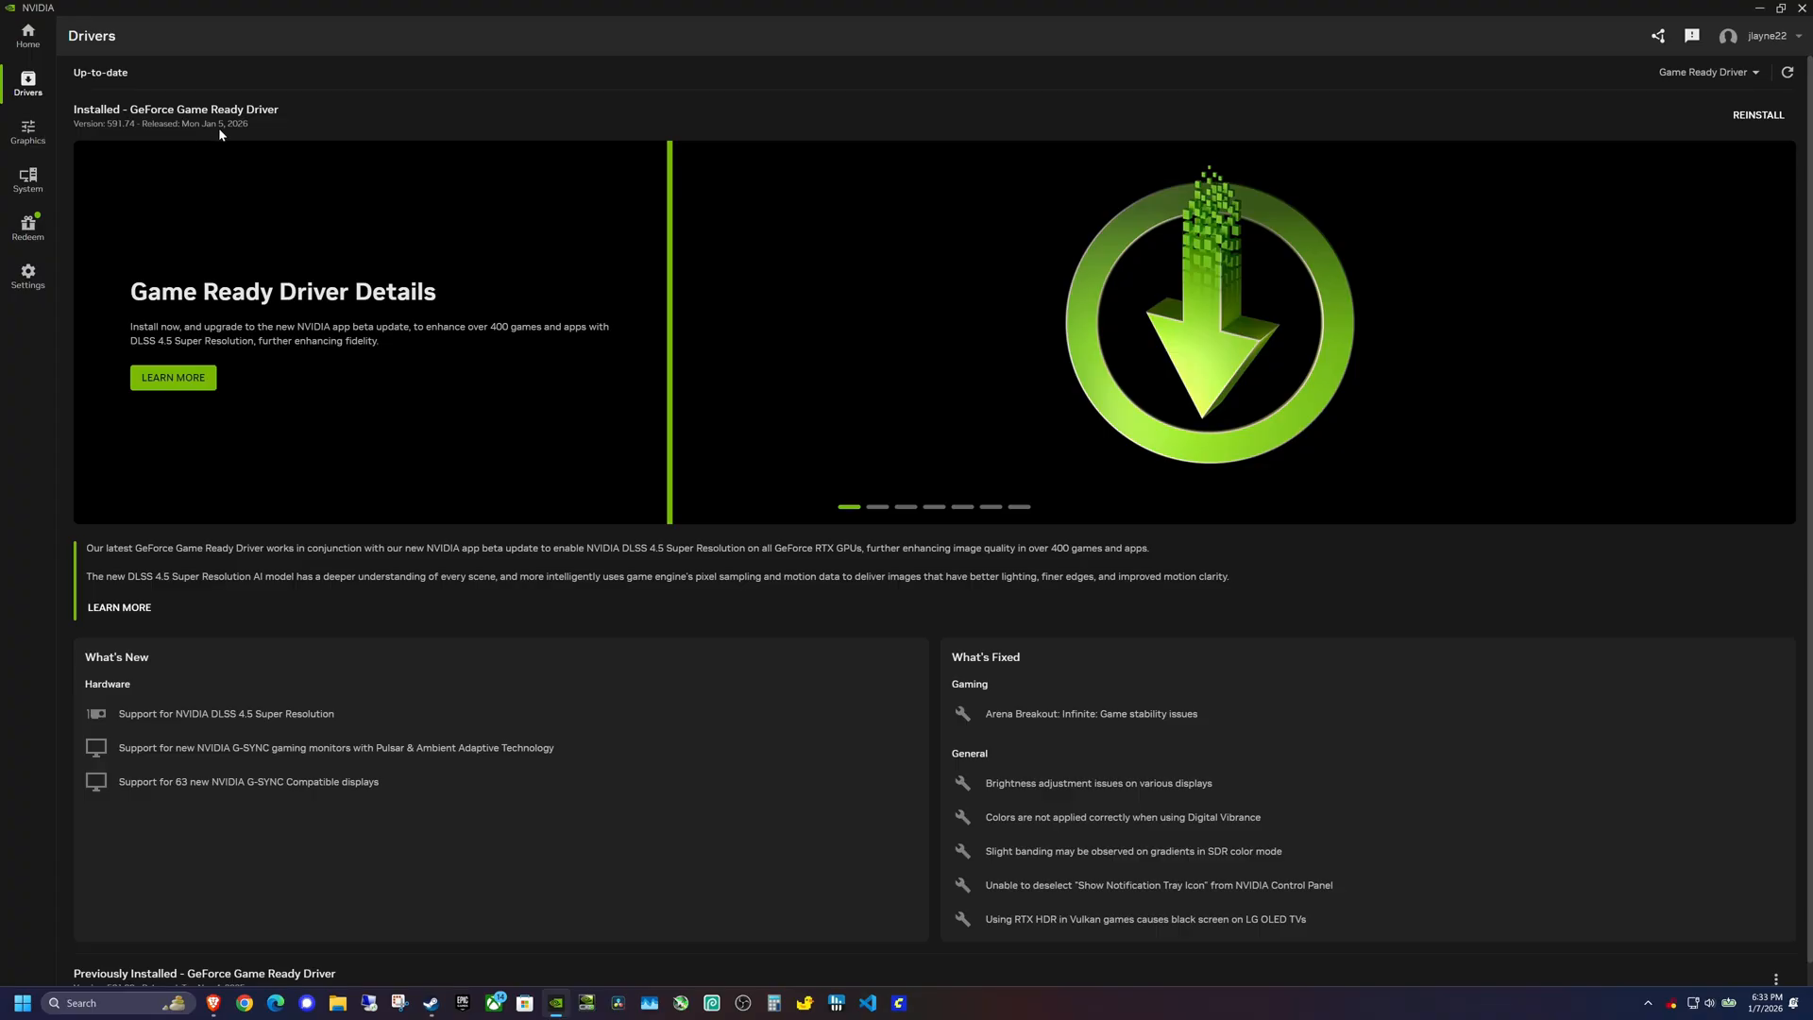
pyautogui.moveTo(1544, 139)
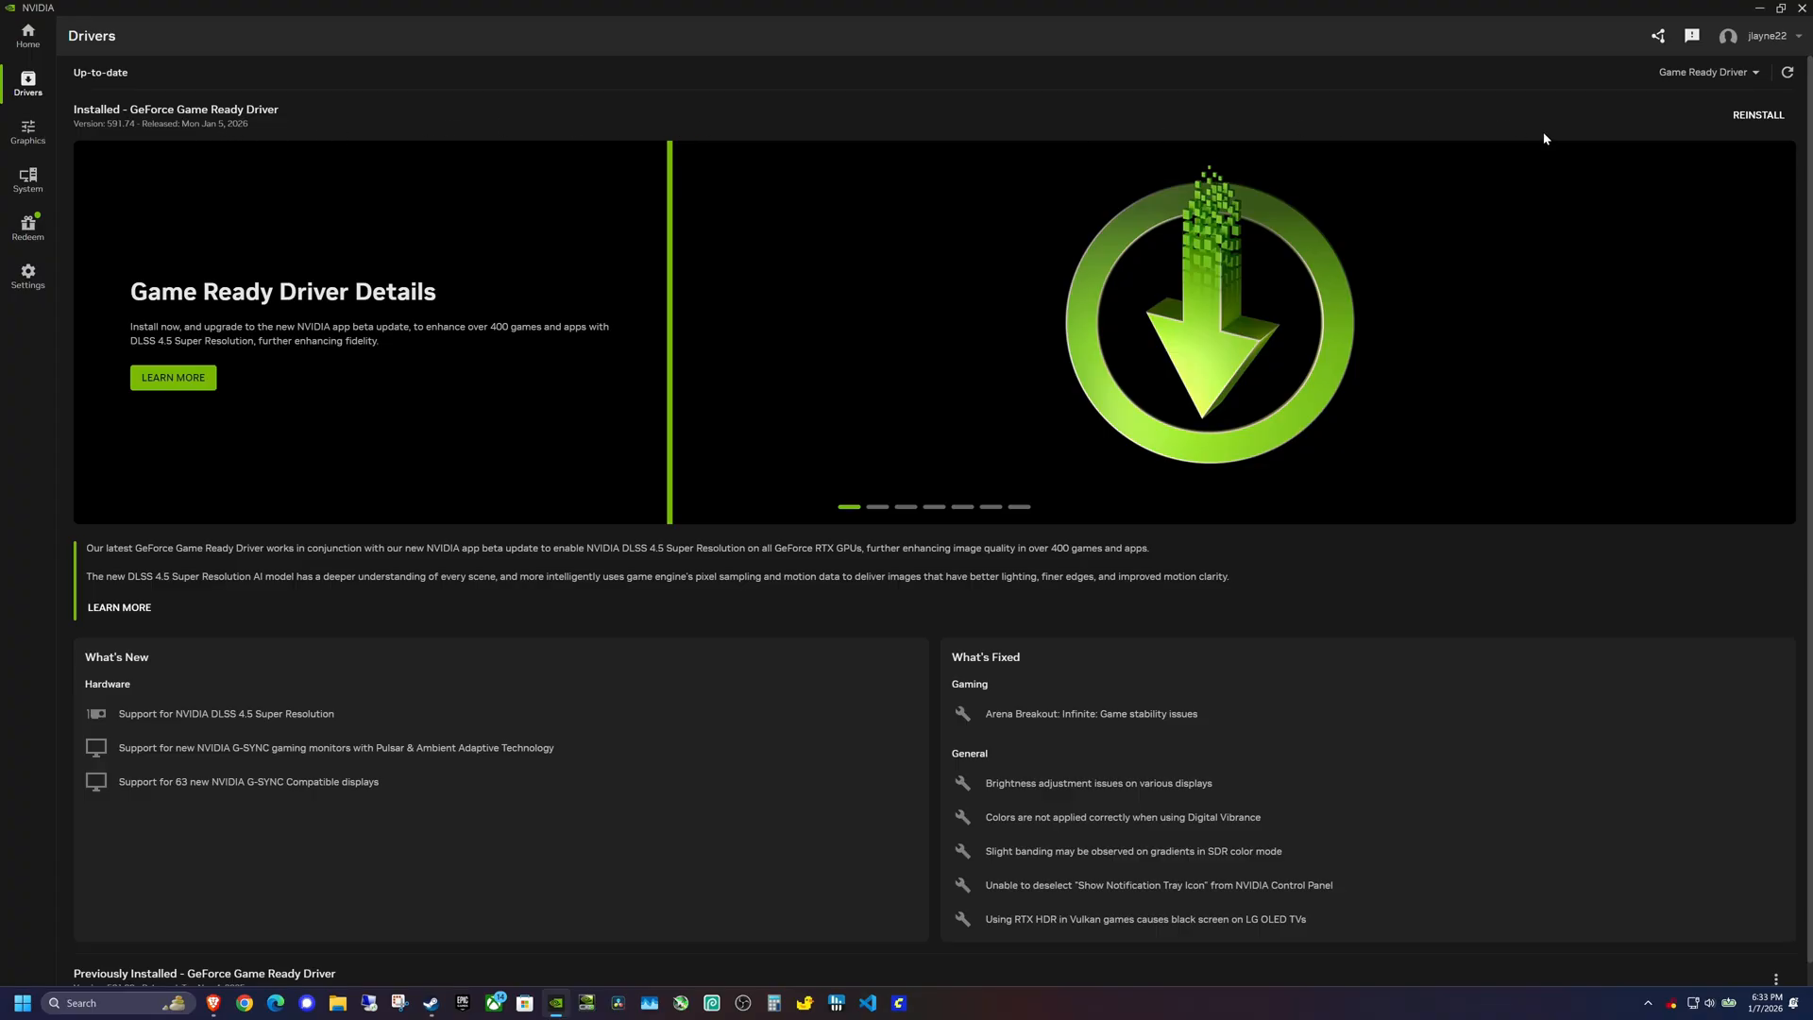
pyautogui.moveTo(1560, 132)
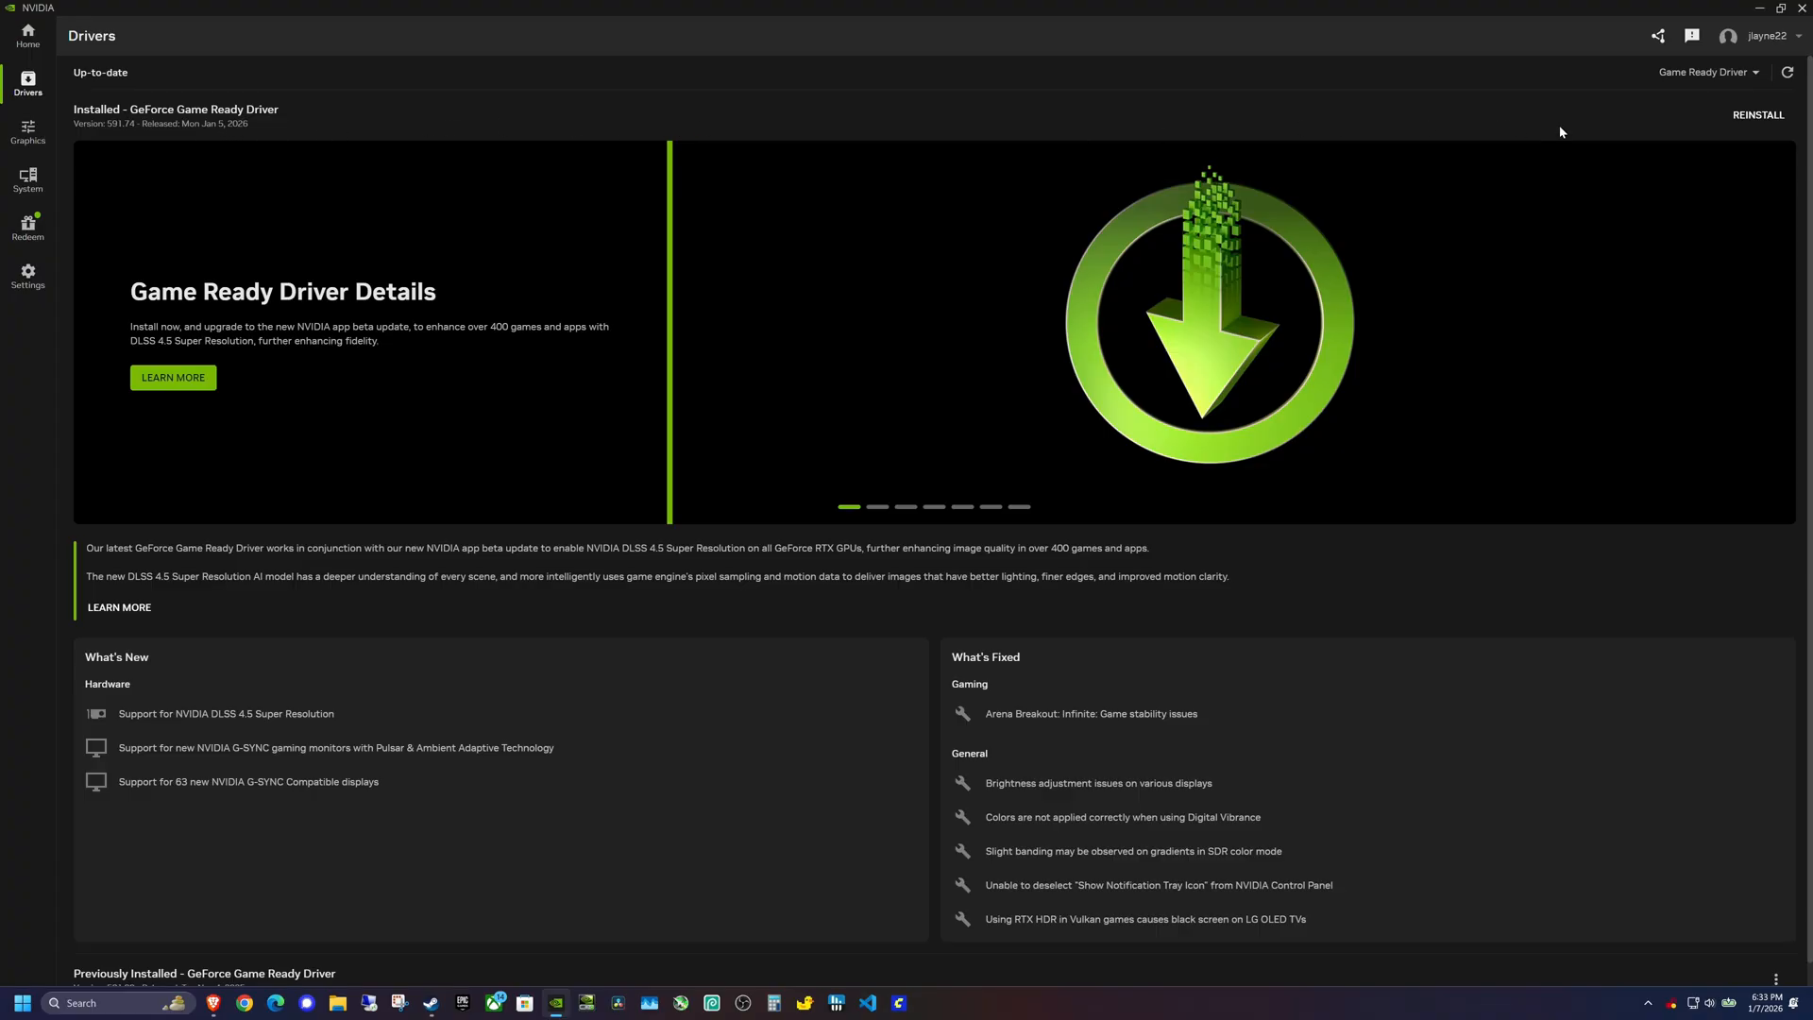
pyautogui.moveTo(659, 781)
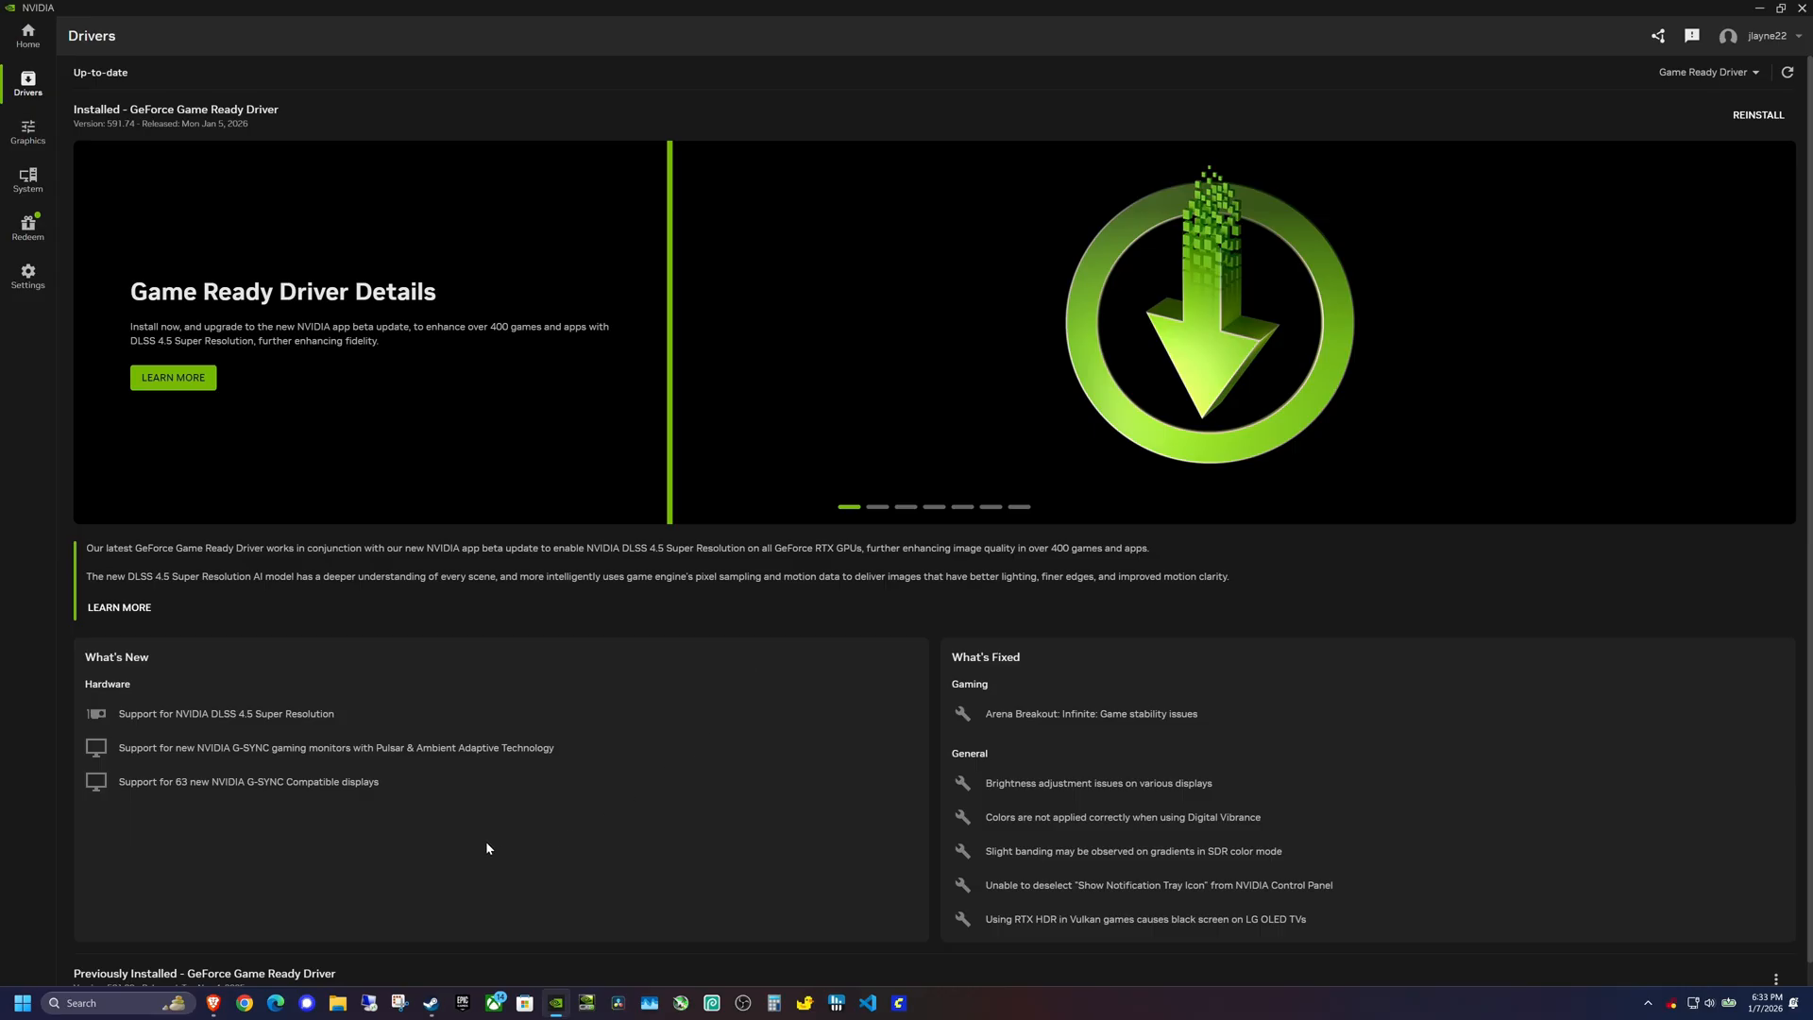
pyautogui.moveTo(376, 910)
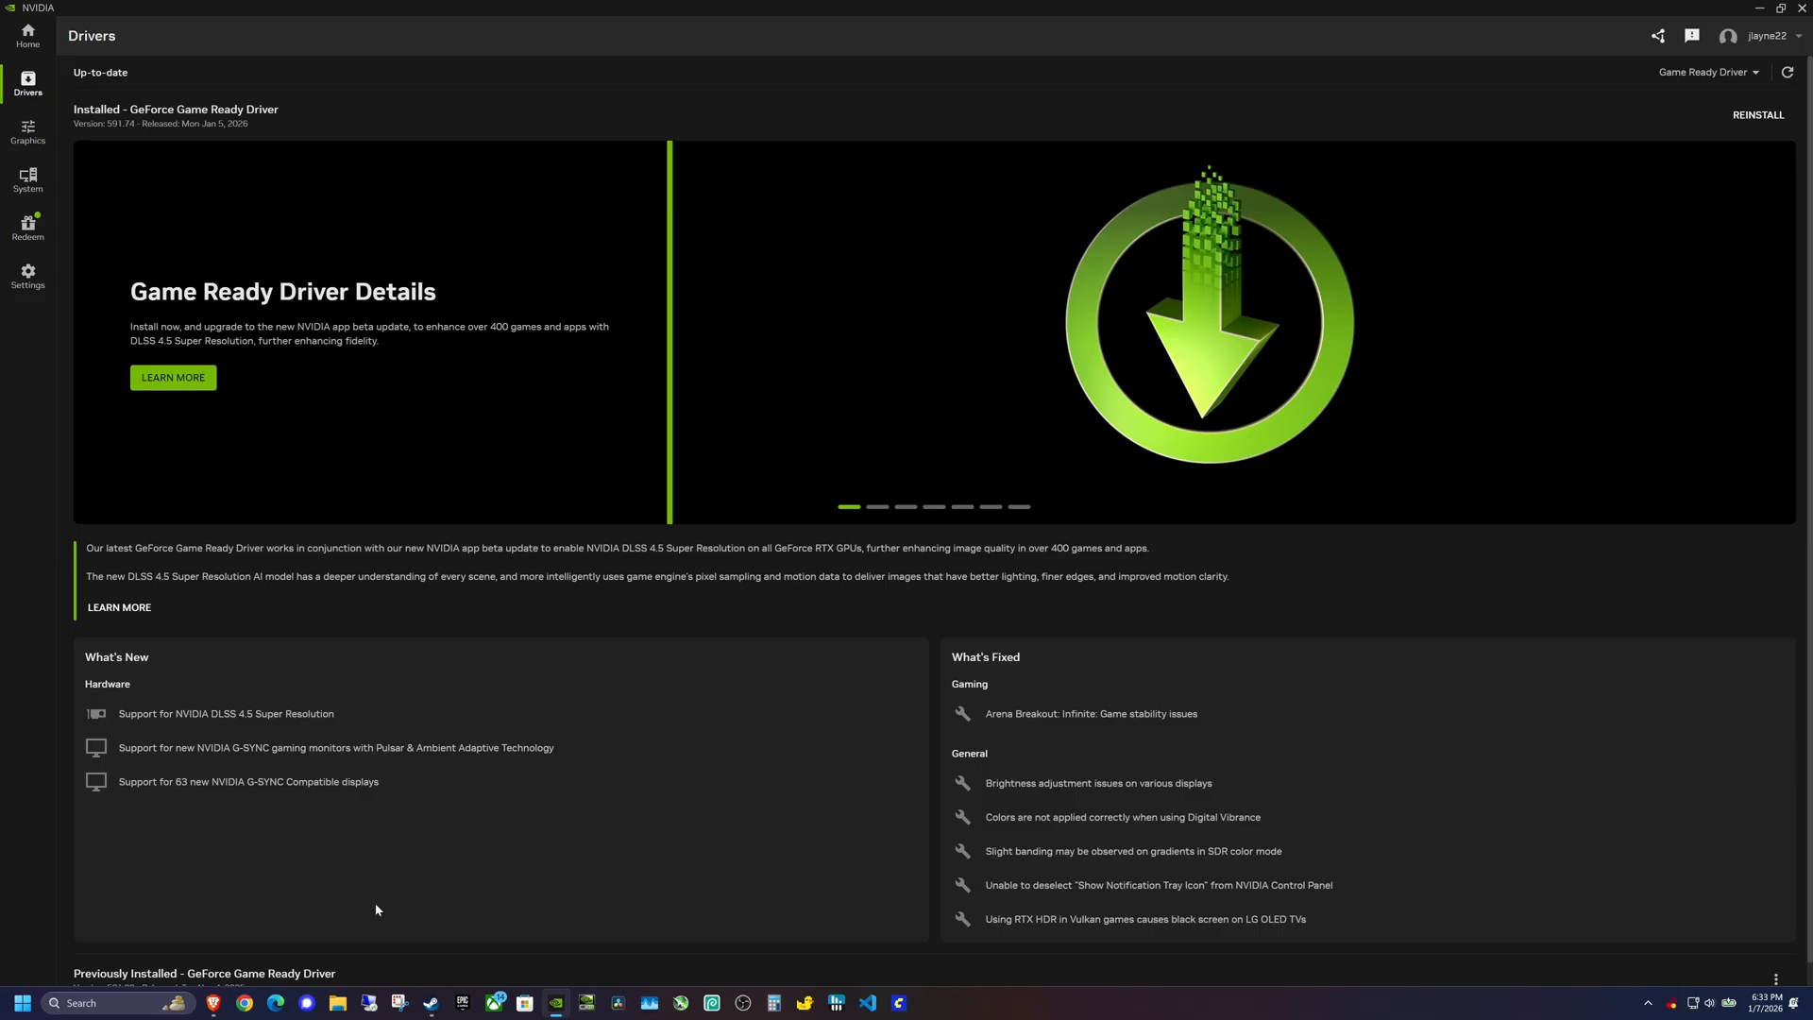
pyautogui.moveTo(212, 1003)
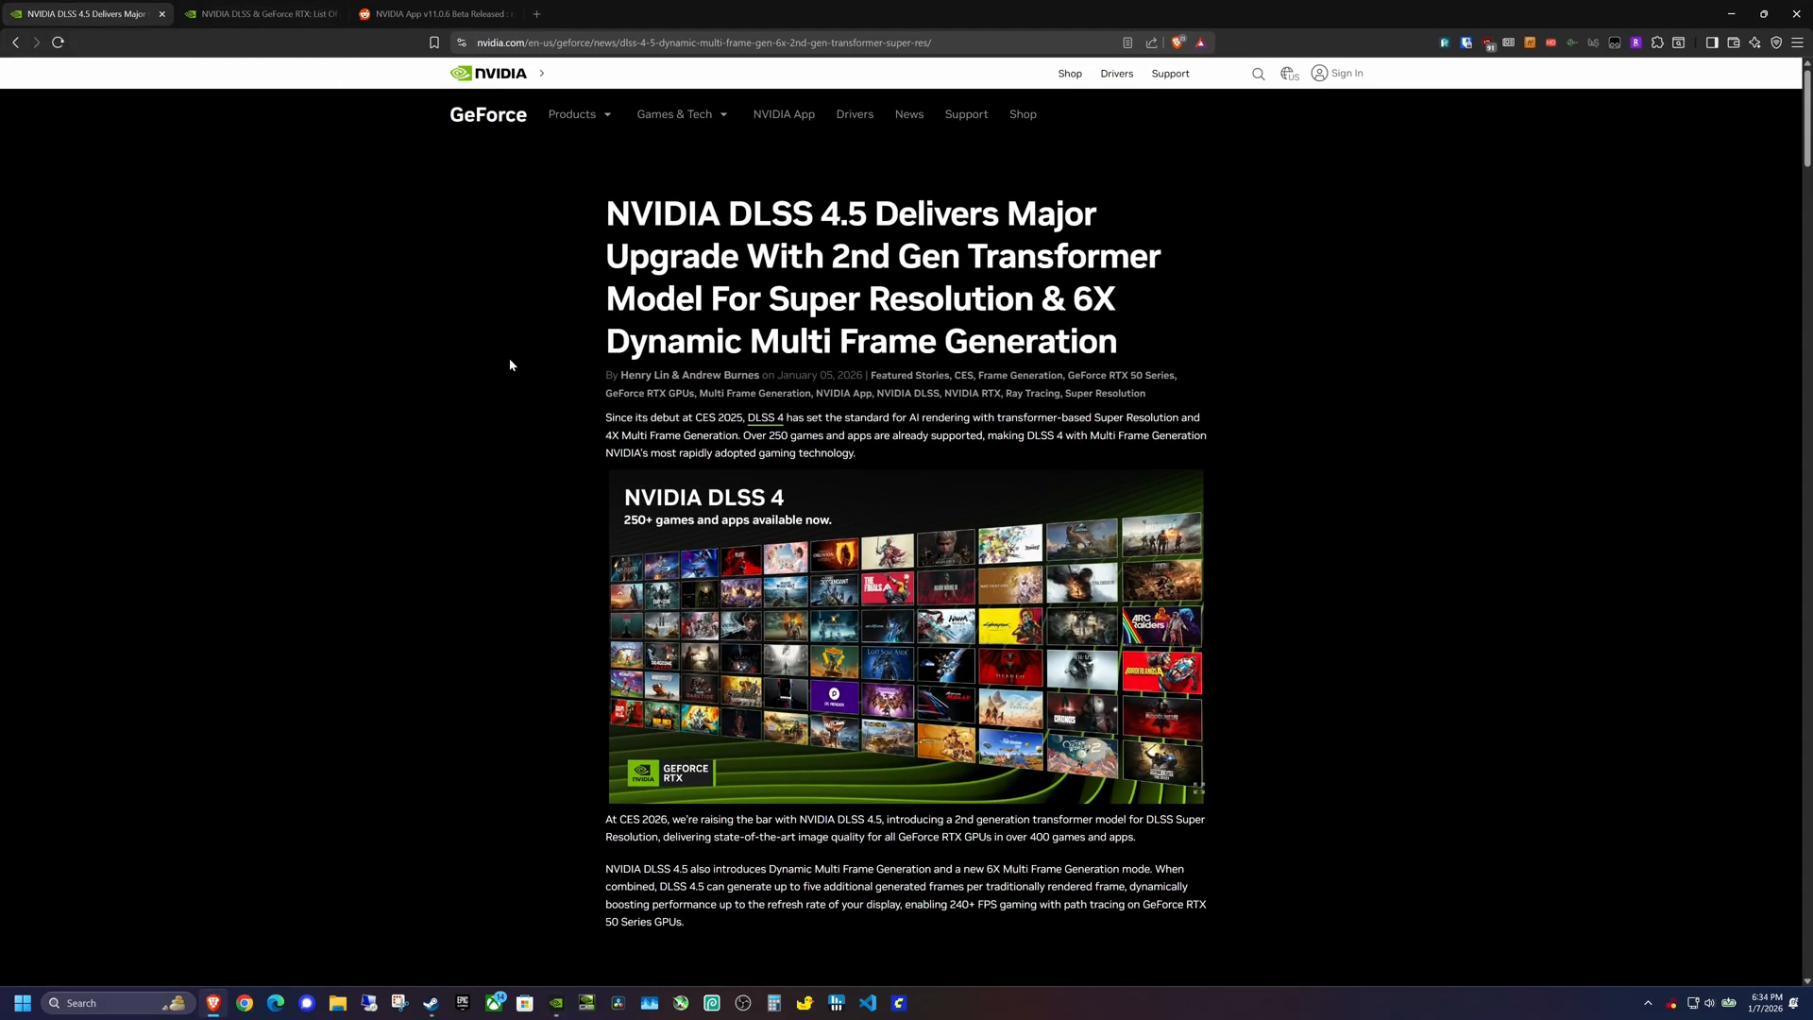
# Switch to the 'List Of All Games' article and scroll to its DLSS override explanation
pyautogui.scroll(-3)
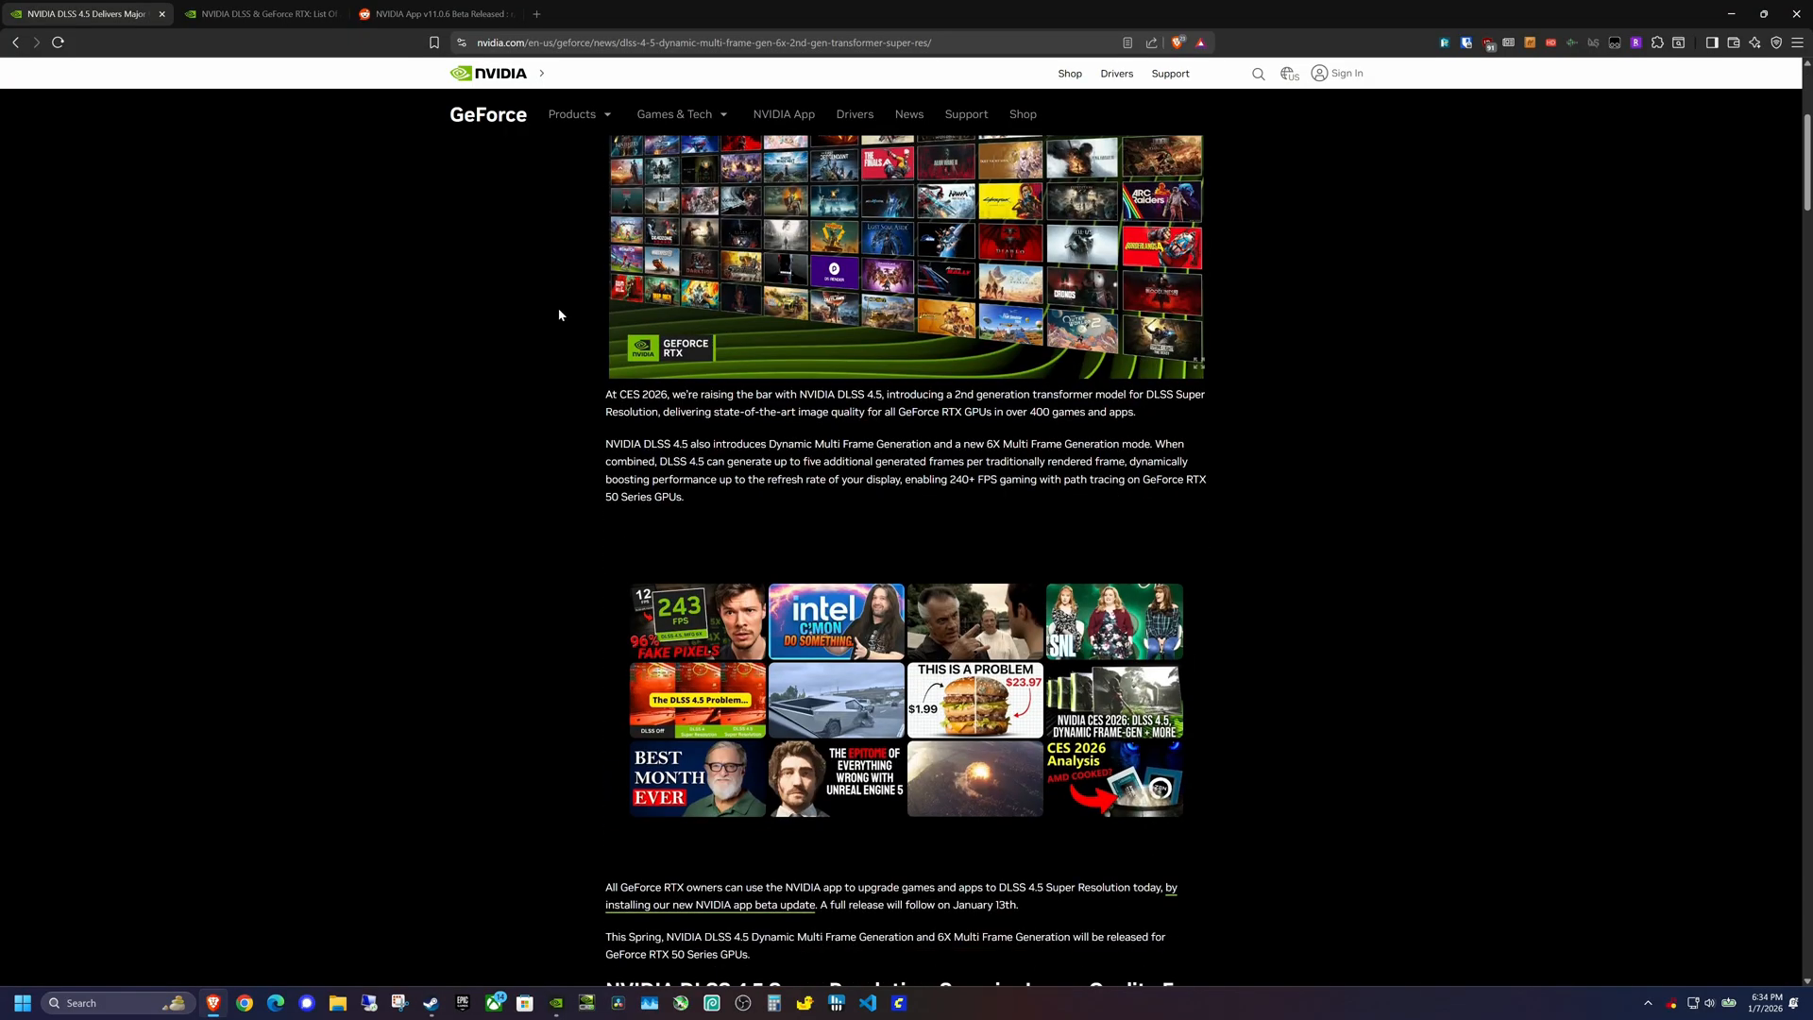
pyautogui.click(260, 12)
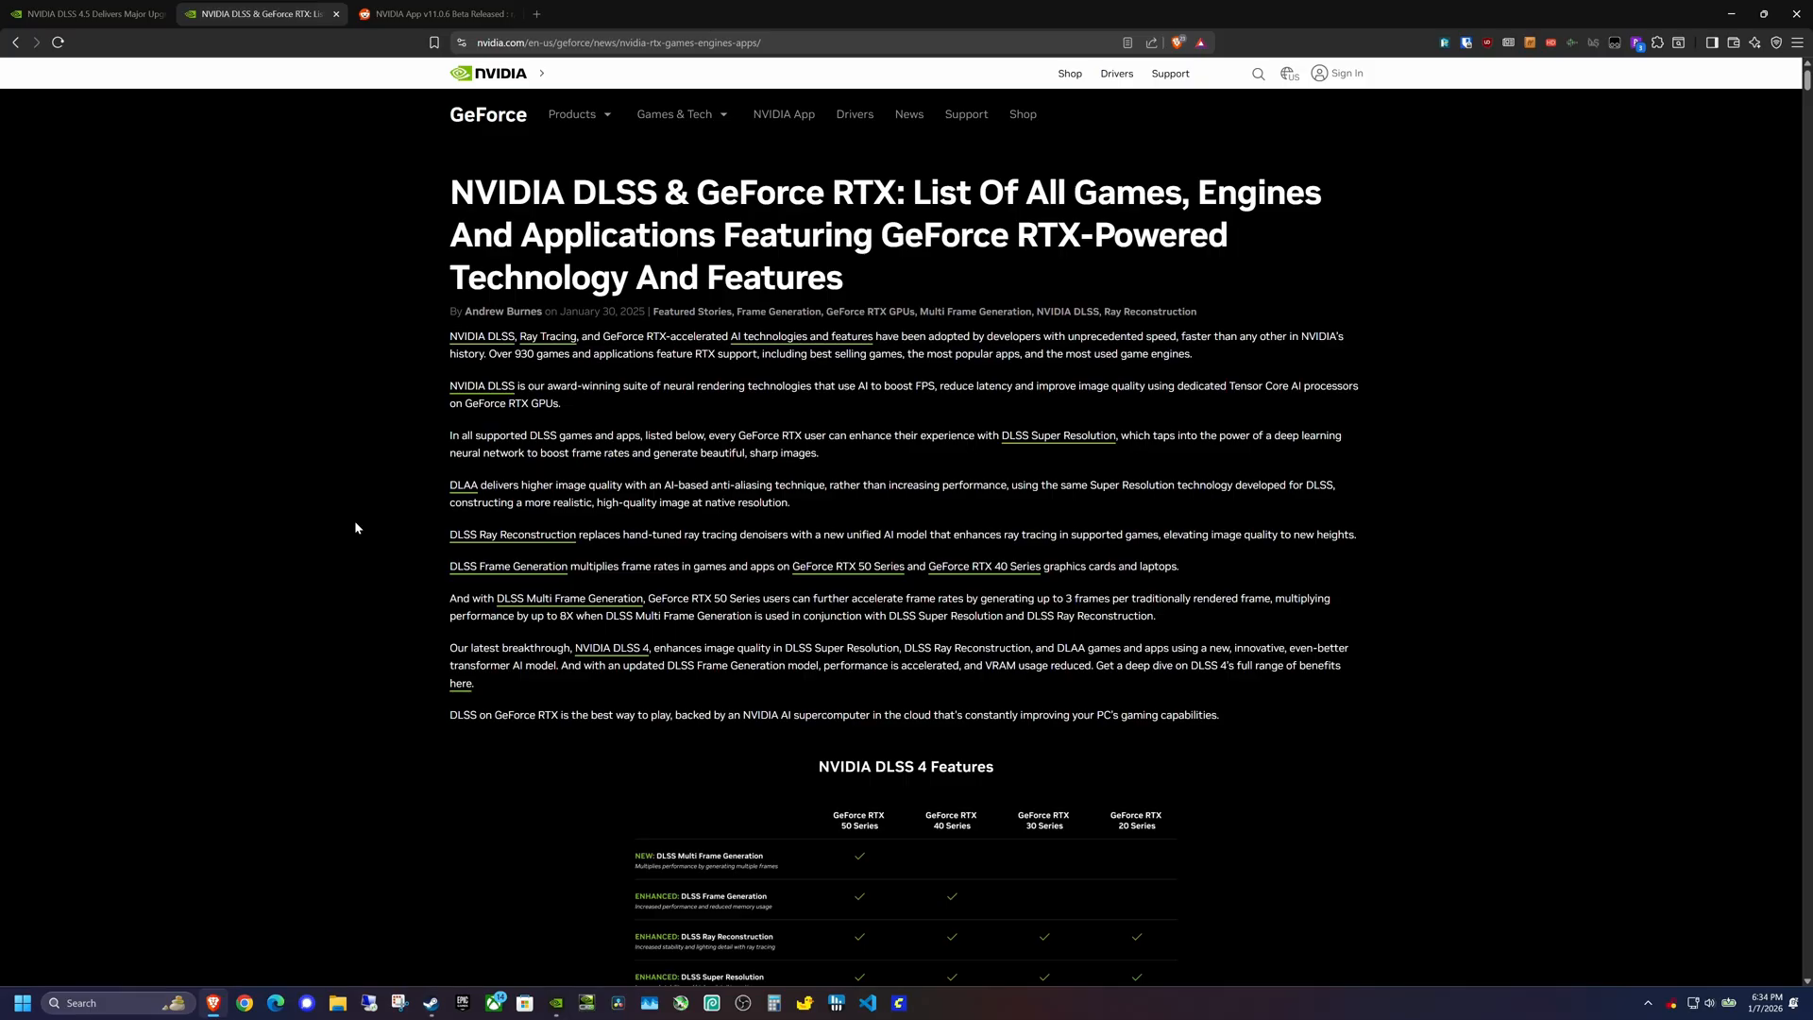
pyautogui.scroll(-3)
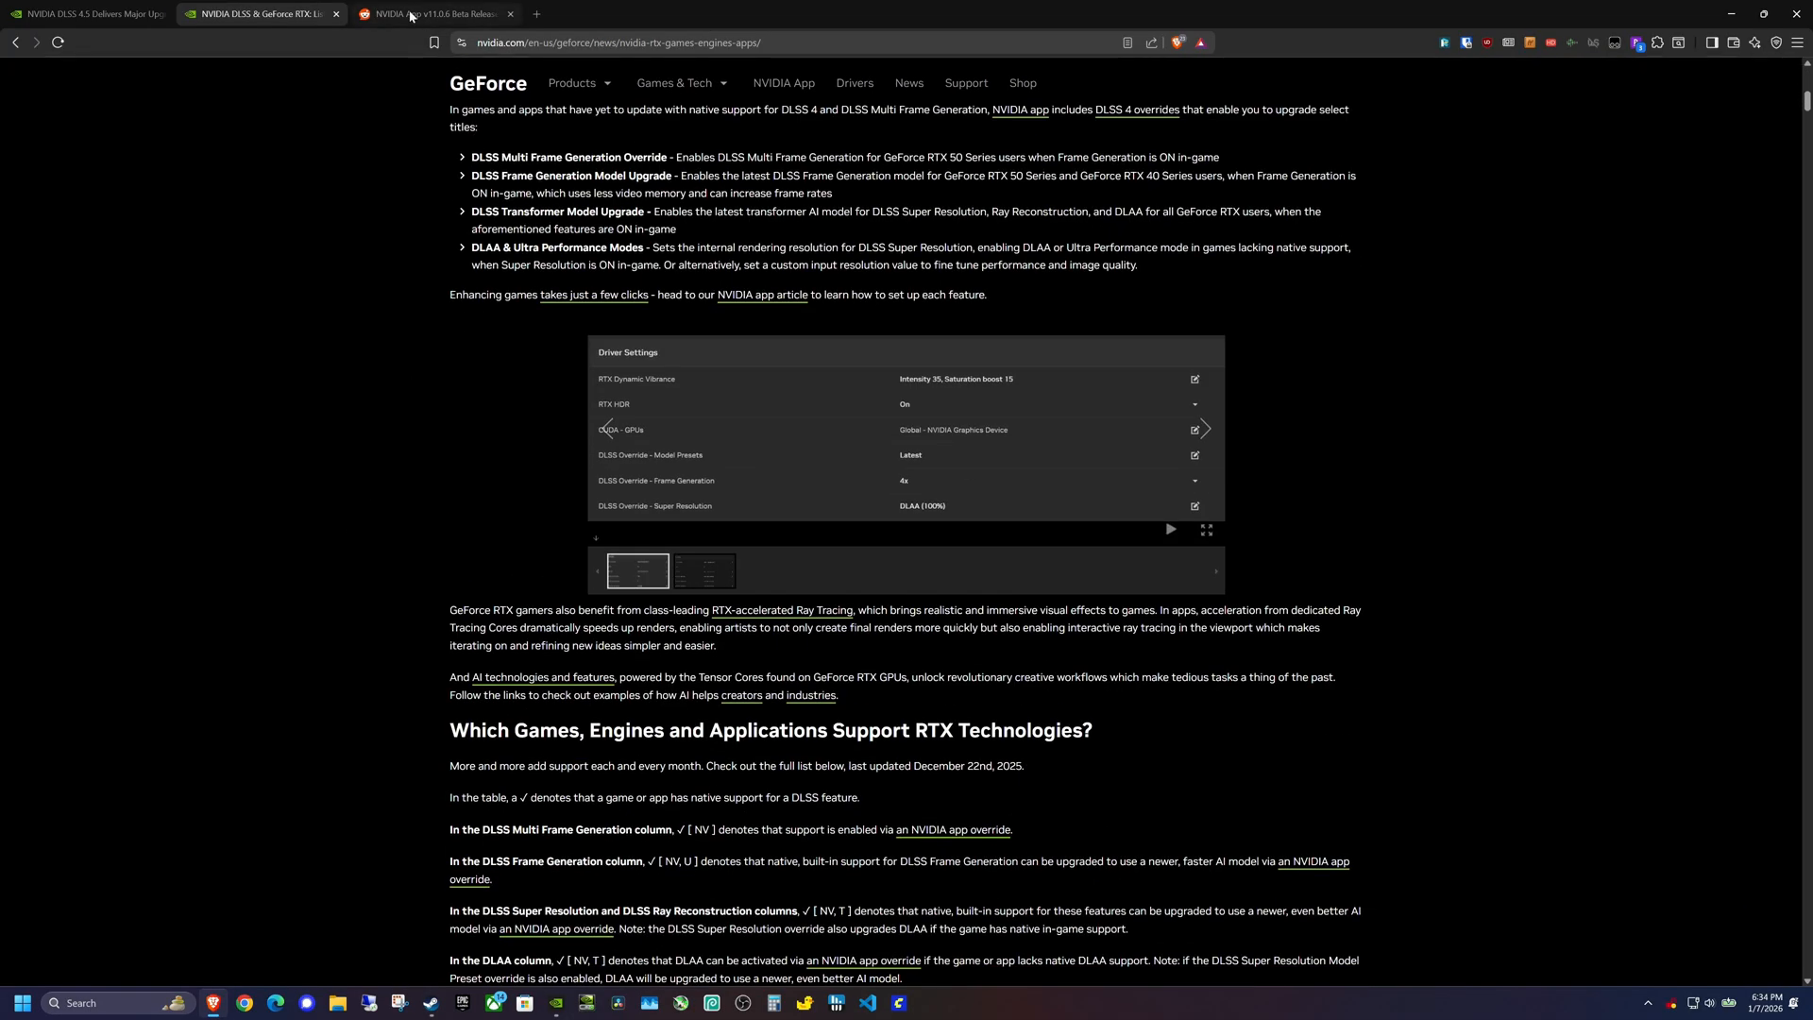
# In the r/nvidia v11.0.6 beta post, highlight Palworld in the 77-game override list
pyautogui.click(433, 12)
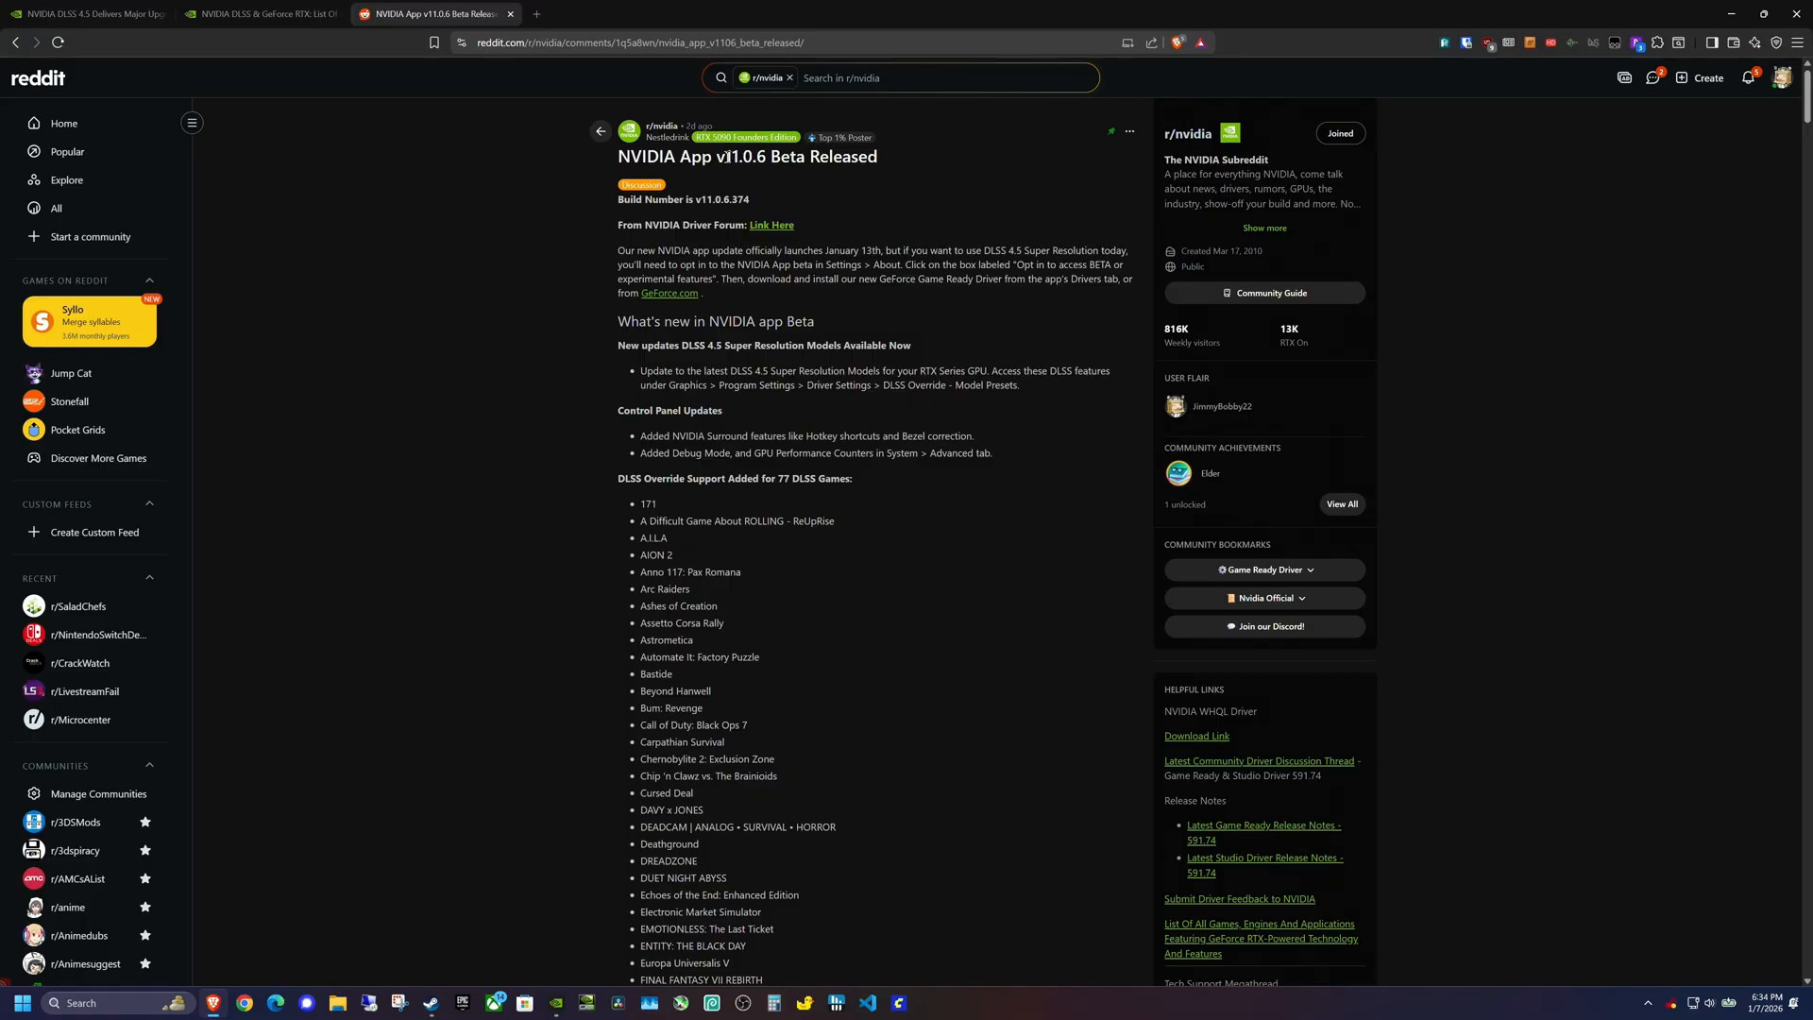
pyautogui.scroll(-3)
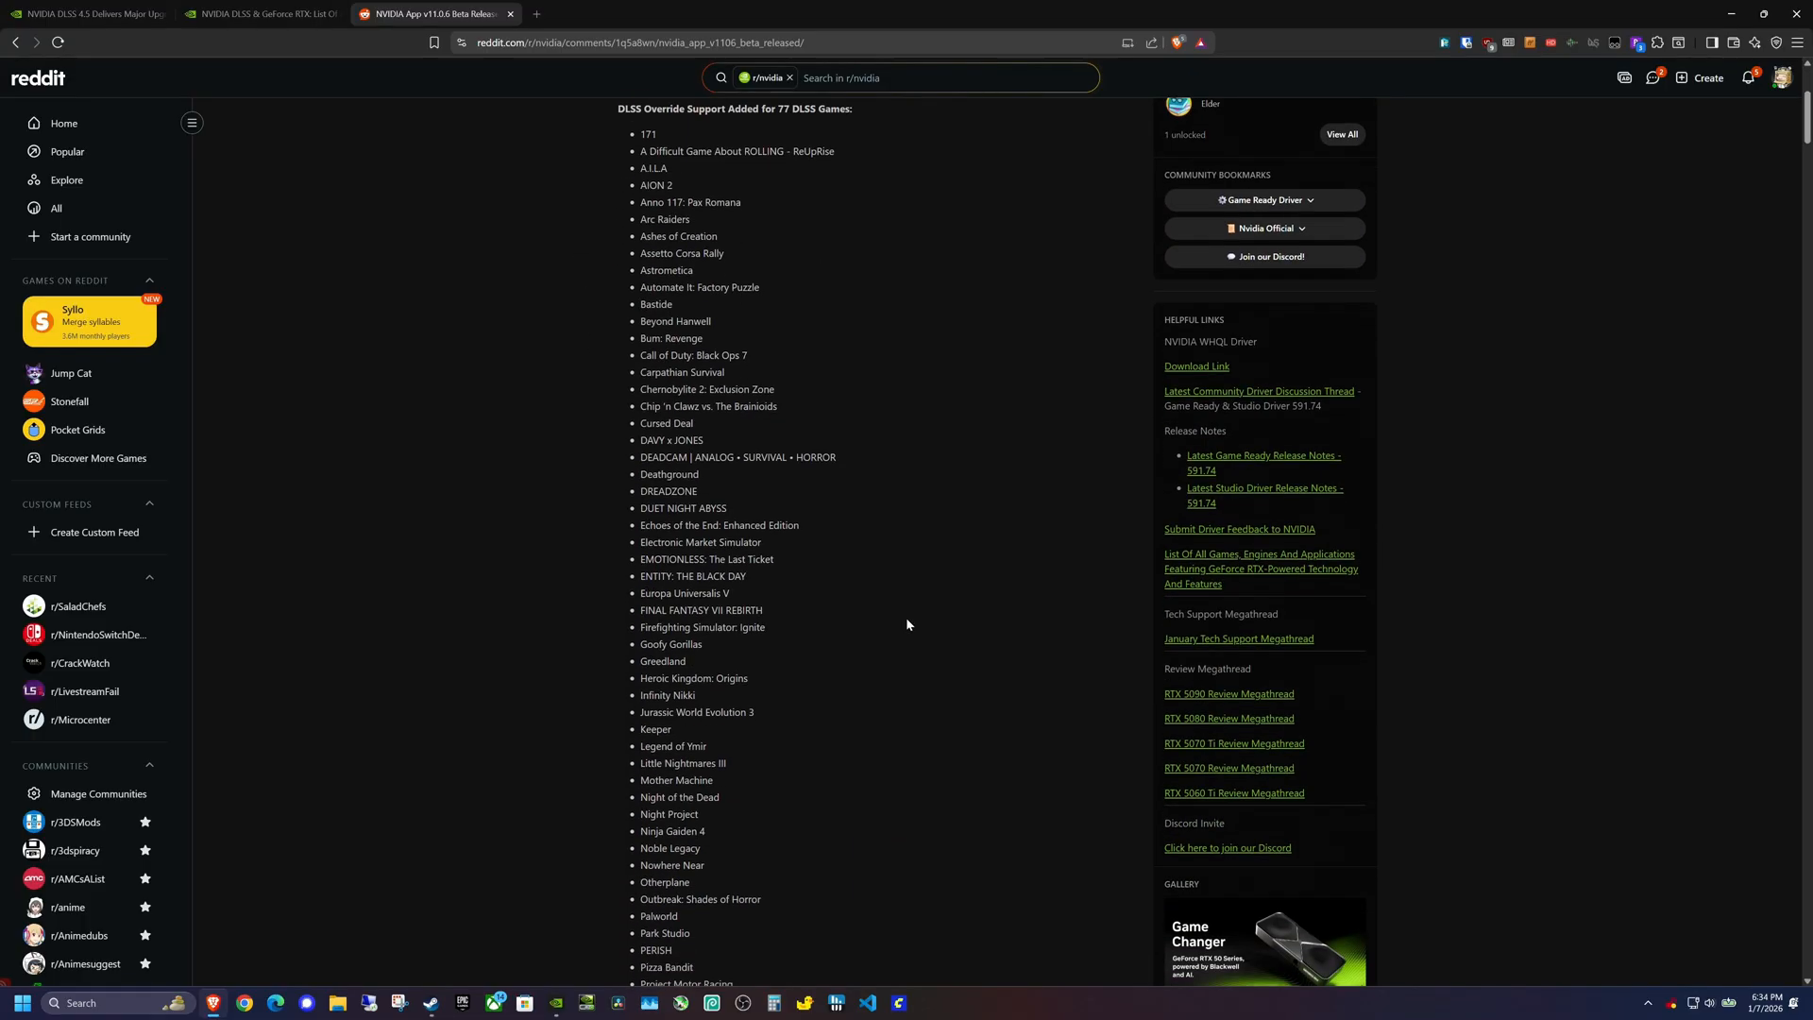
pyautogui.scroll(-3)
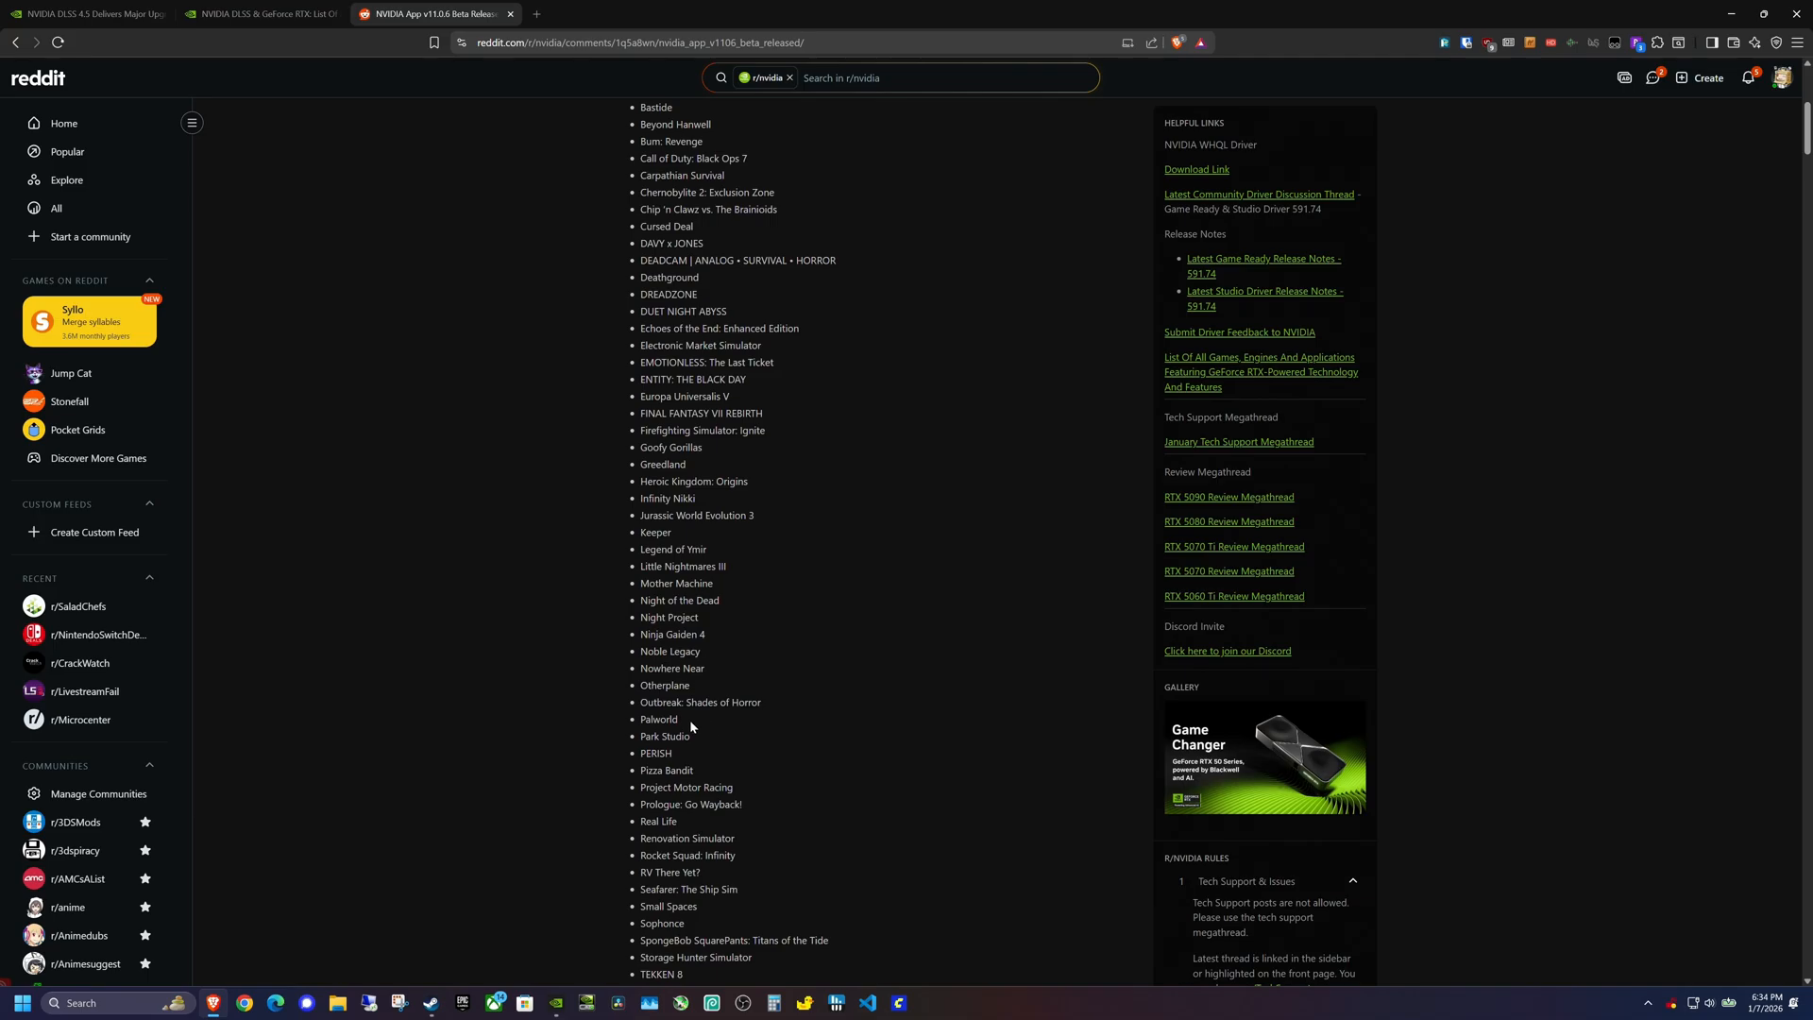
pyautogui.doubleClick(658, 718)
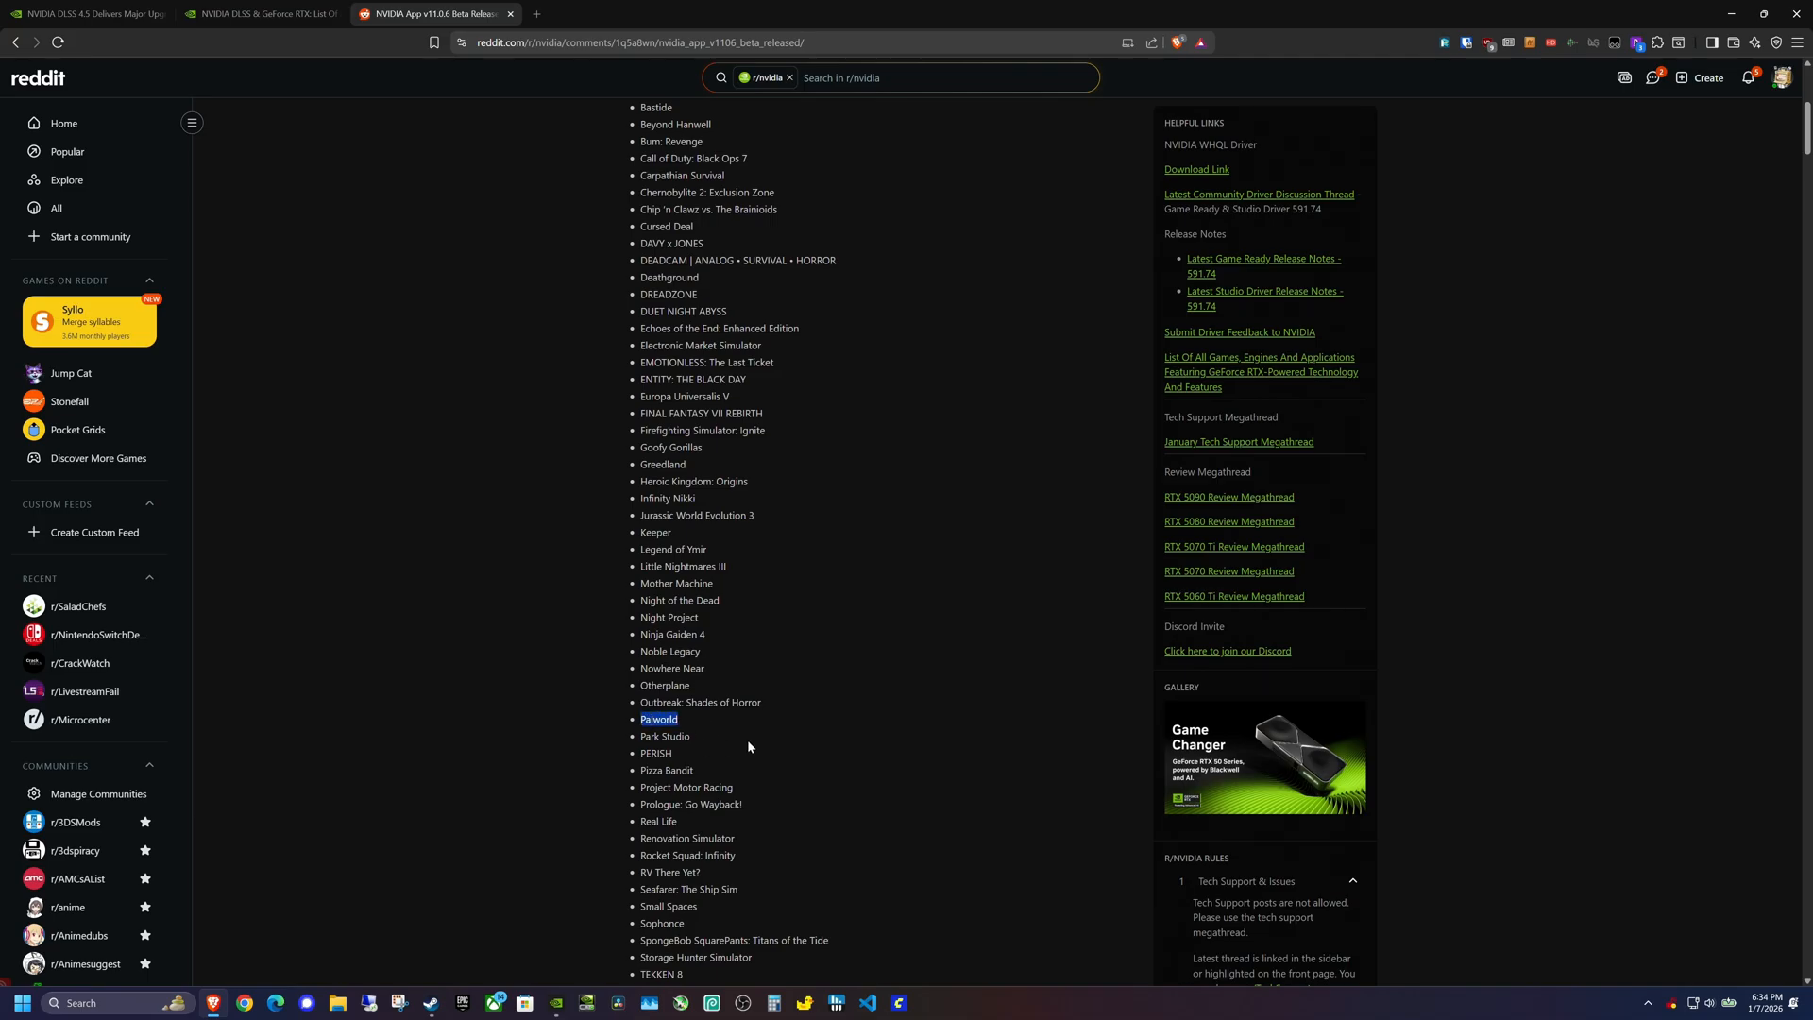
pyautogui.moveTo(845, 686)
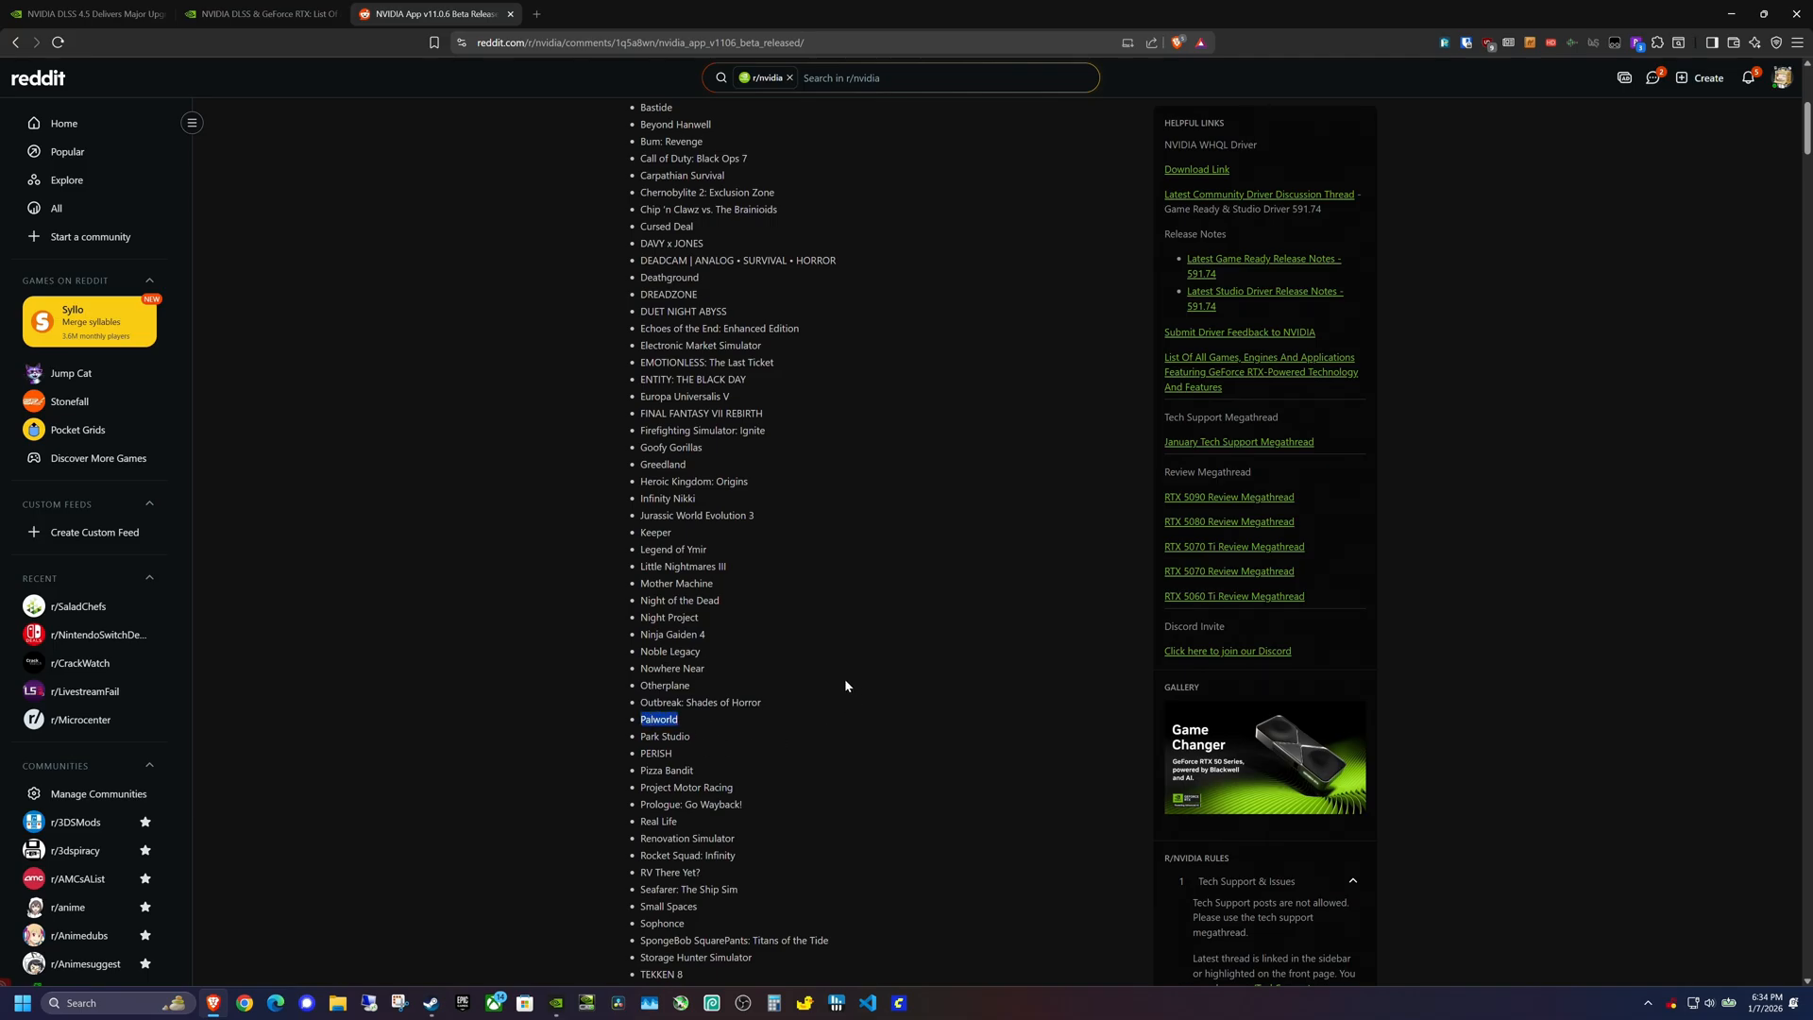
pyautogui.moveTo(386, 402)
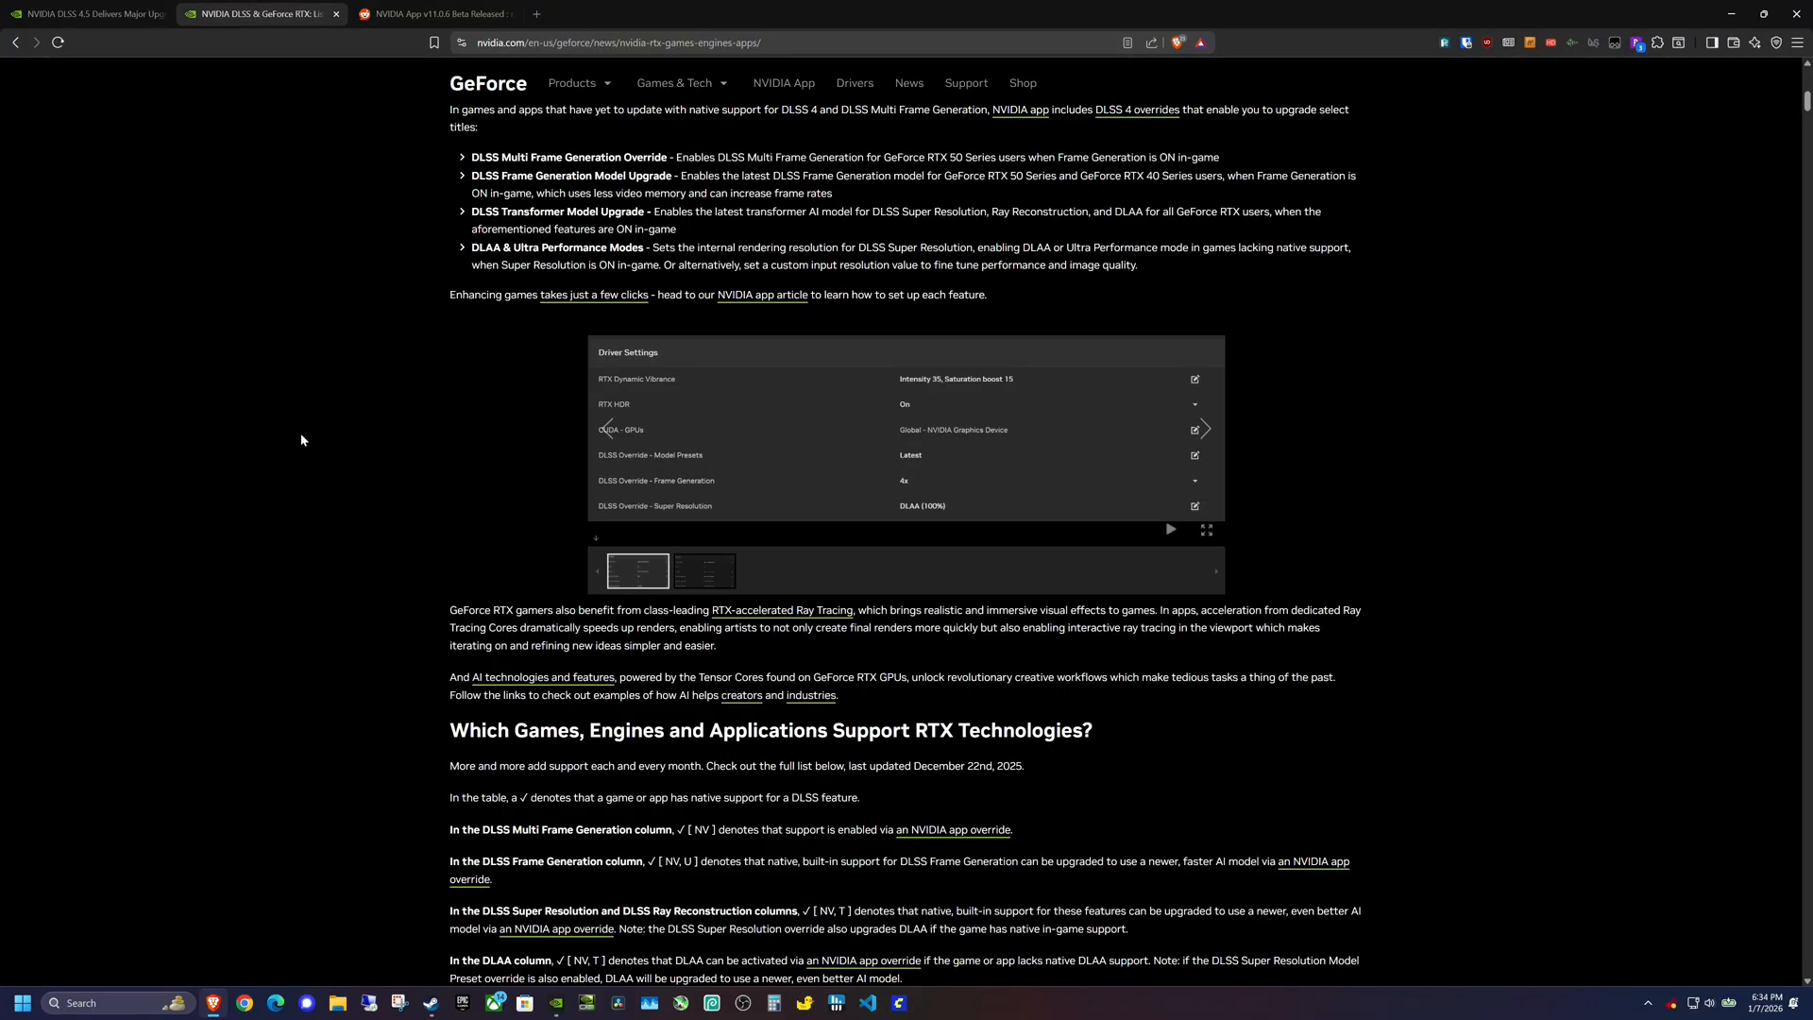
# Scroll to the RTX games table and search 'pa' to find Palworld's Super Resolution row
pyautogui.scroll(-3)
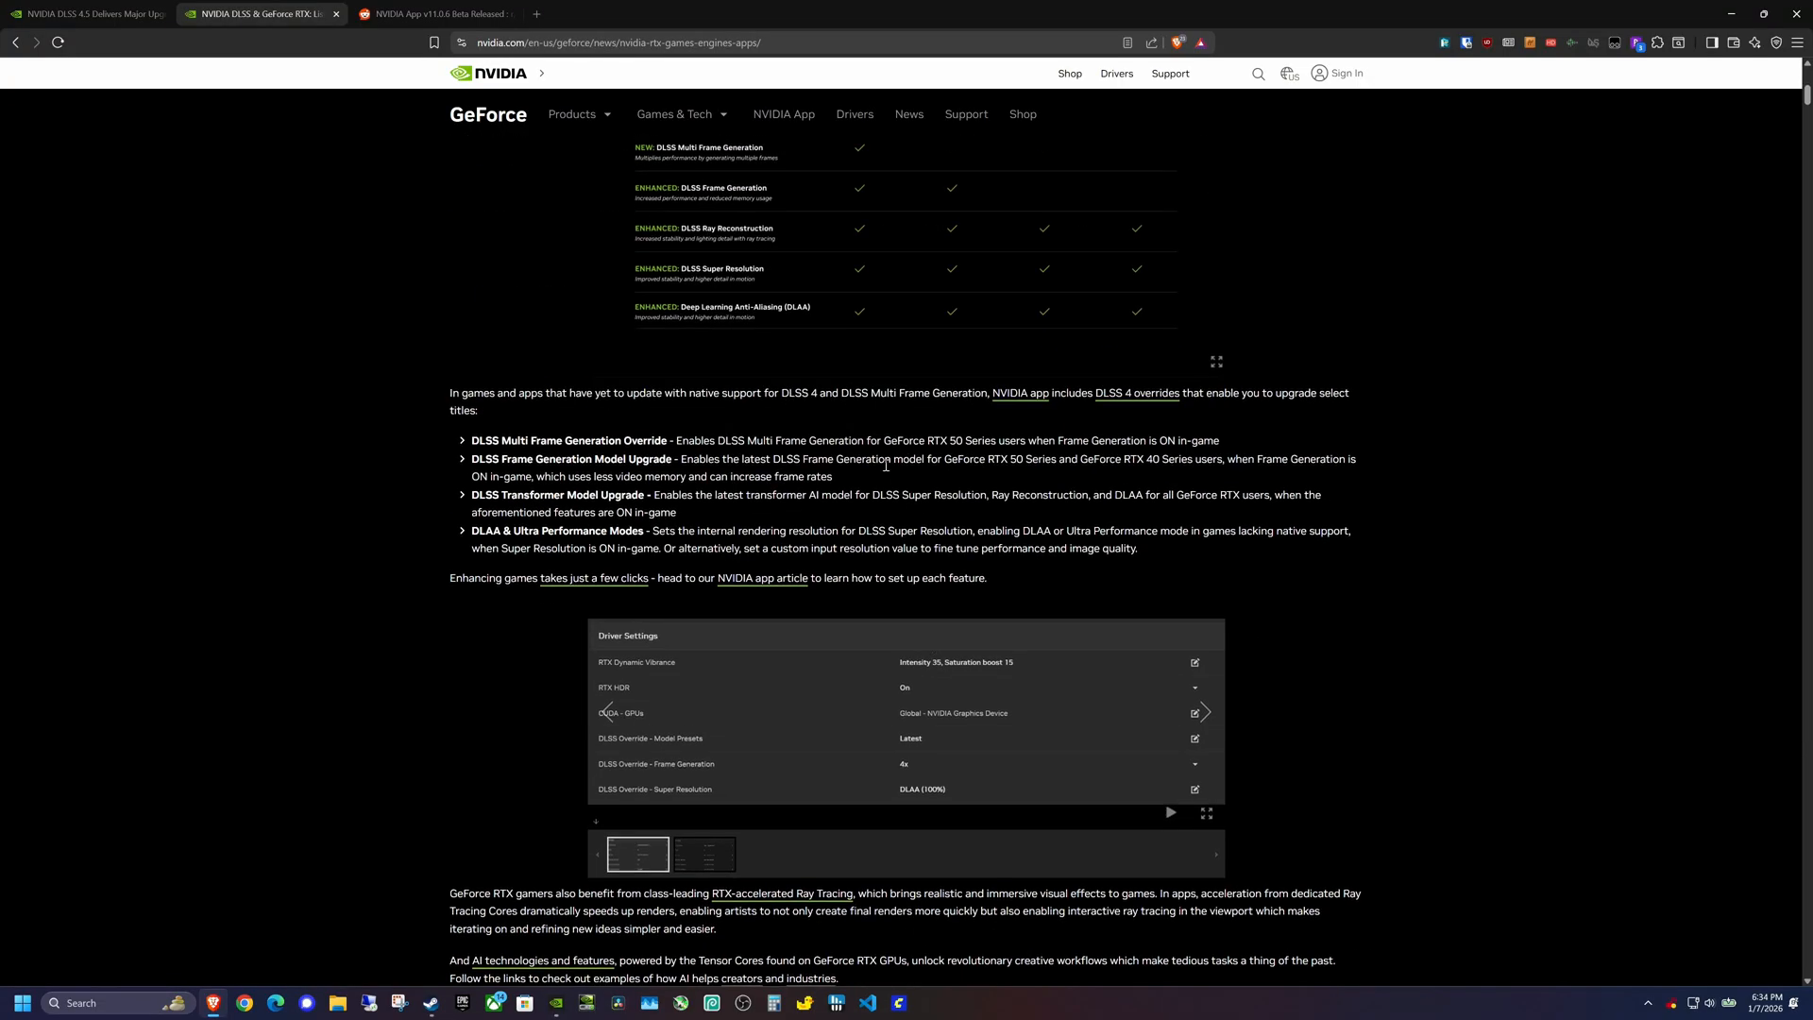
pyautogui.scroll(-3)
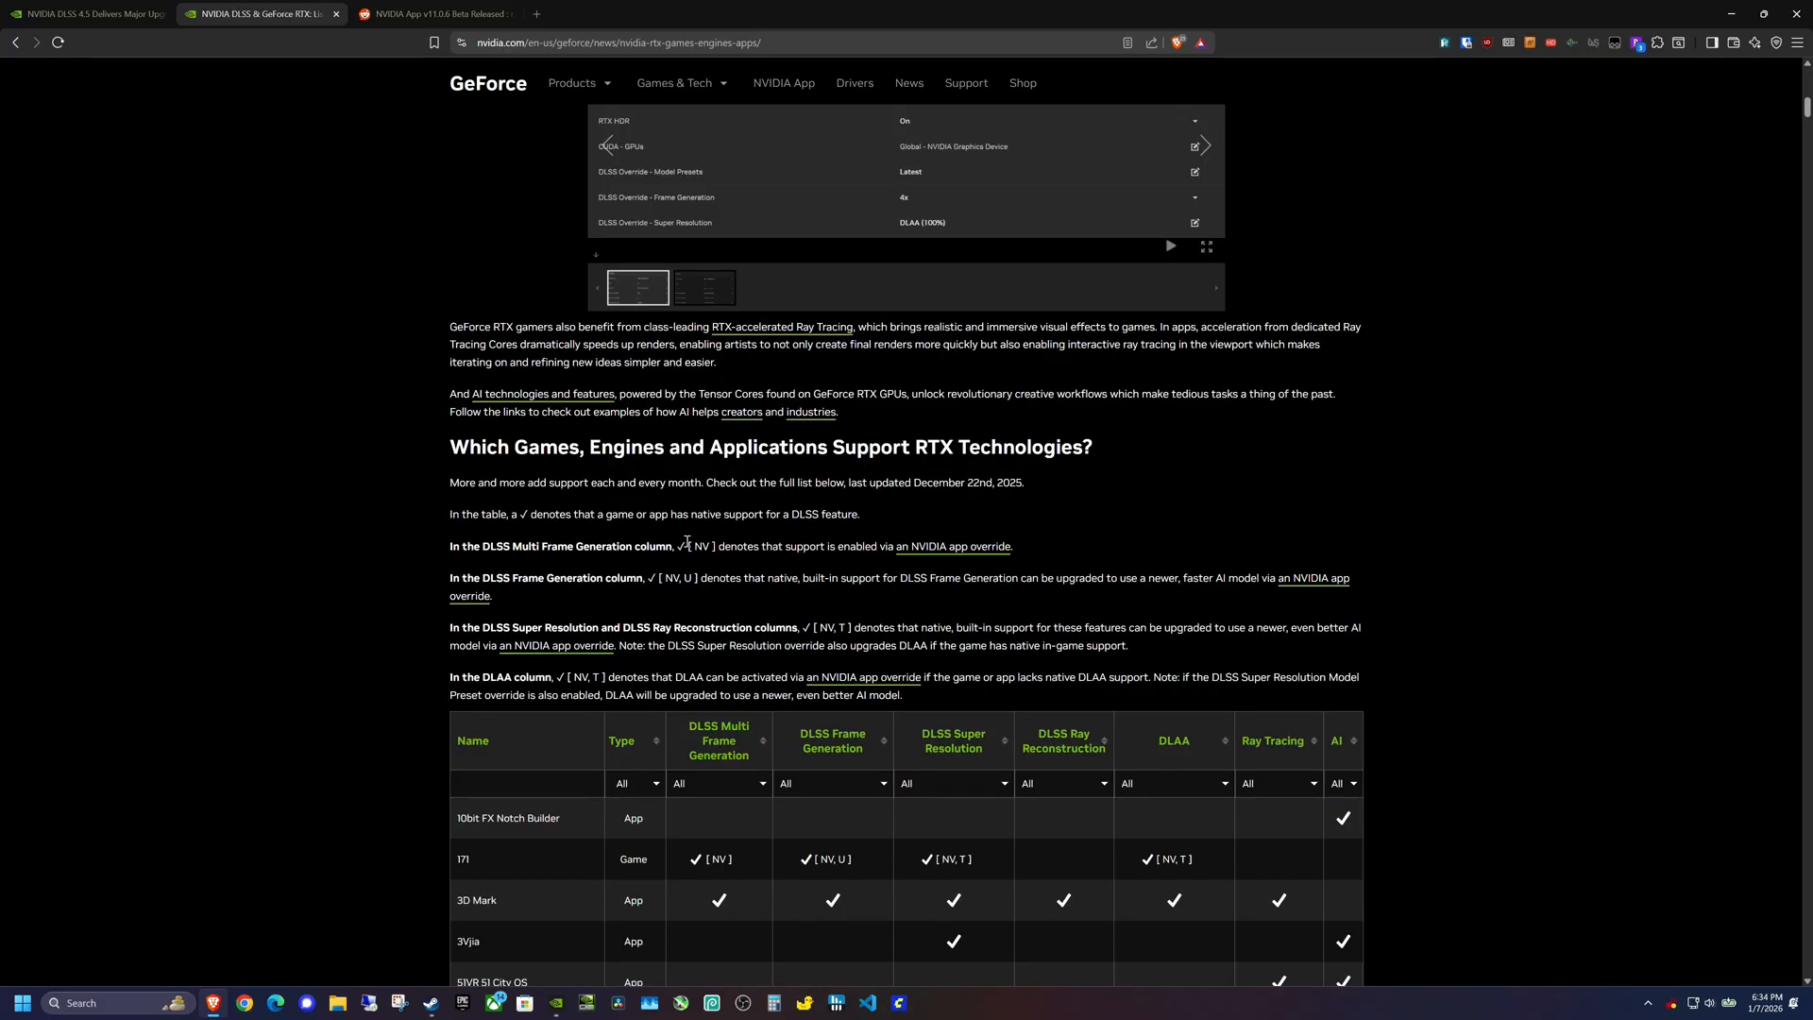
pyautogui.moveTo(833, 567)
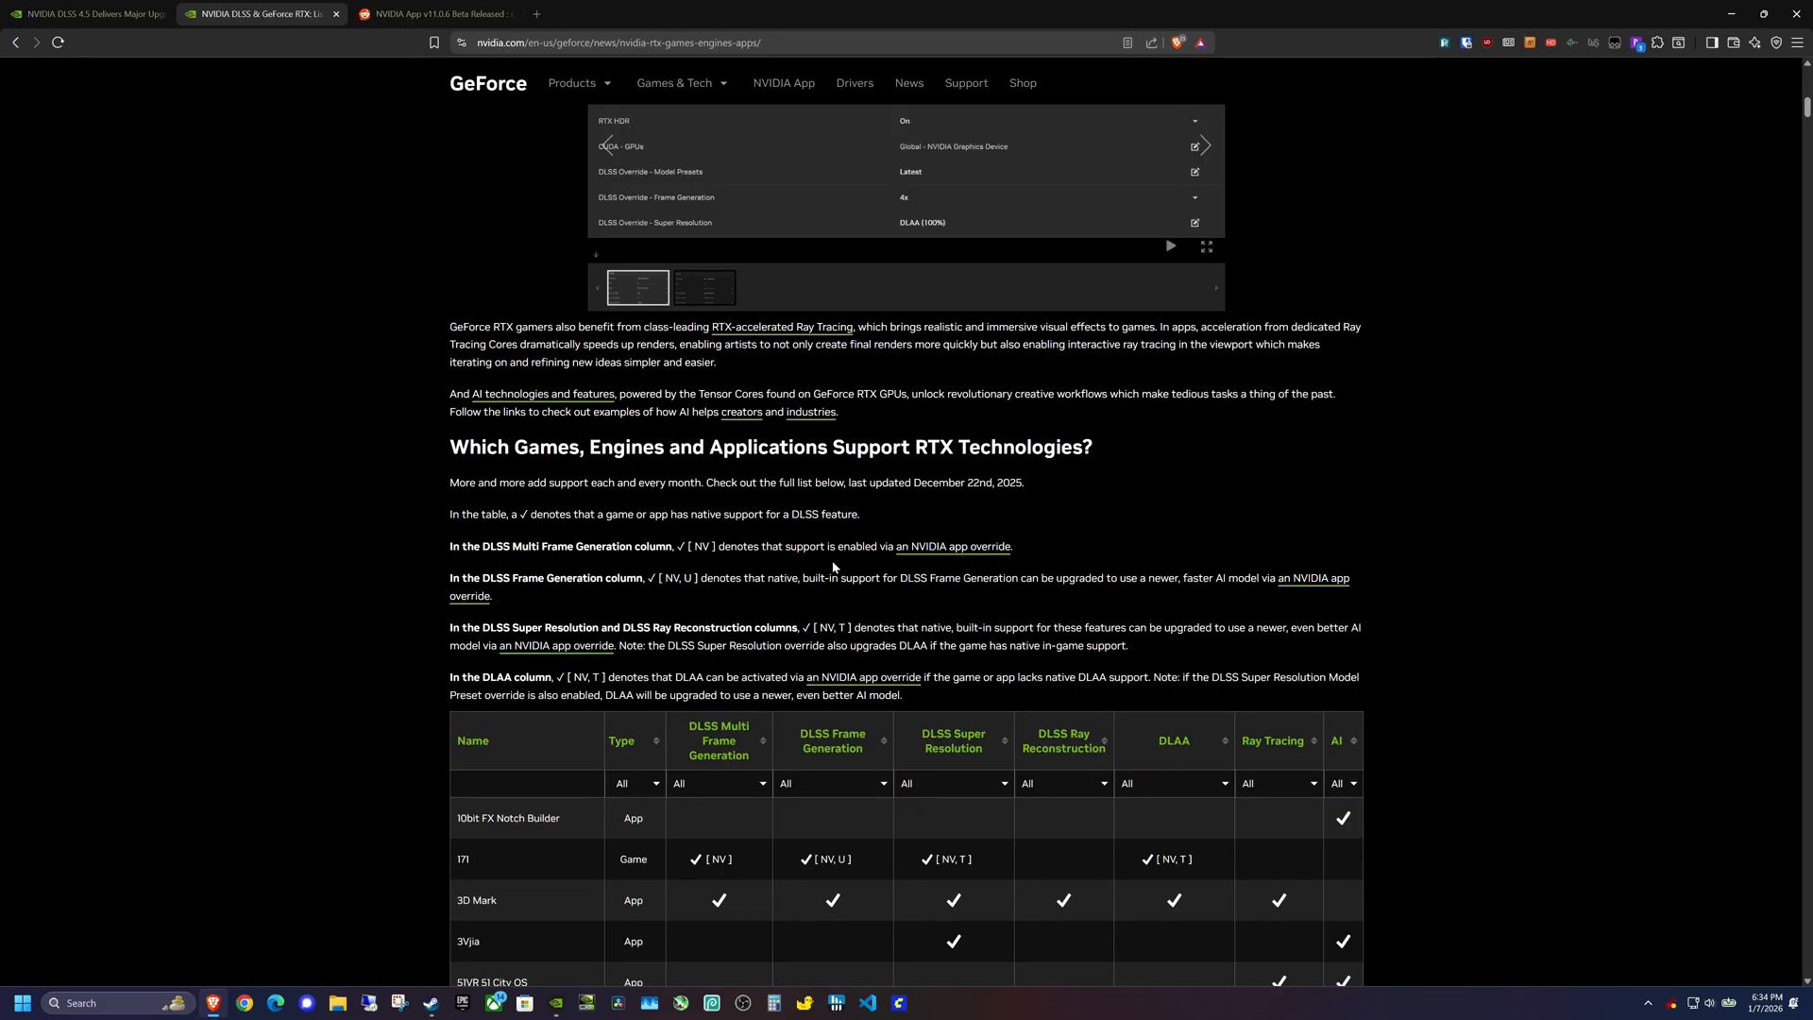
pyautogui.moveTo(1045, 555)
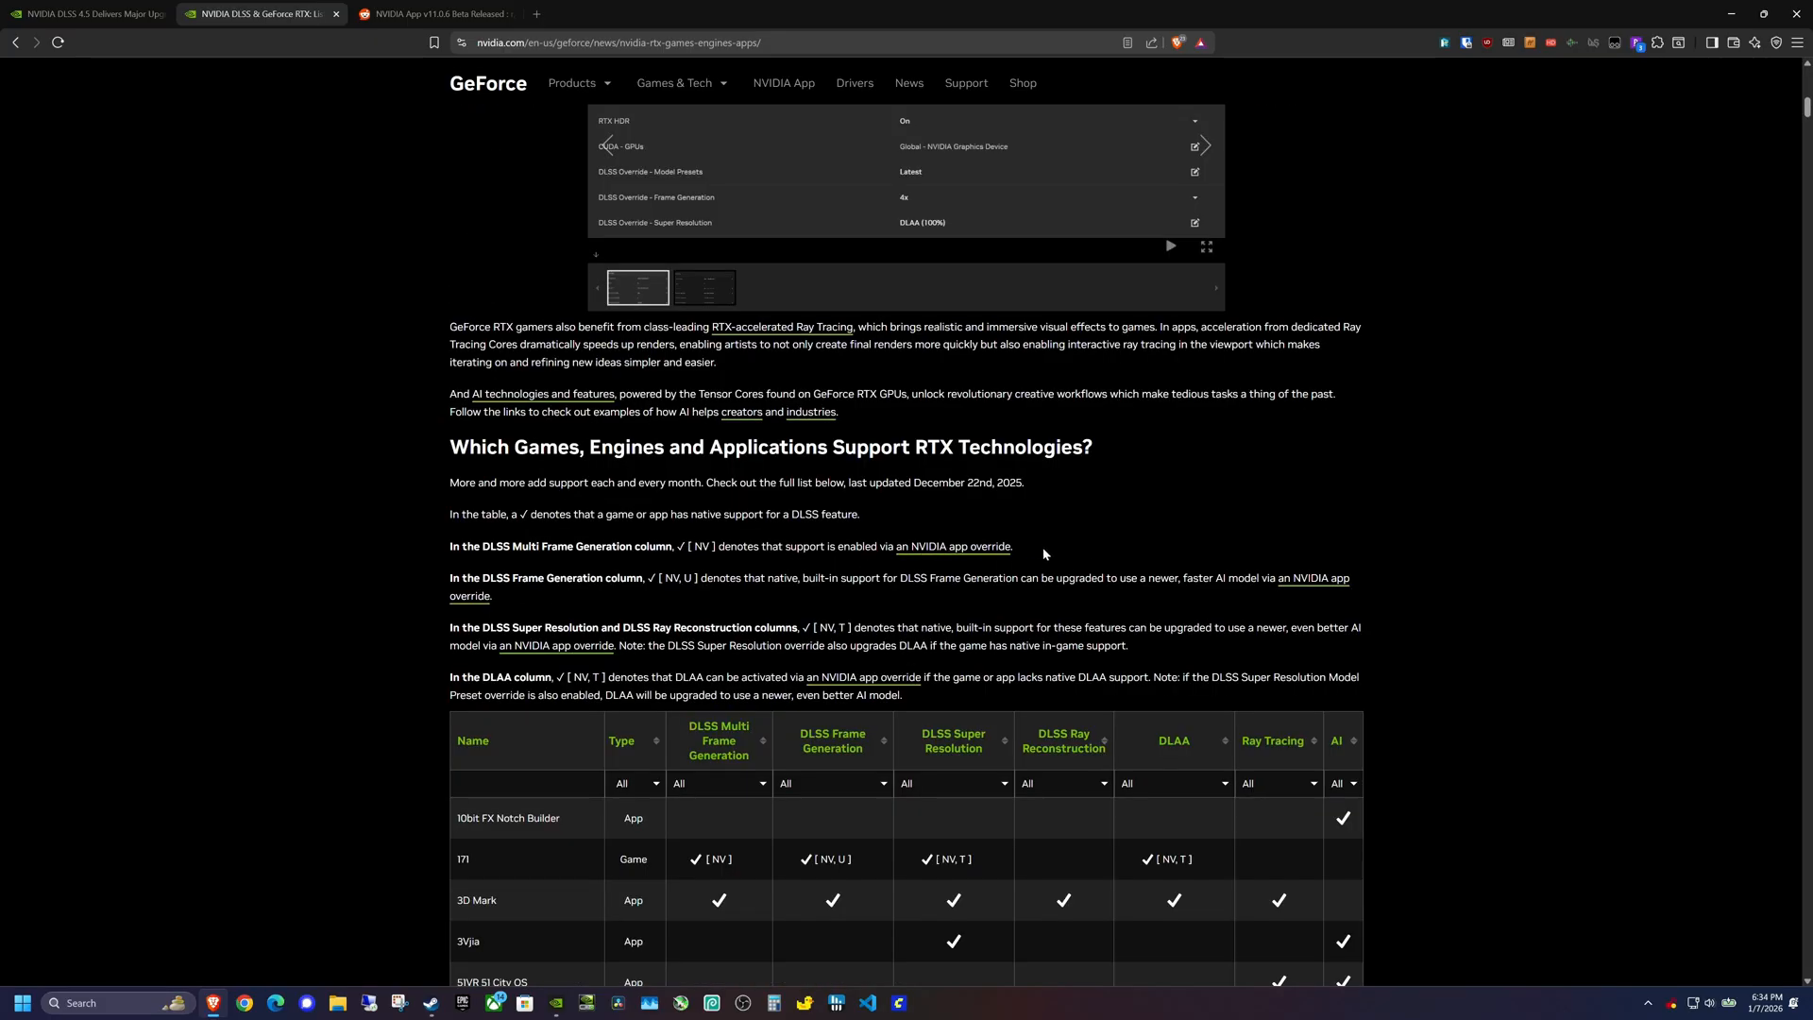
pyautogui.scroll(-3)
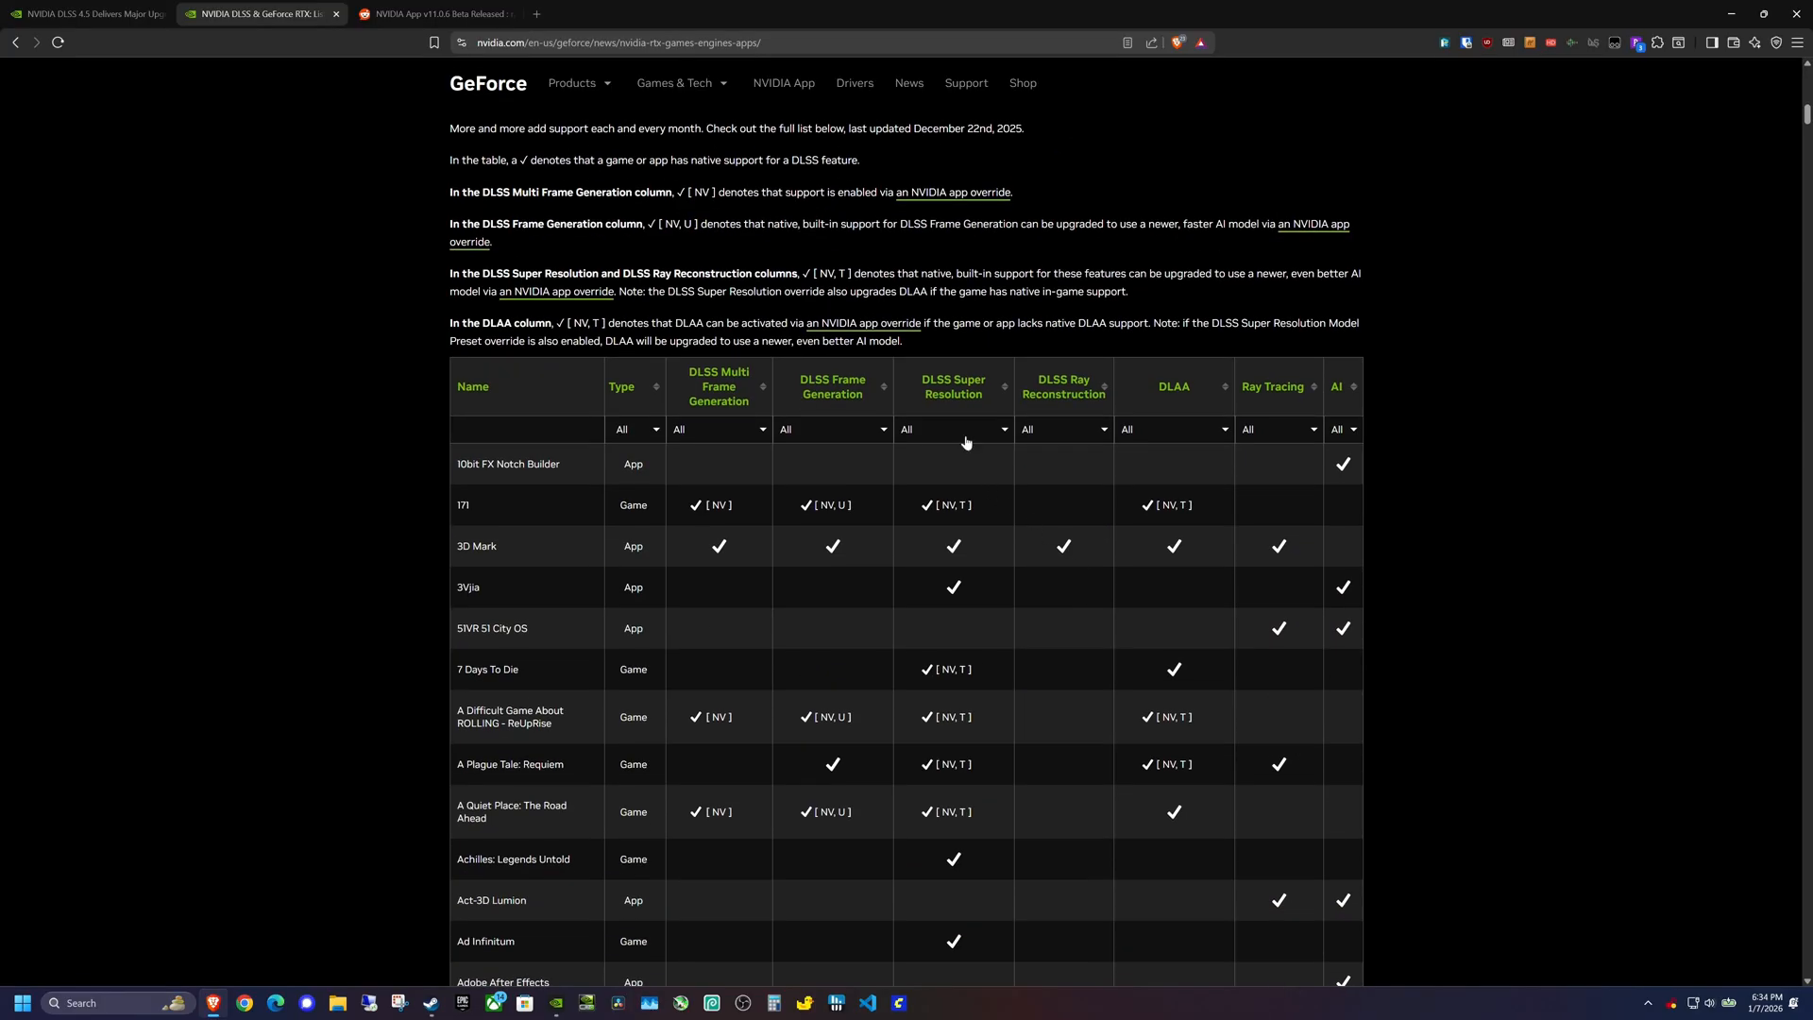
pyautogui.moveTo(777, 514)
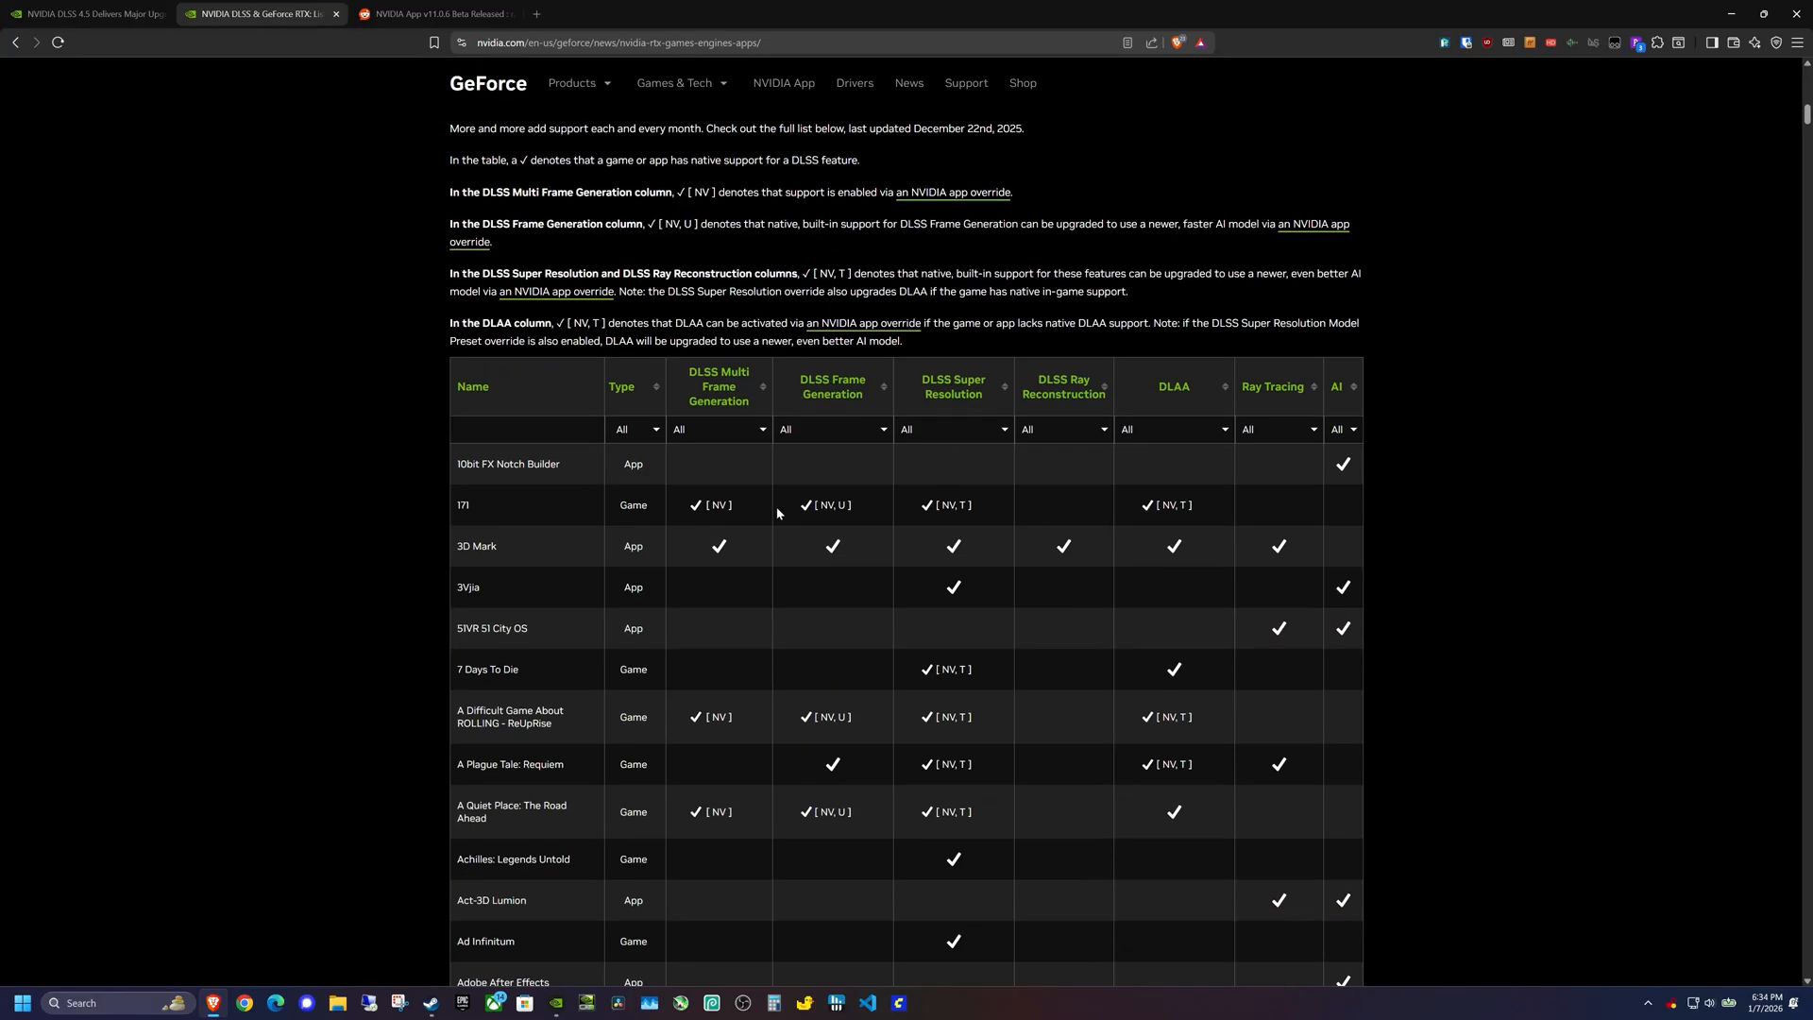
pyautogui.scroll(-3)
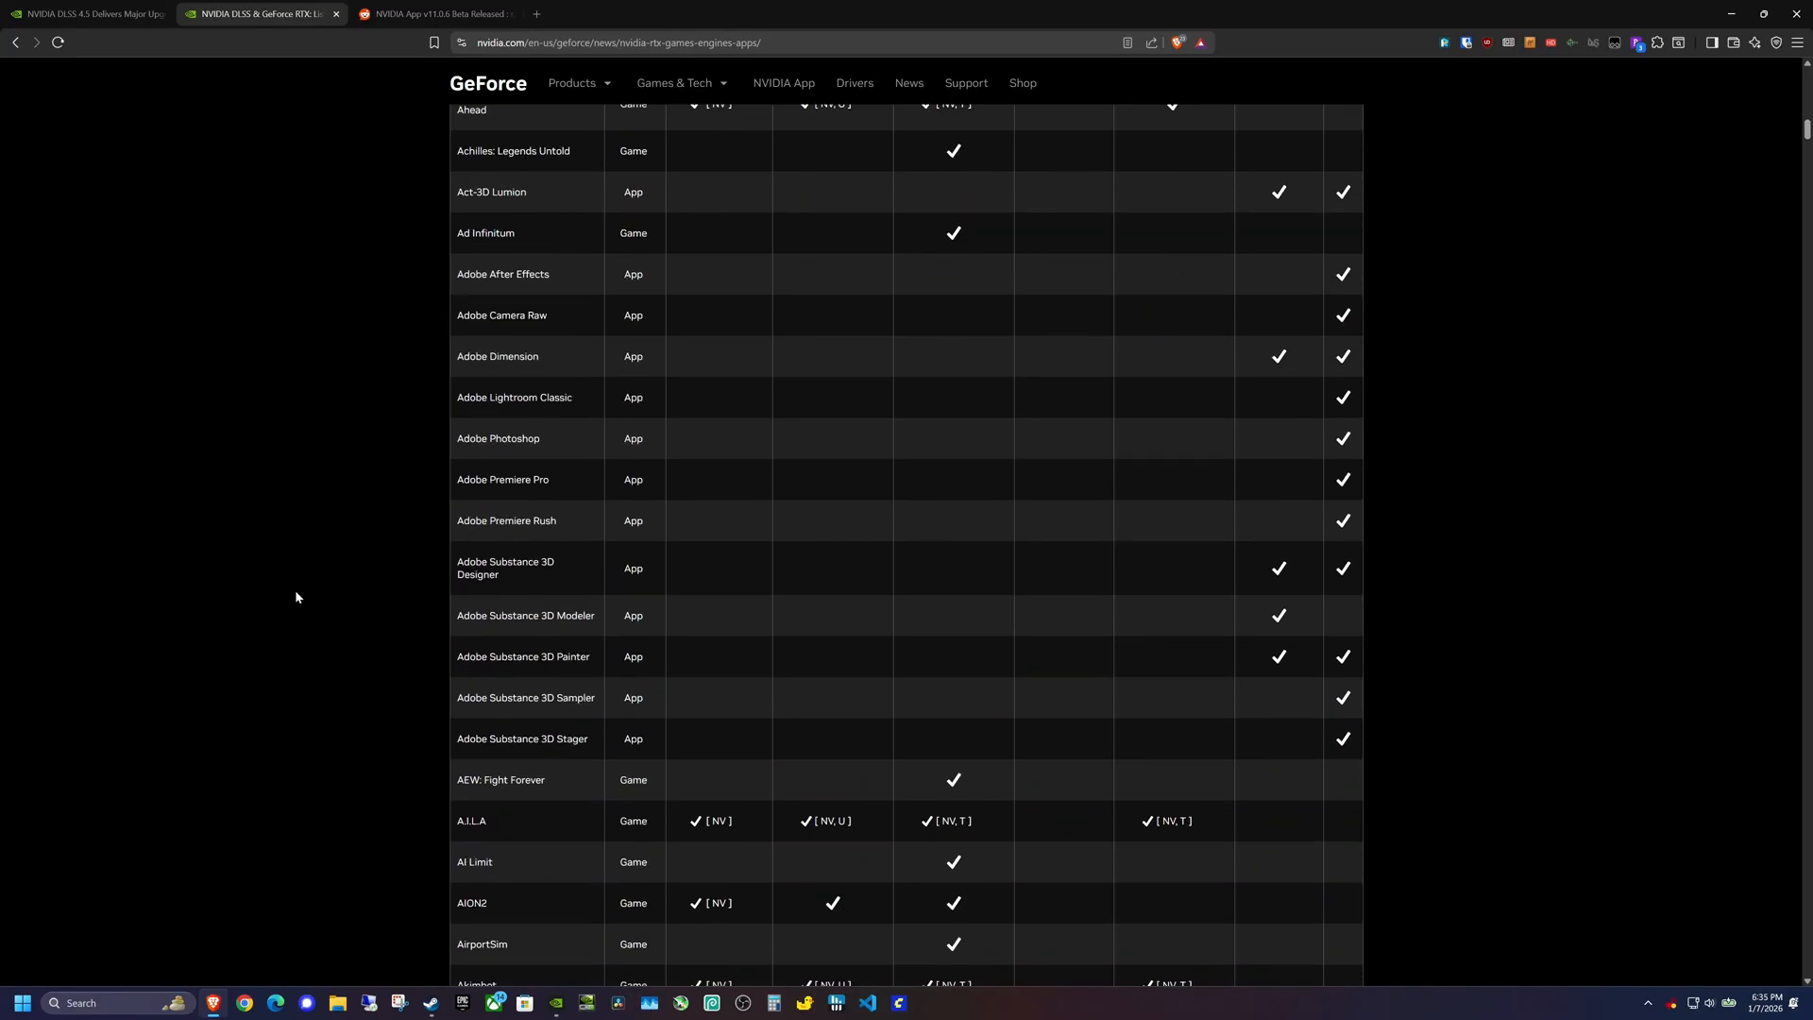
pyautogui.write('palworld')
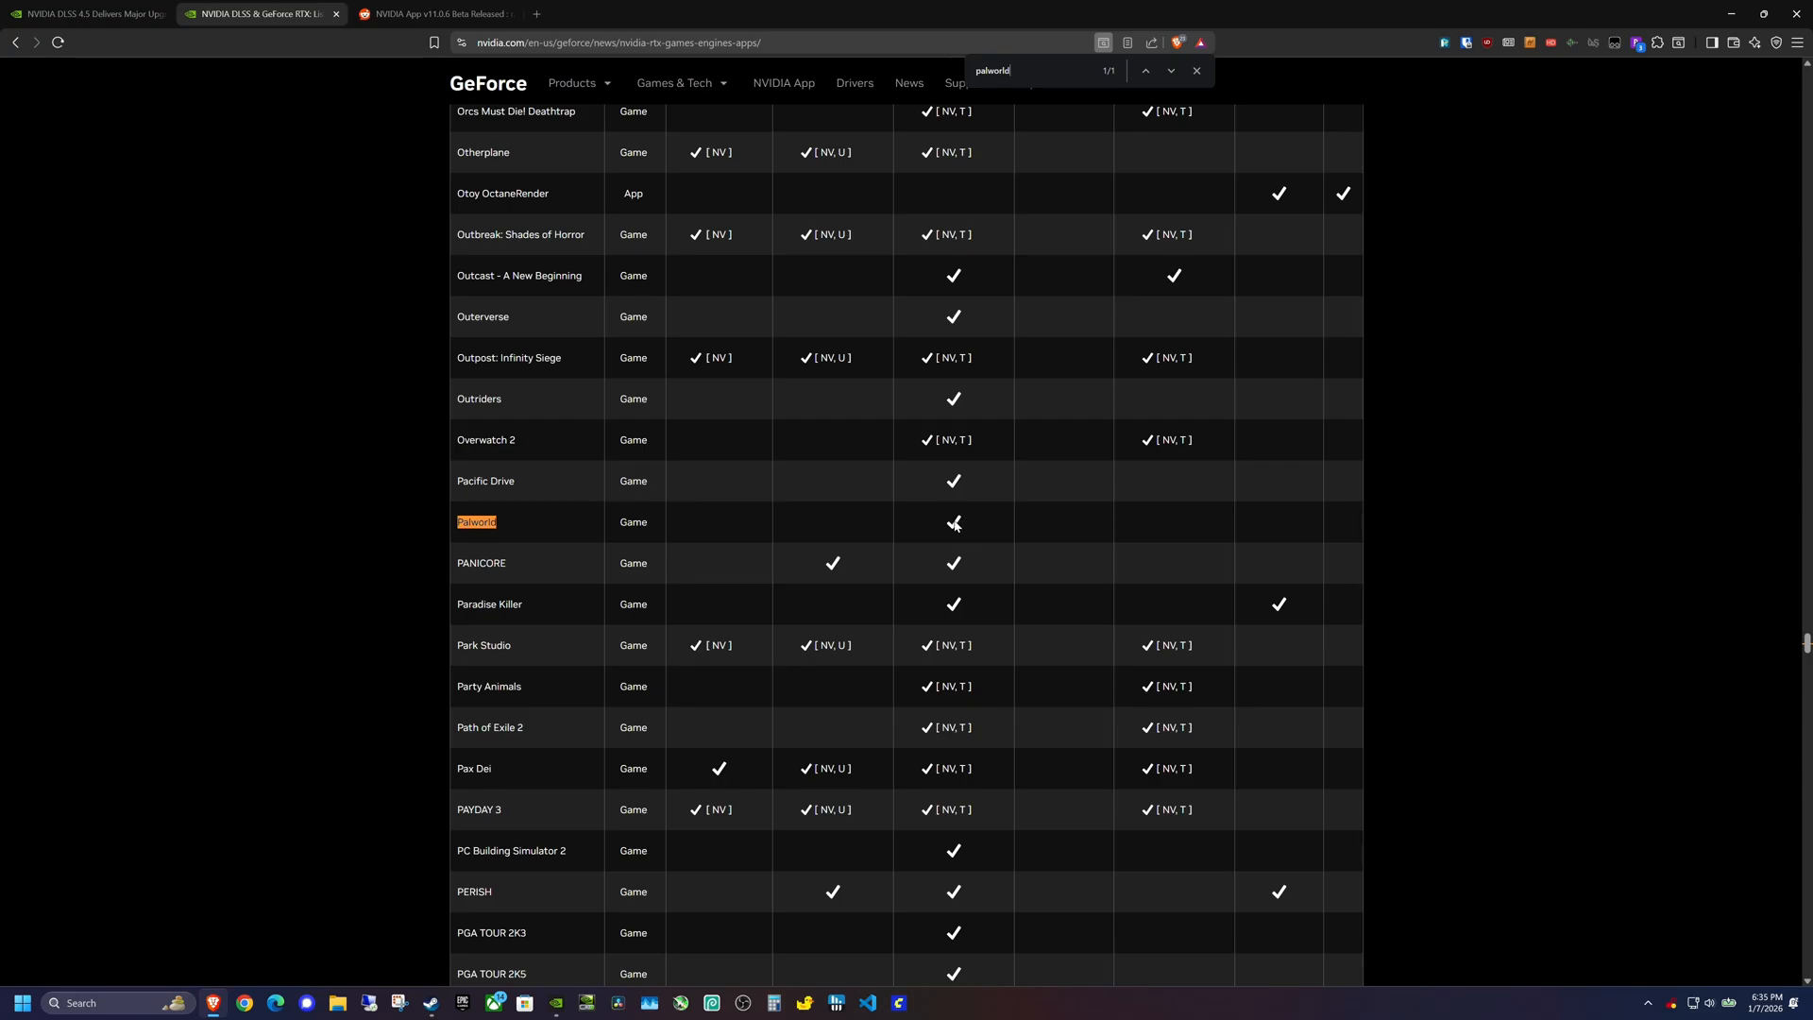
pyautogui.moveTo(975, 525)
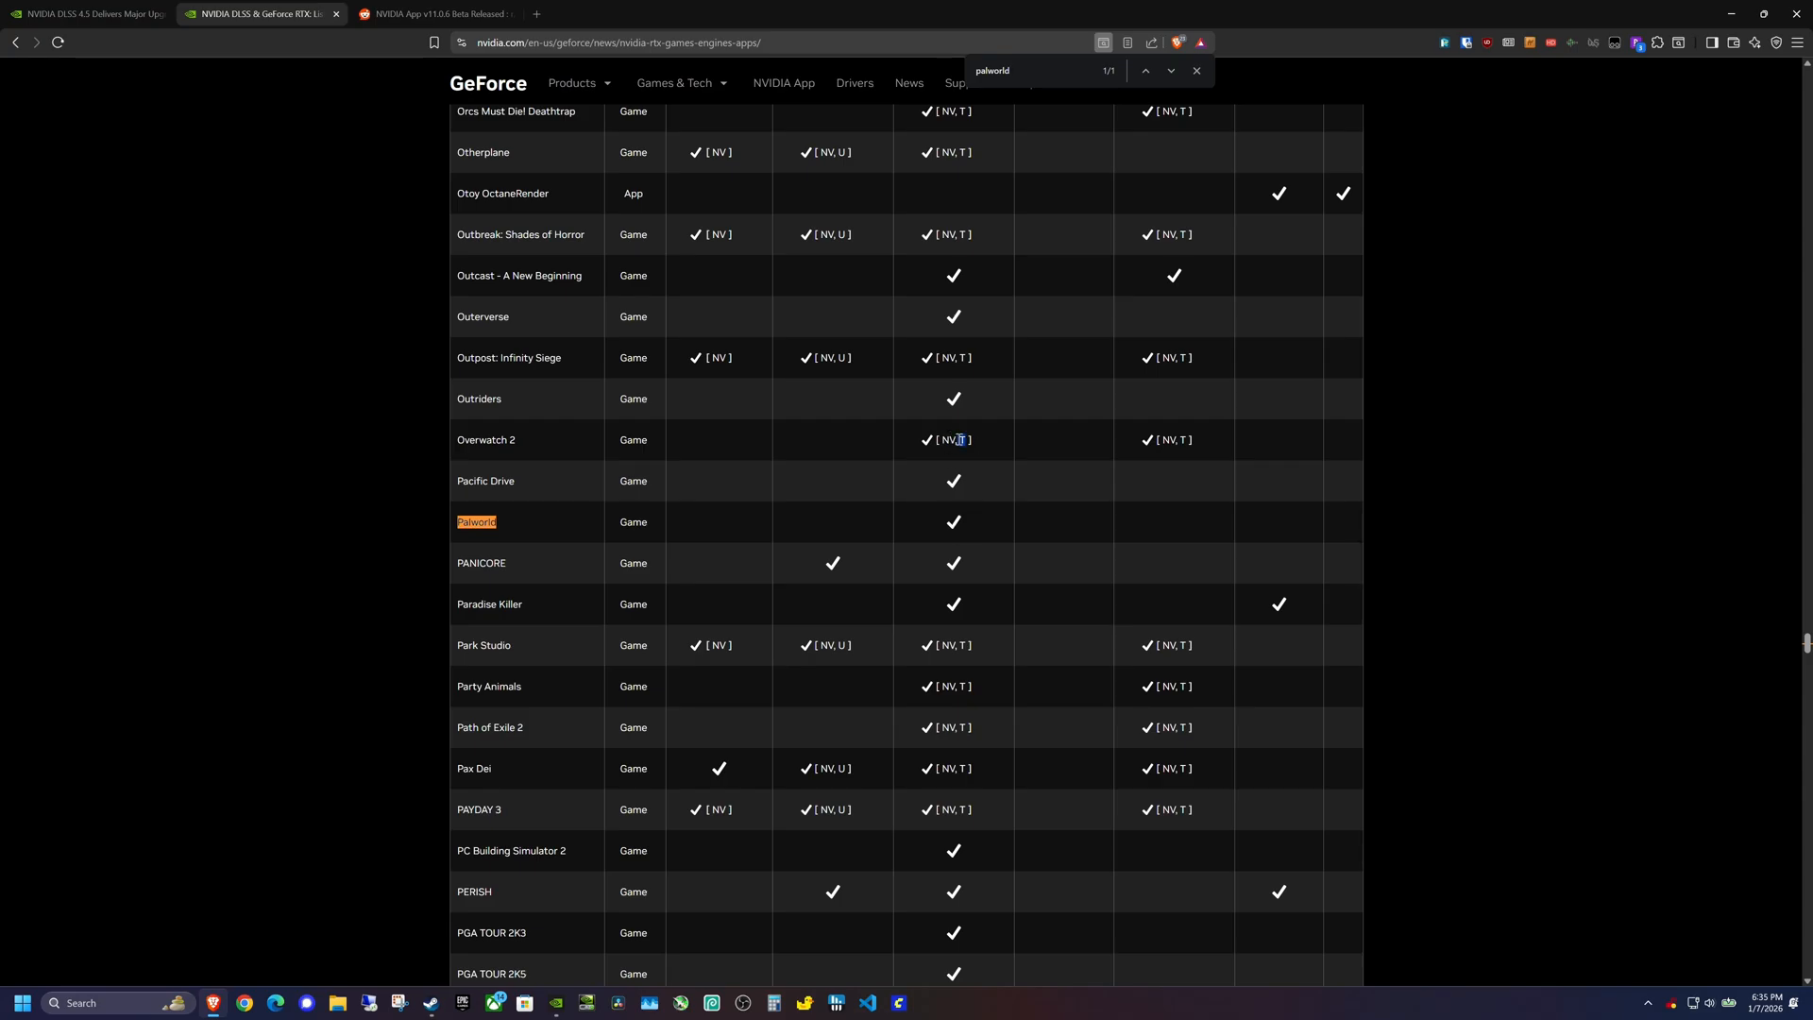
pyautogui.moveTo(979, 532)
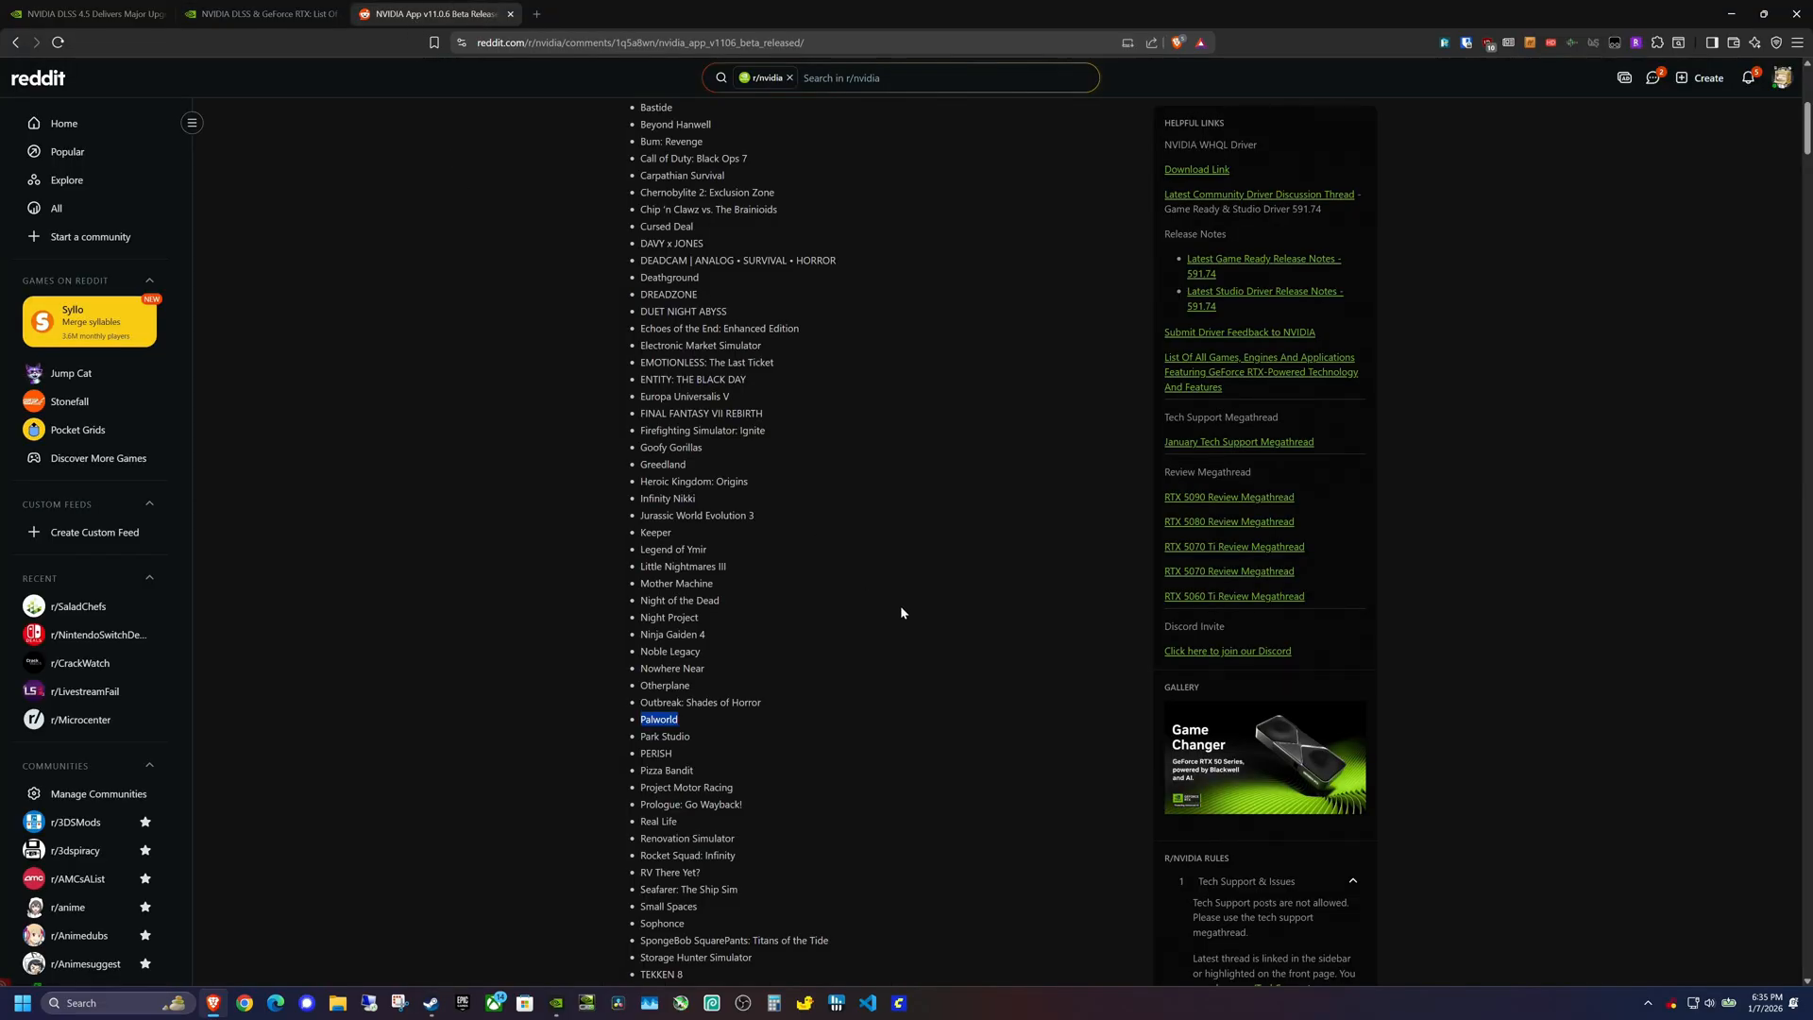
pyautogui.moveTo(908, 609)
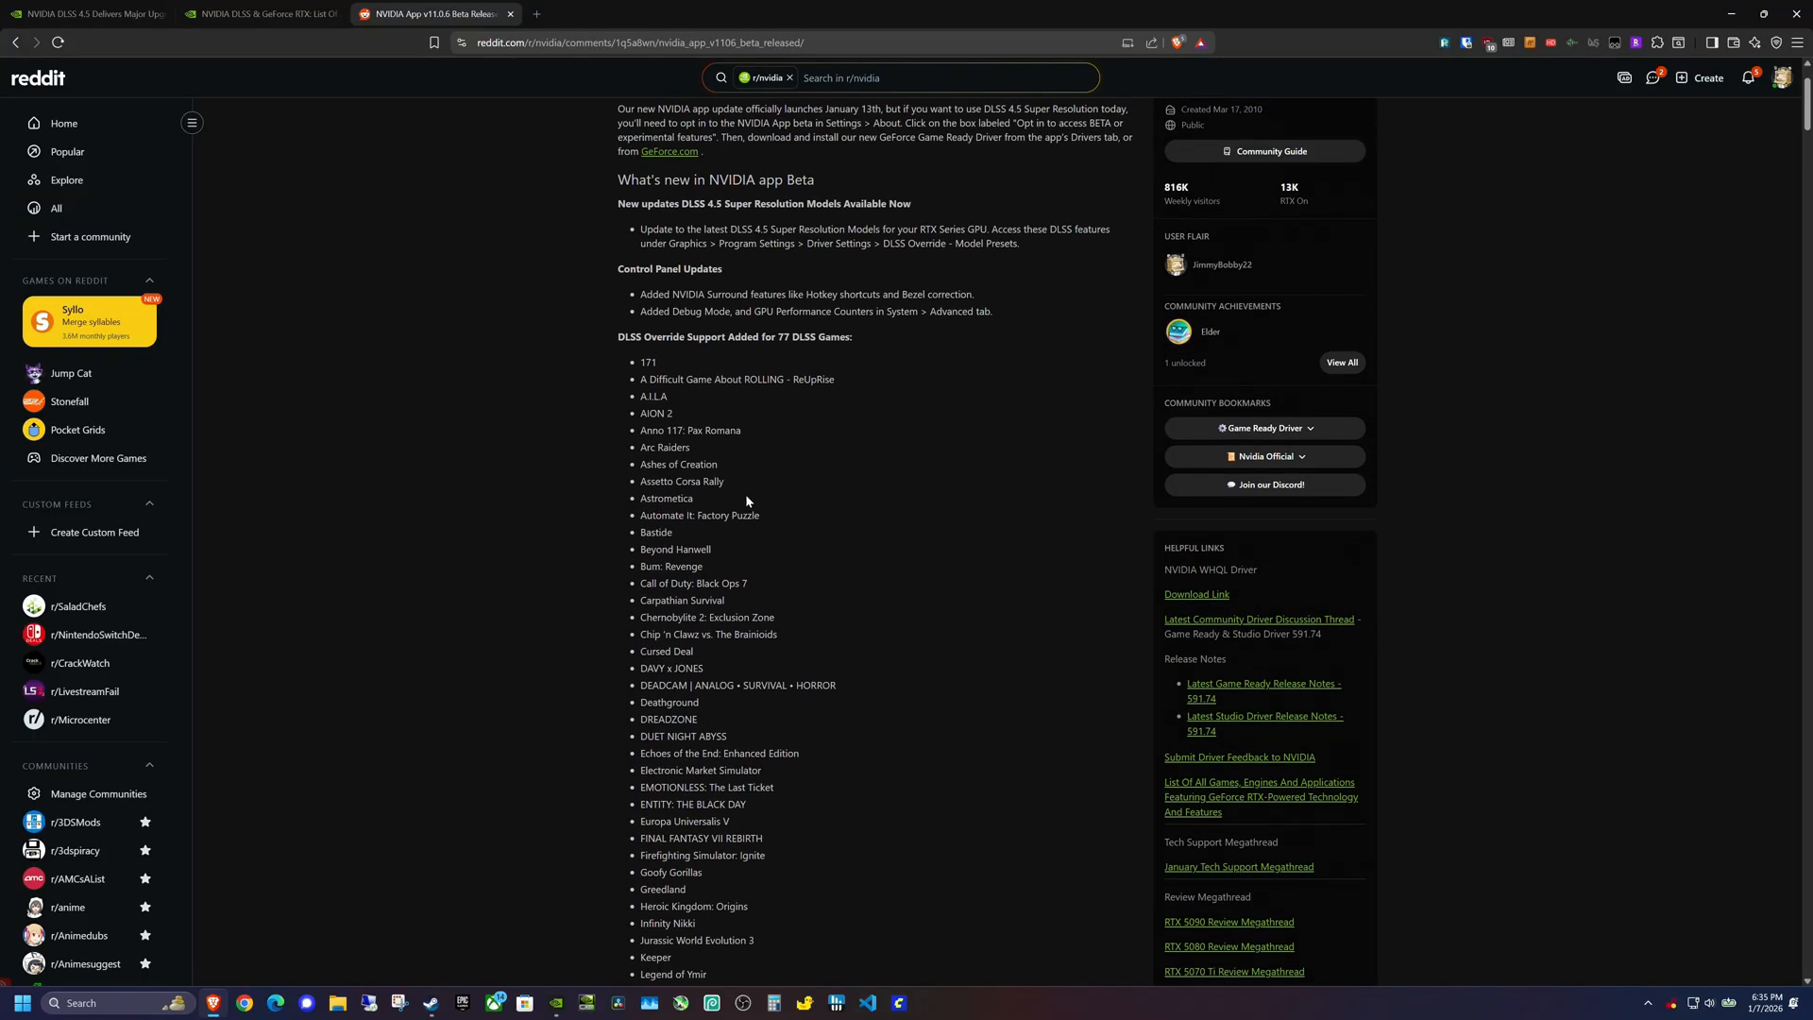
# Highlight the 'DLSS Override Support Added for 77 DLSS Games' heading and scroll the list
pyautogui.moveTo(618, 336); pyautogui.dragTo(774, 337)
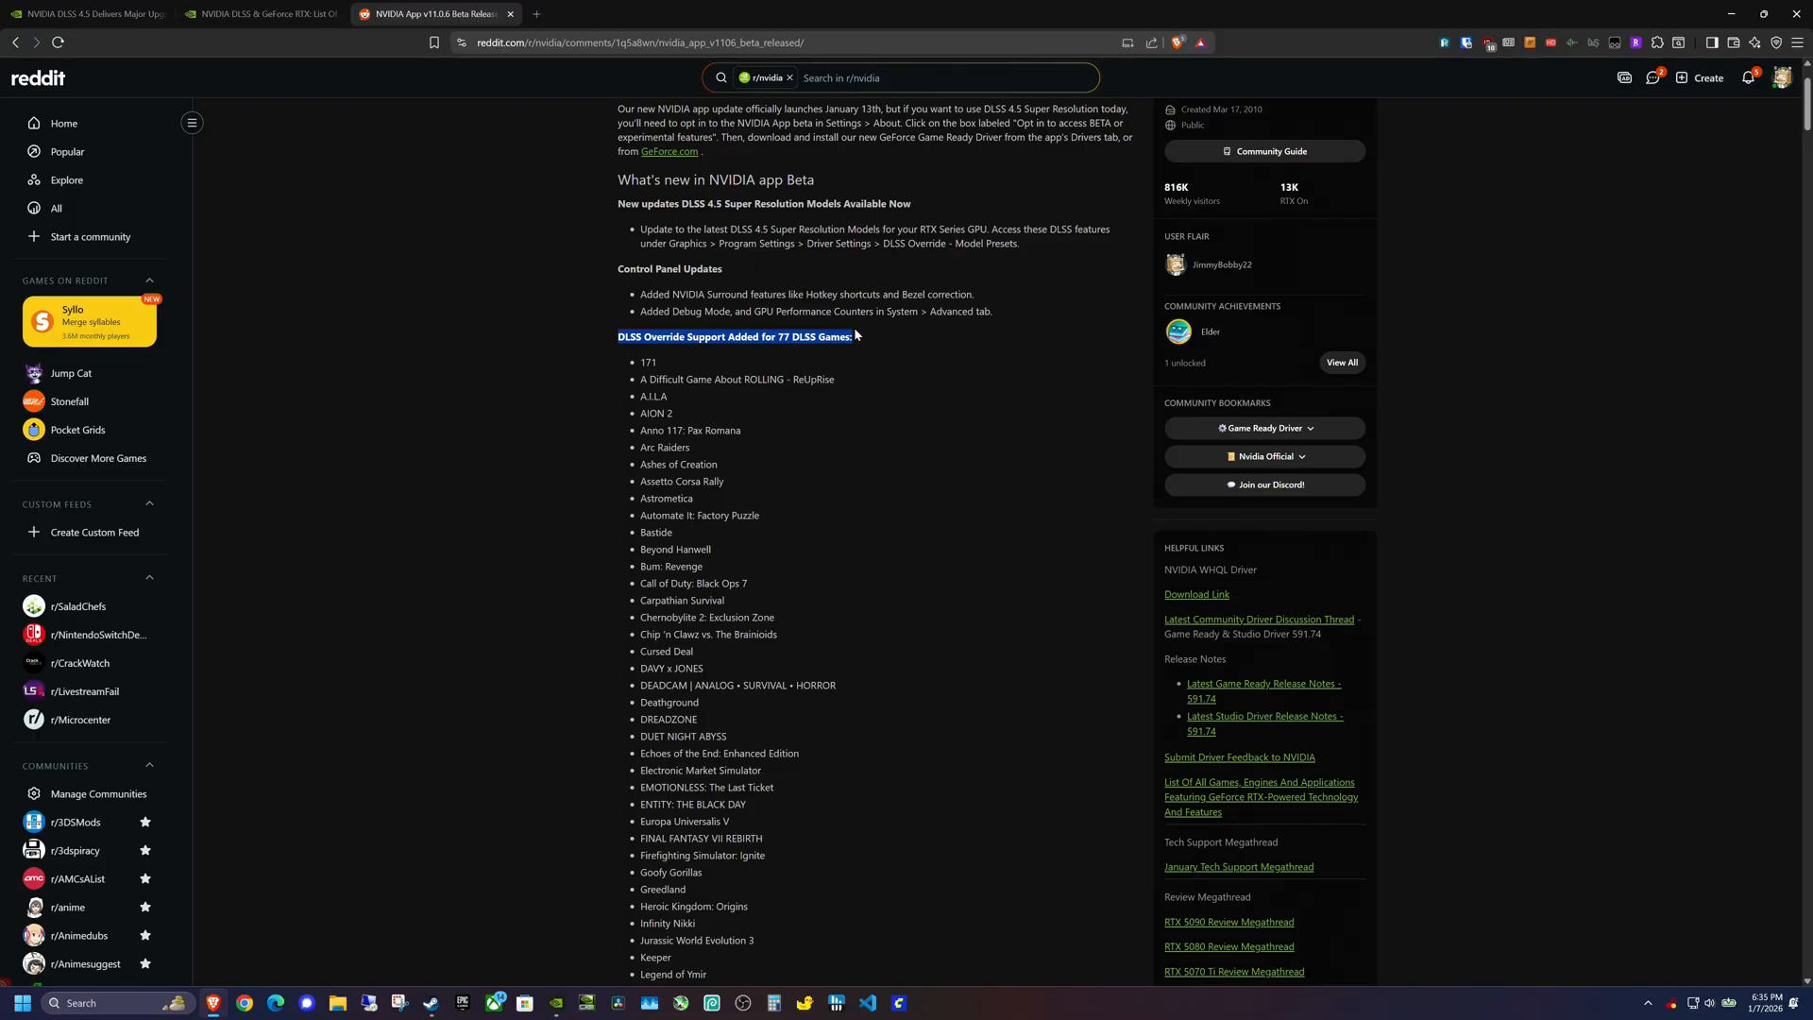
pyautogui.scroll(-3)
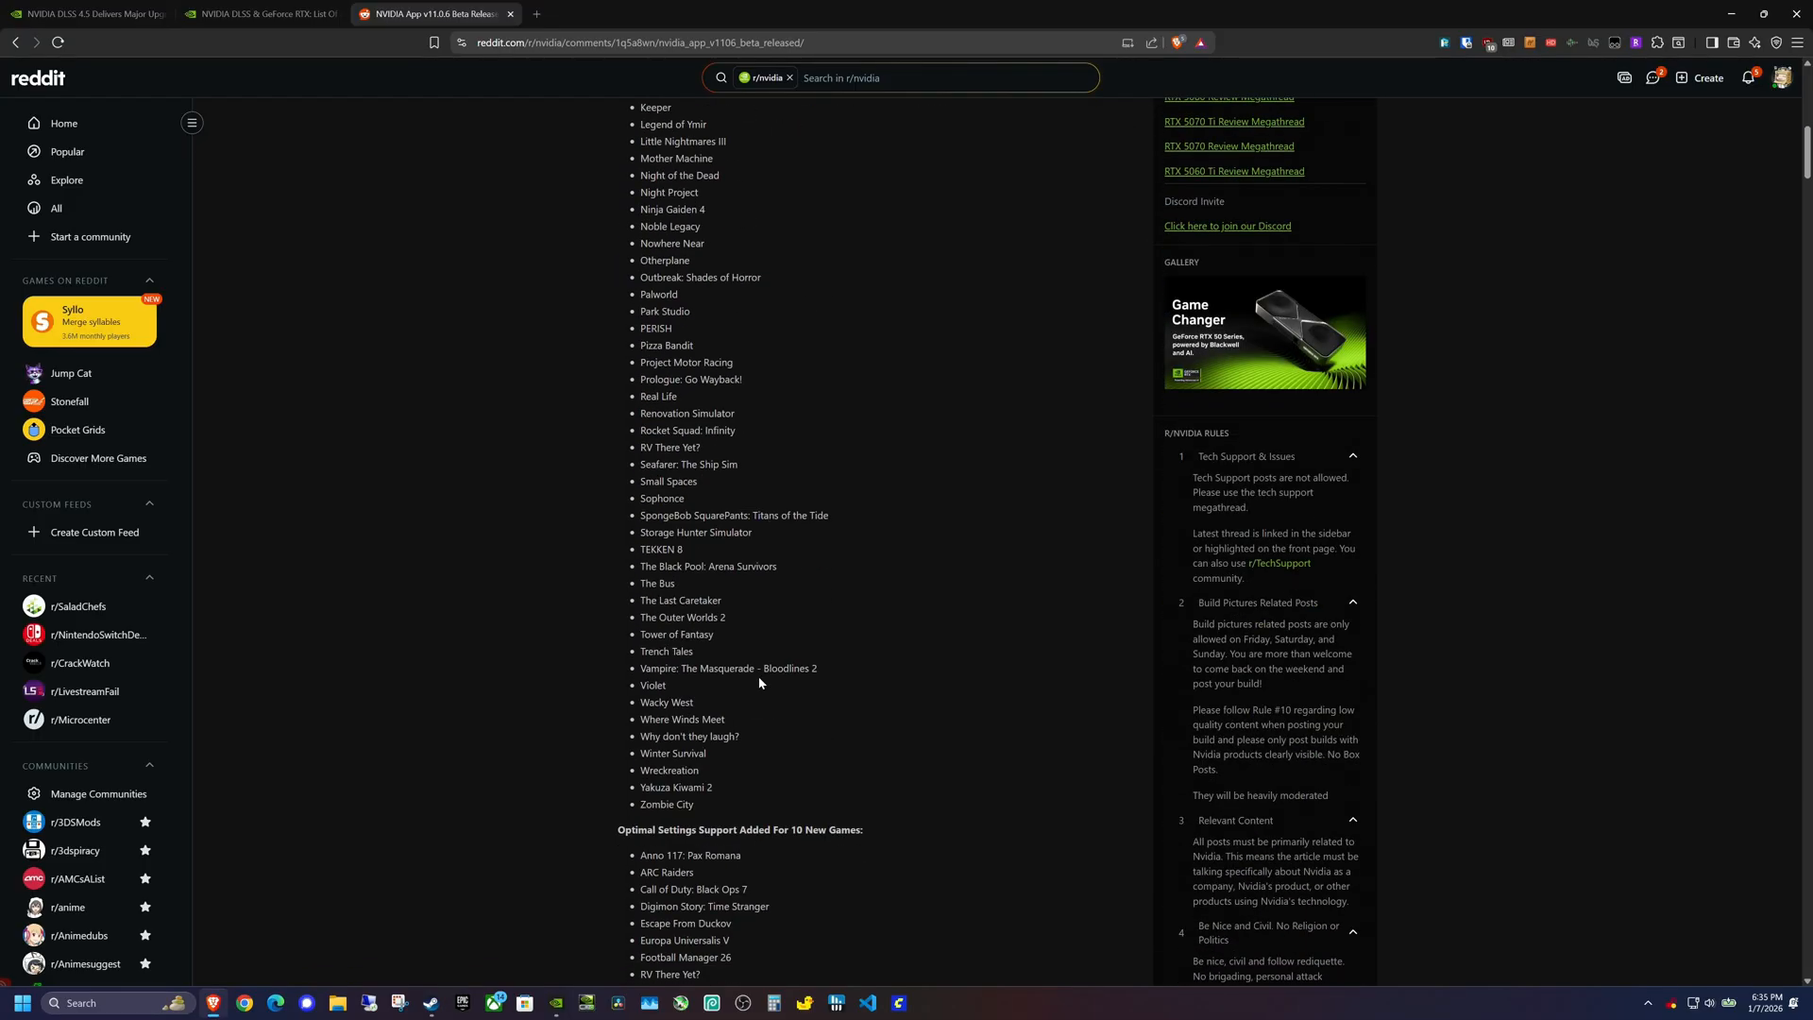
pyautogui.scroll(-3)
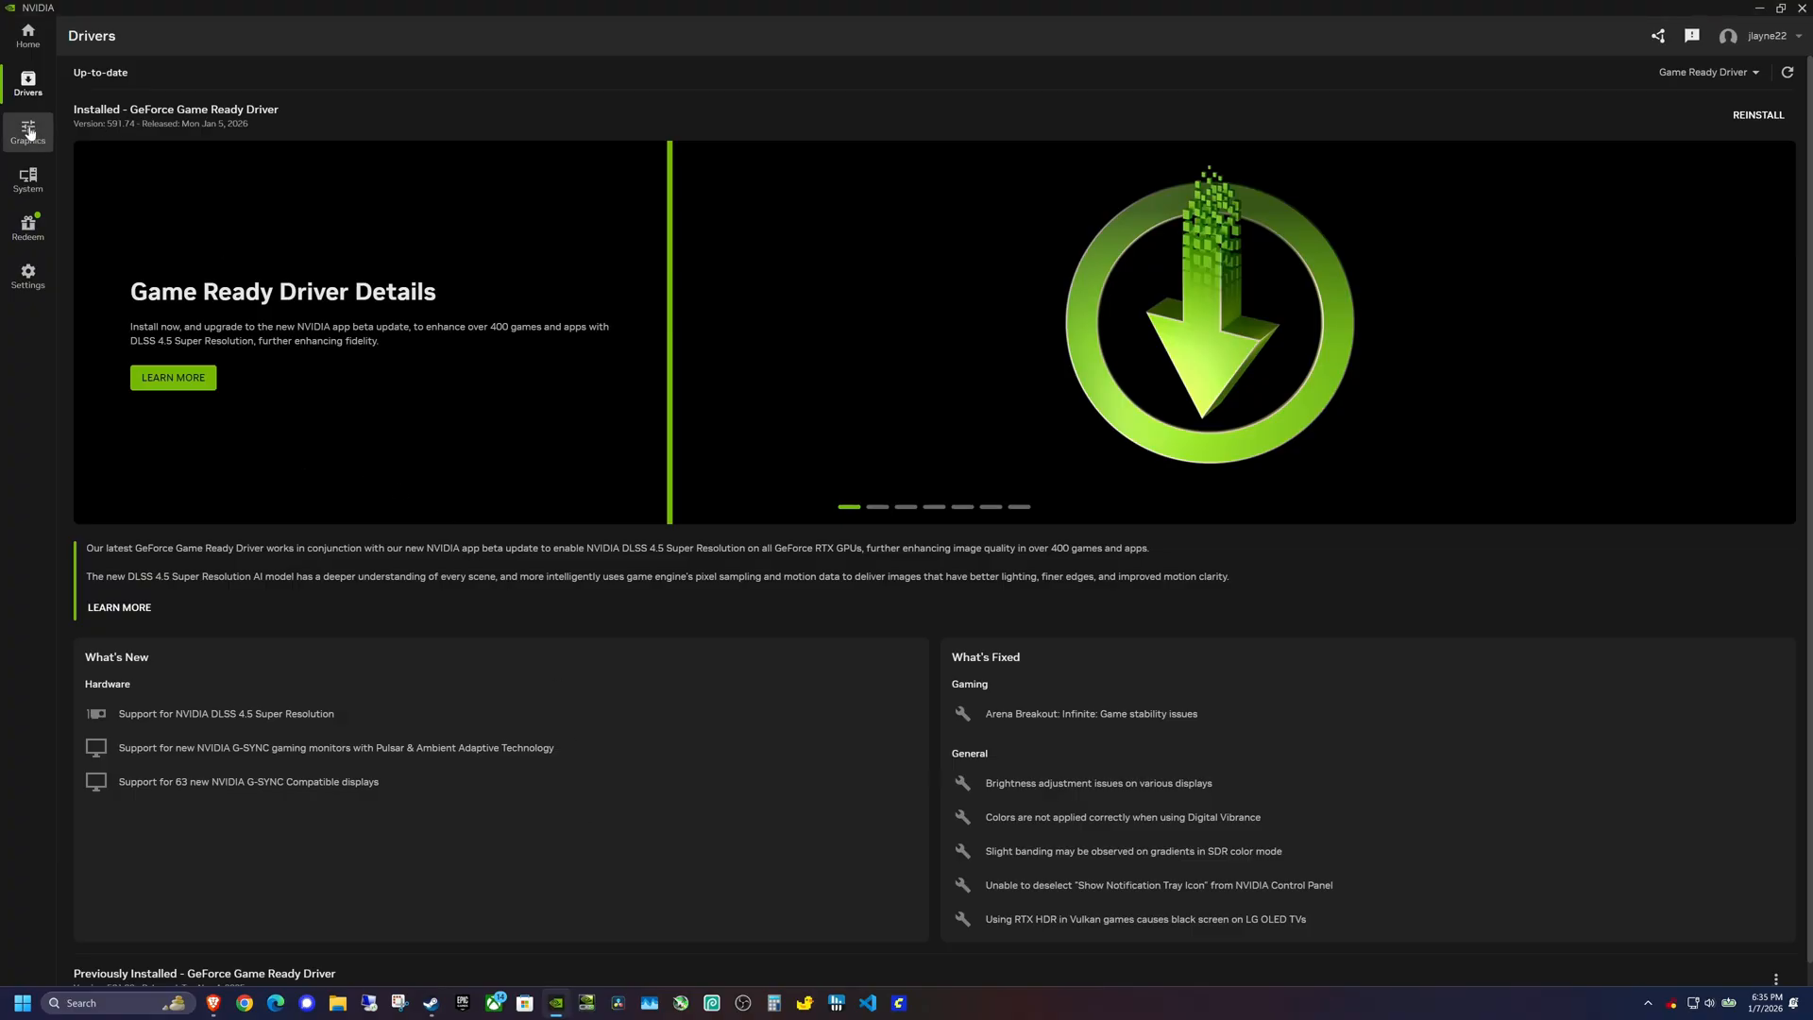
# Review Palworld's driver settings under Graphics Program Settings, then get the game launched
pyautogui.click(27, 133)
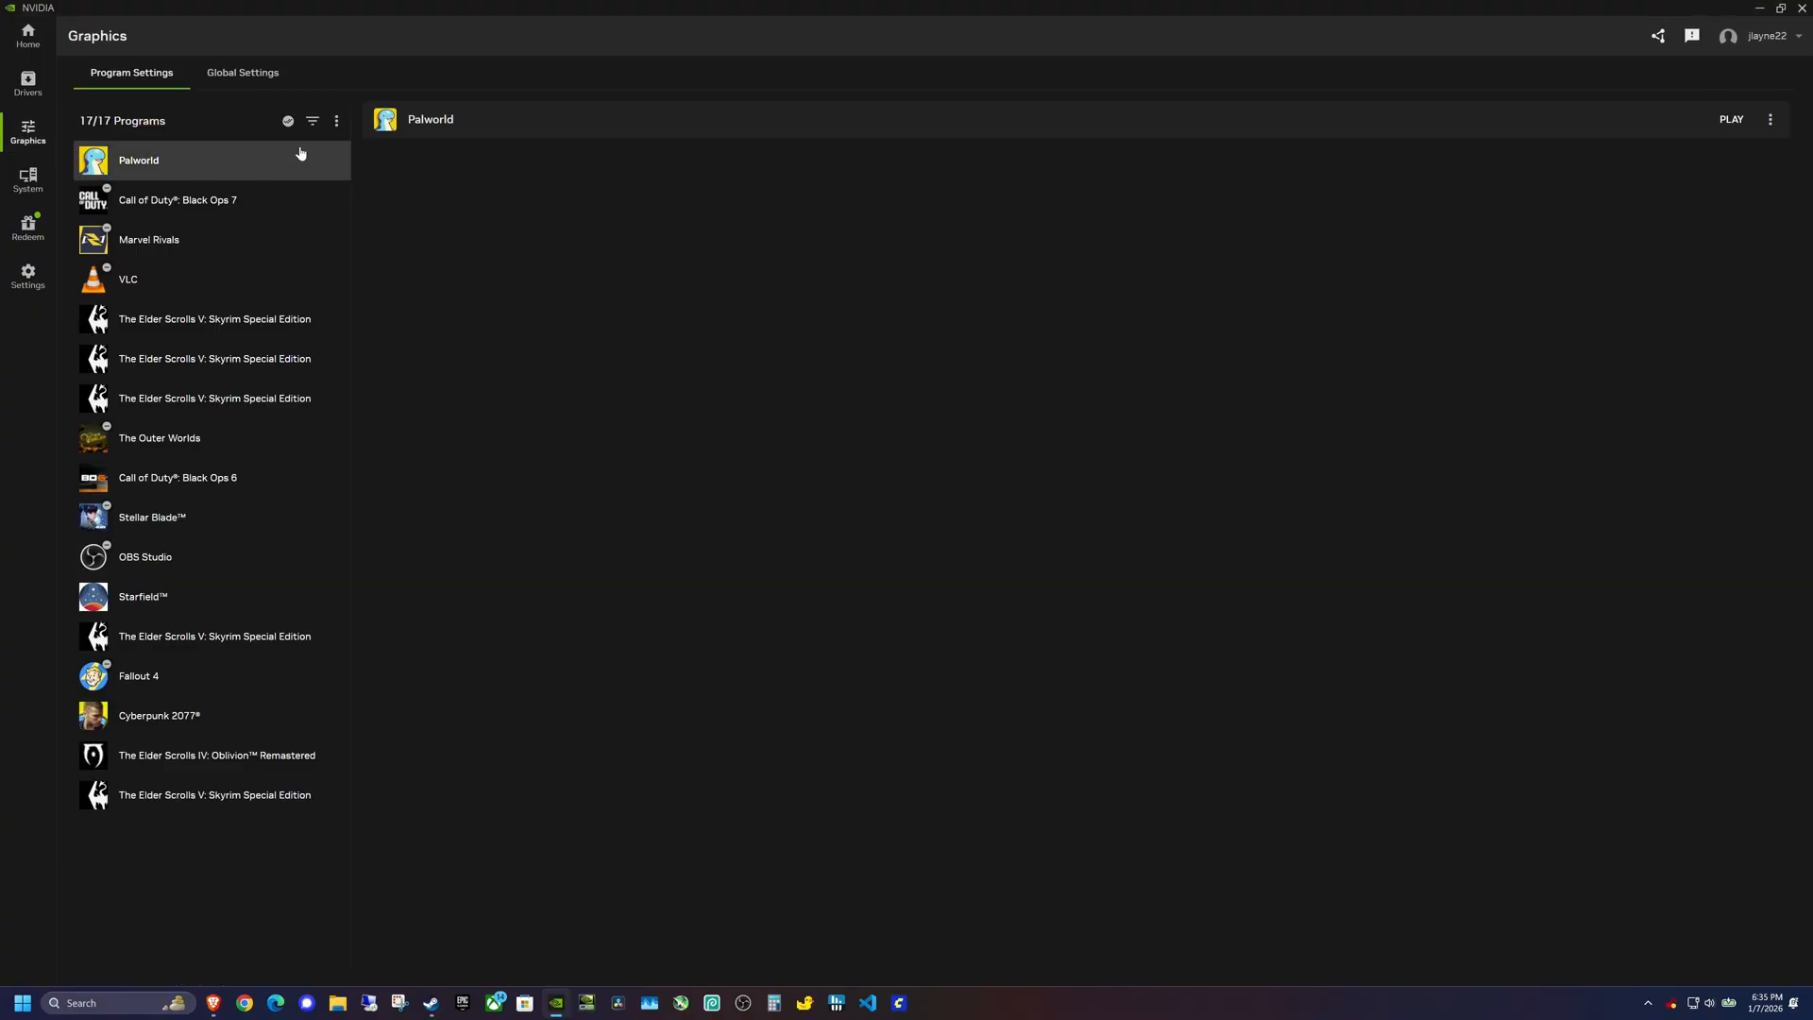
pyautogui.click(174, 160)
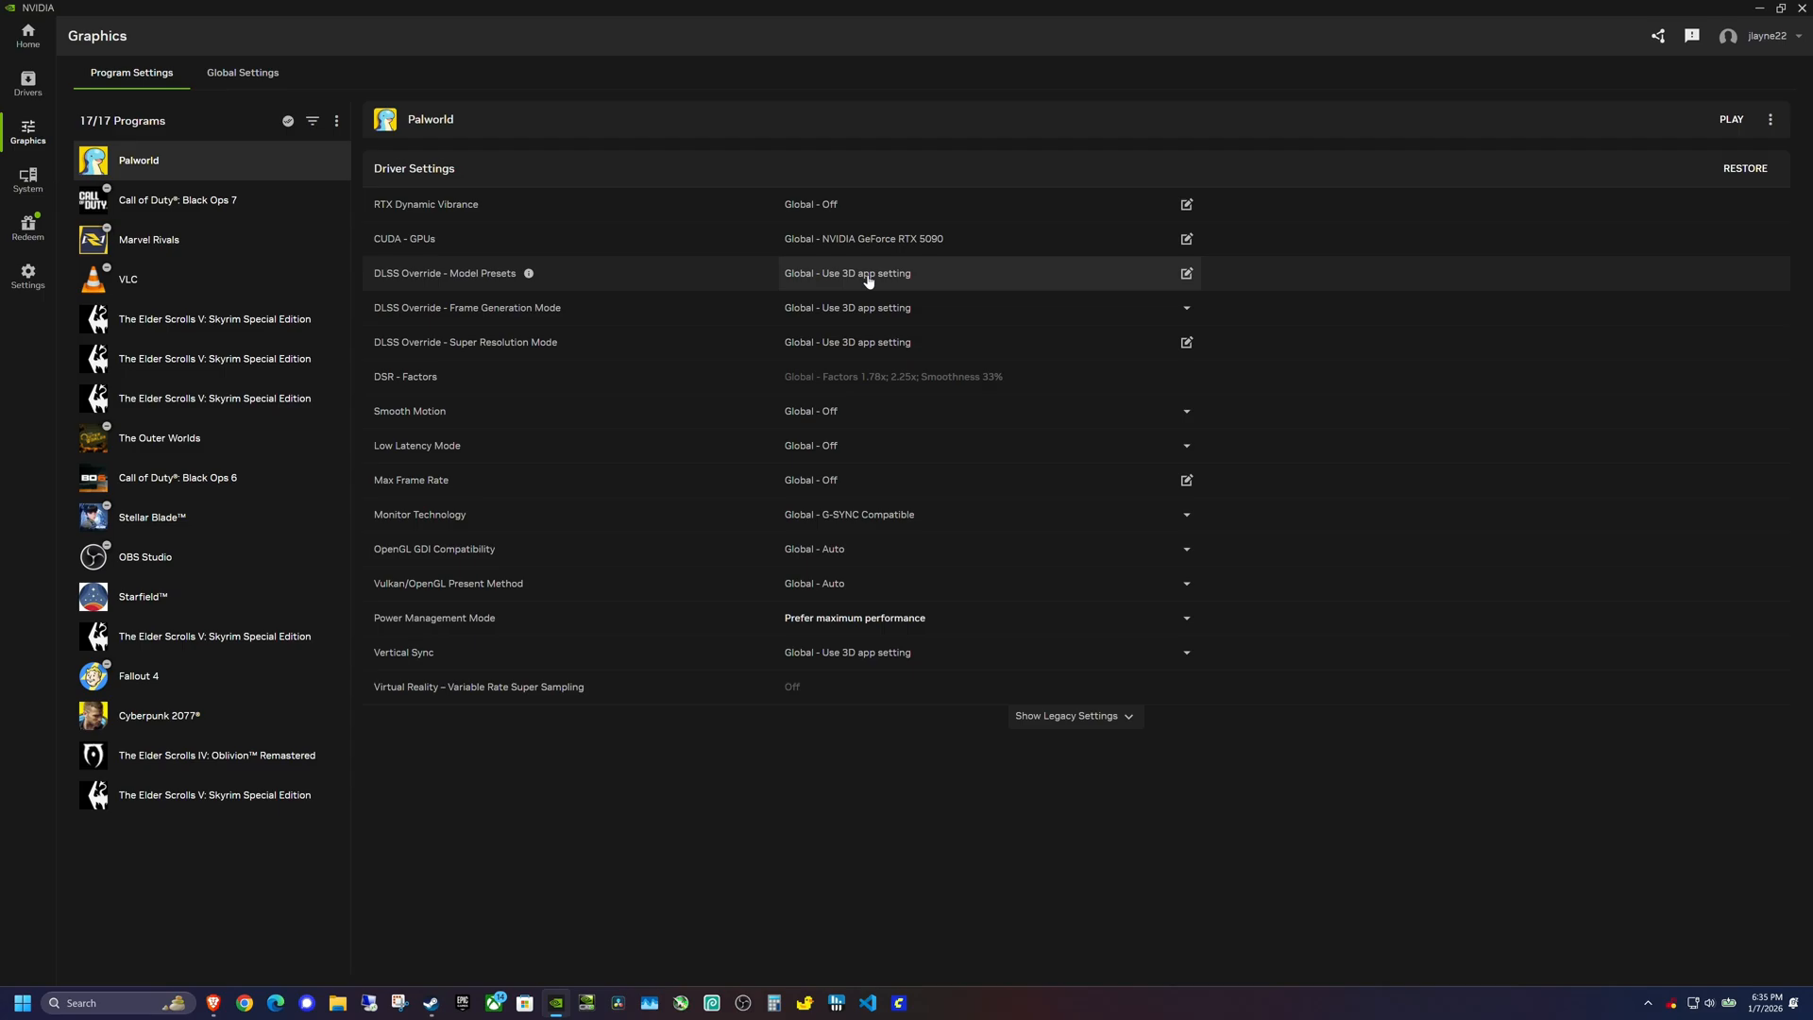
pyautogui.moveTo(720, 816)
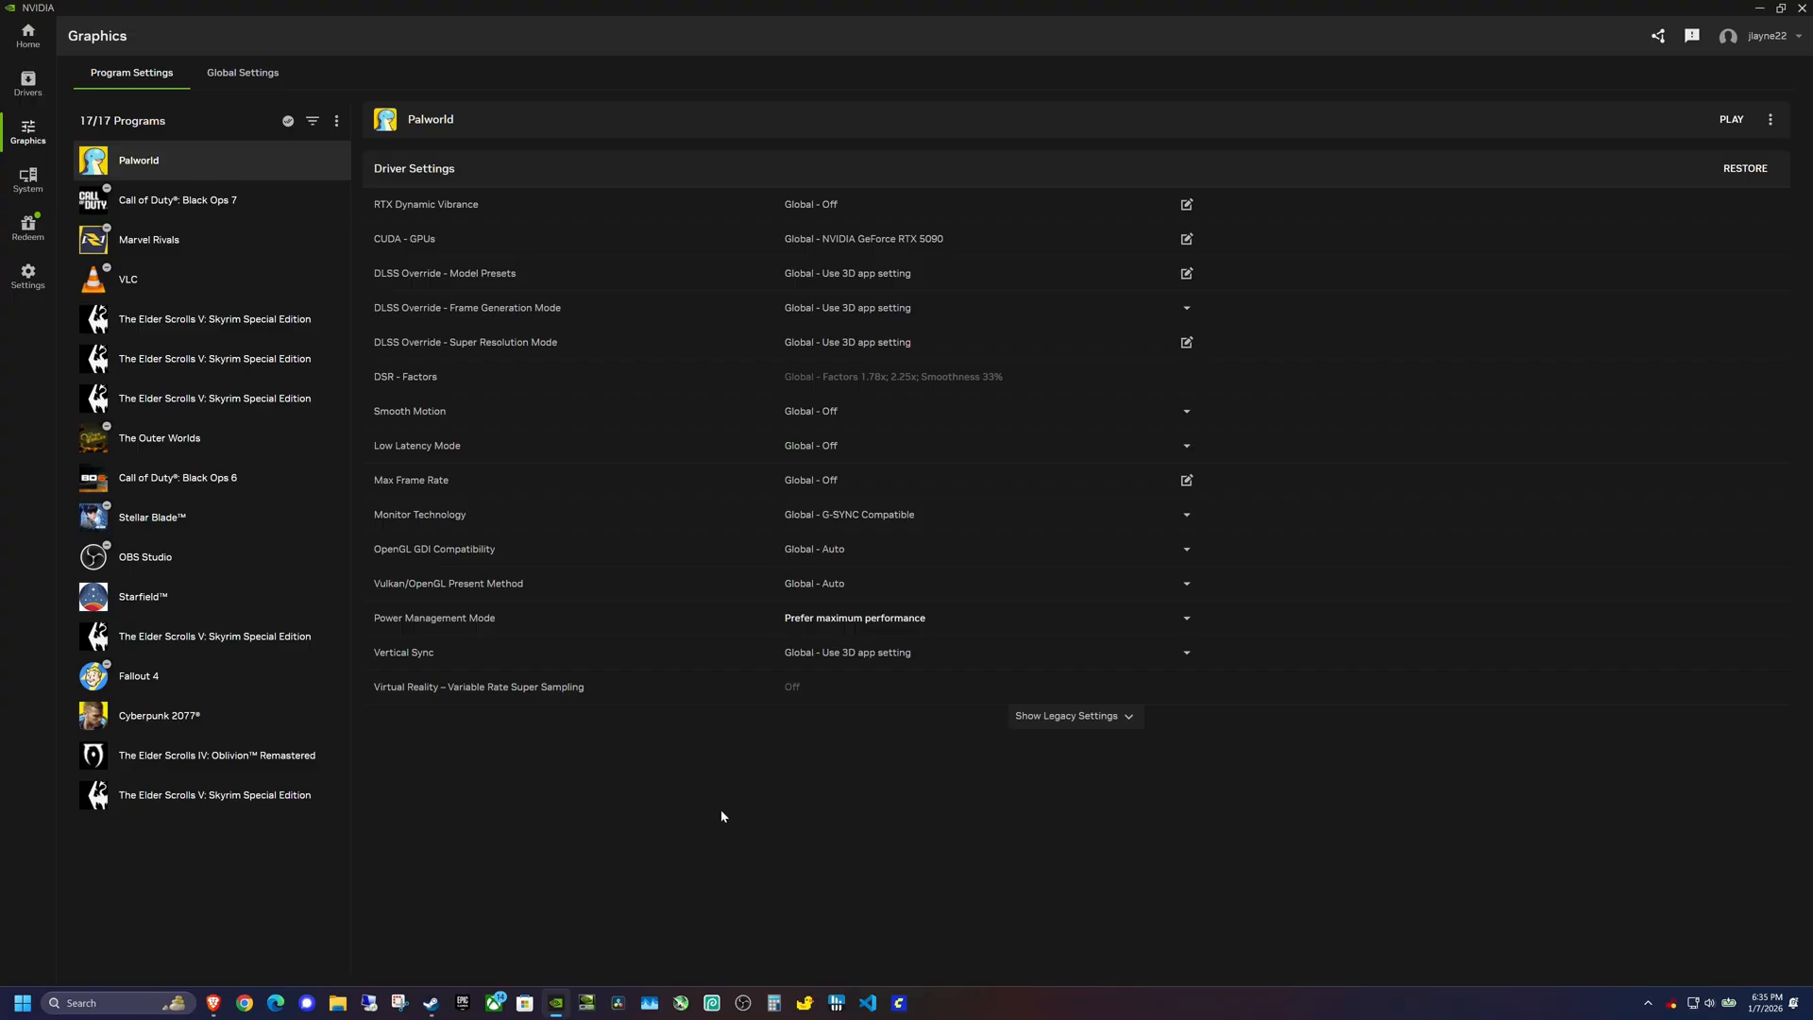
pyautogui.moveTo(434, 1003)
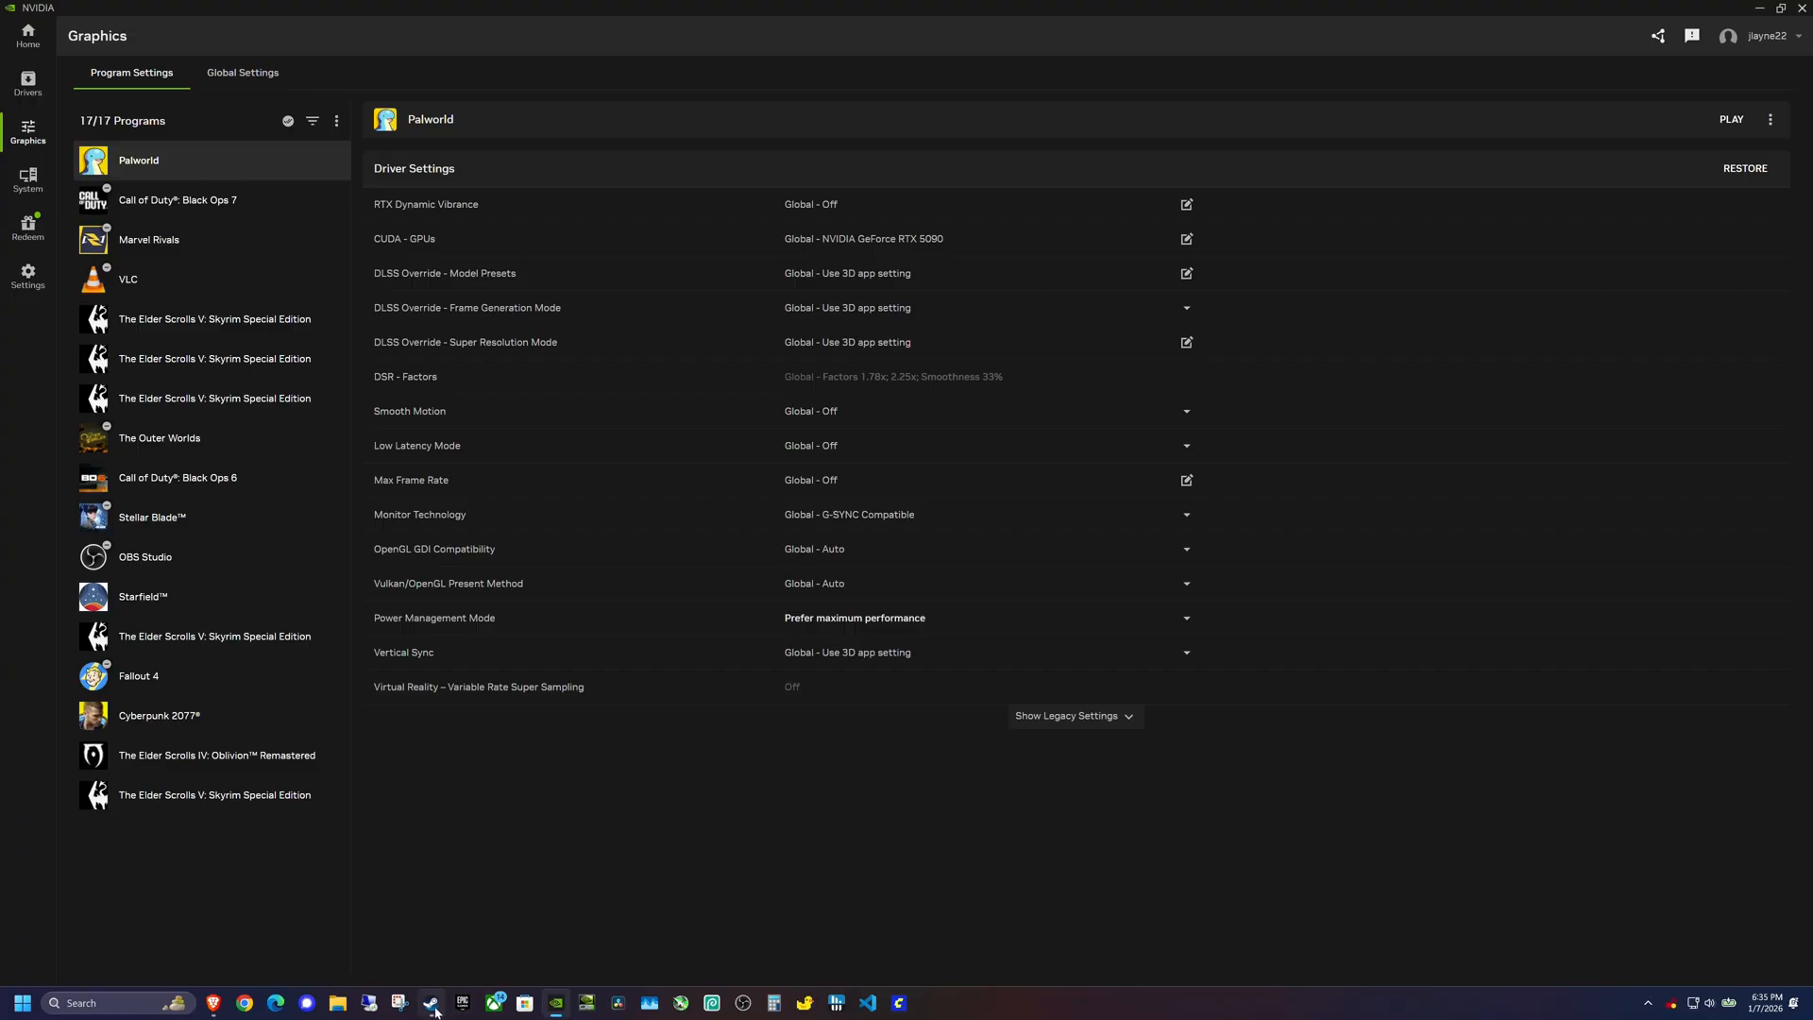
pyautogui.moveTo(787, 700)
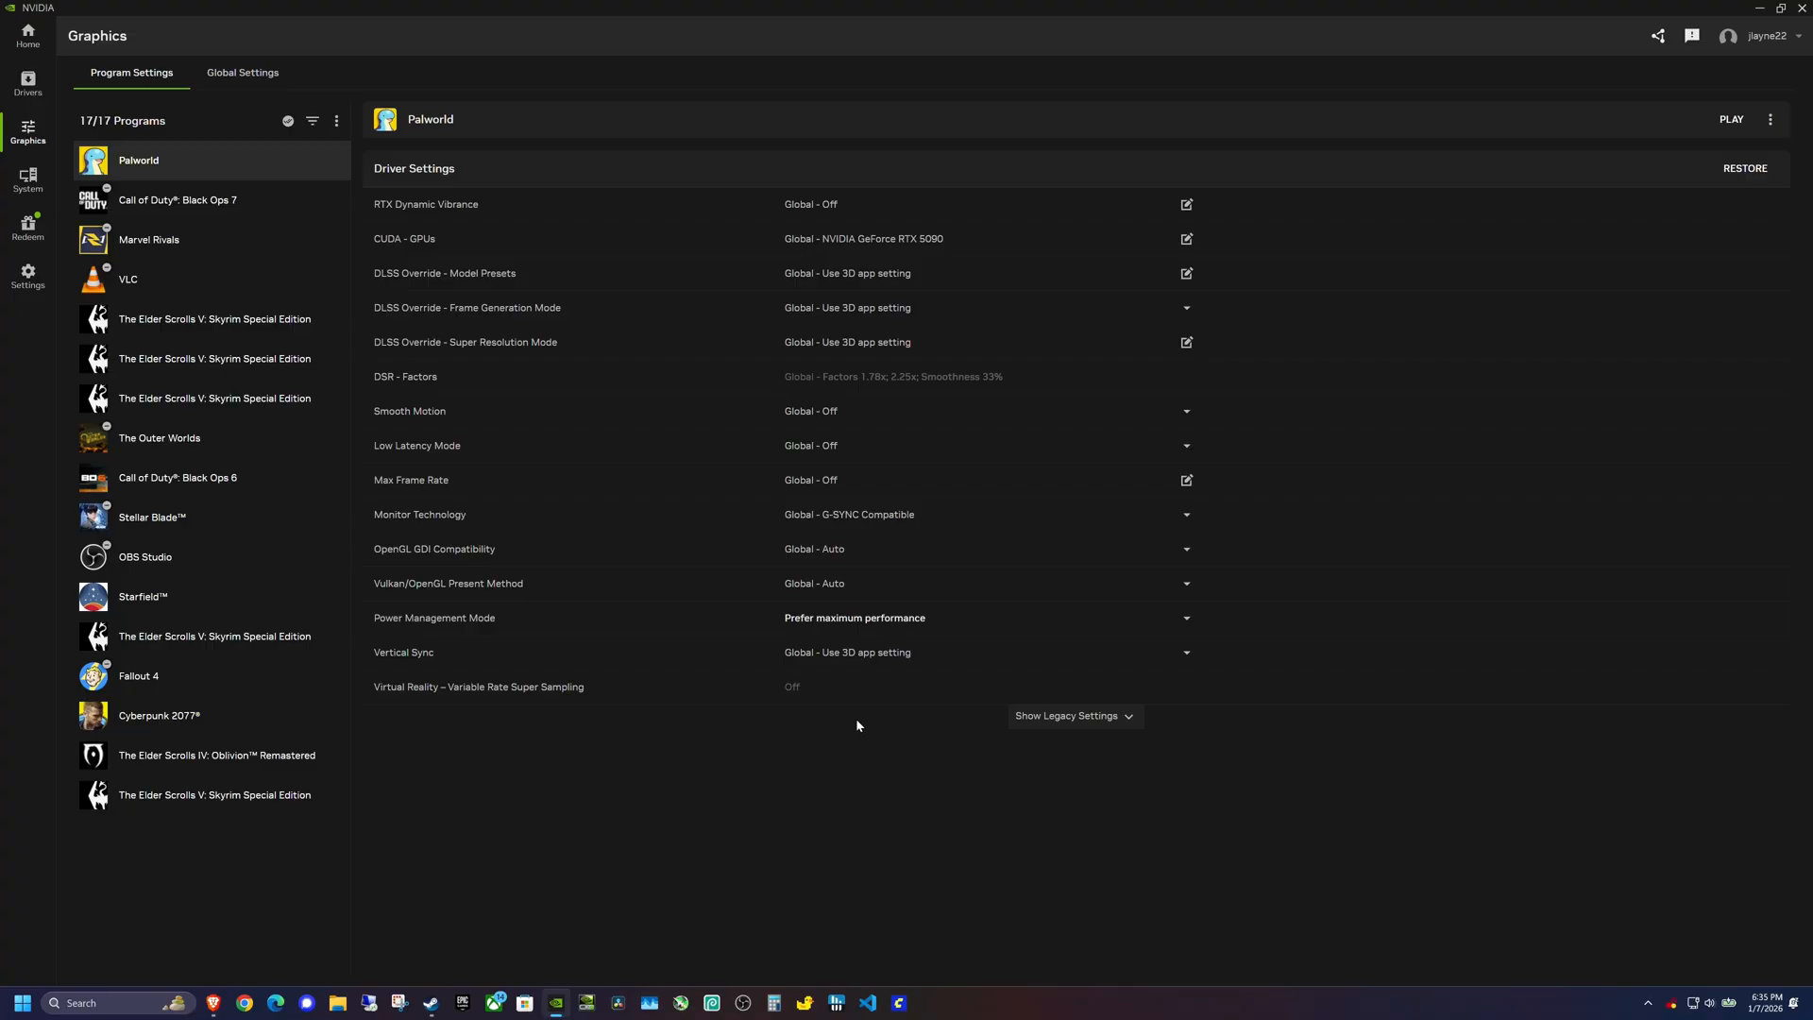
pyautogui.click(1732, 119)
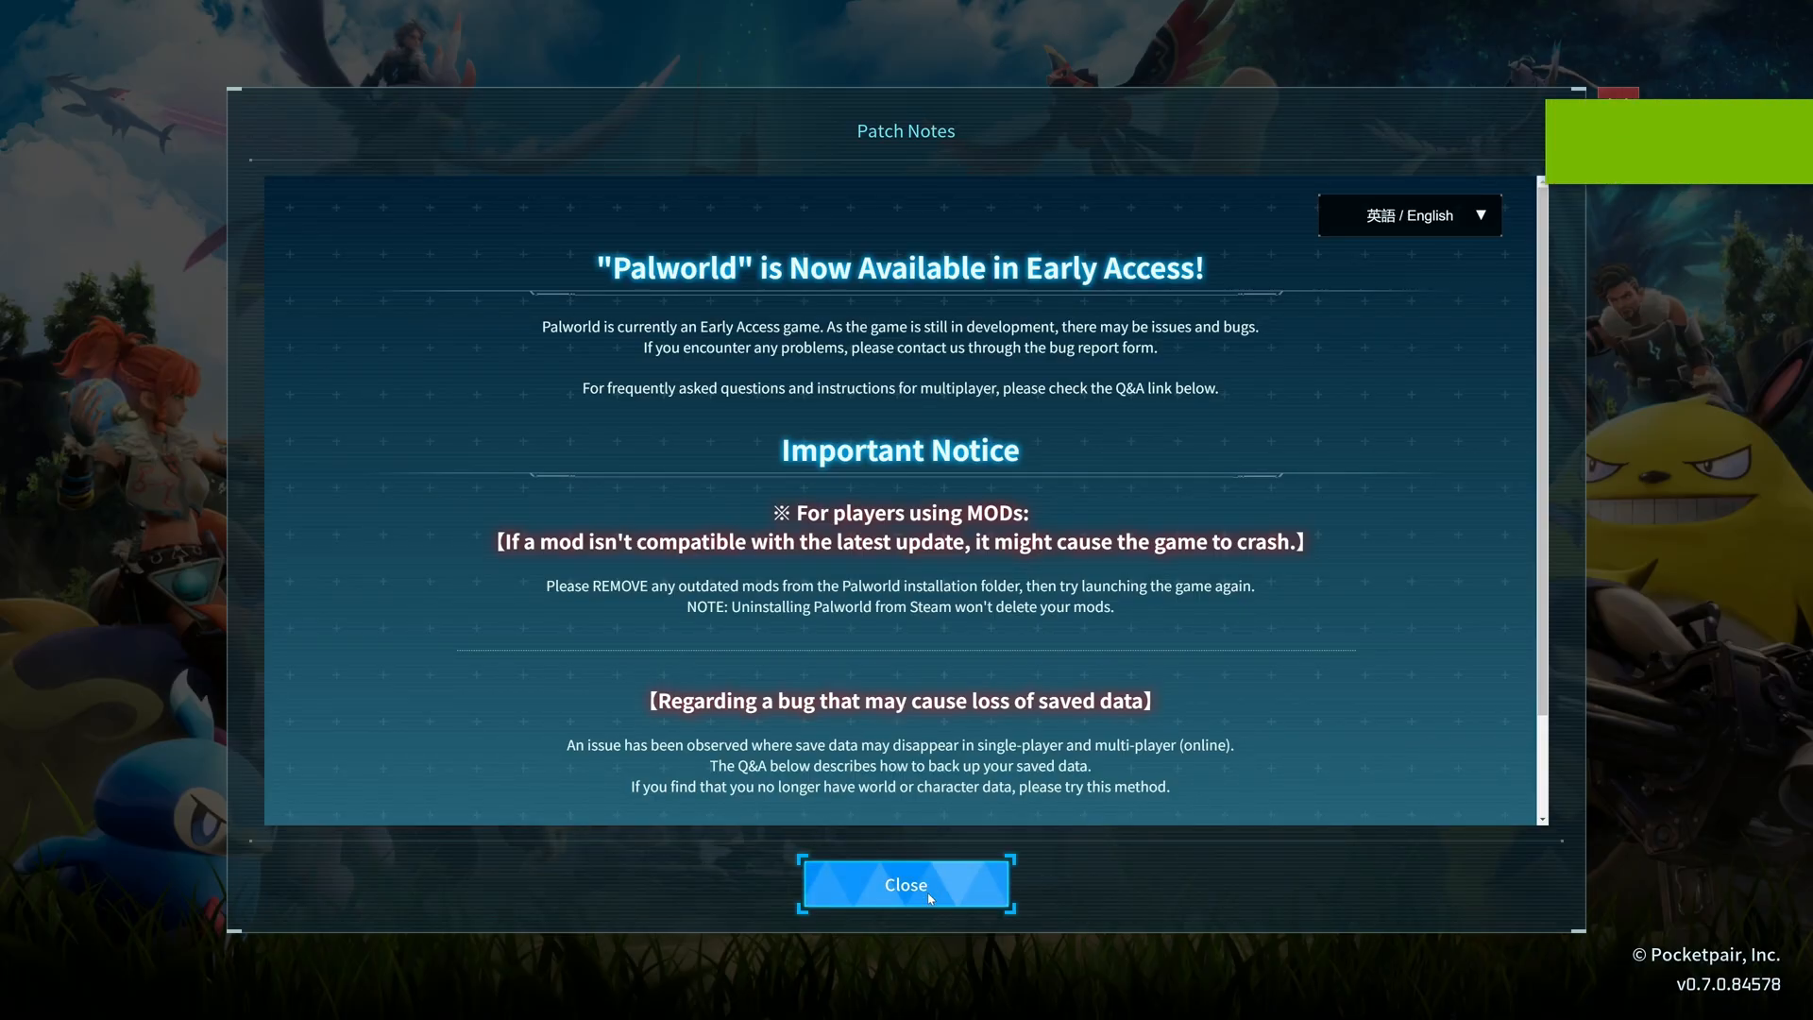
# Close Palworld's patch notes, start a single-player game and load PikaPika Island
pyautogui.click(906, 884)
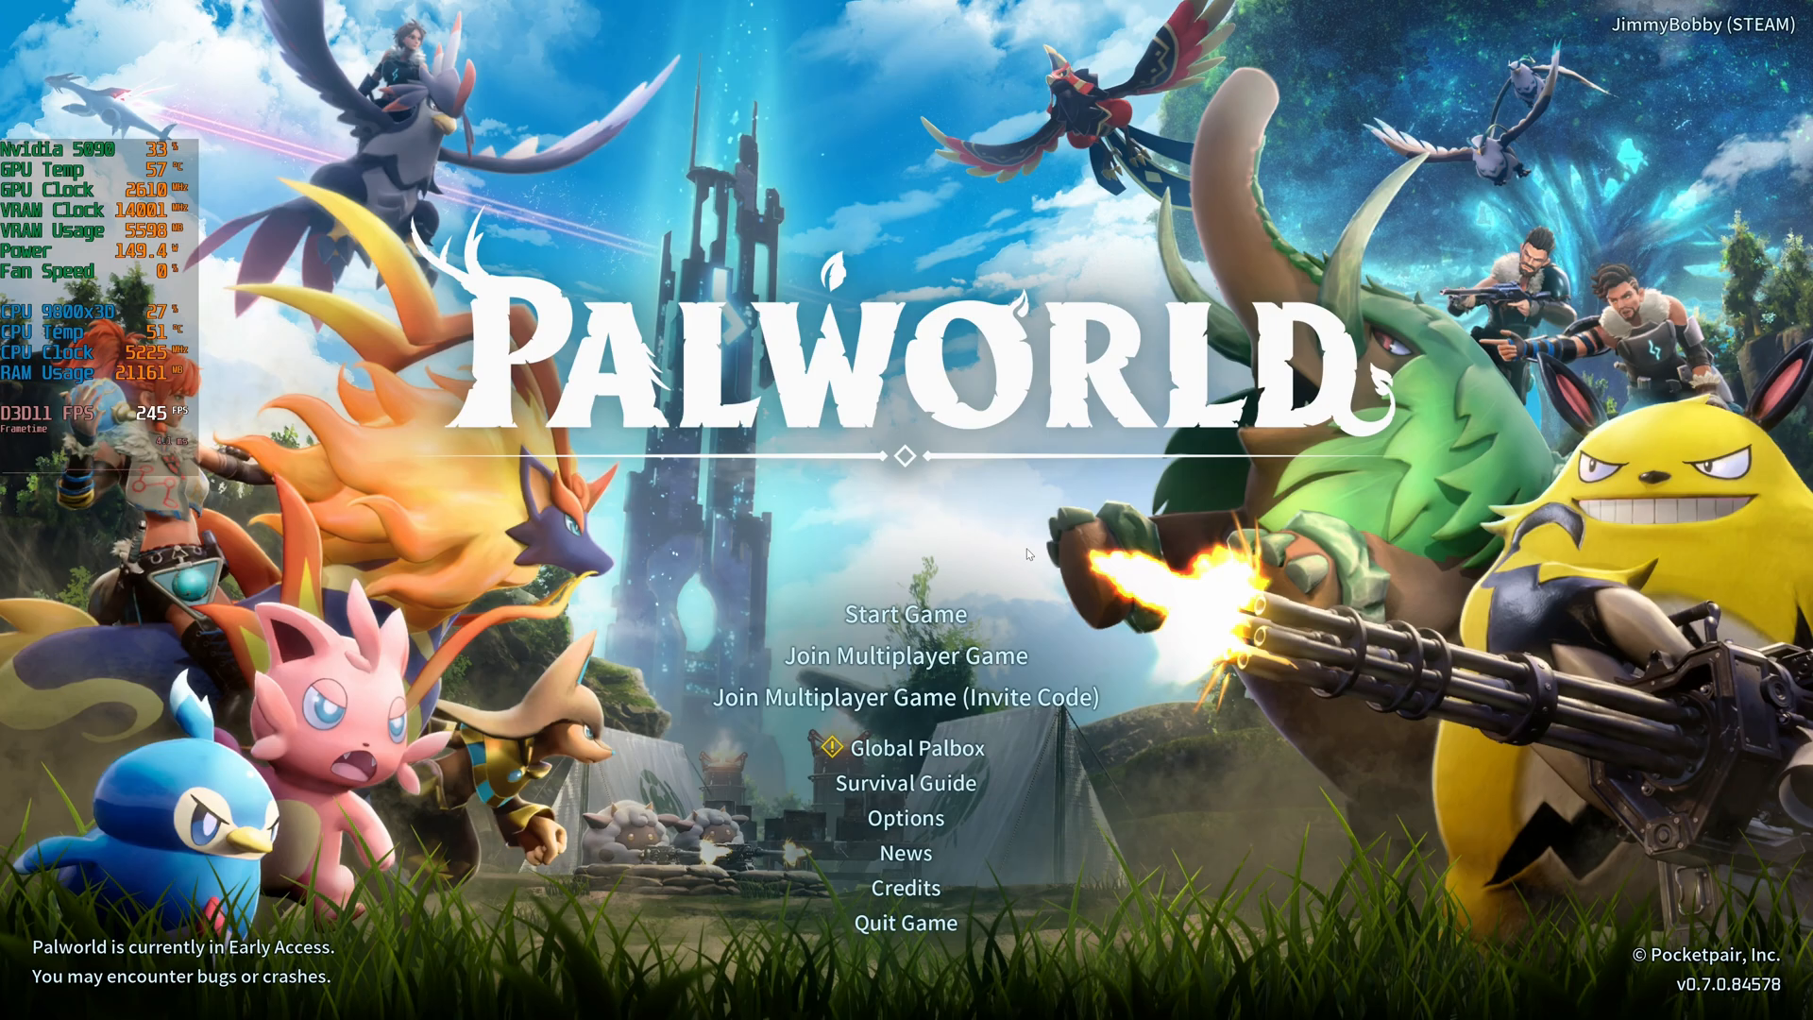
pyautogui.moveTo(1035, 551)
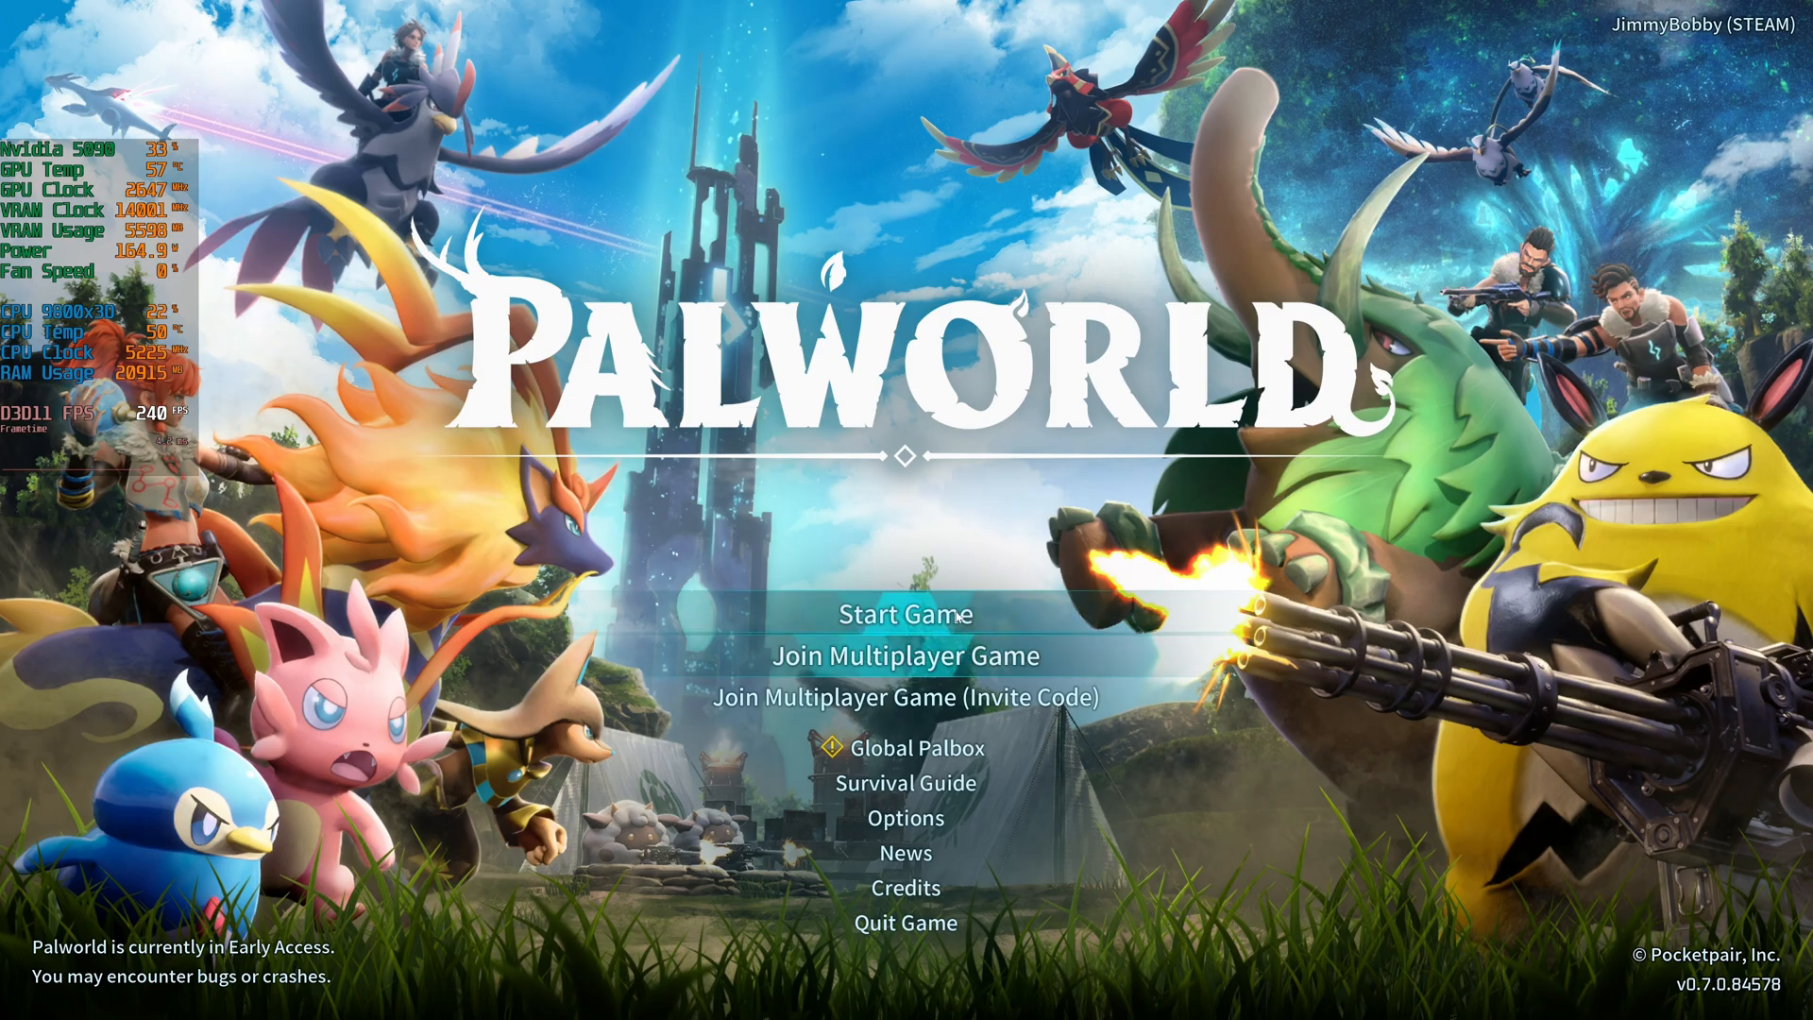
pyautogui.click(907, 613)
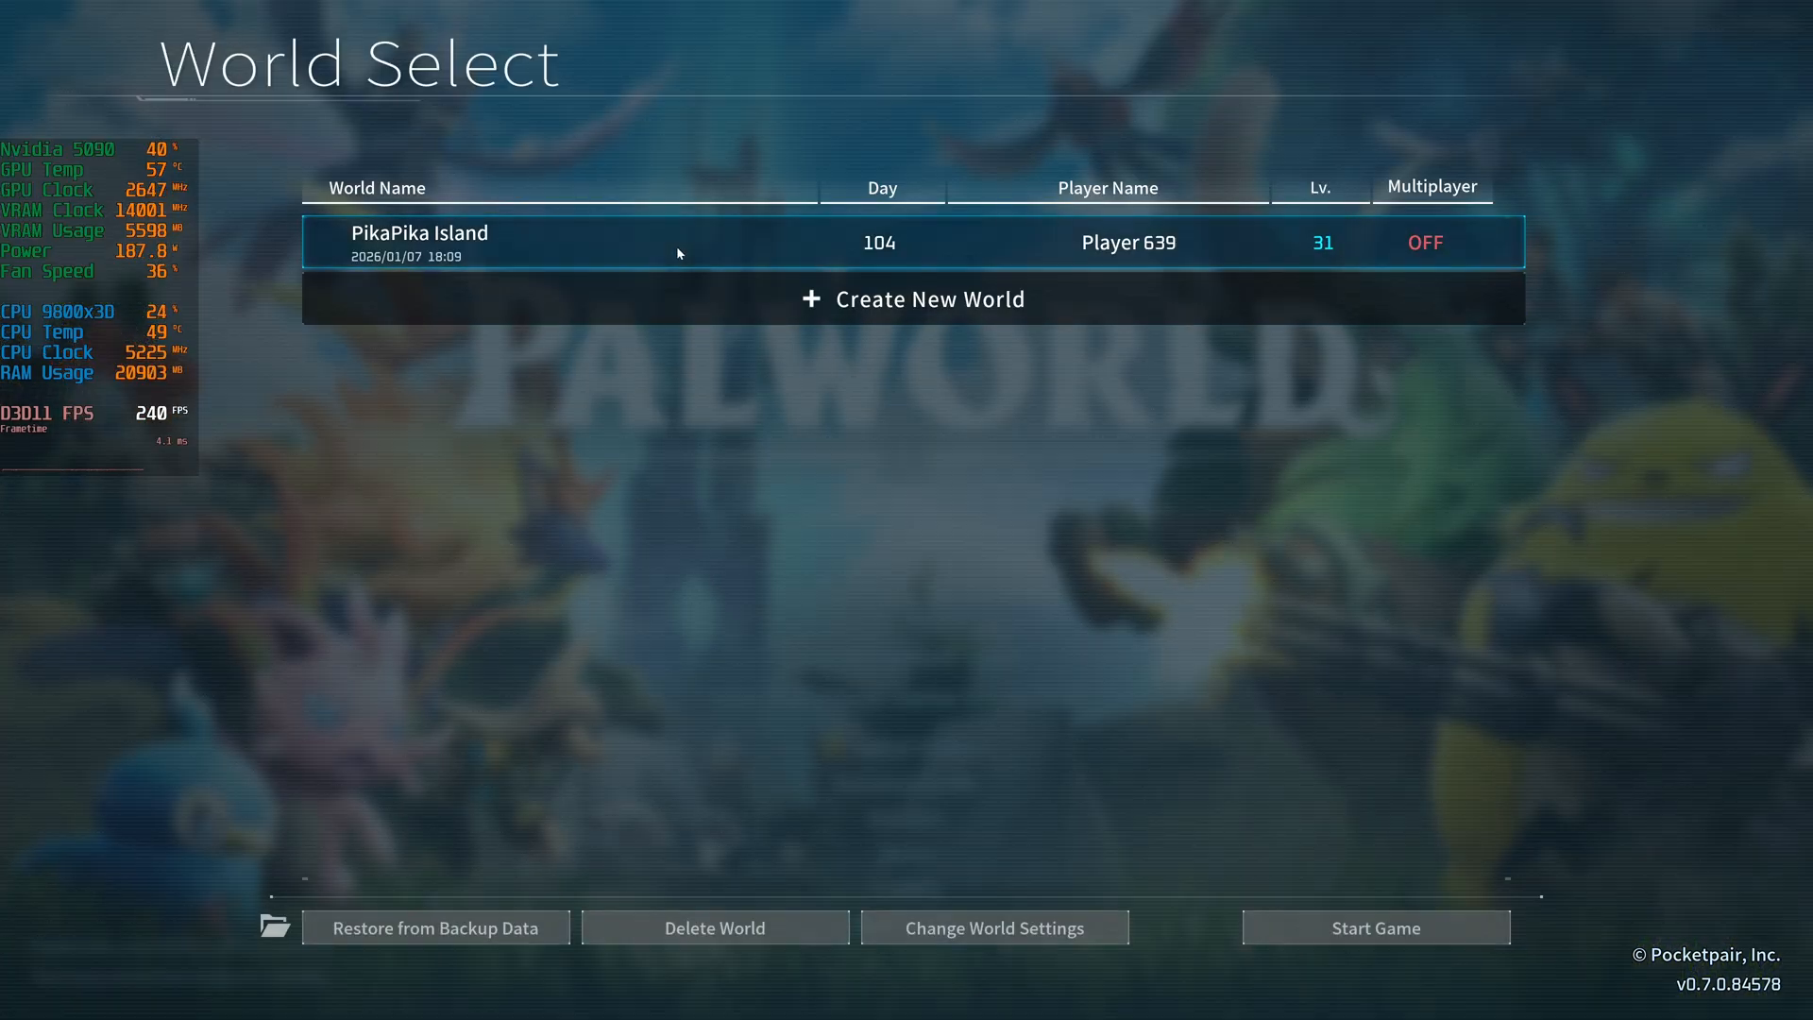
pyautogui.click(1374, 927)
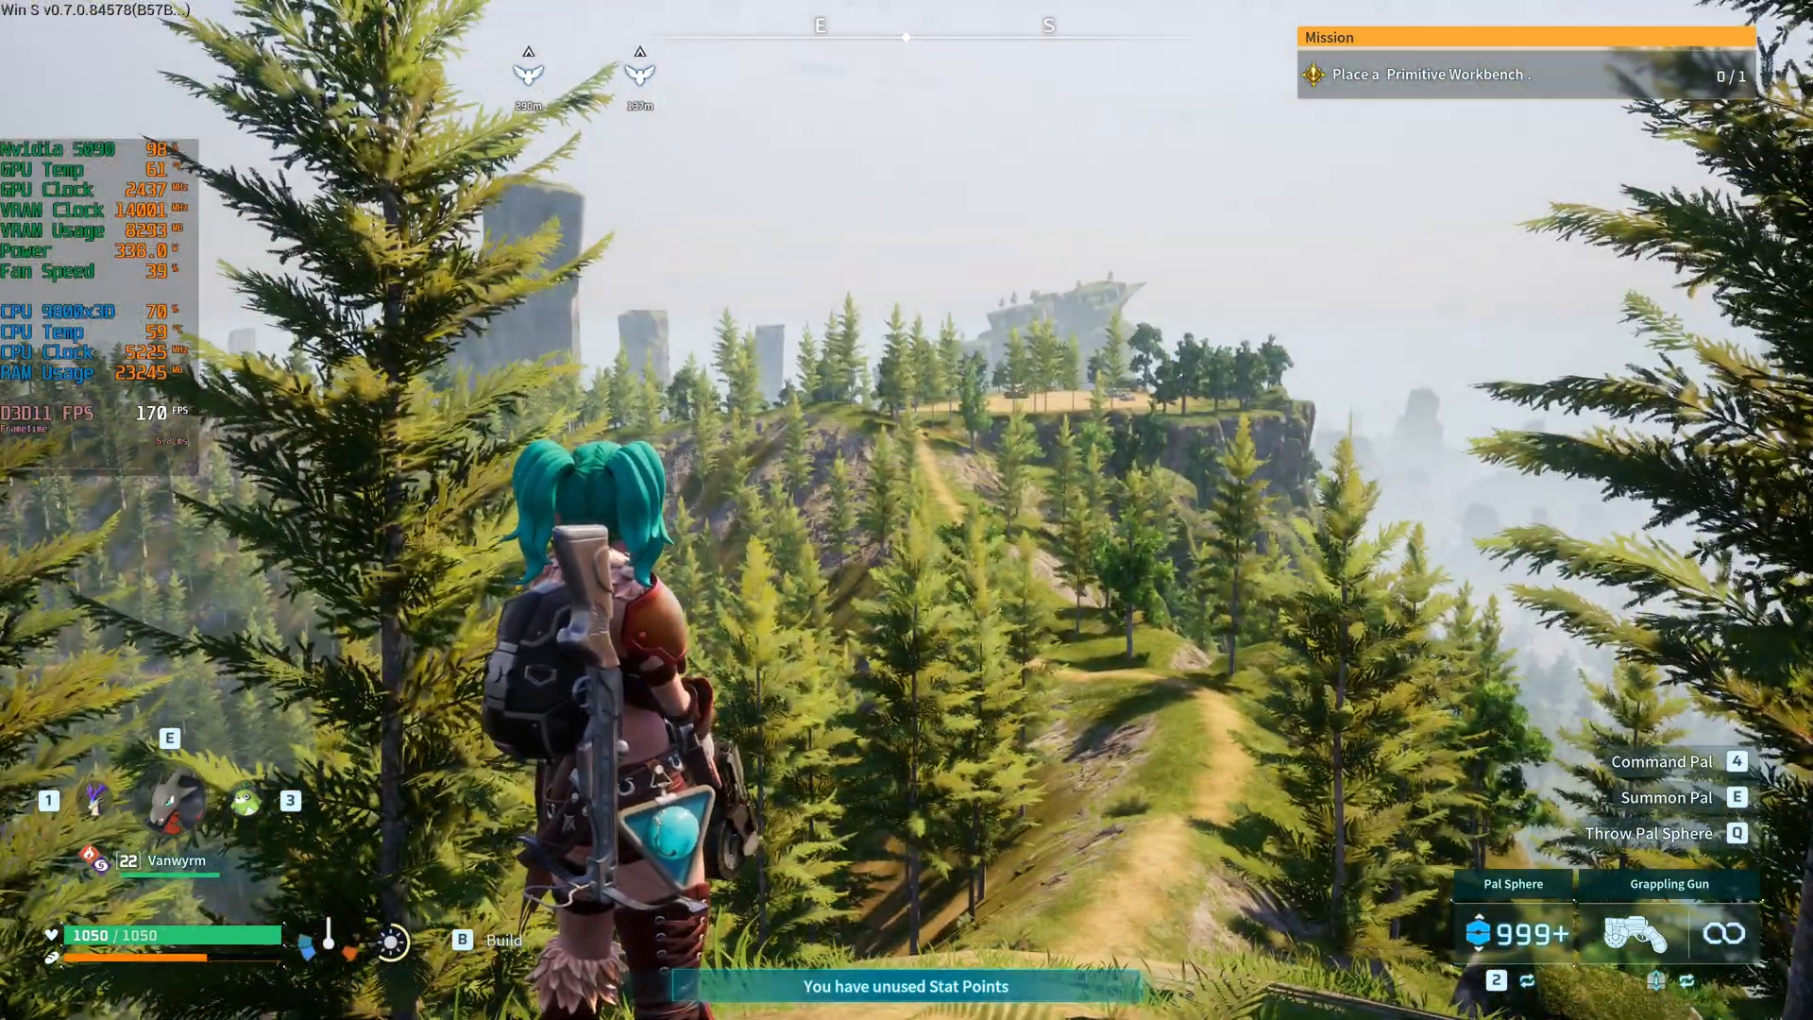
pyautogui.press('Escape')
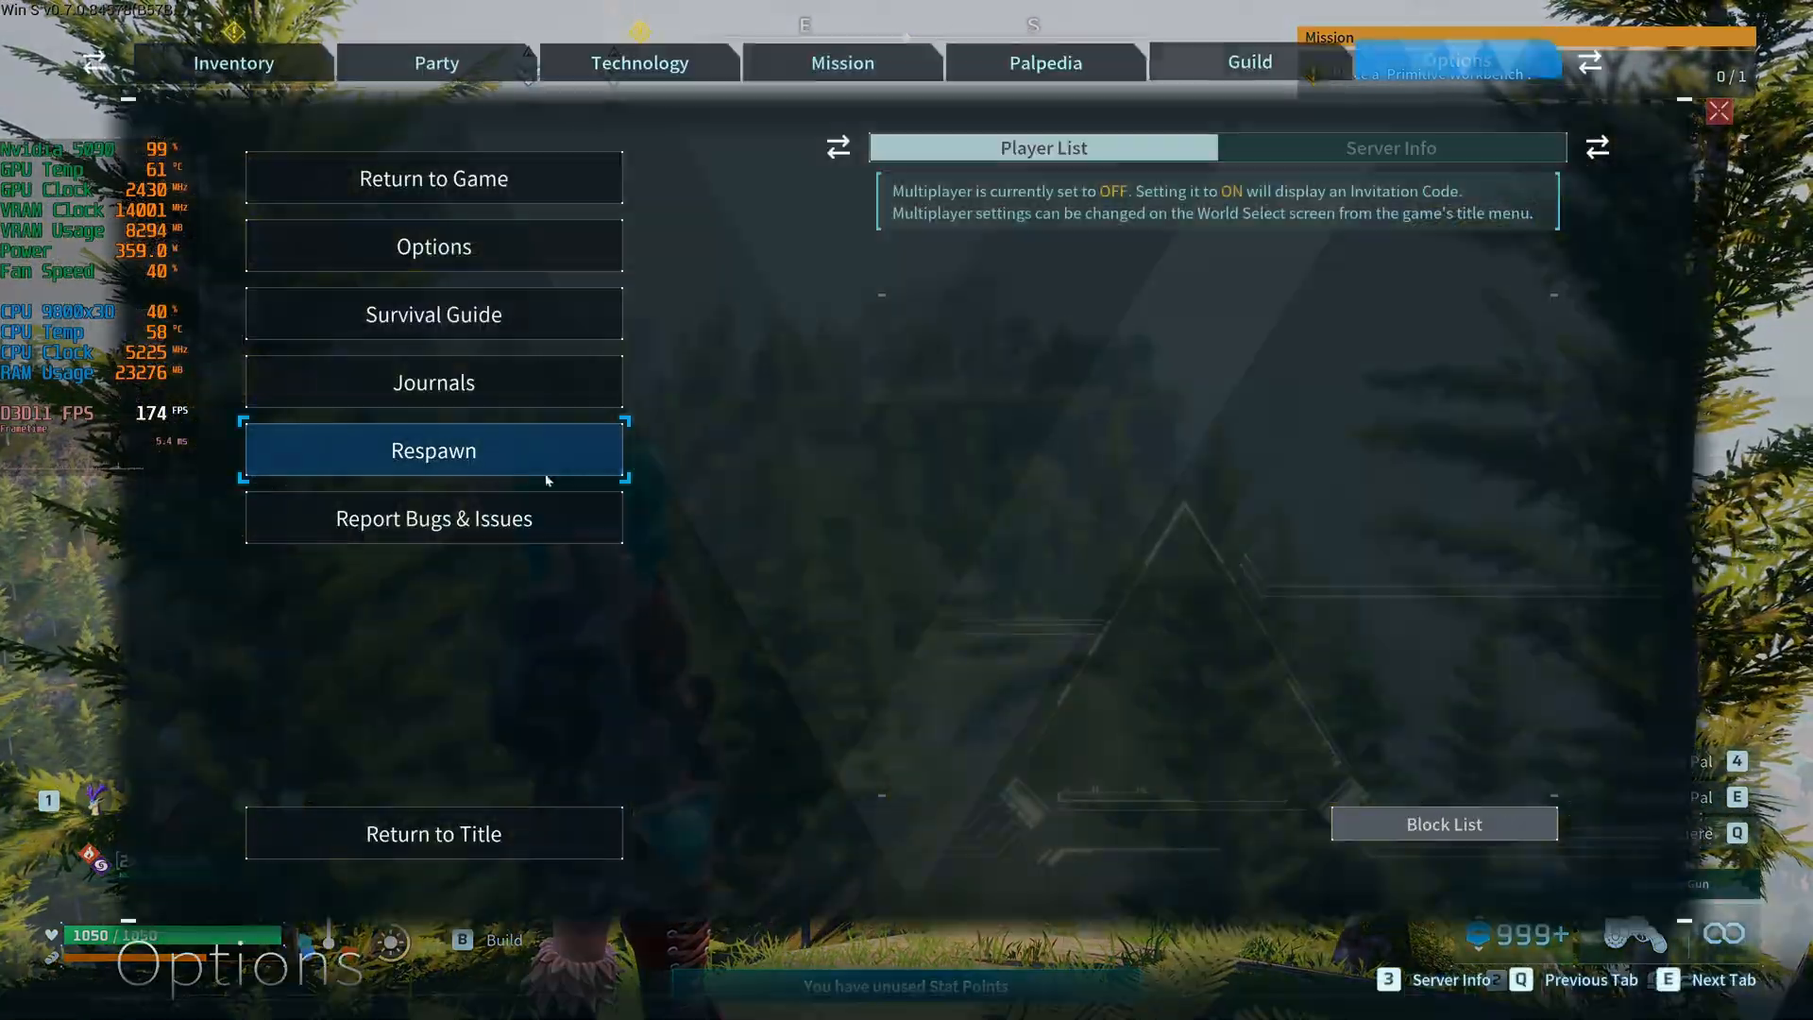
pyautogui.click(432, 246)
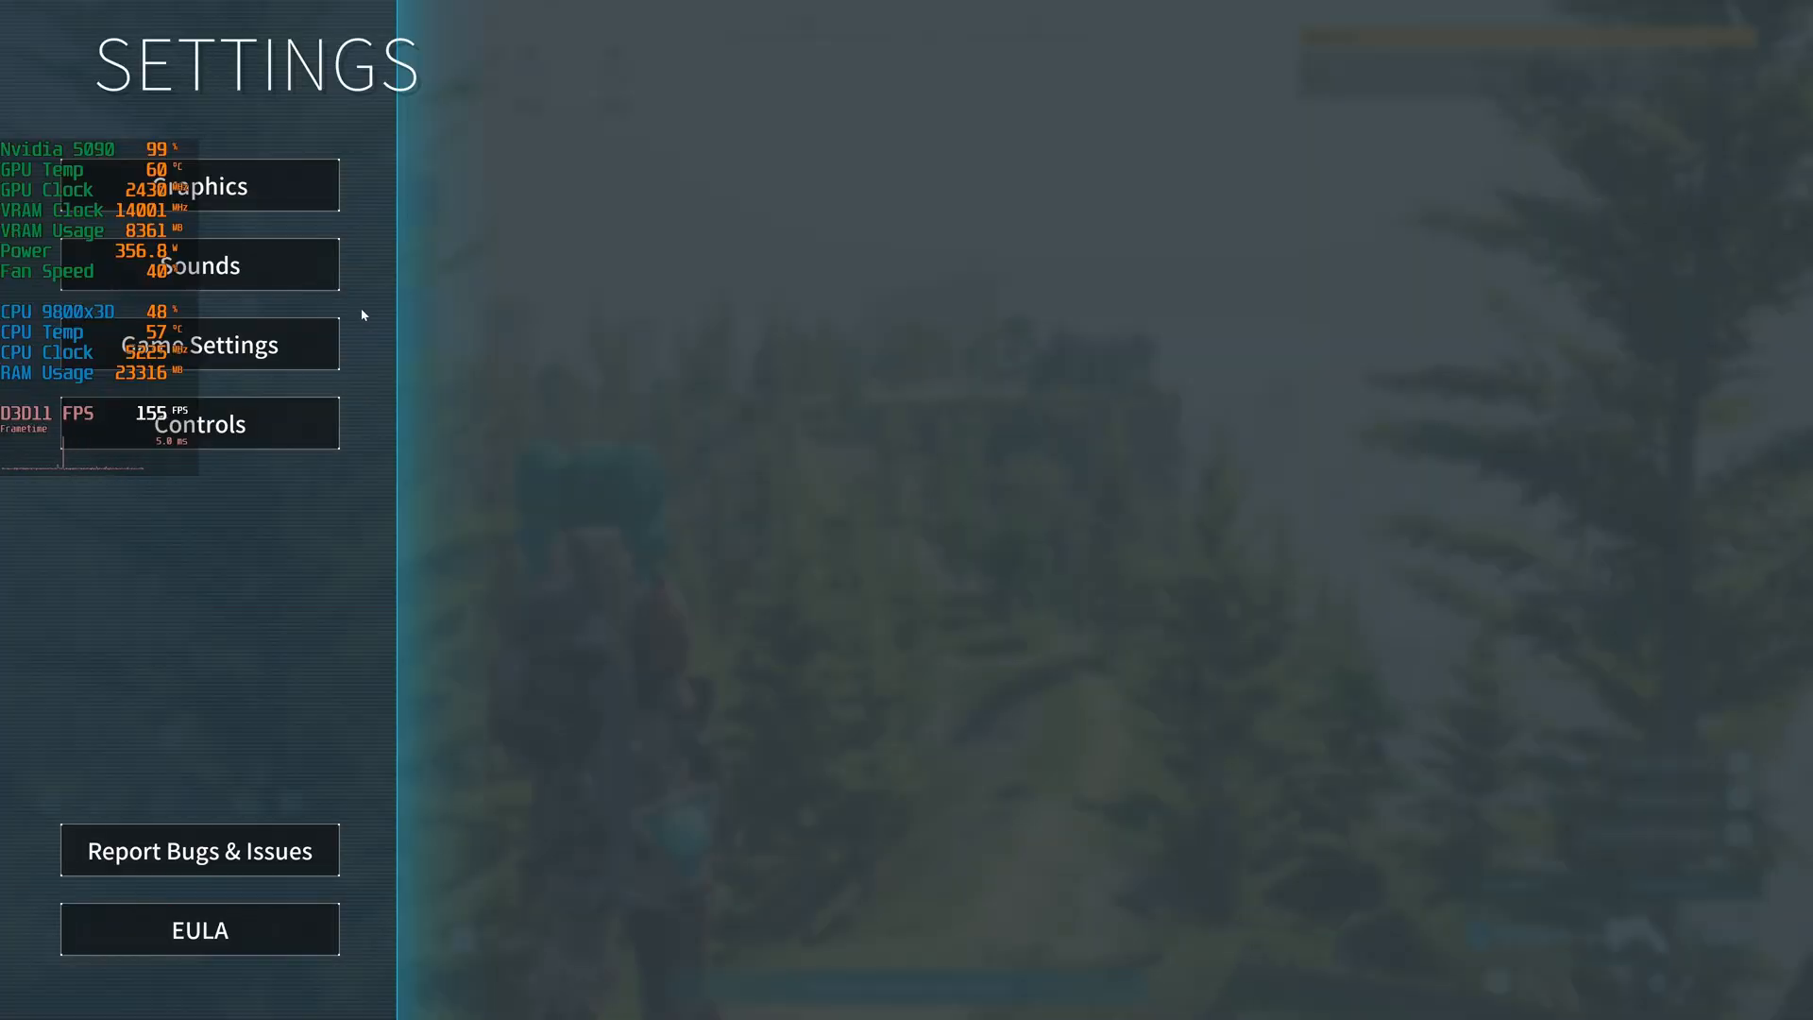
pyautogui.click(215, 186)
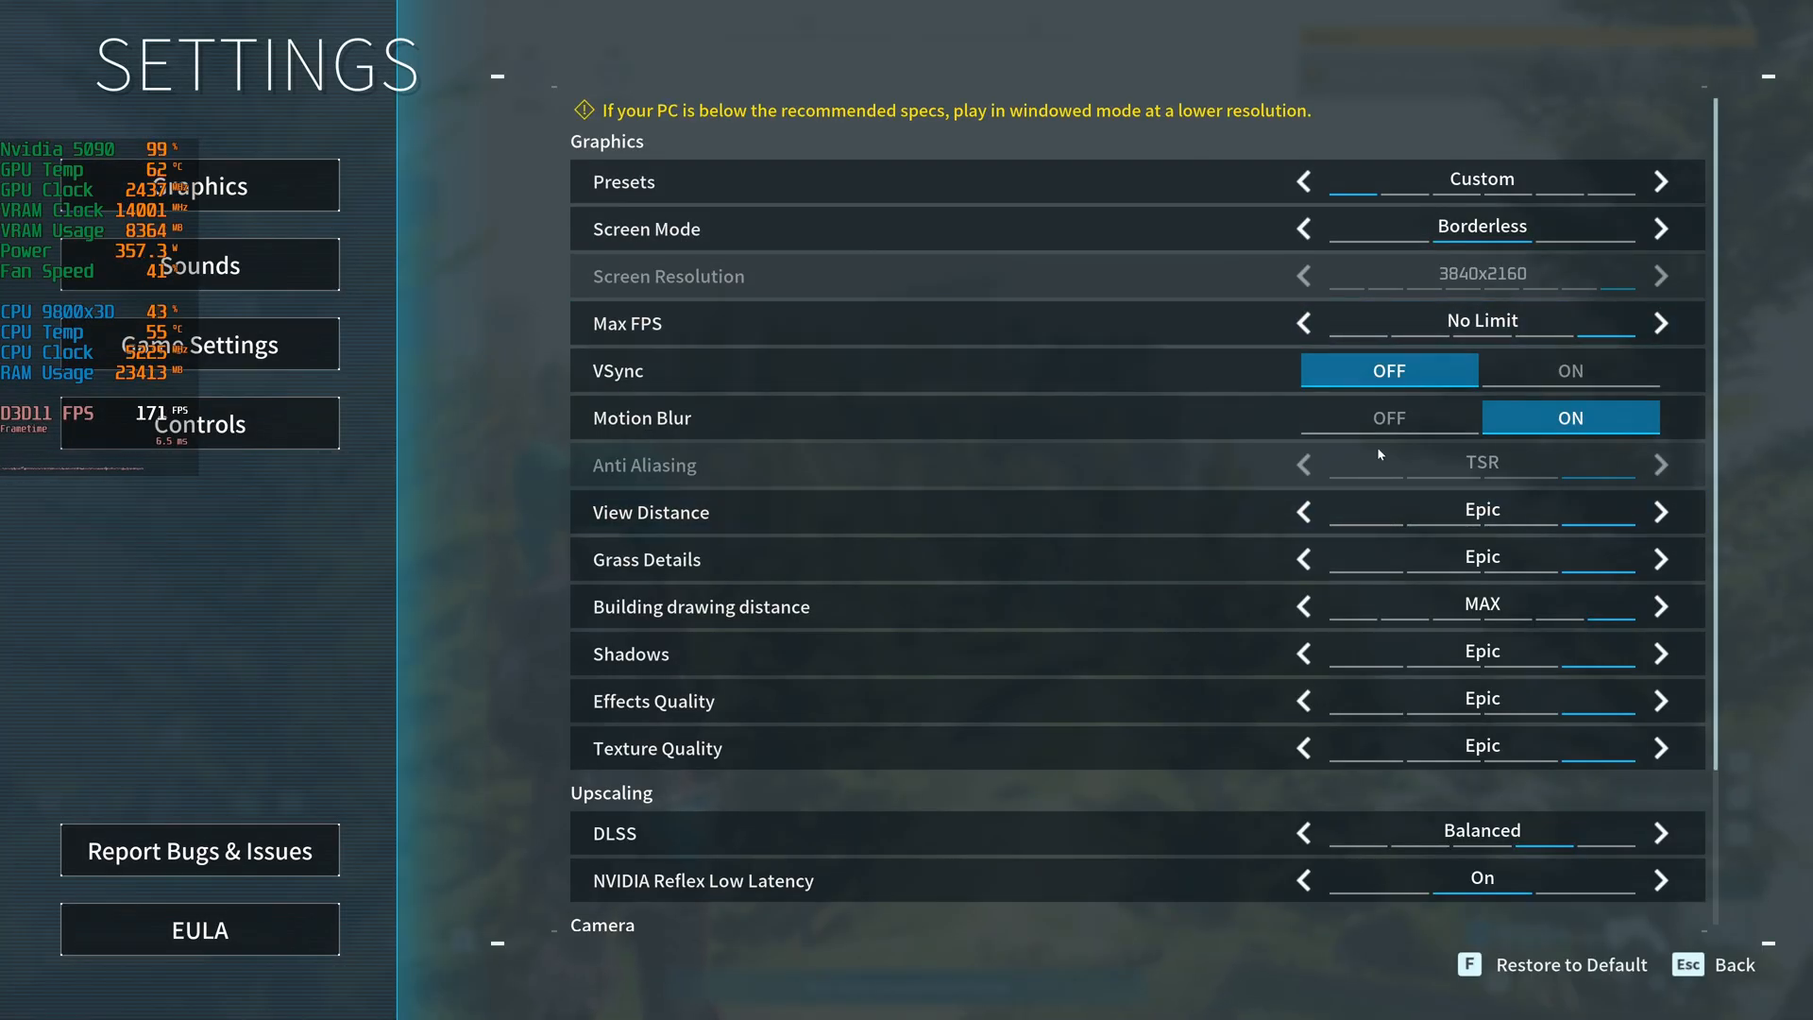
pyautogui.scroll(-3)
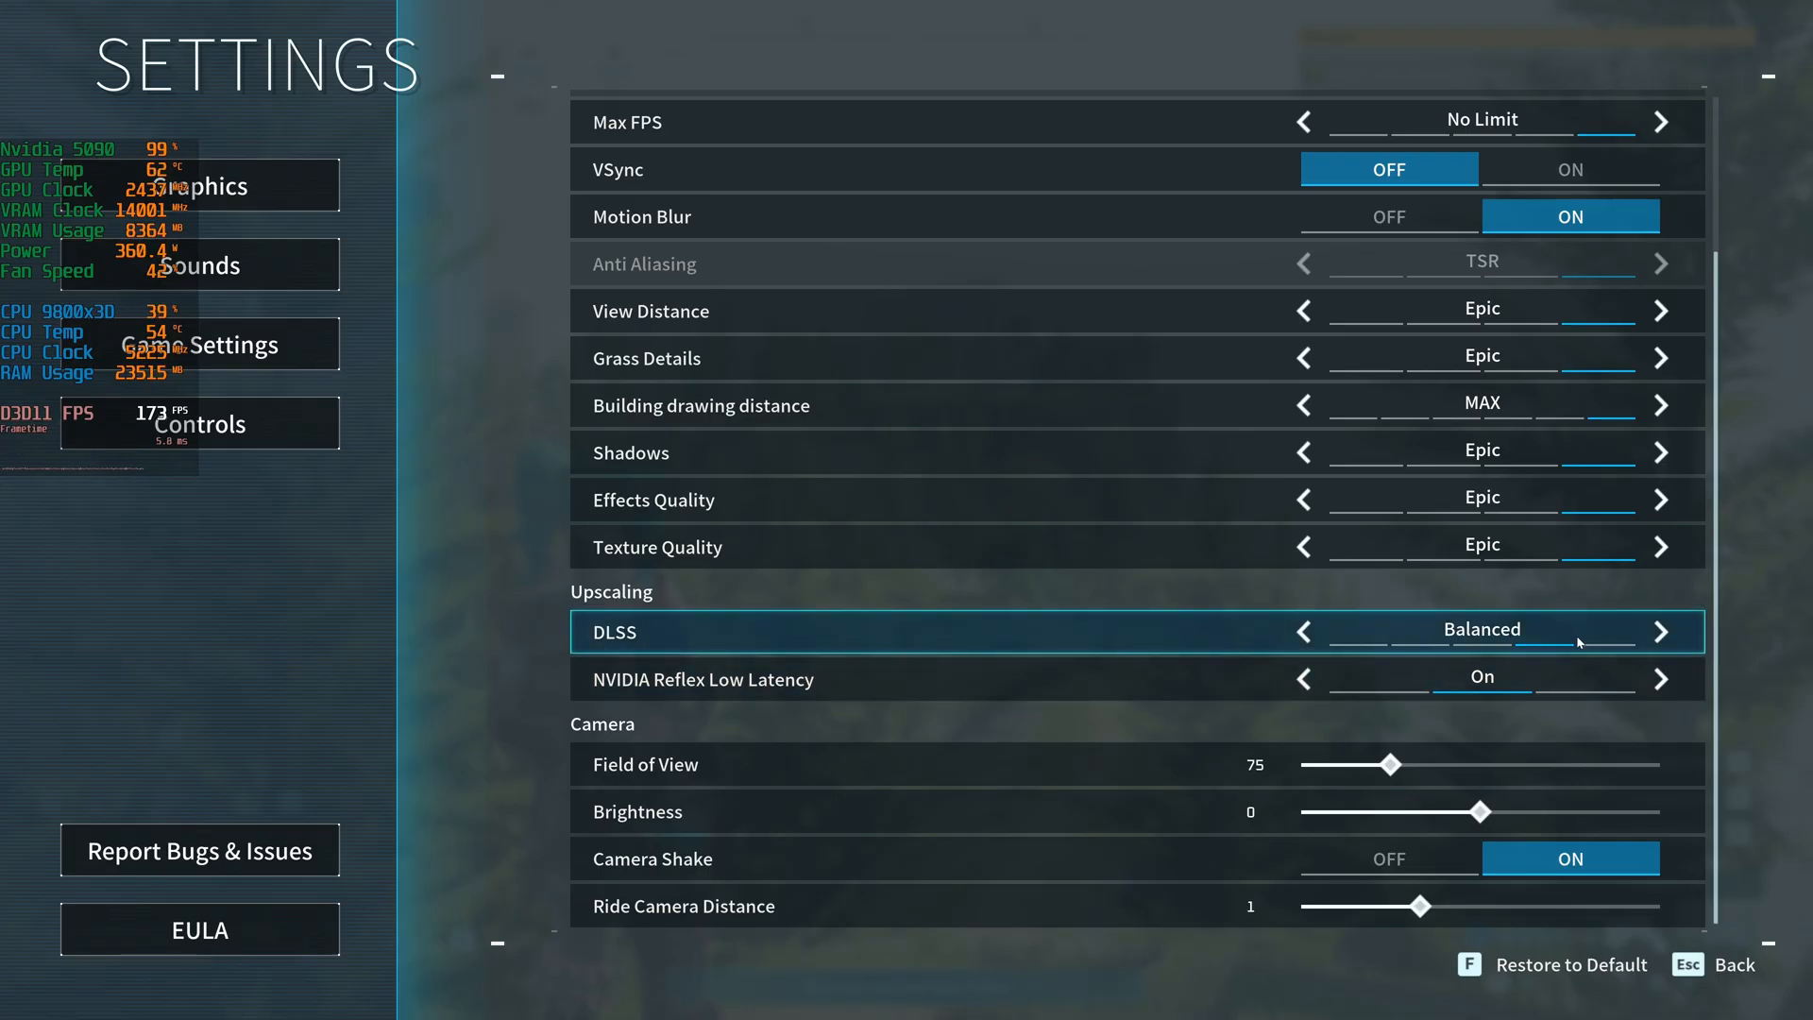
pyautogui.moveTo(954, 815)
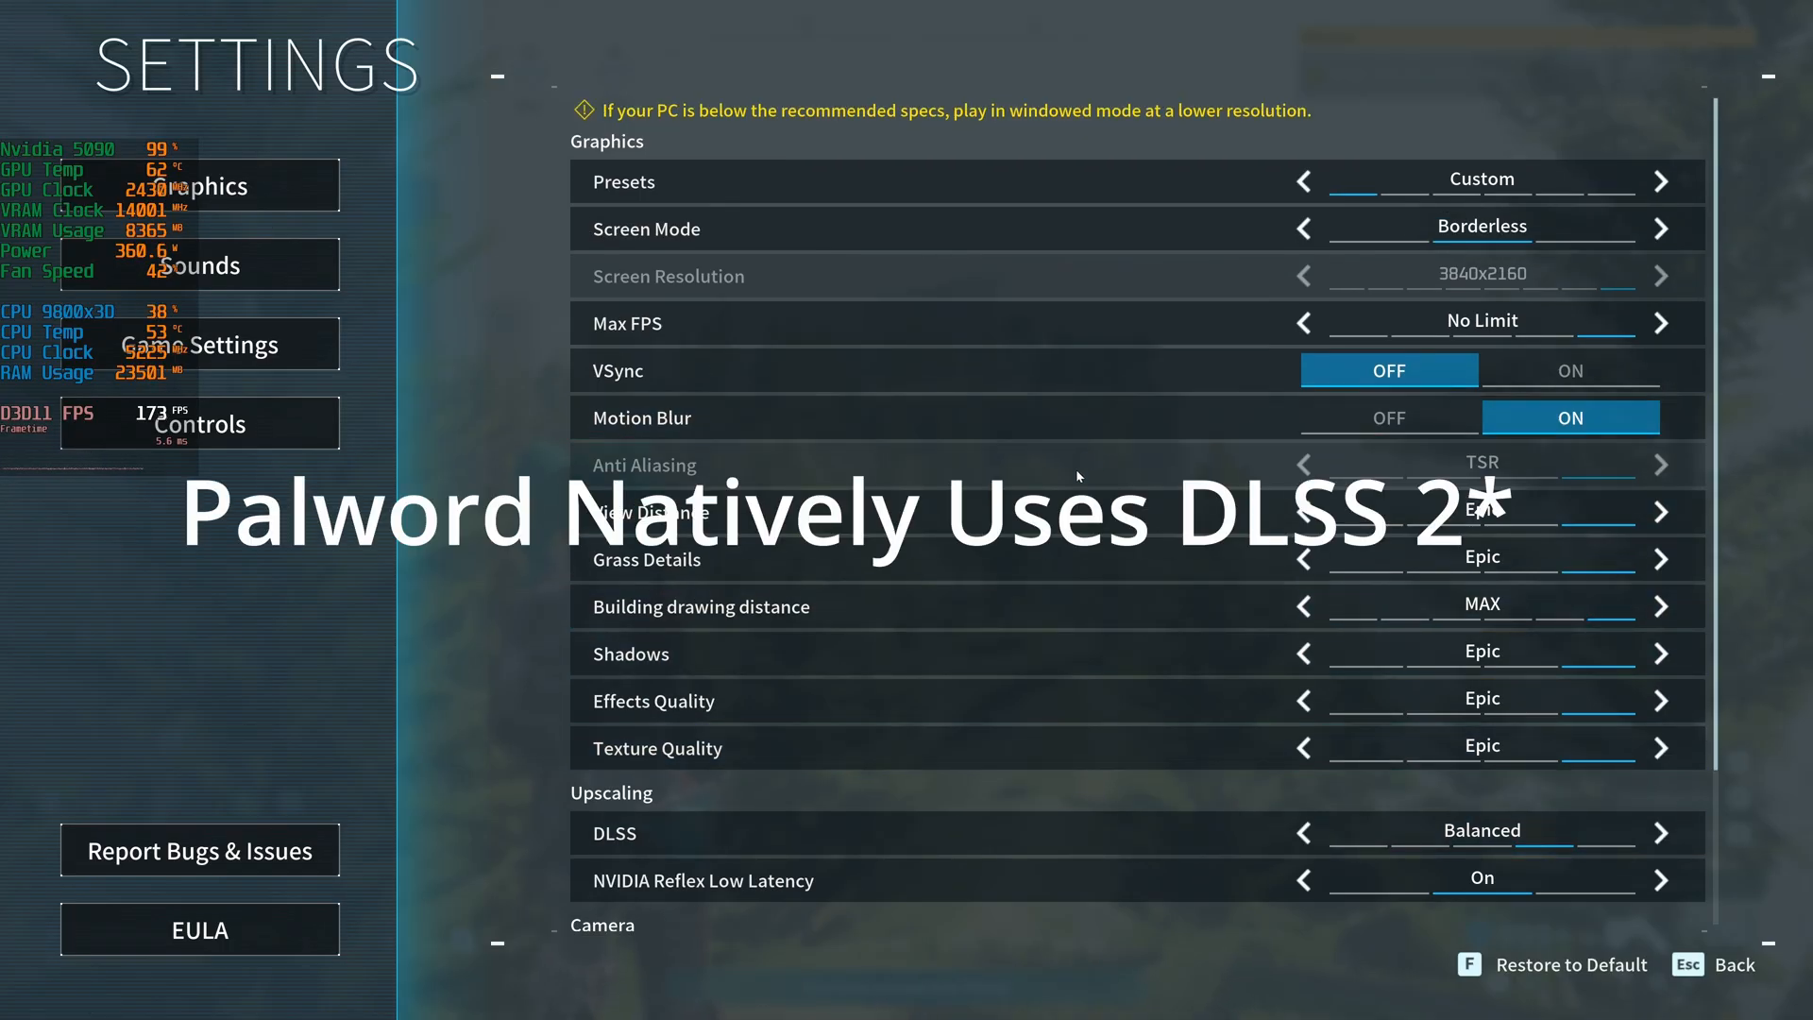
pyautogui.scroll(-3)
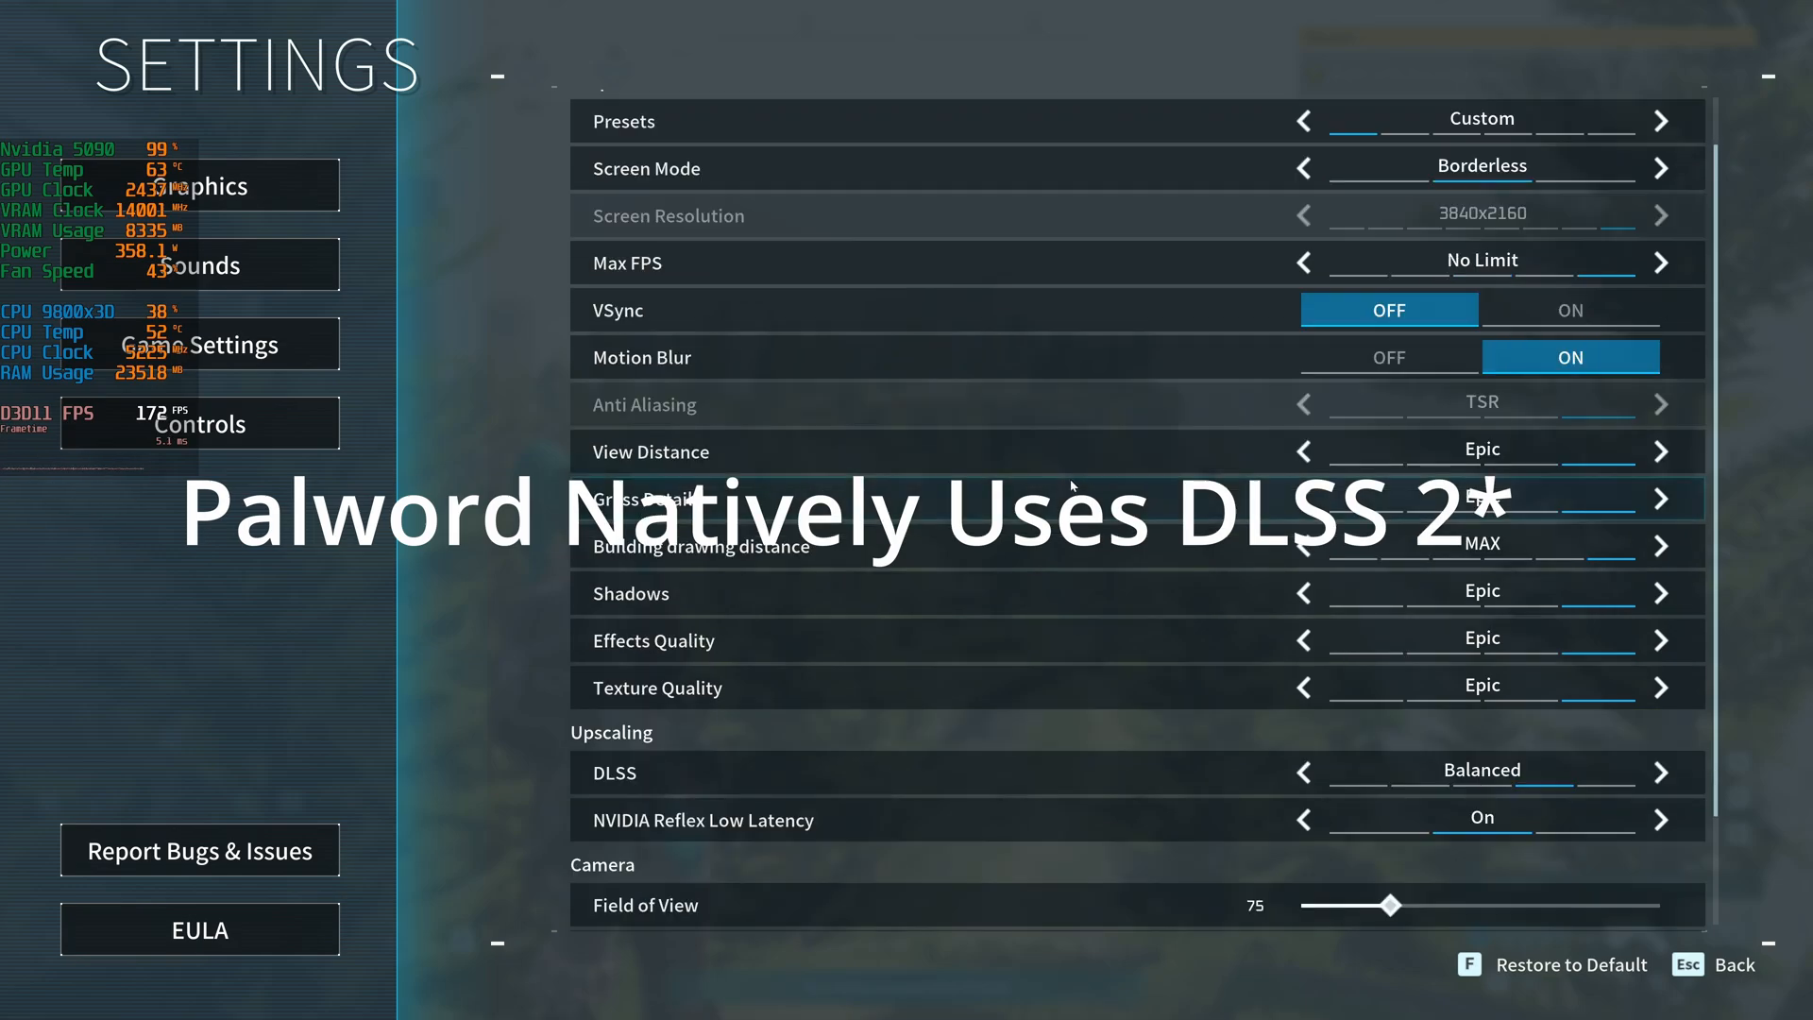
pyautogui.scroll(-3)
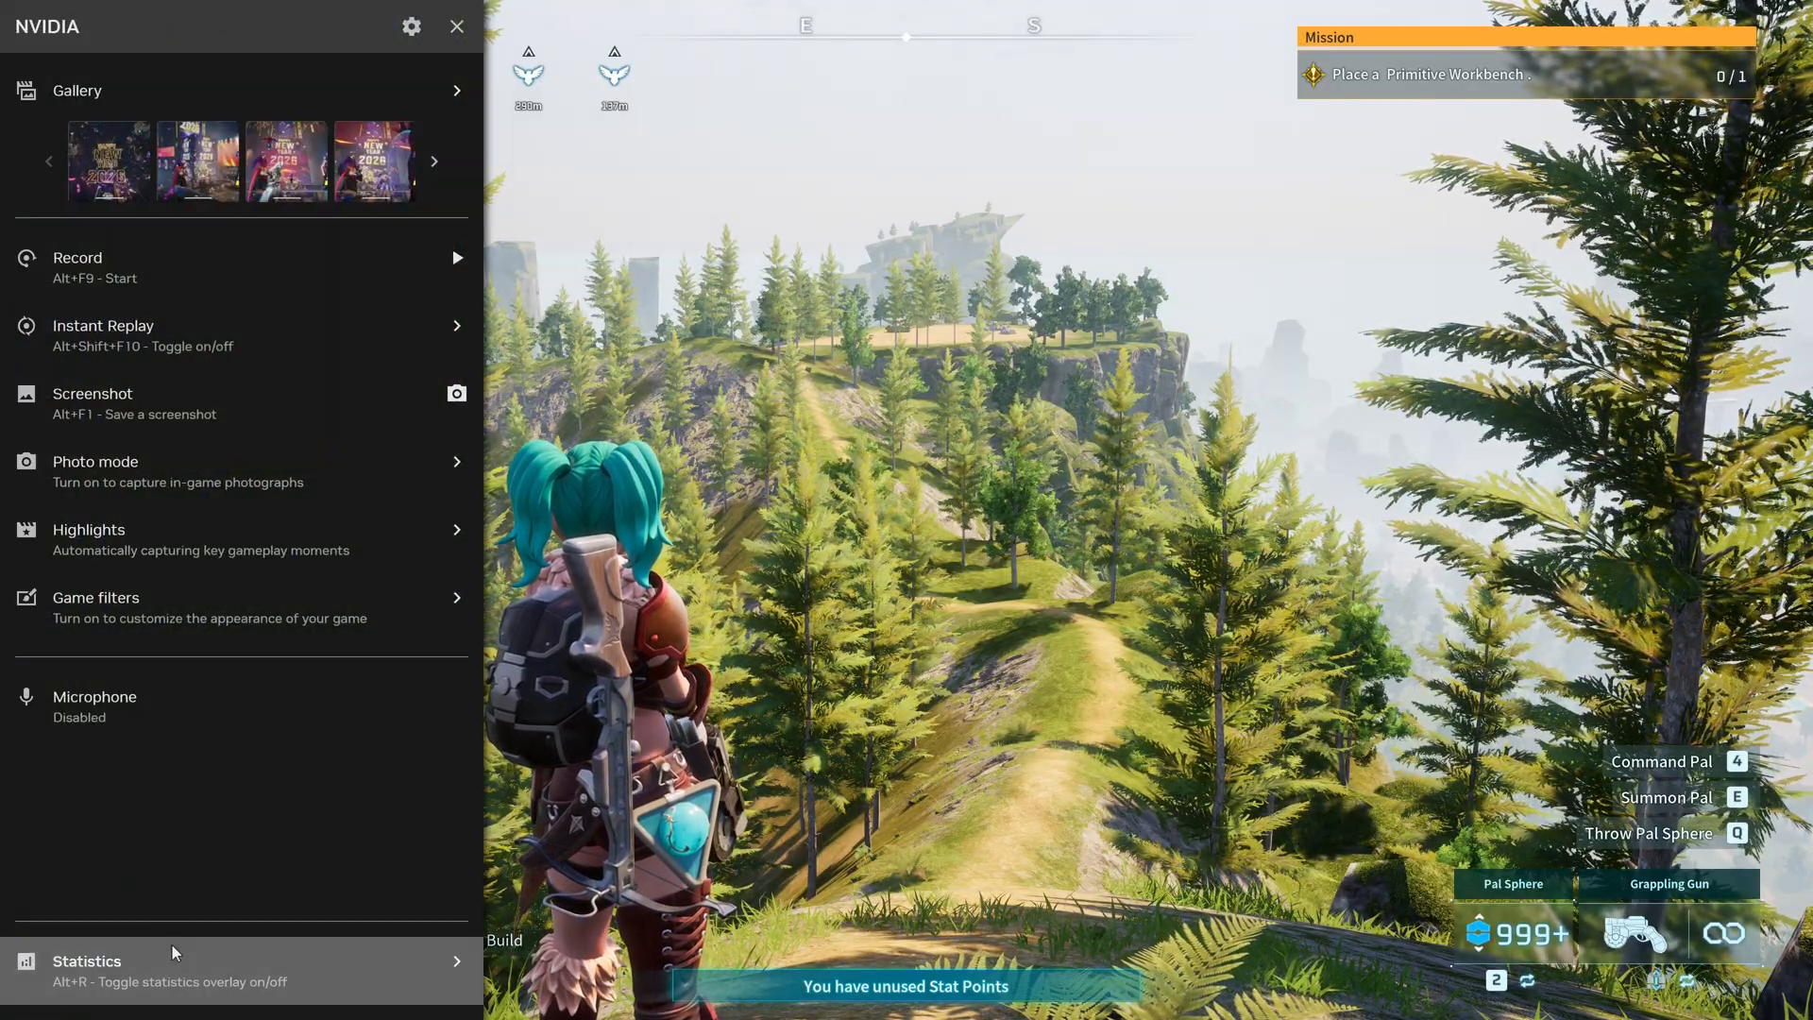
# Turn on the overlay's Statistics HUD, return to Palworld, and open the pause menu
pyautogui.click(87, 961)
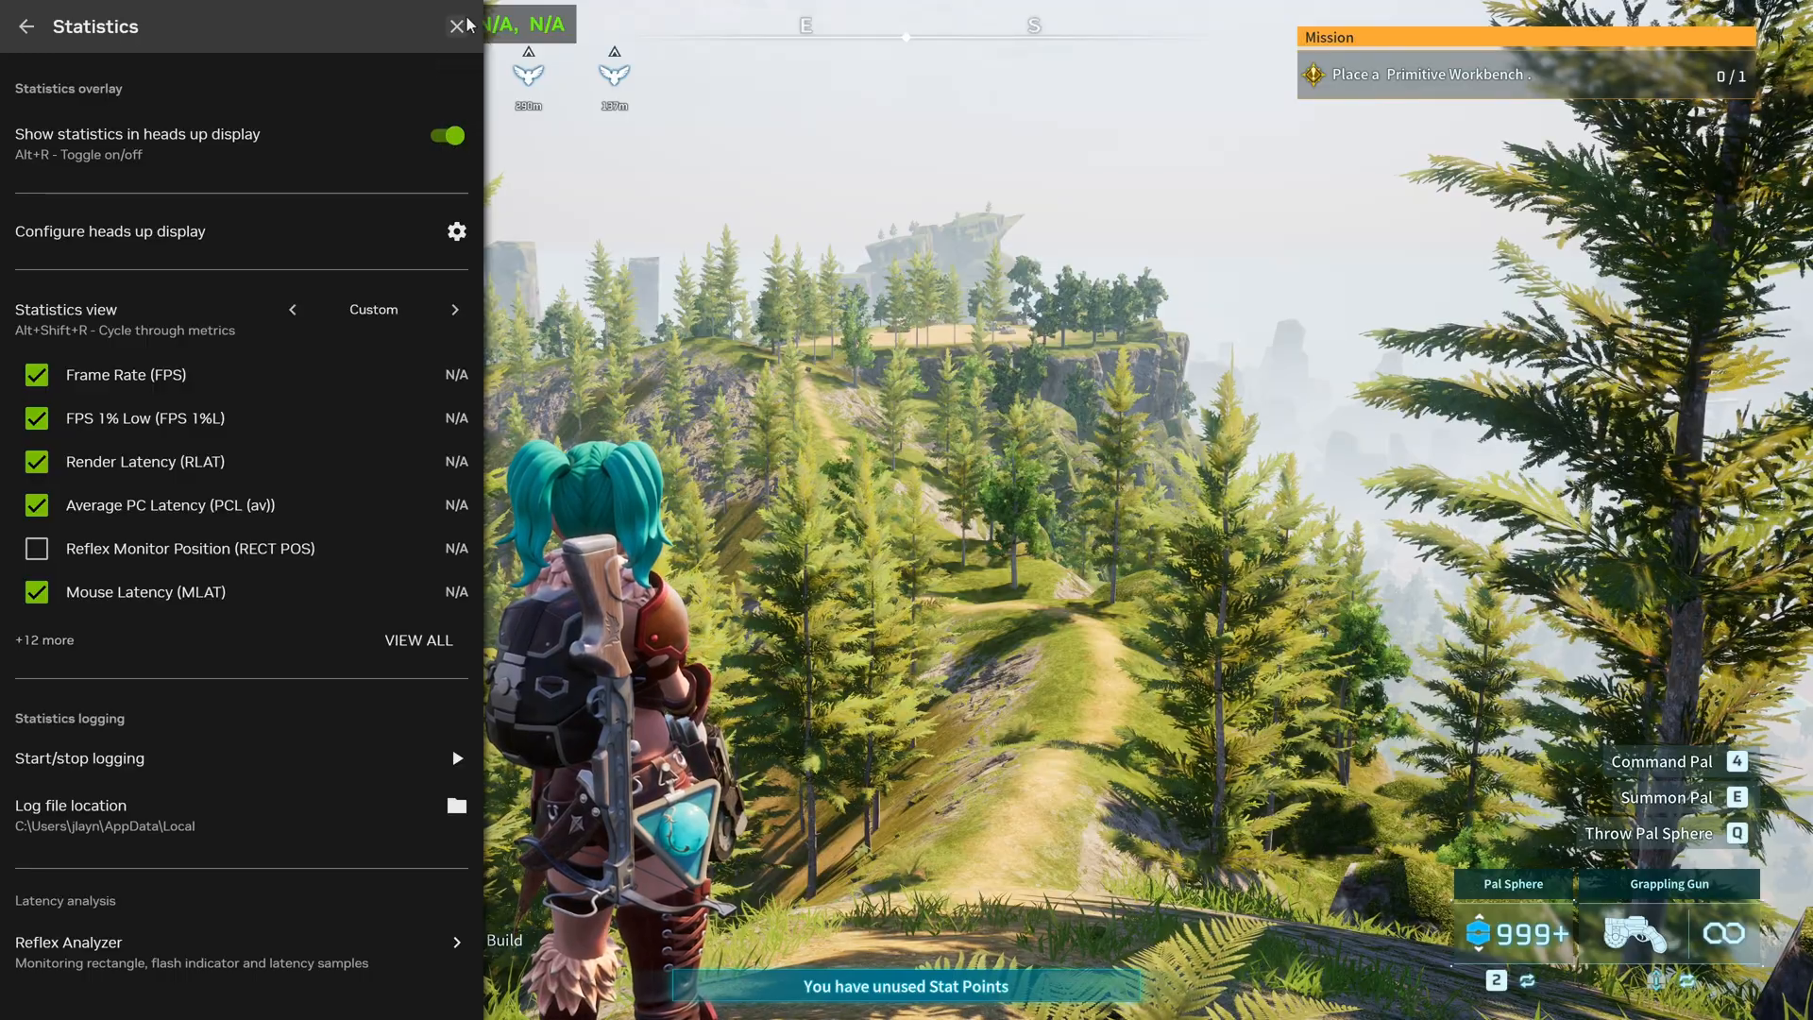
pyautogui.click(458, 26)
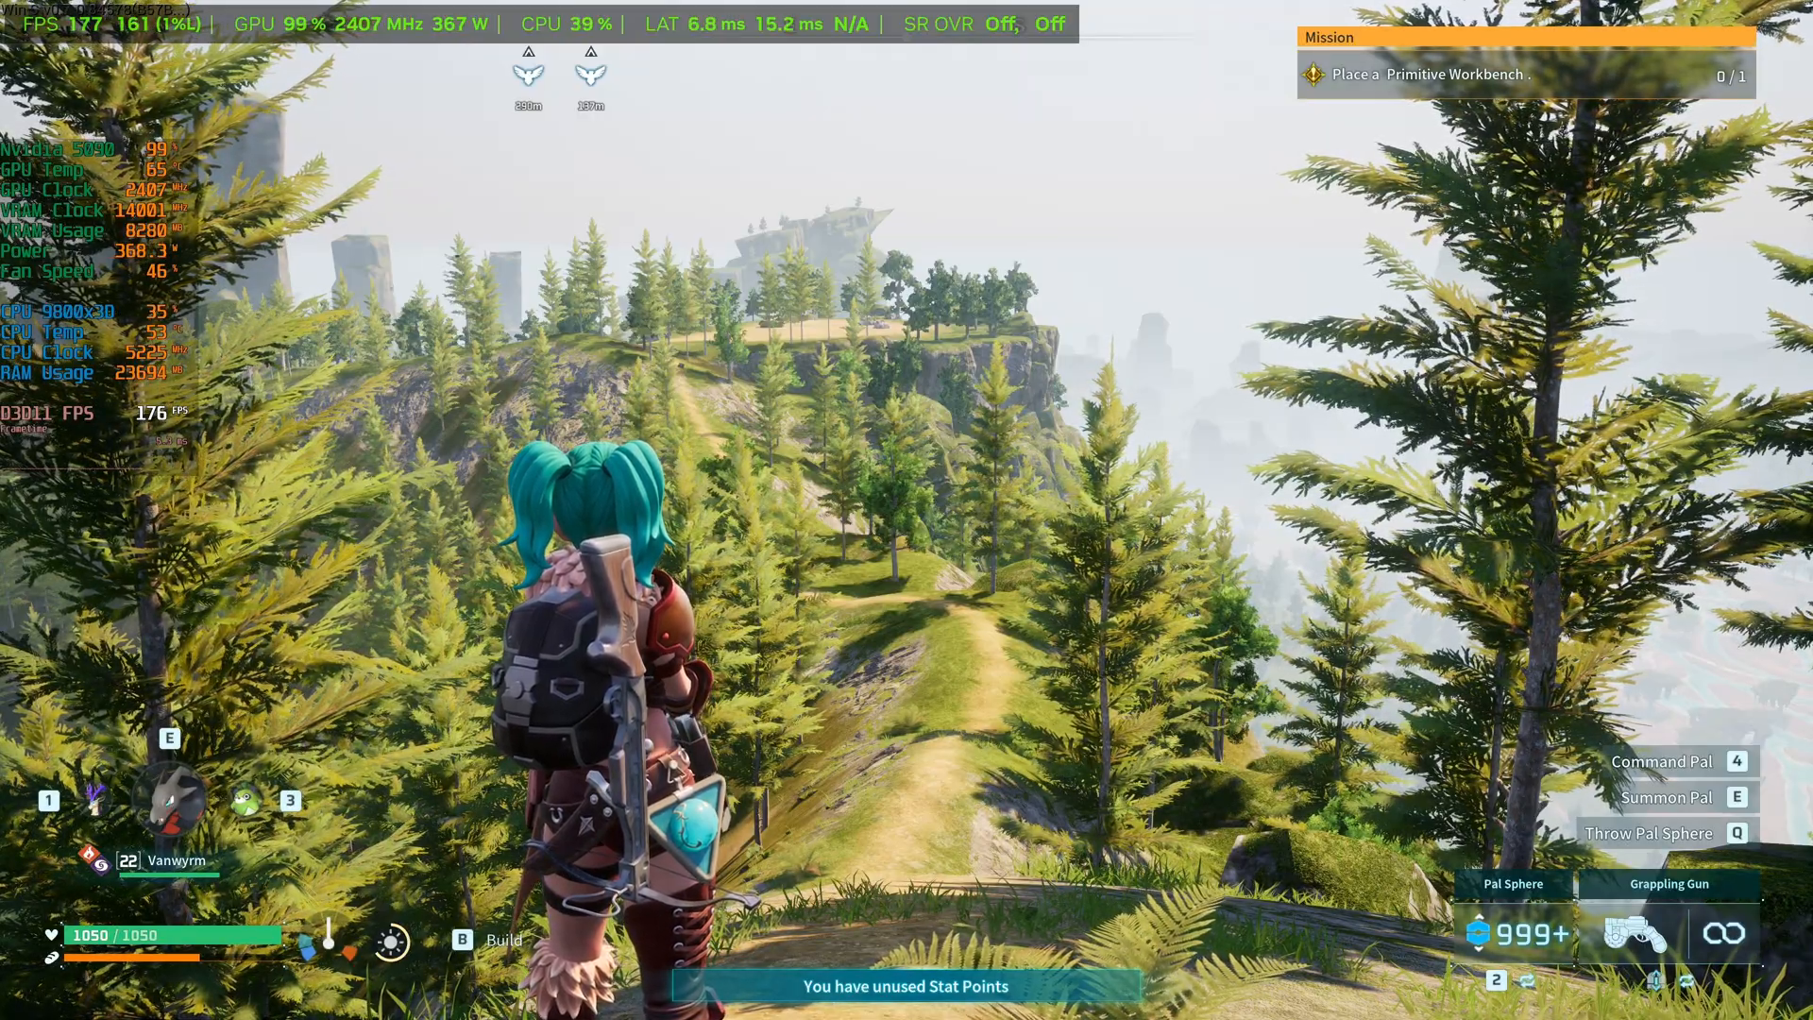
pyautogui.press('w')
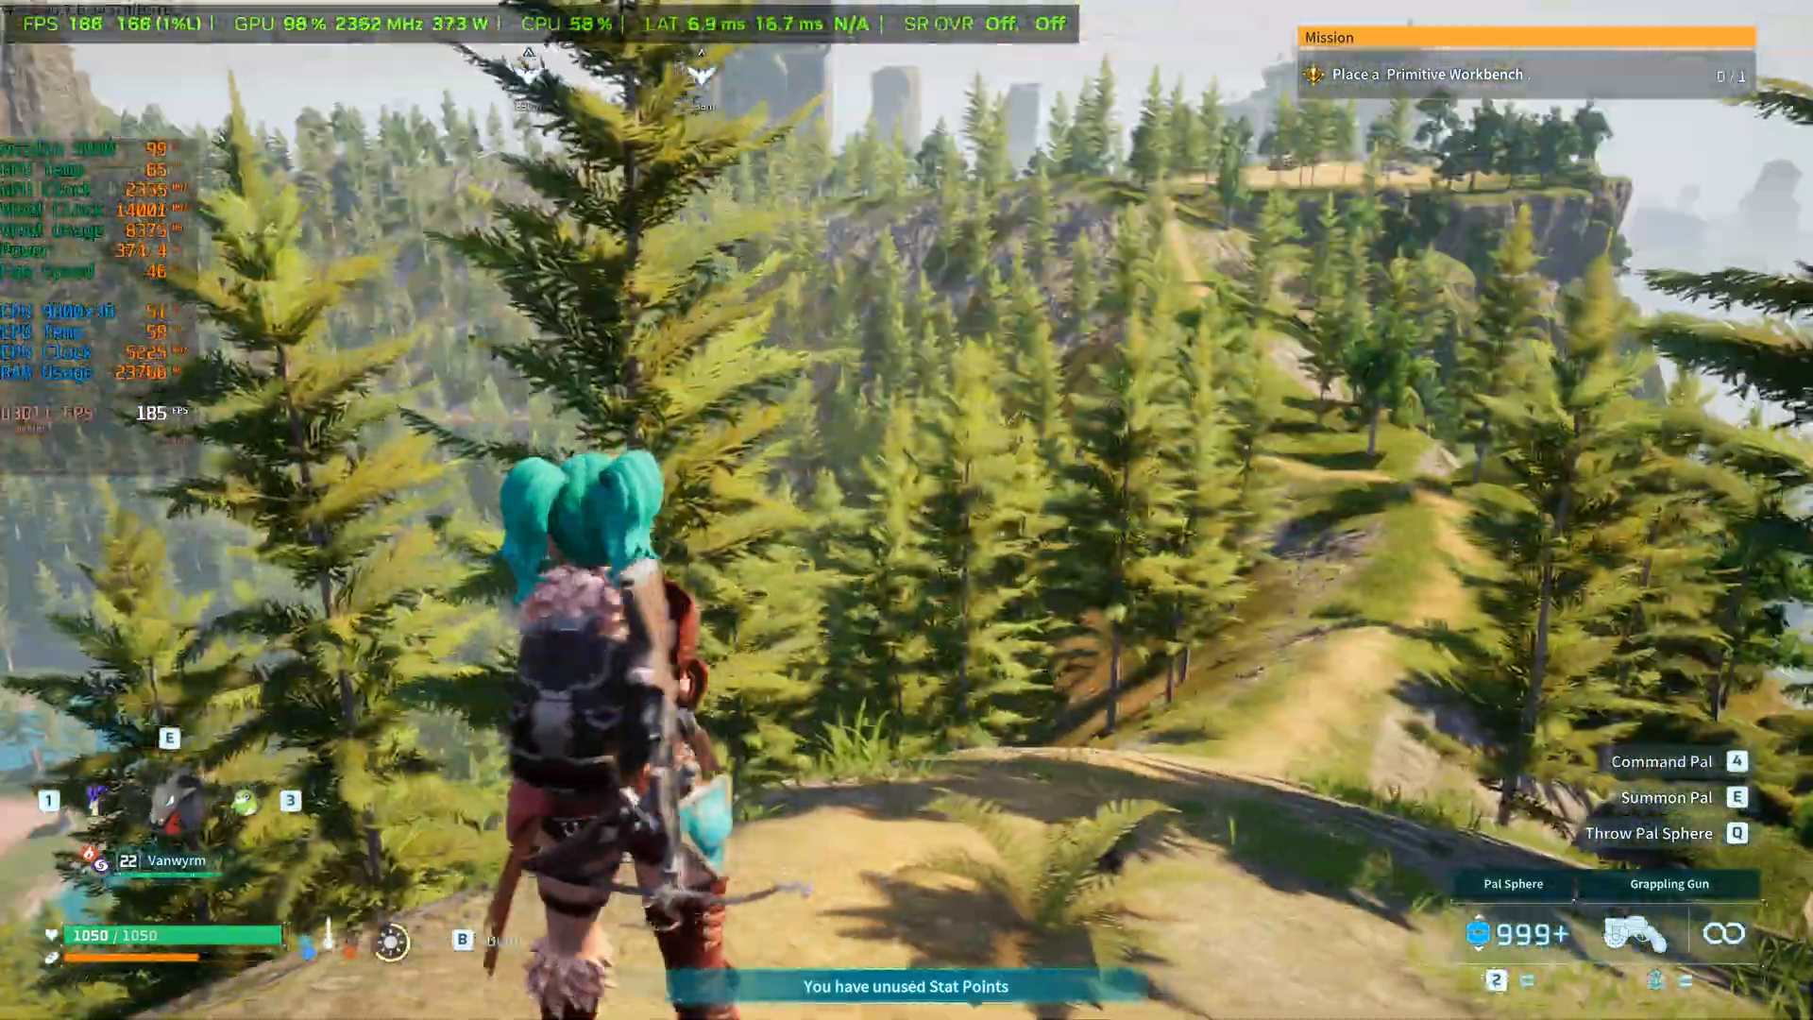
pyautogui.press('Escape')
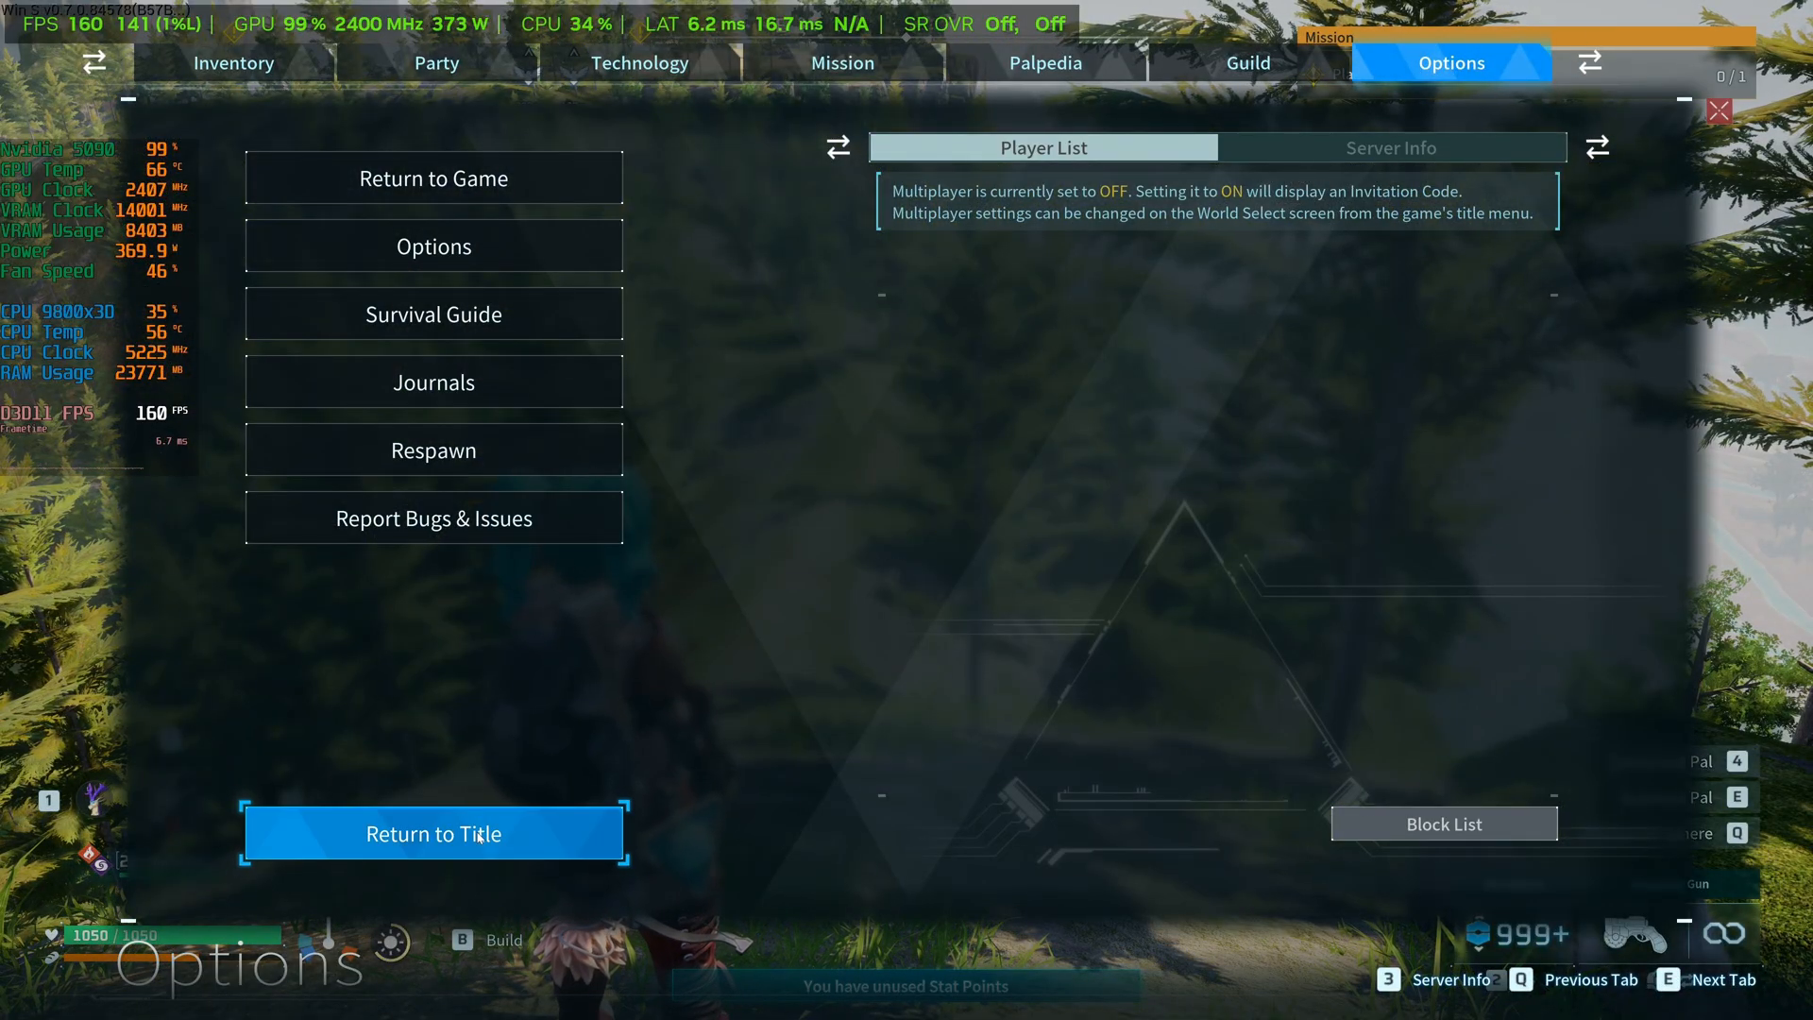
# Exit the Palworld world to the title screen
pyautogui.click(432, 833)
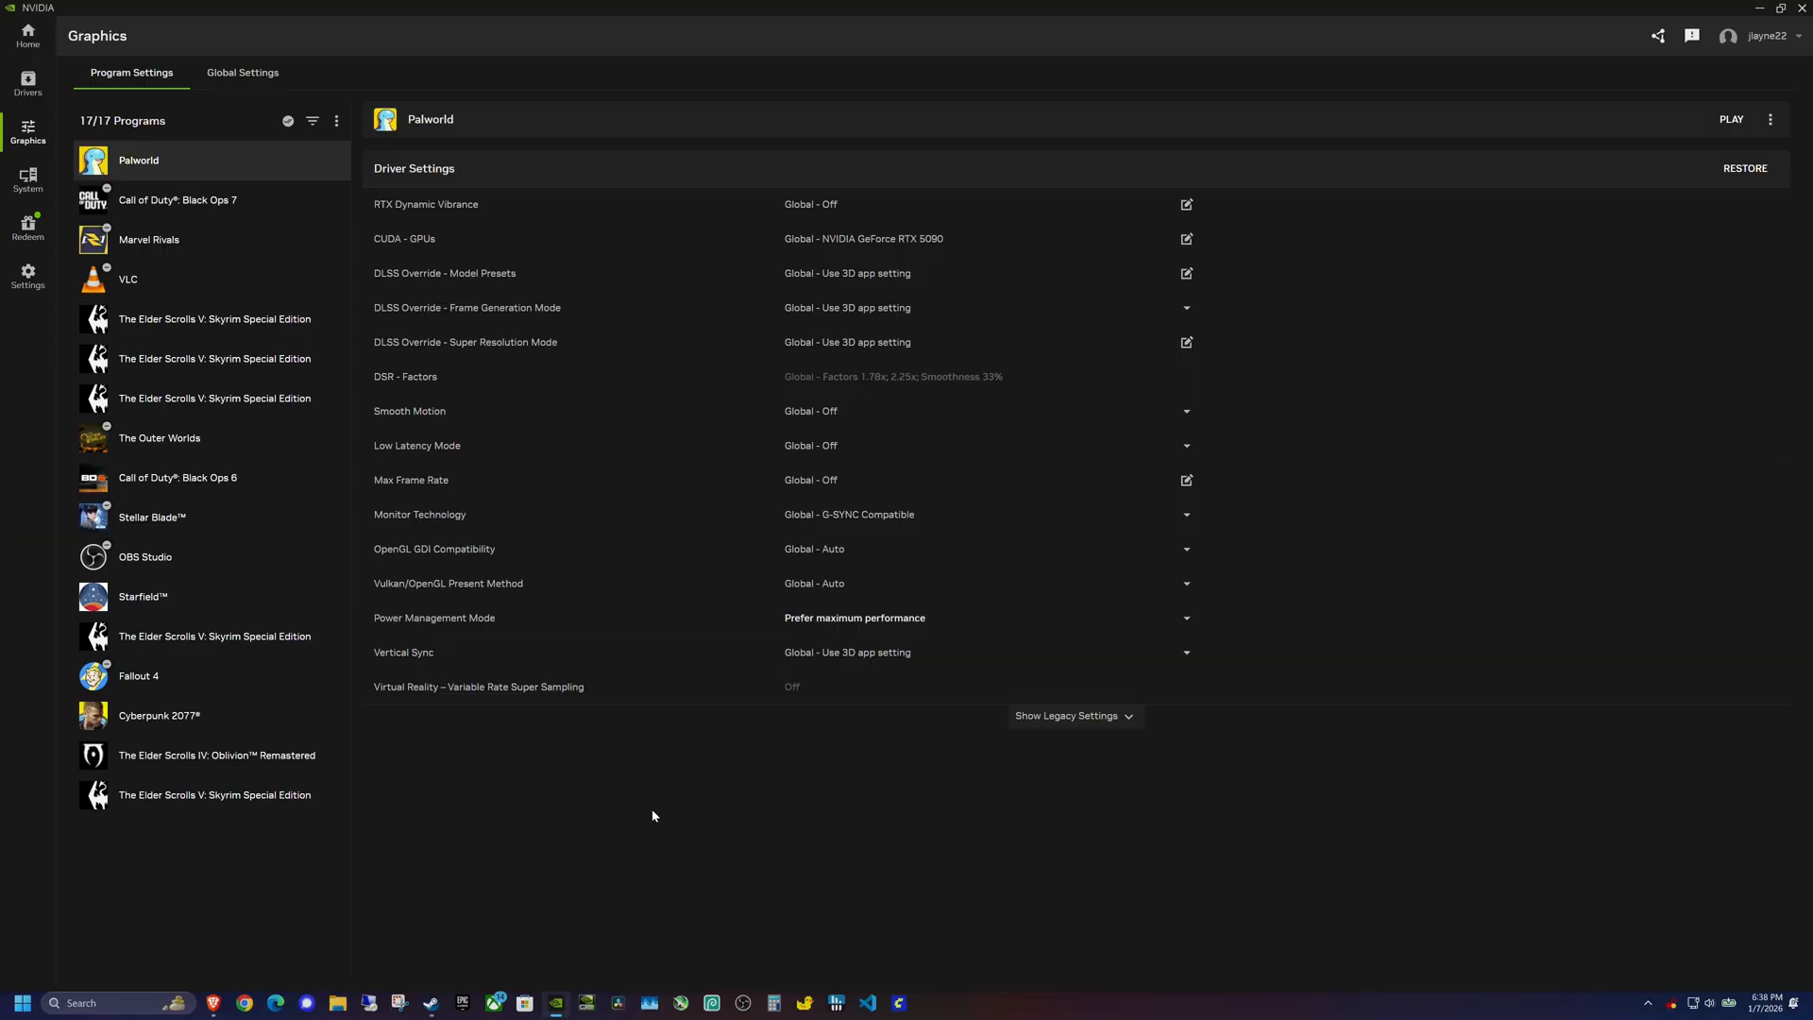
pyautogui.moveTo(653, 805)
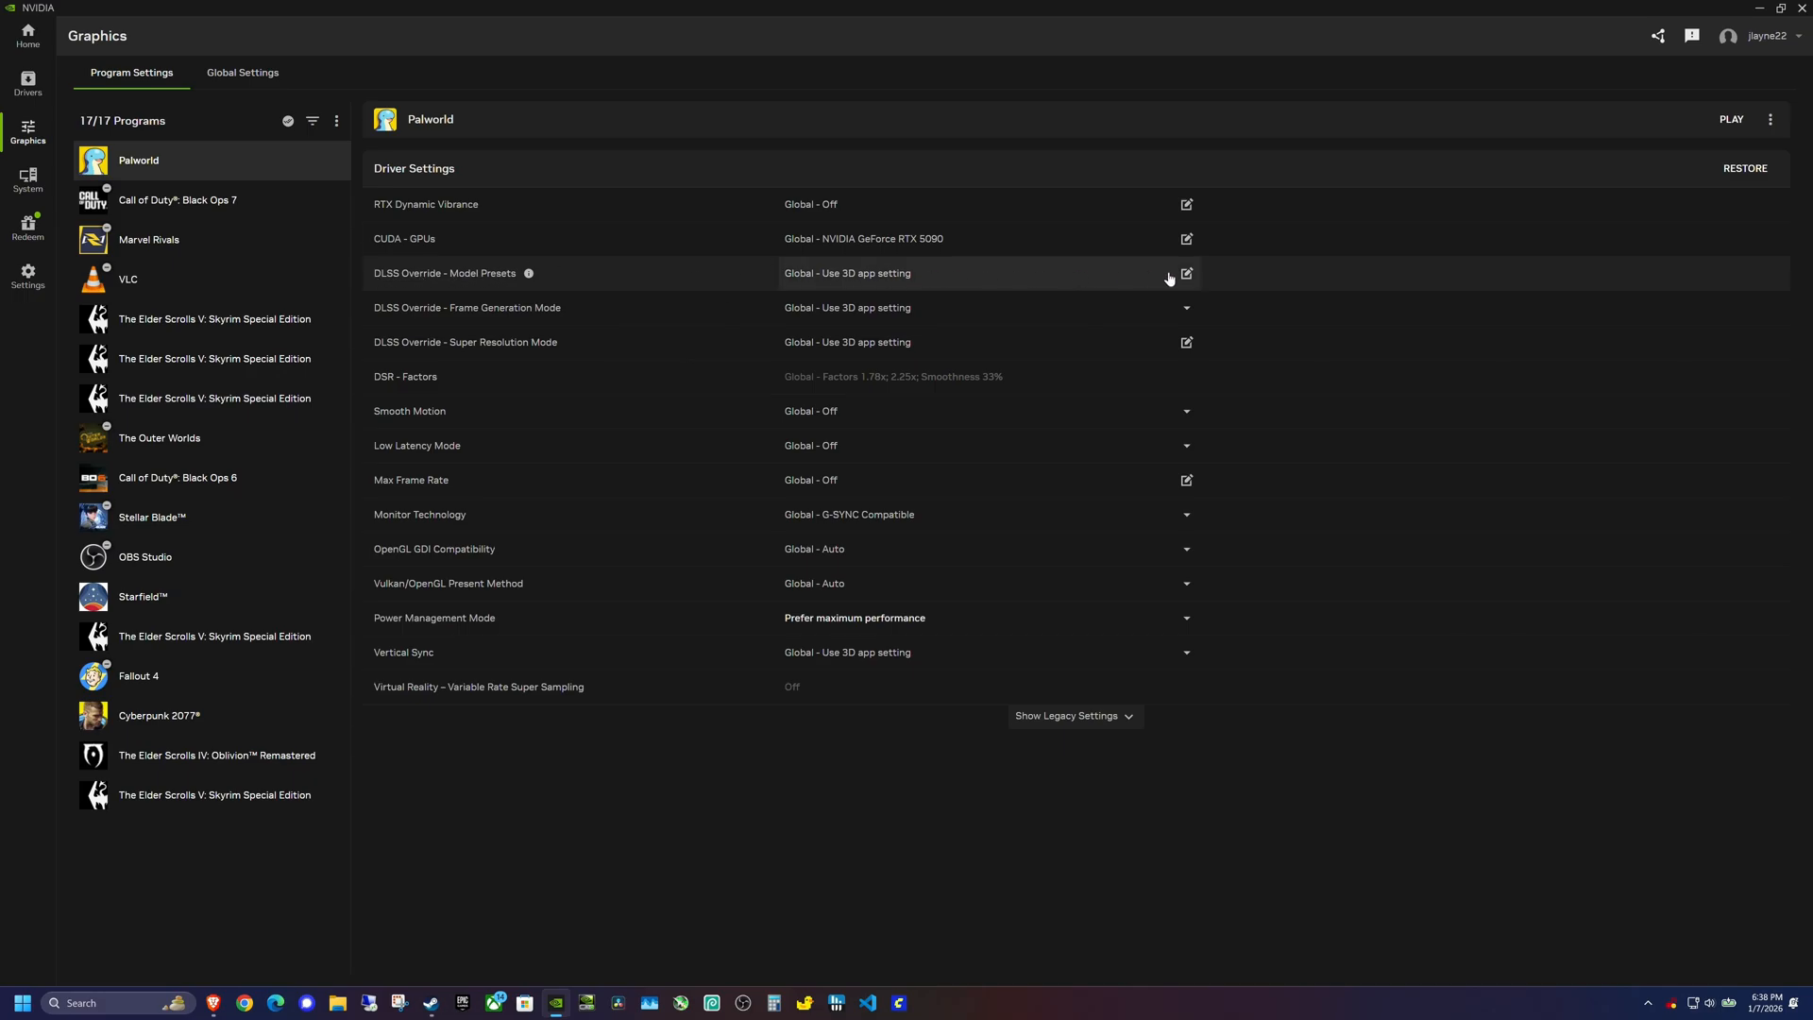
# Set Palworld's custom DLSS Super Resolution model preset to Preset M and apply
pyautogui.click(1185, 273)
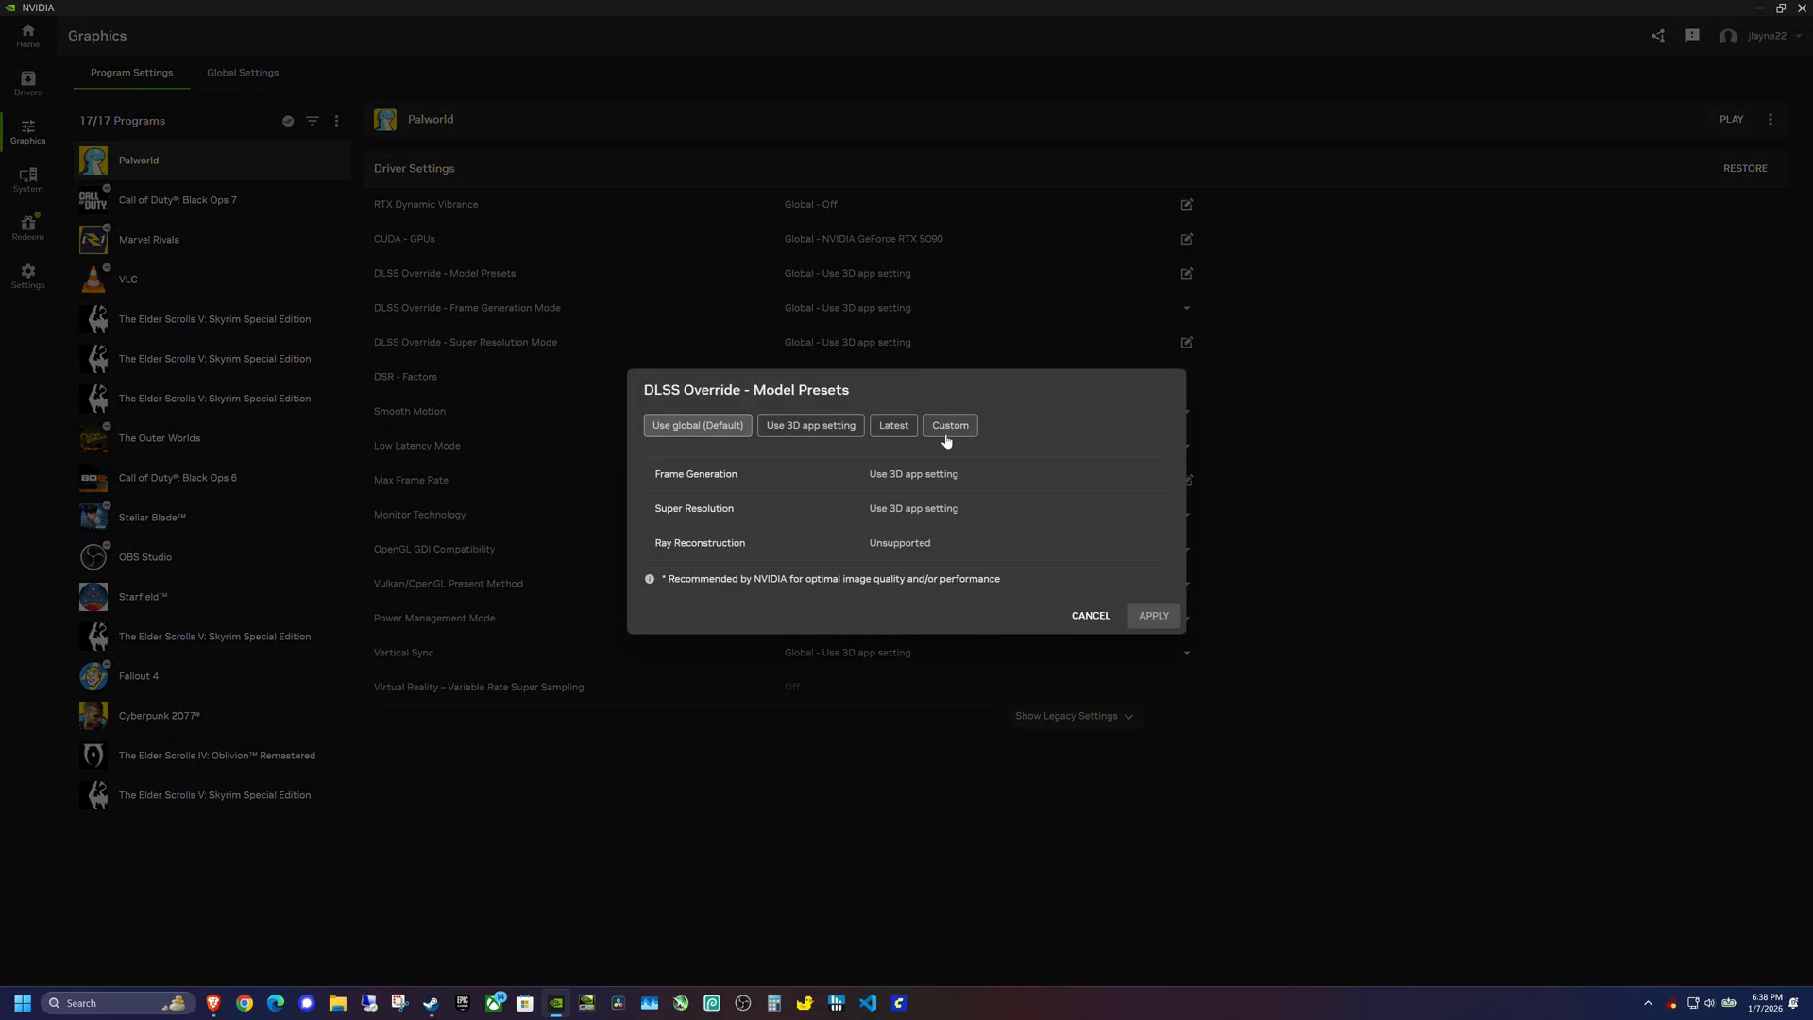
pyautogui.click(948, 424)
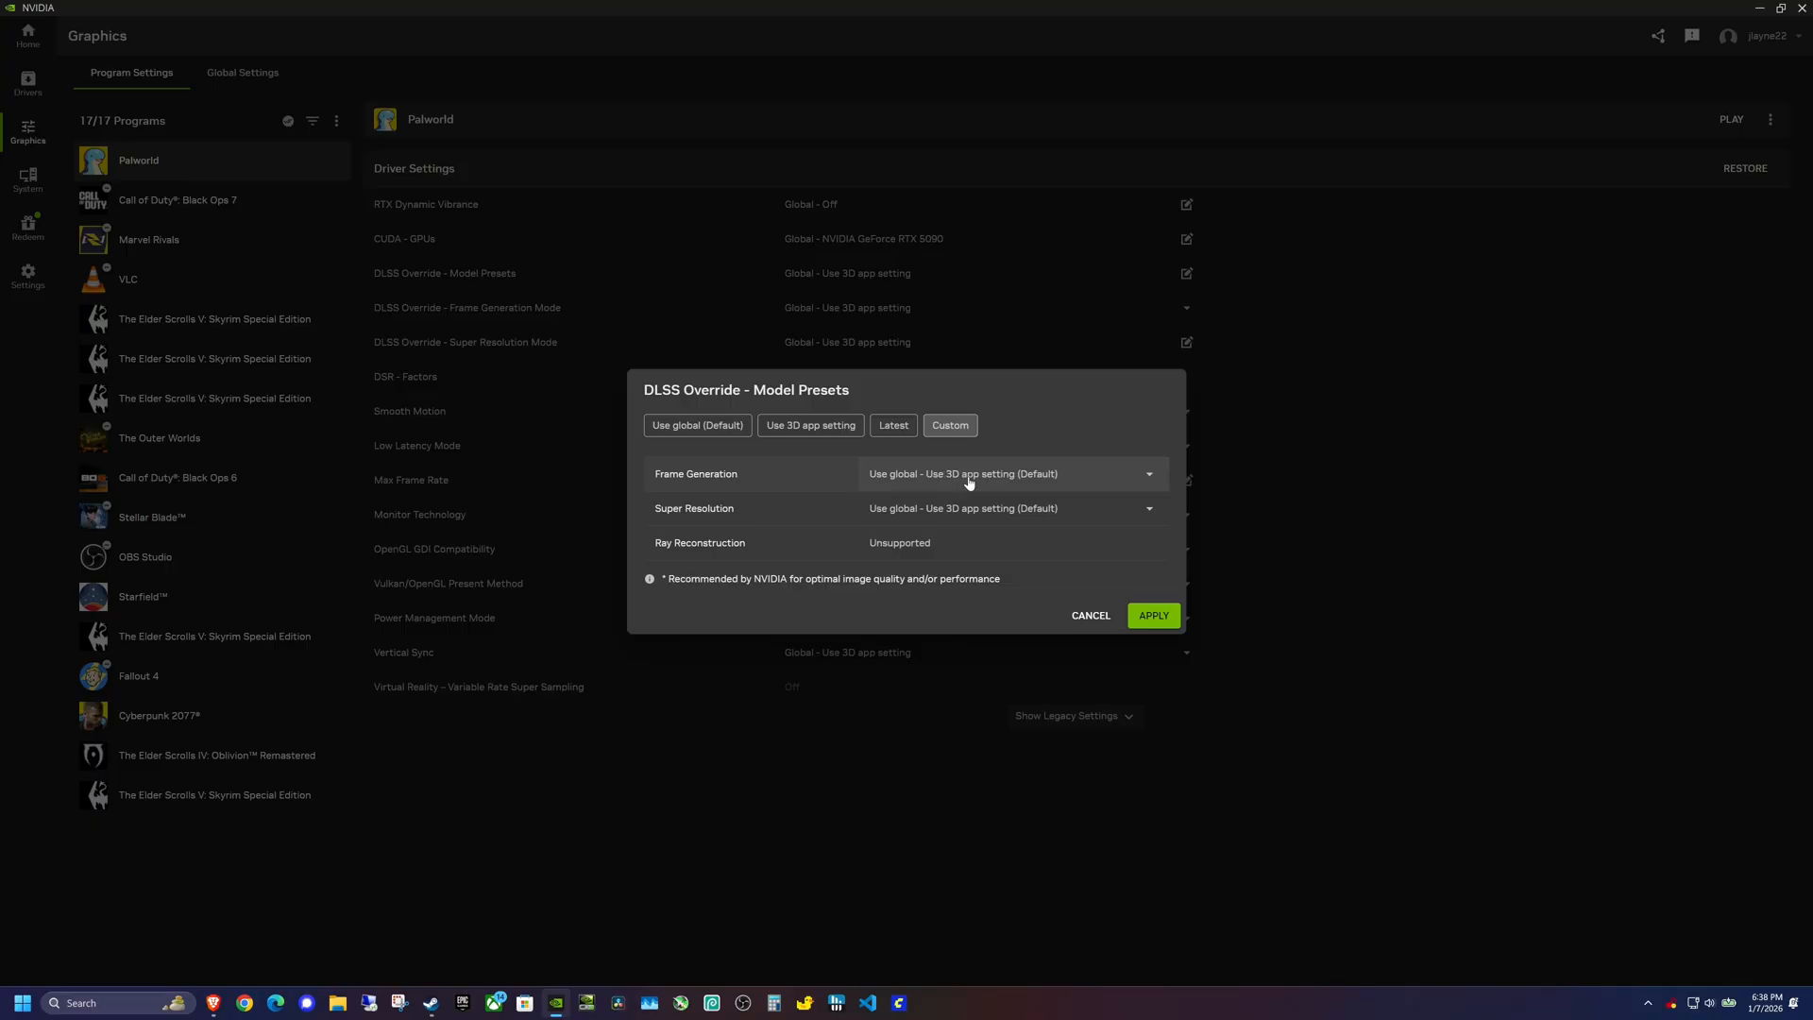
pyautogui.moveTo(922, 514)
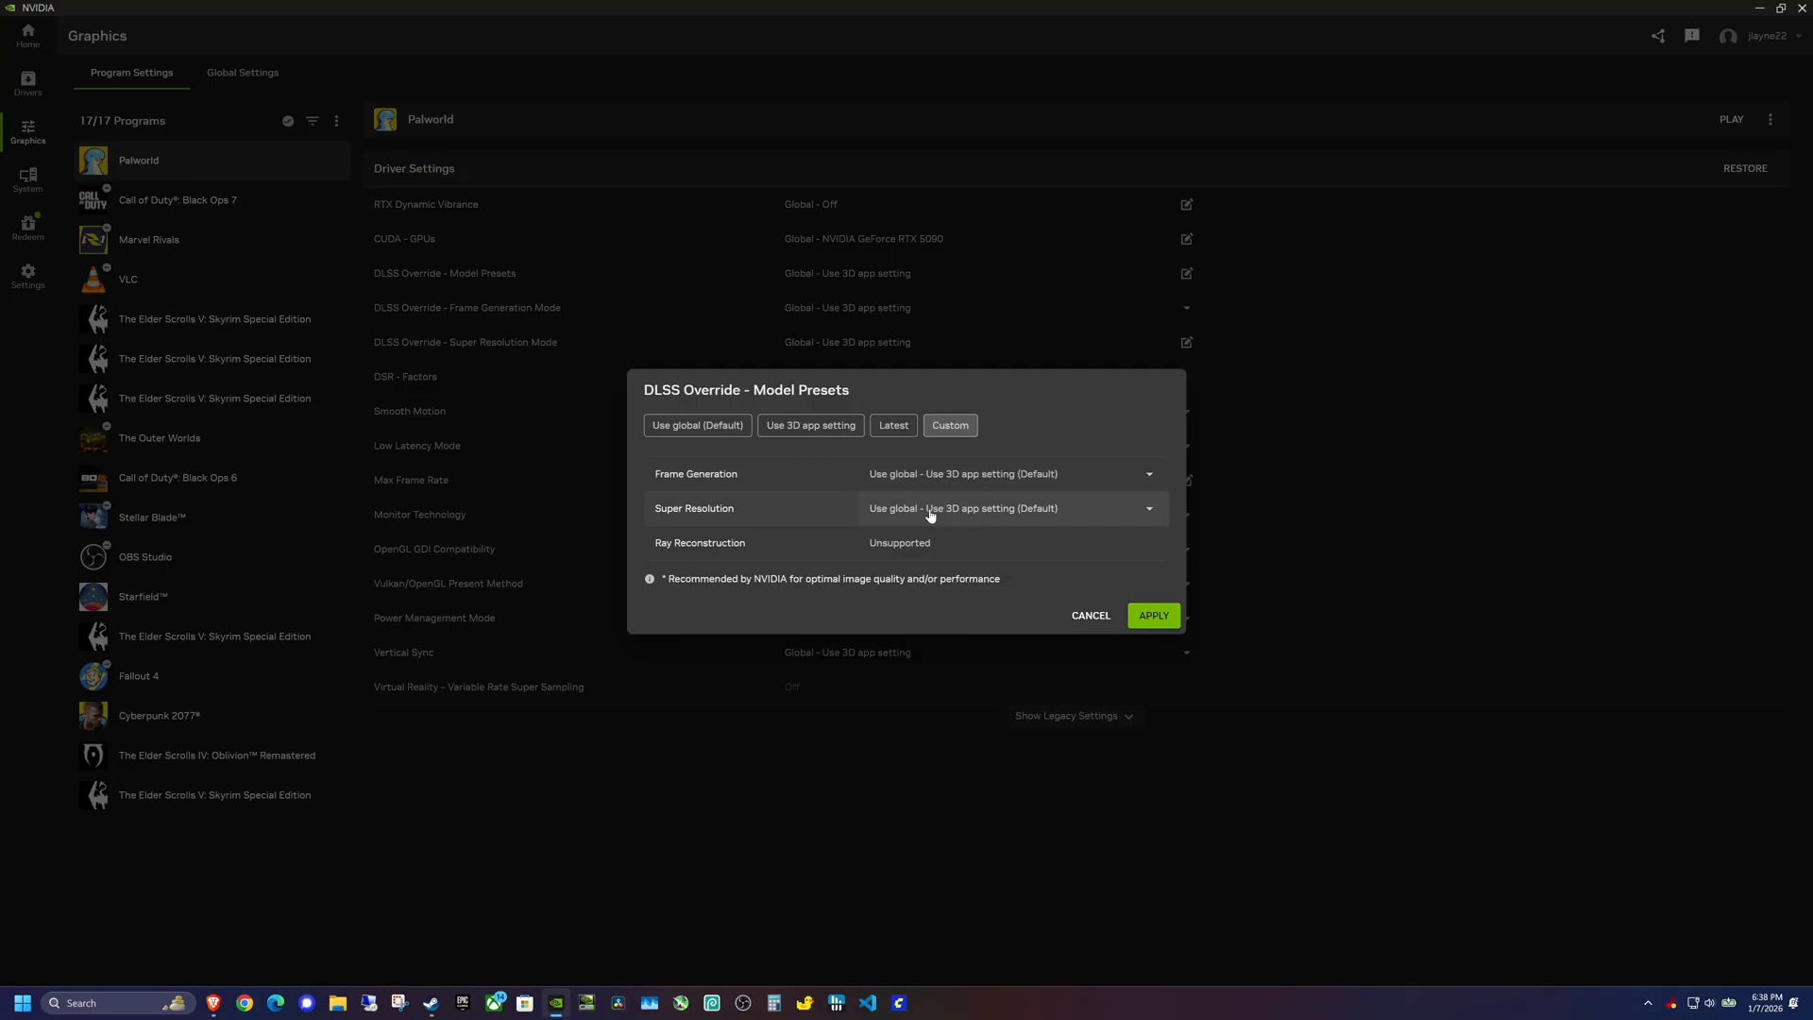
pyautogui.click(1149, 508)
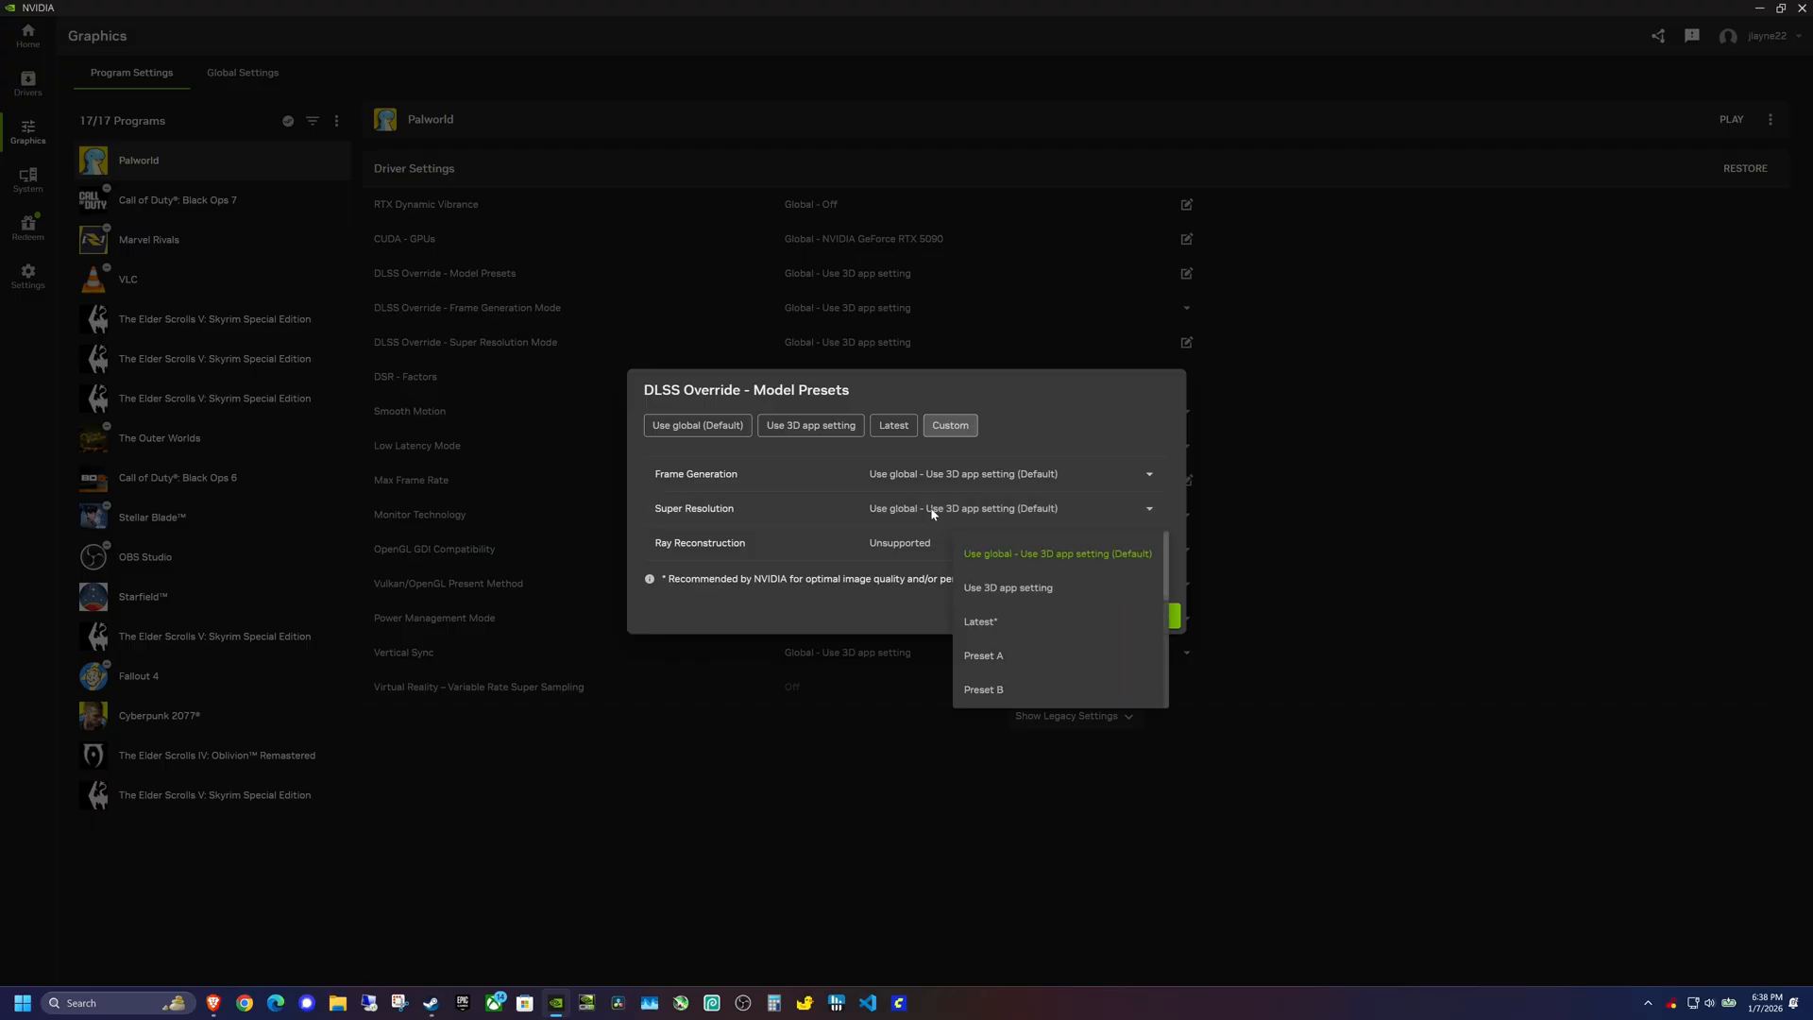
pyautogui.moveTo(1073, 633)
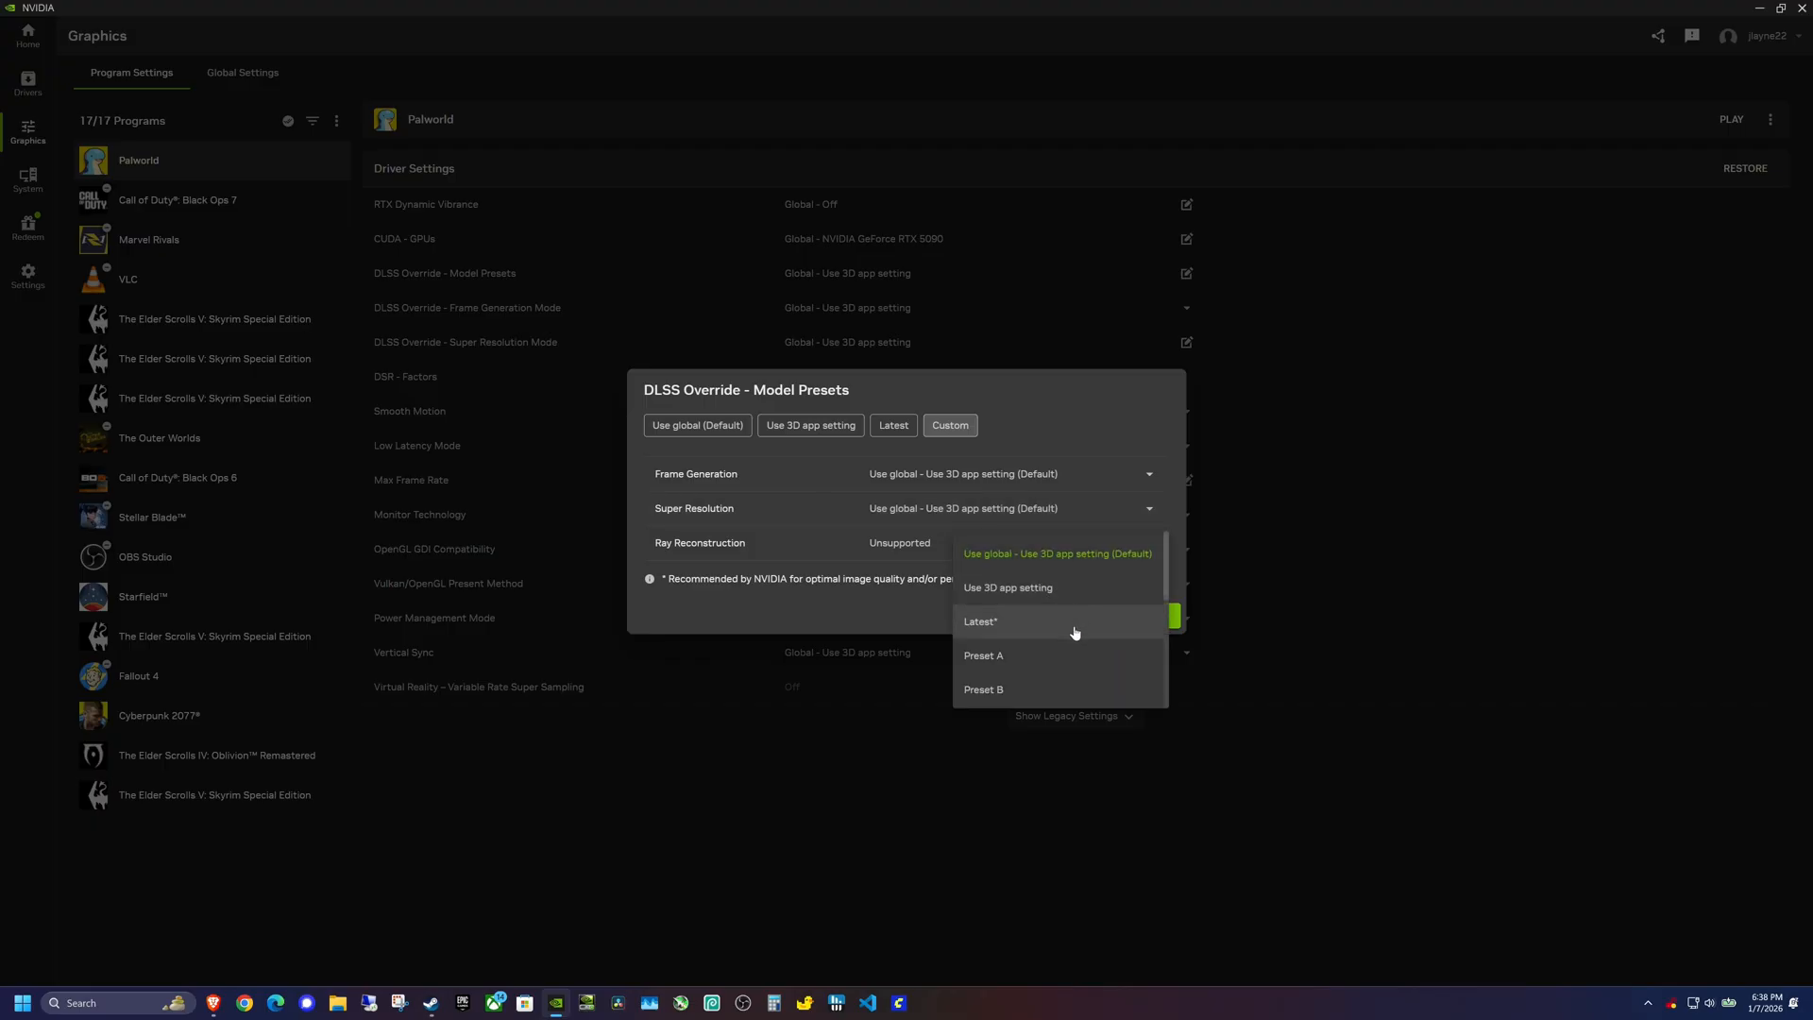
pyautogui.moveTo(992, 629)
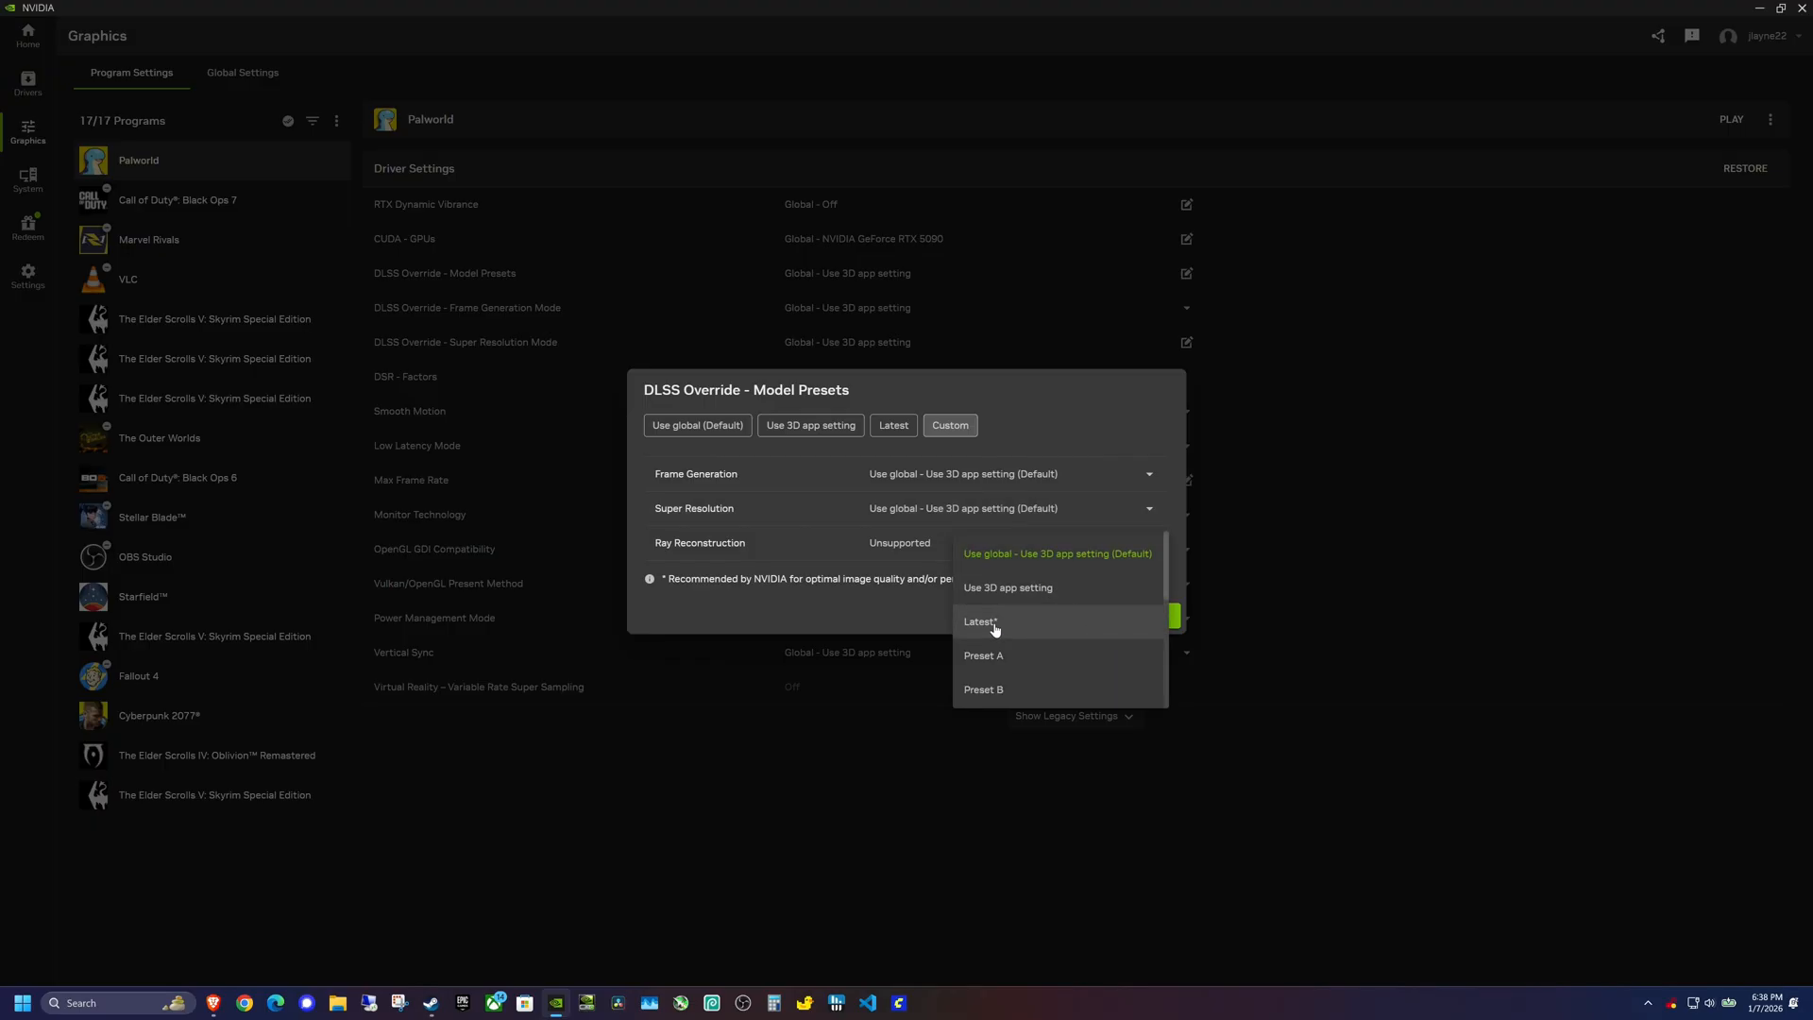
pyautogui.moveTo(999, 614)
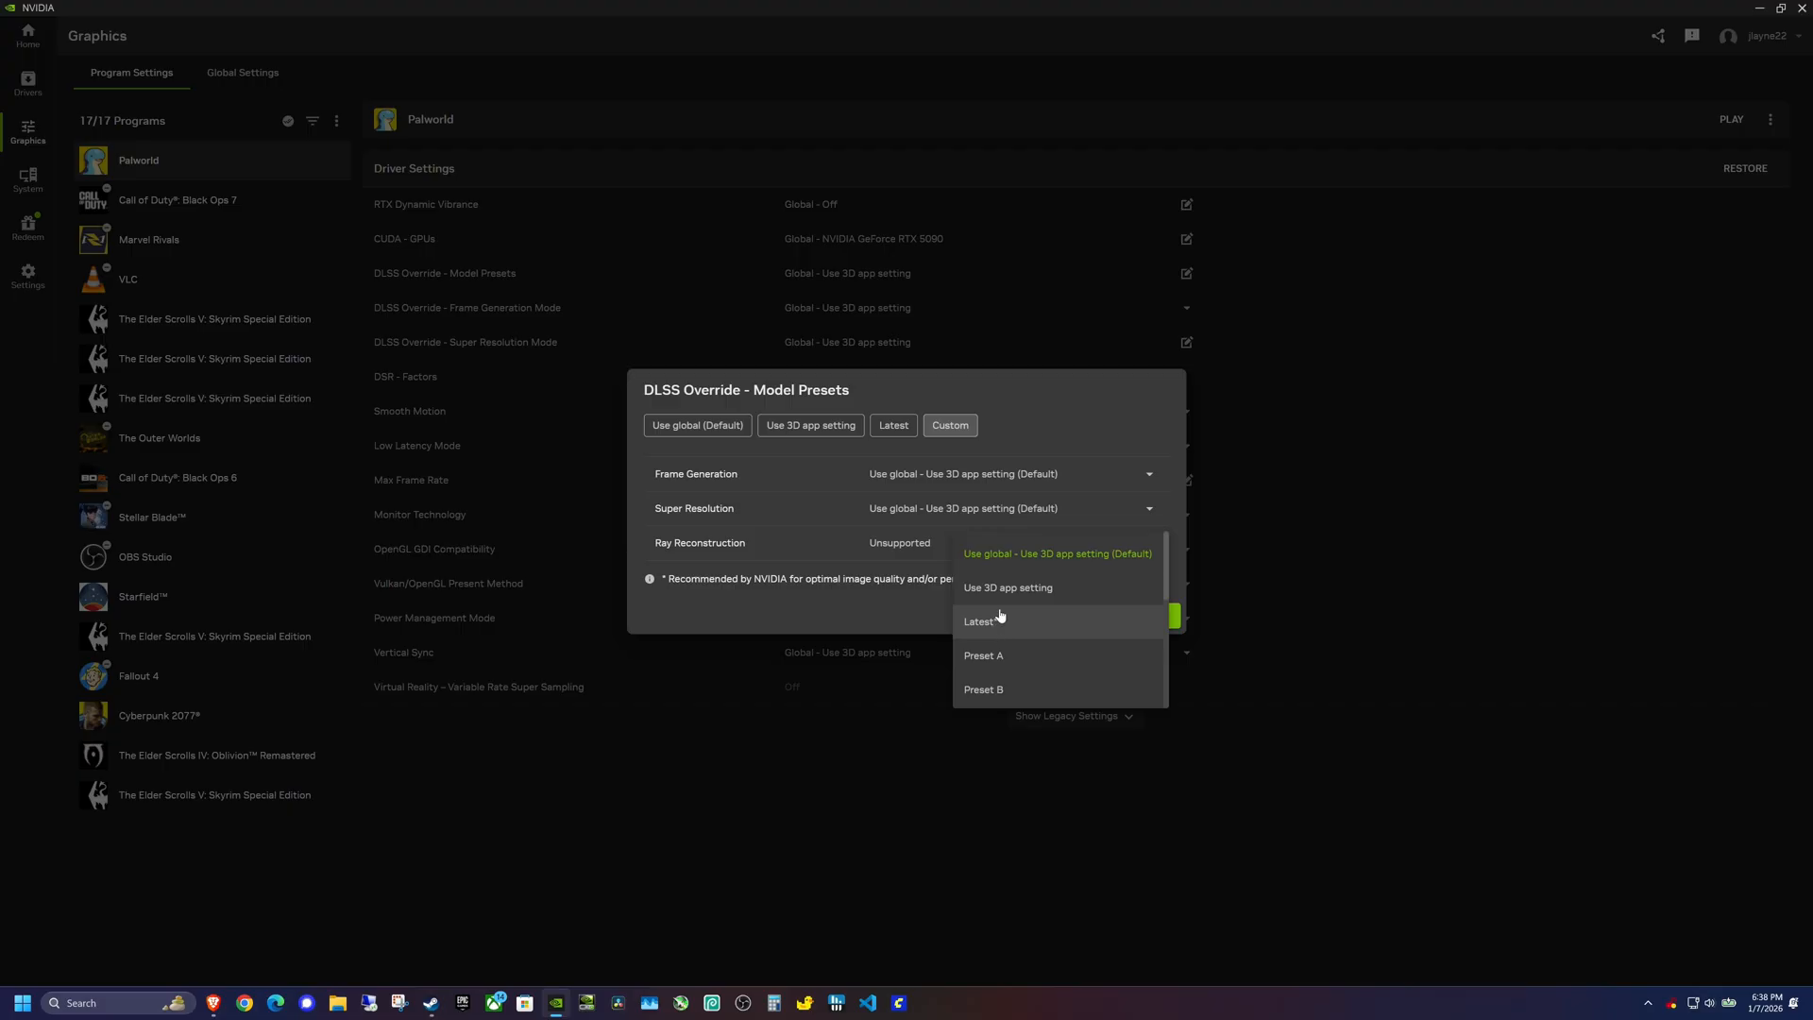
pyautogui.scroll(-3)
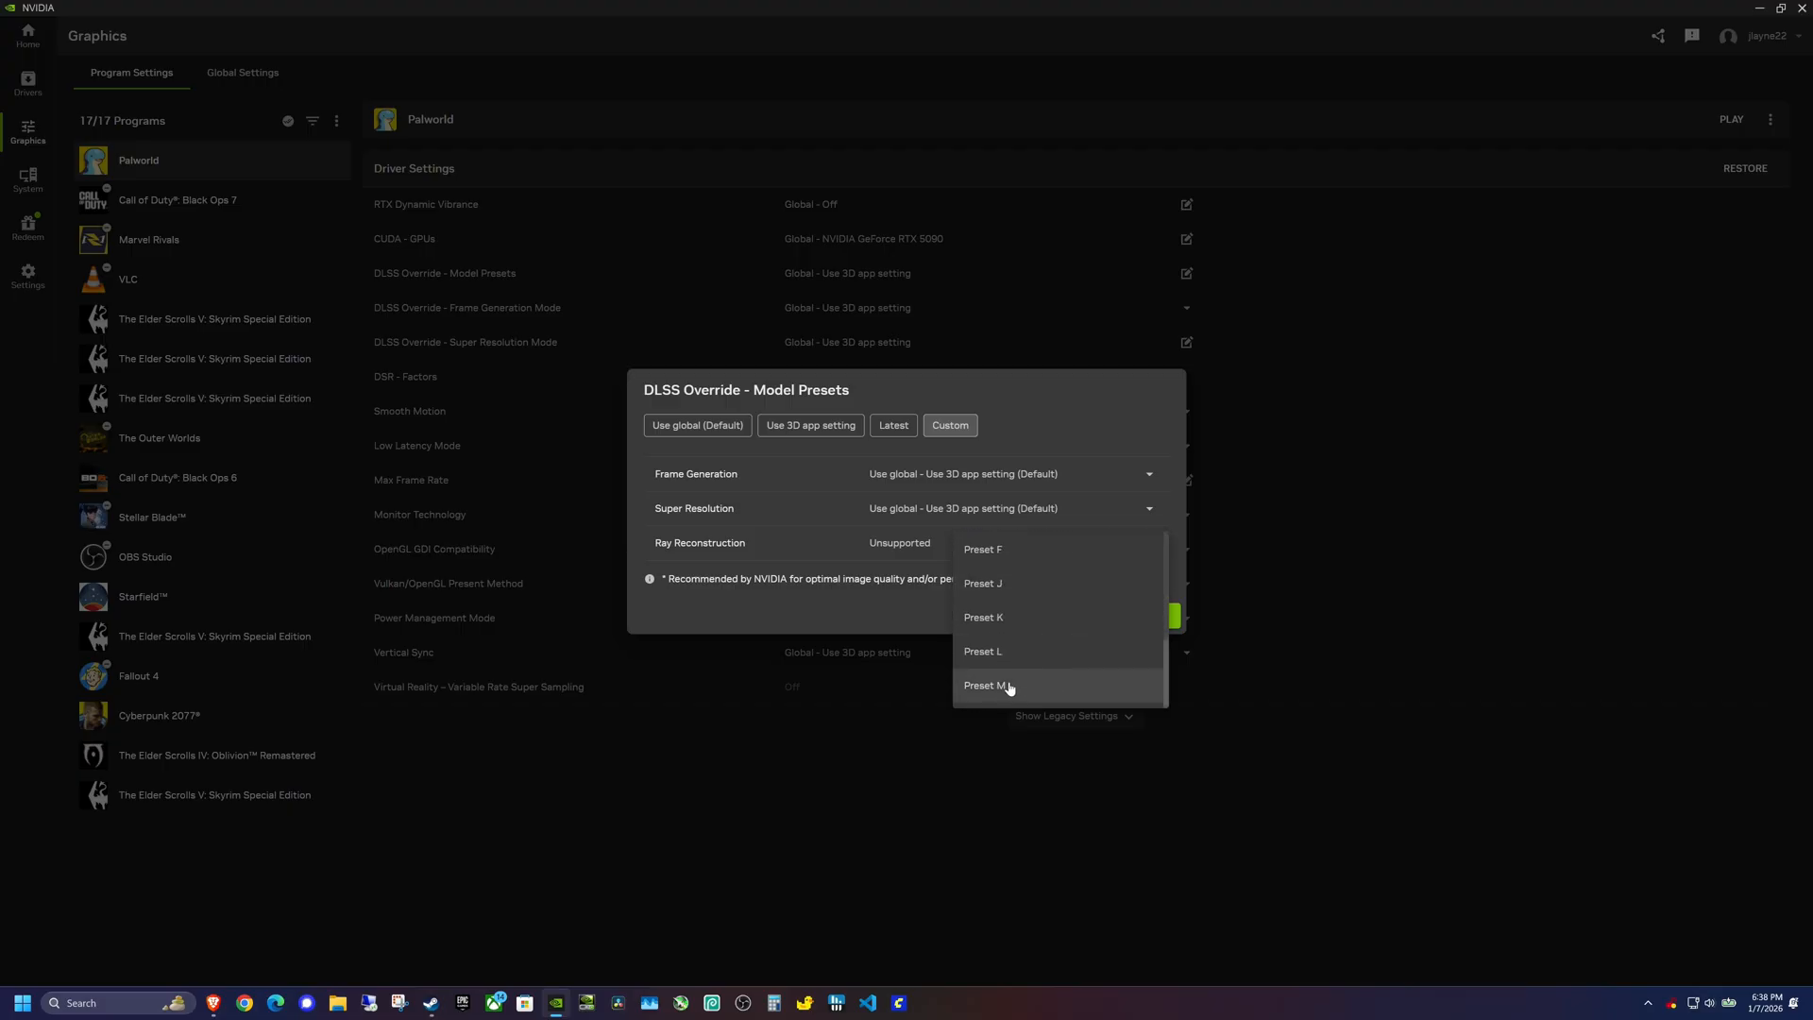
pyautogui.moveTo(1021, 686)
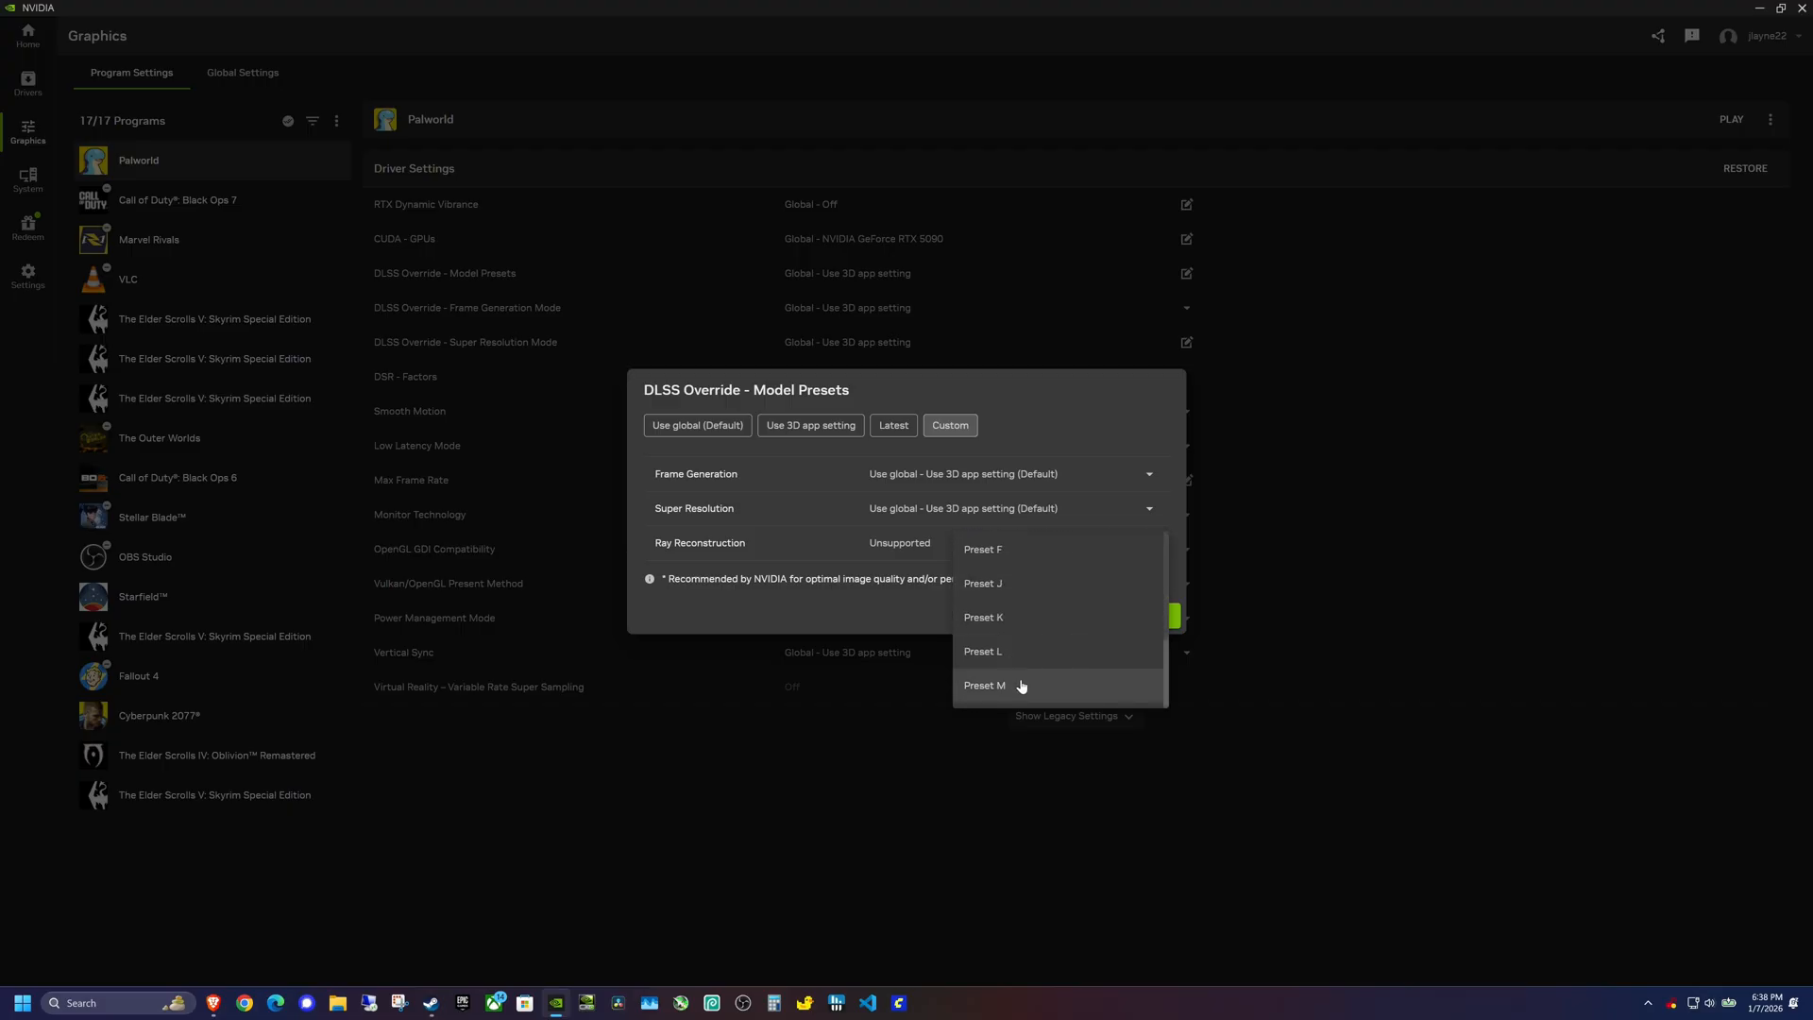
pyautogui.moveTo(1026, 663)
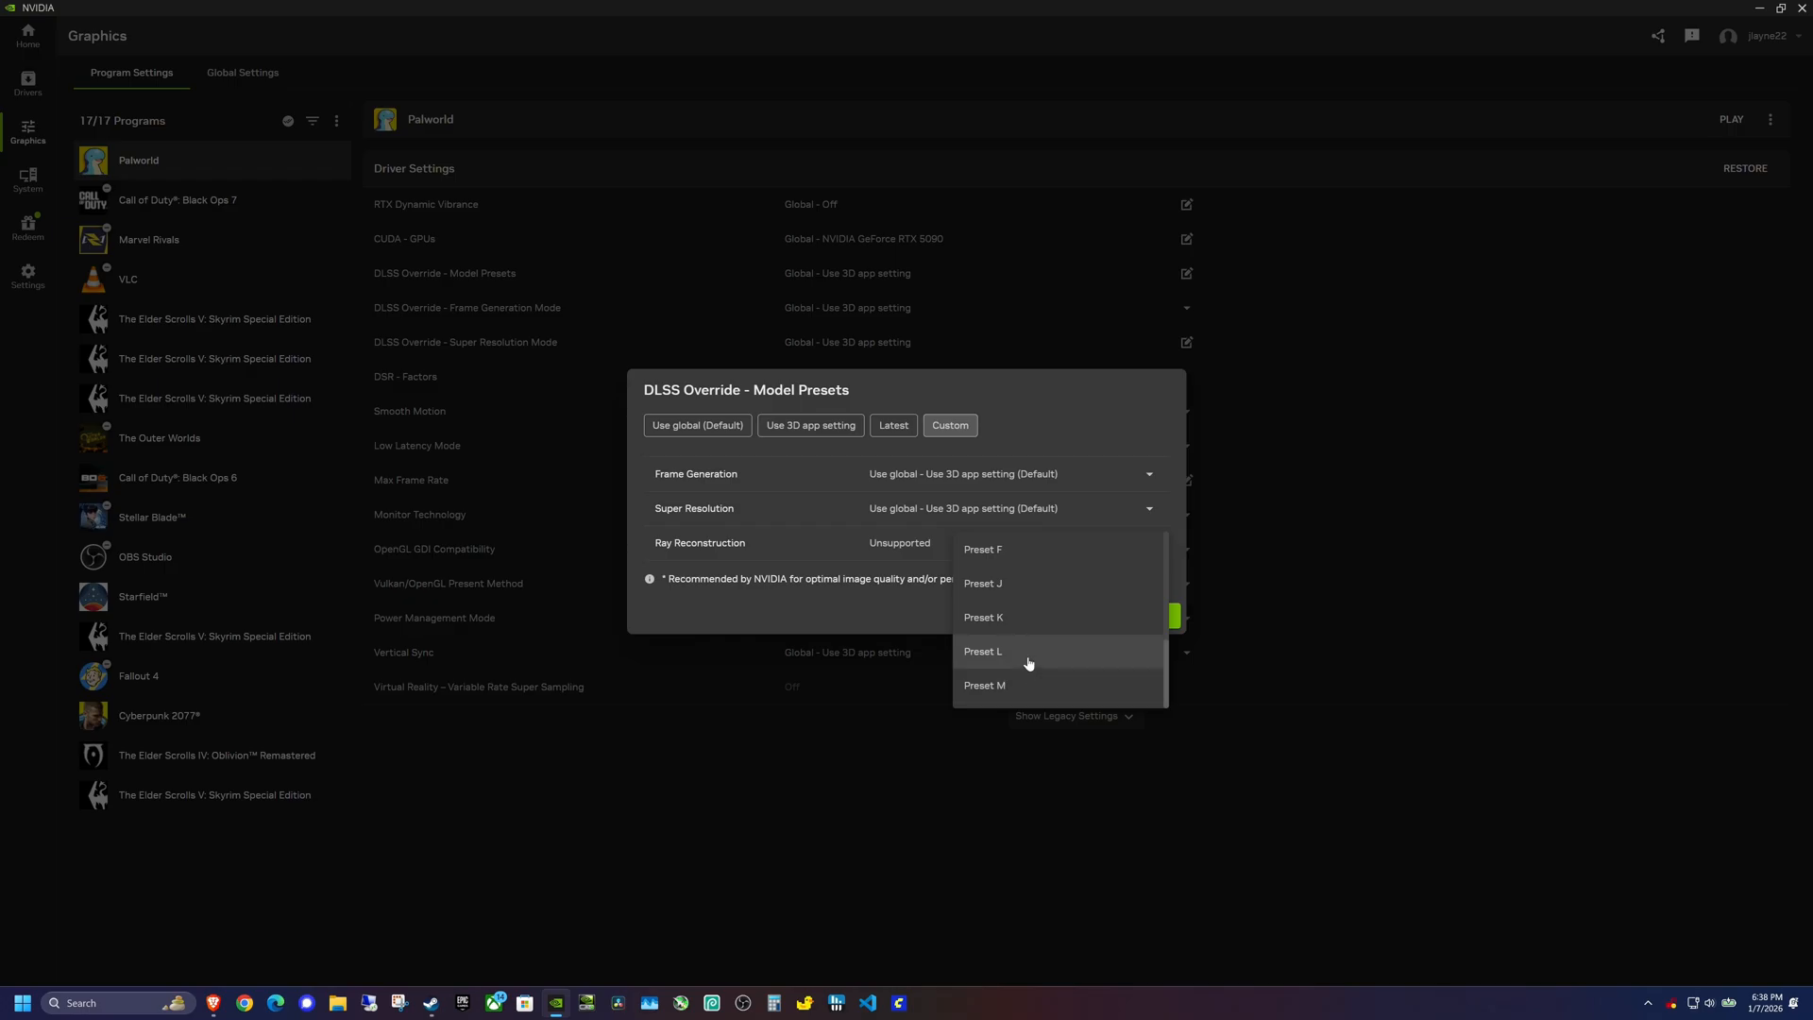
pyautogui.moveTo(1001, 689)
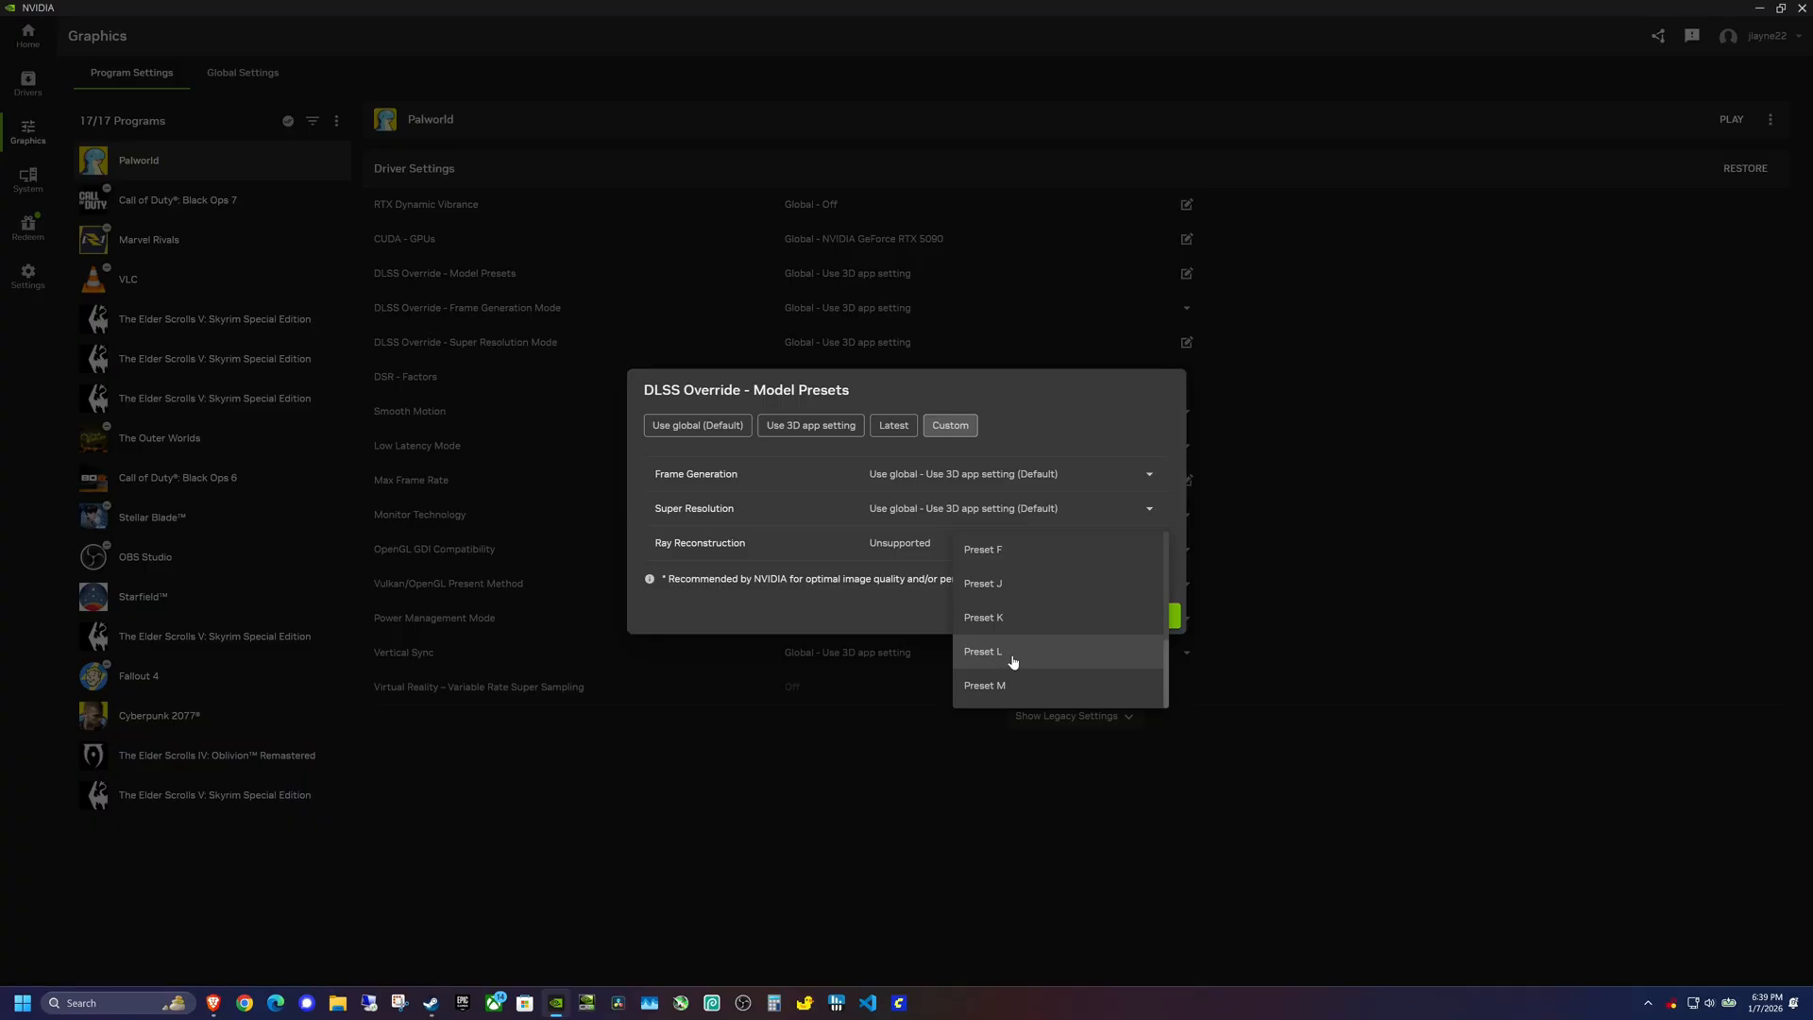
pyautogui.moveTo(1015, 684)
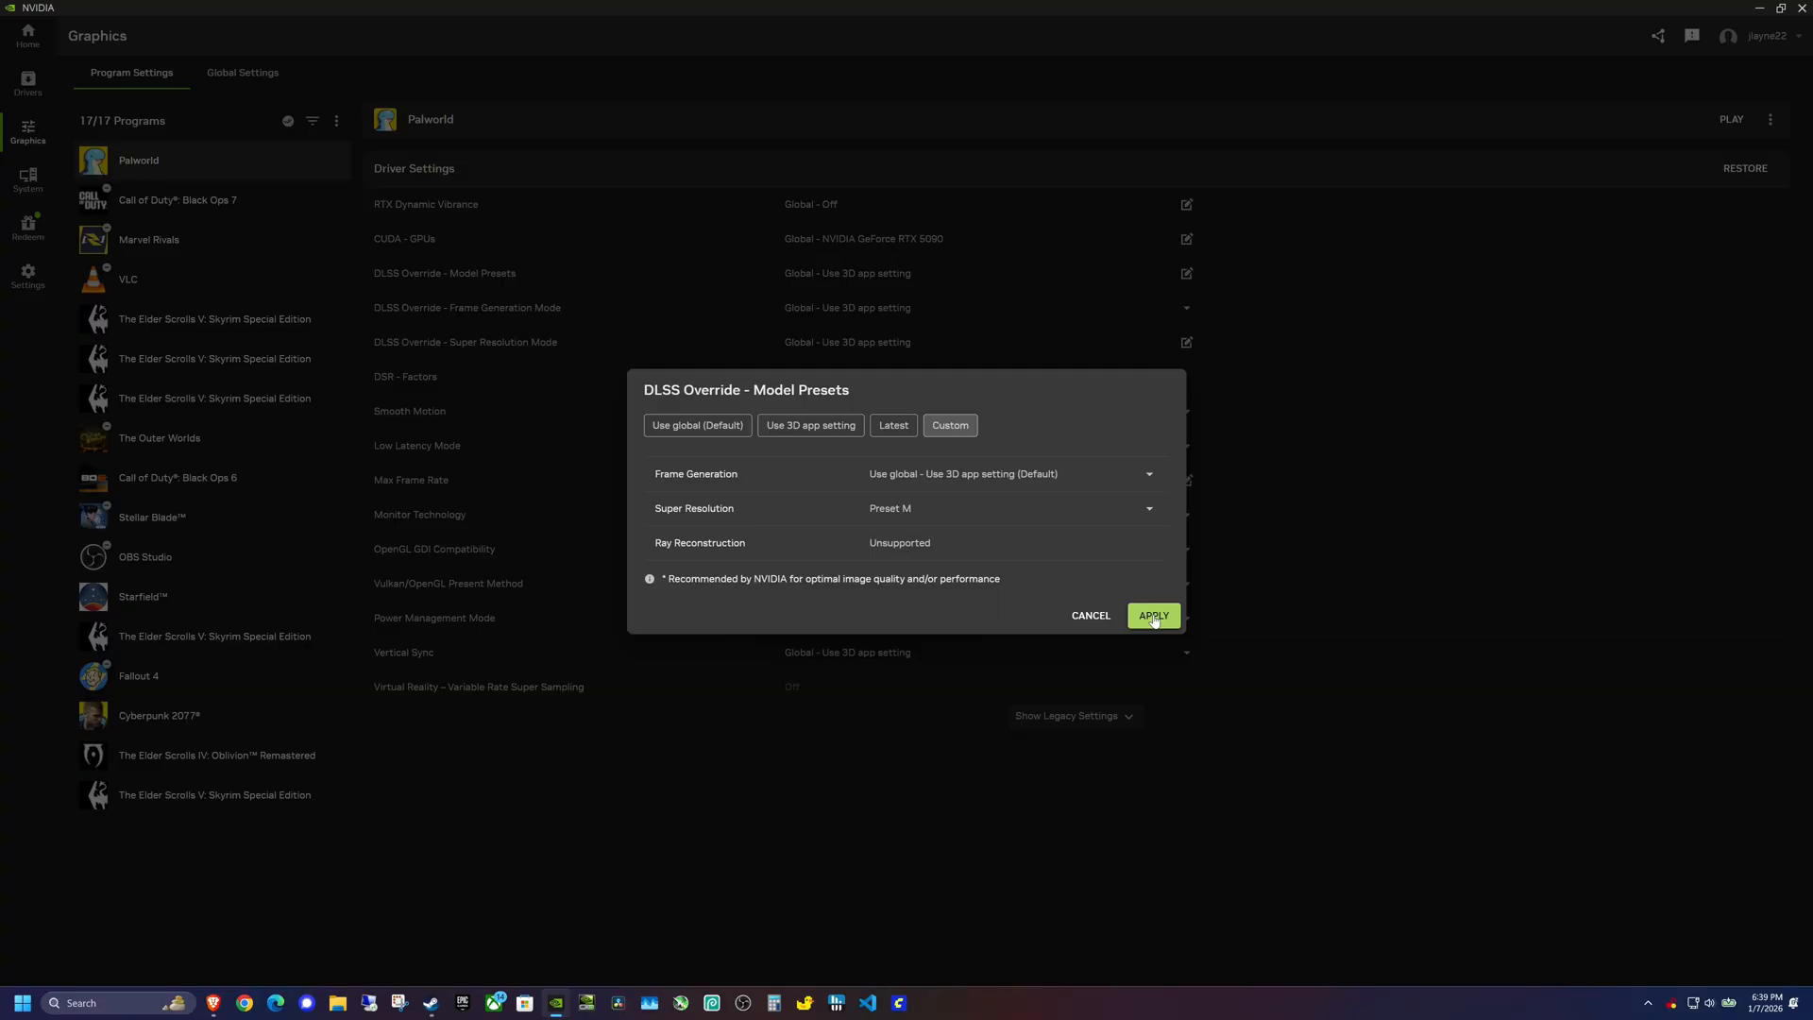
pyautogui.click(1152, 615)
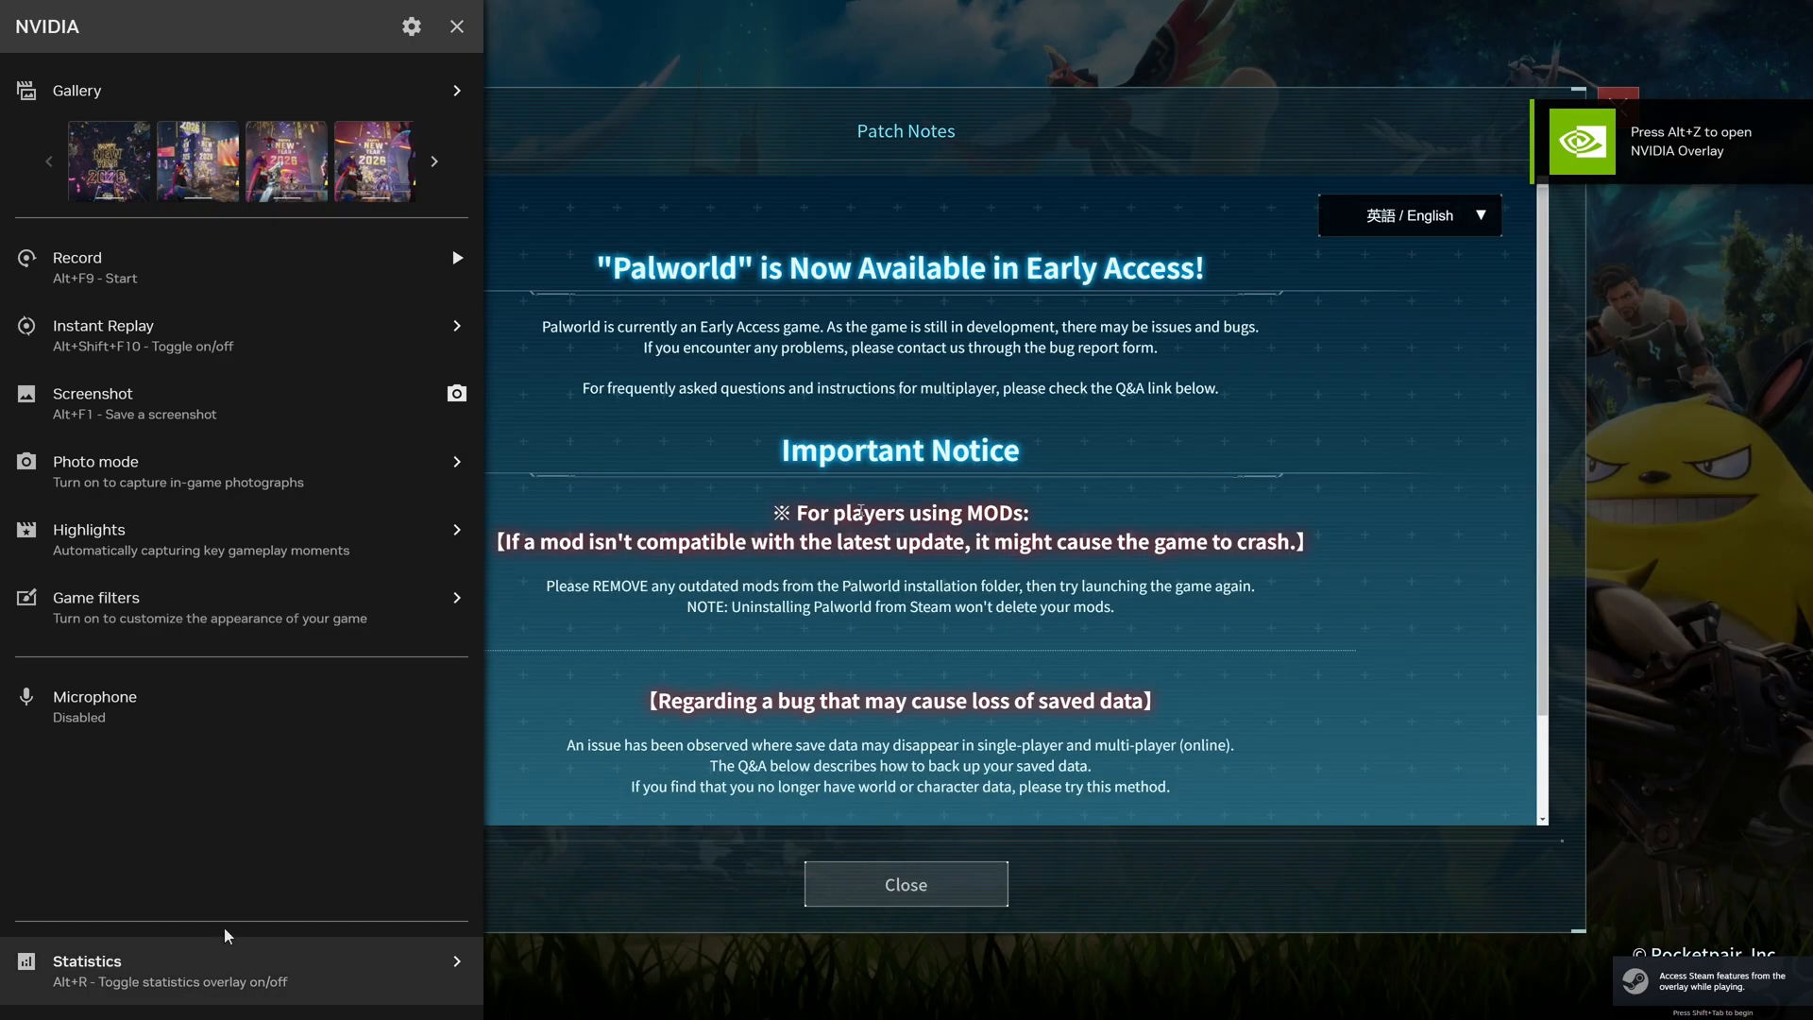
# Enable the Super Resolution Model and Mode Override readouts in the statistics overlay
pyautogui.click(86, 961)
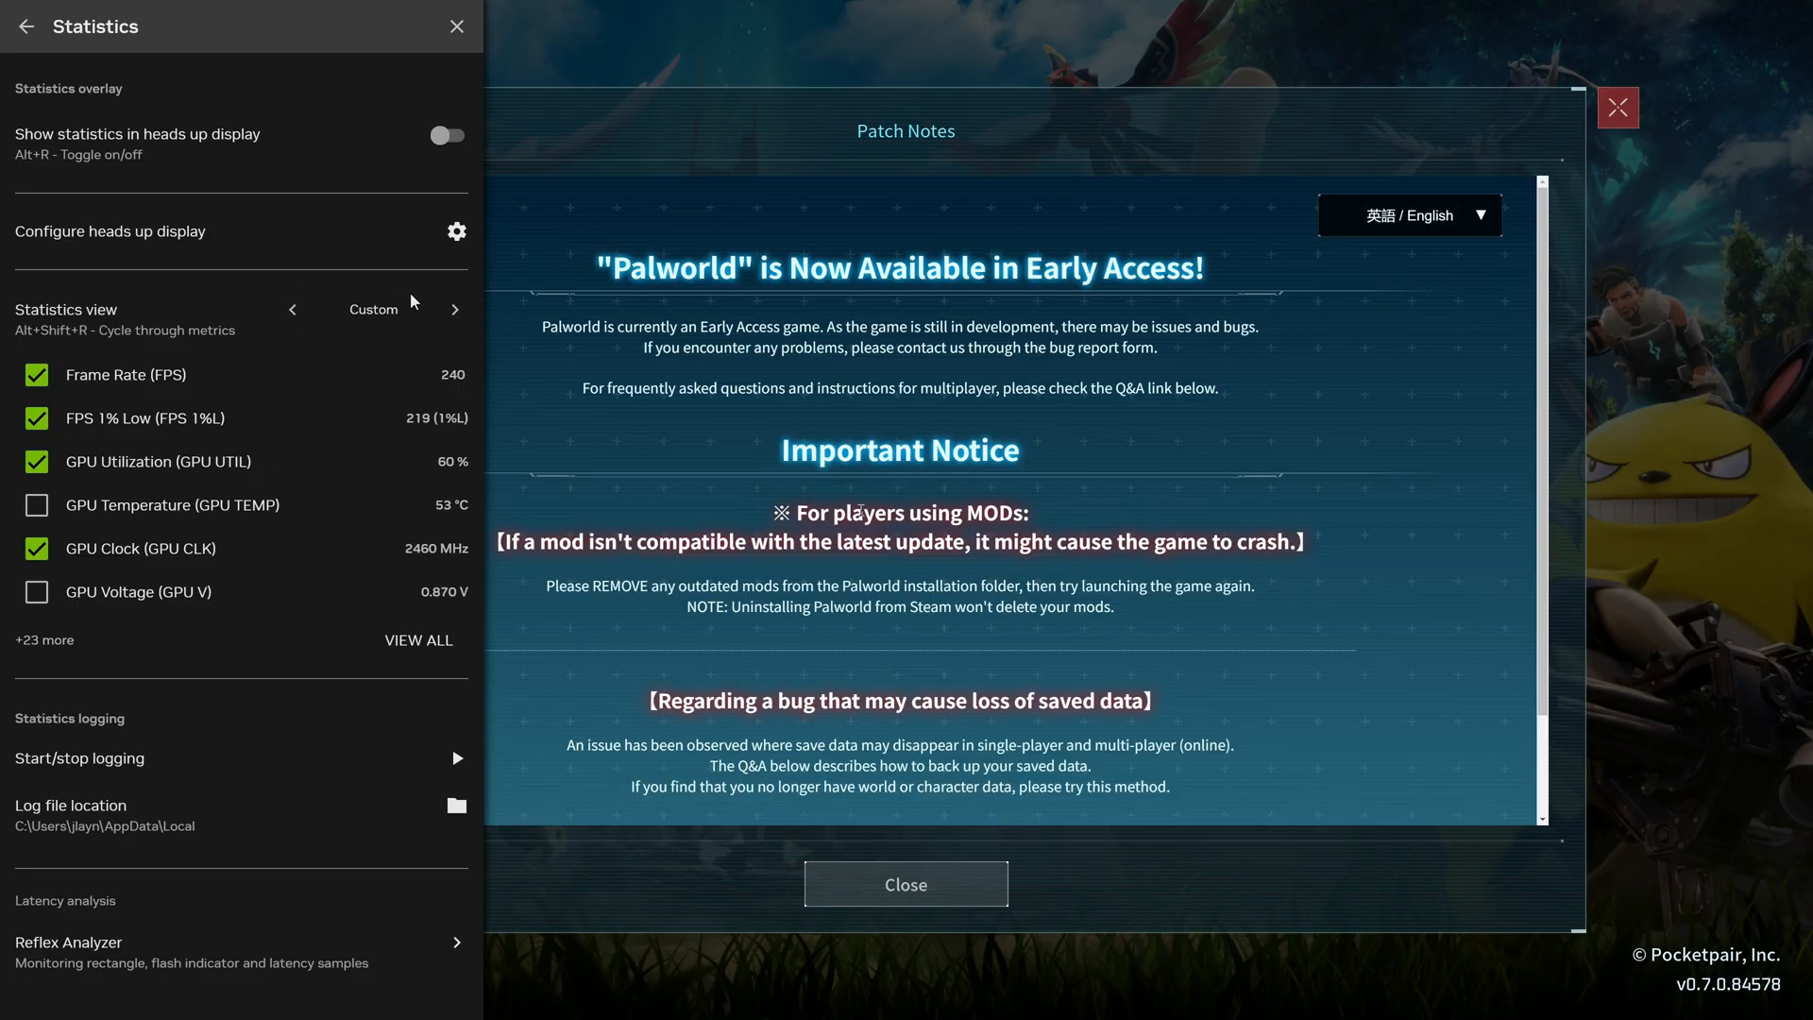
pyautogui.moveTo(247, 336)
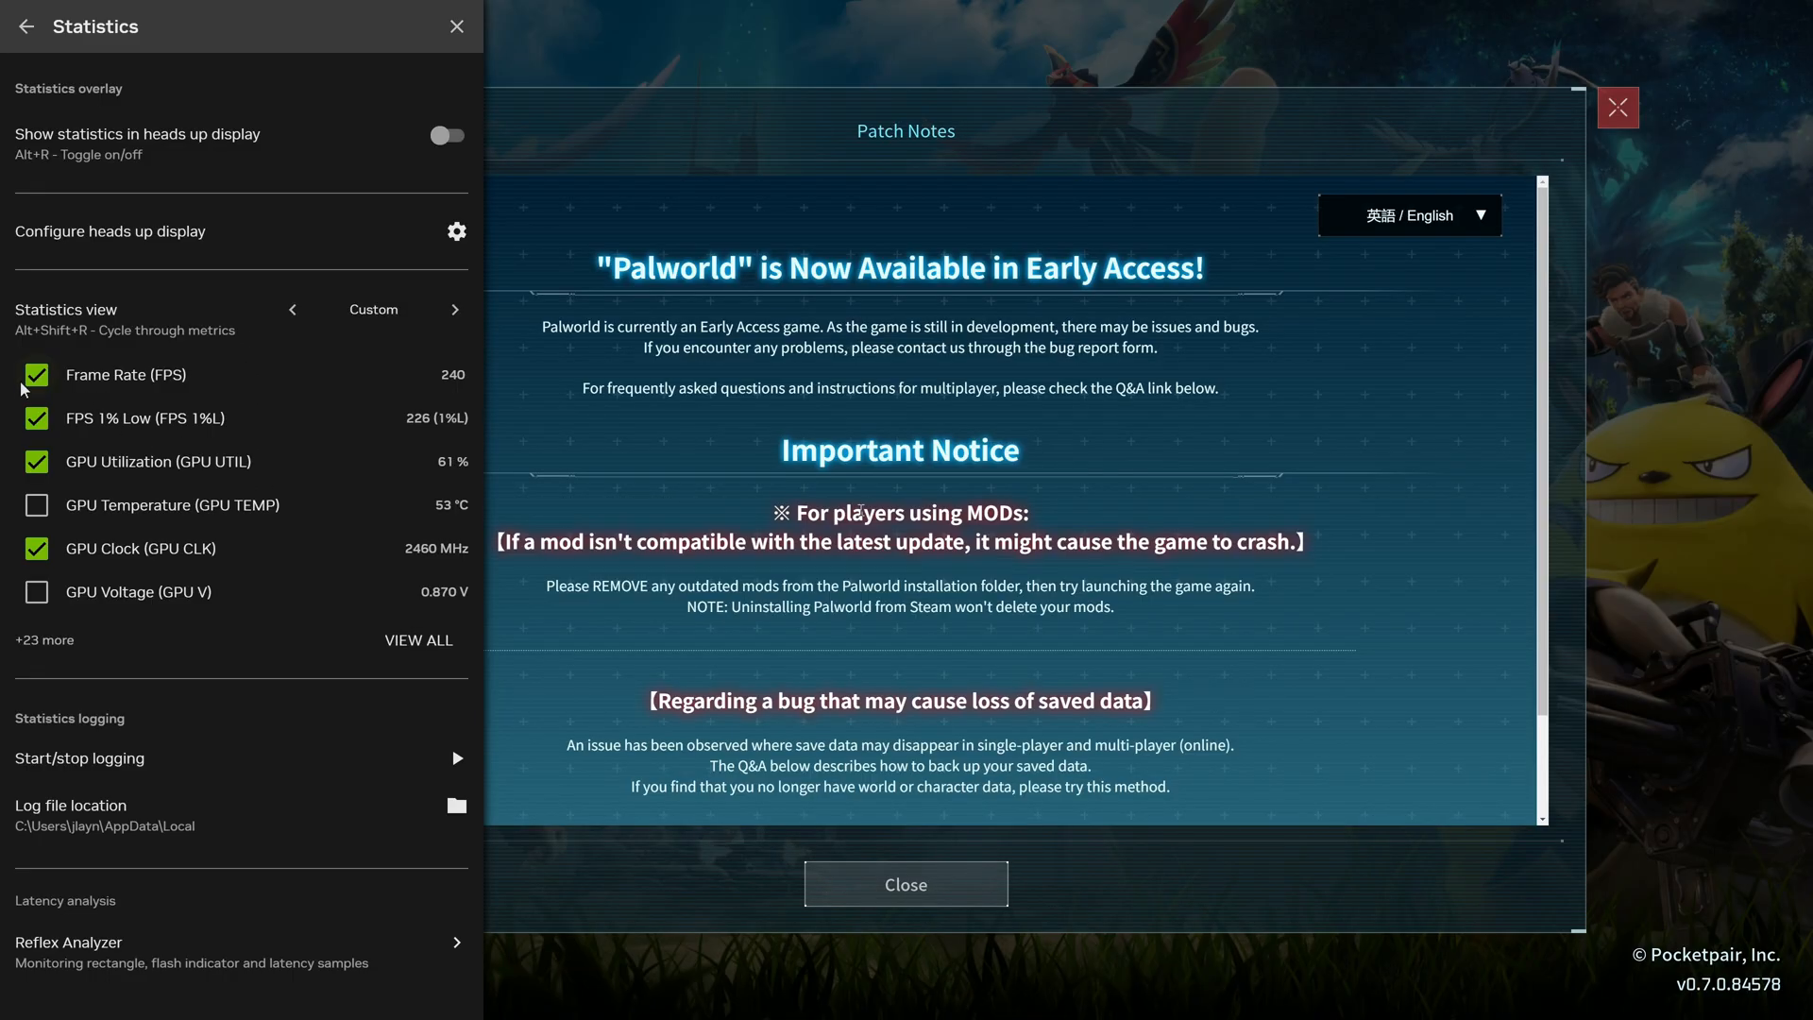
pyautogui.moveTo(376, 538)
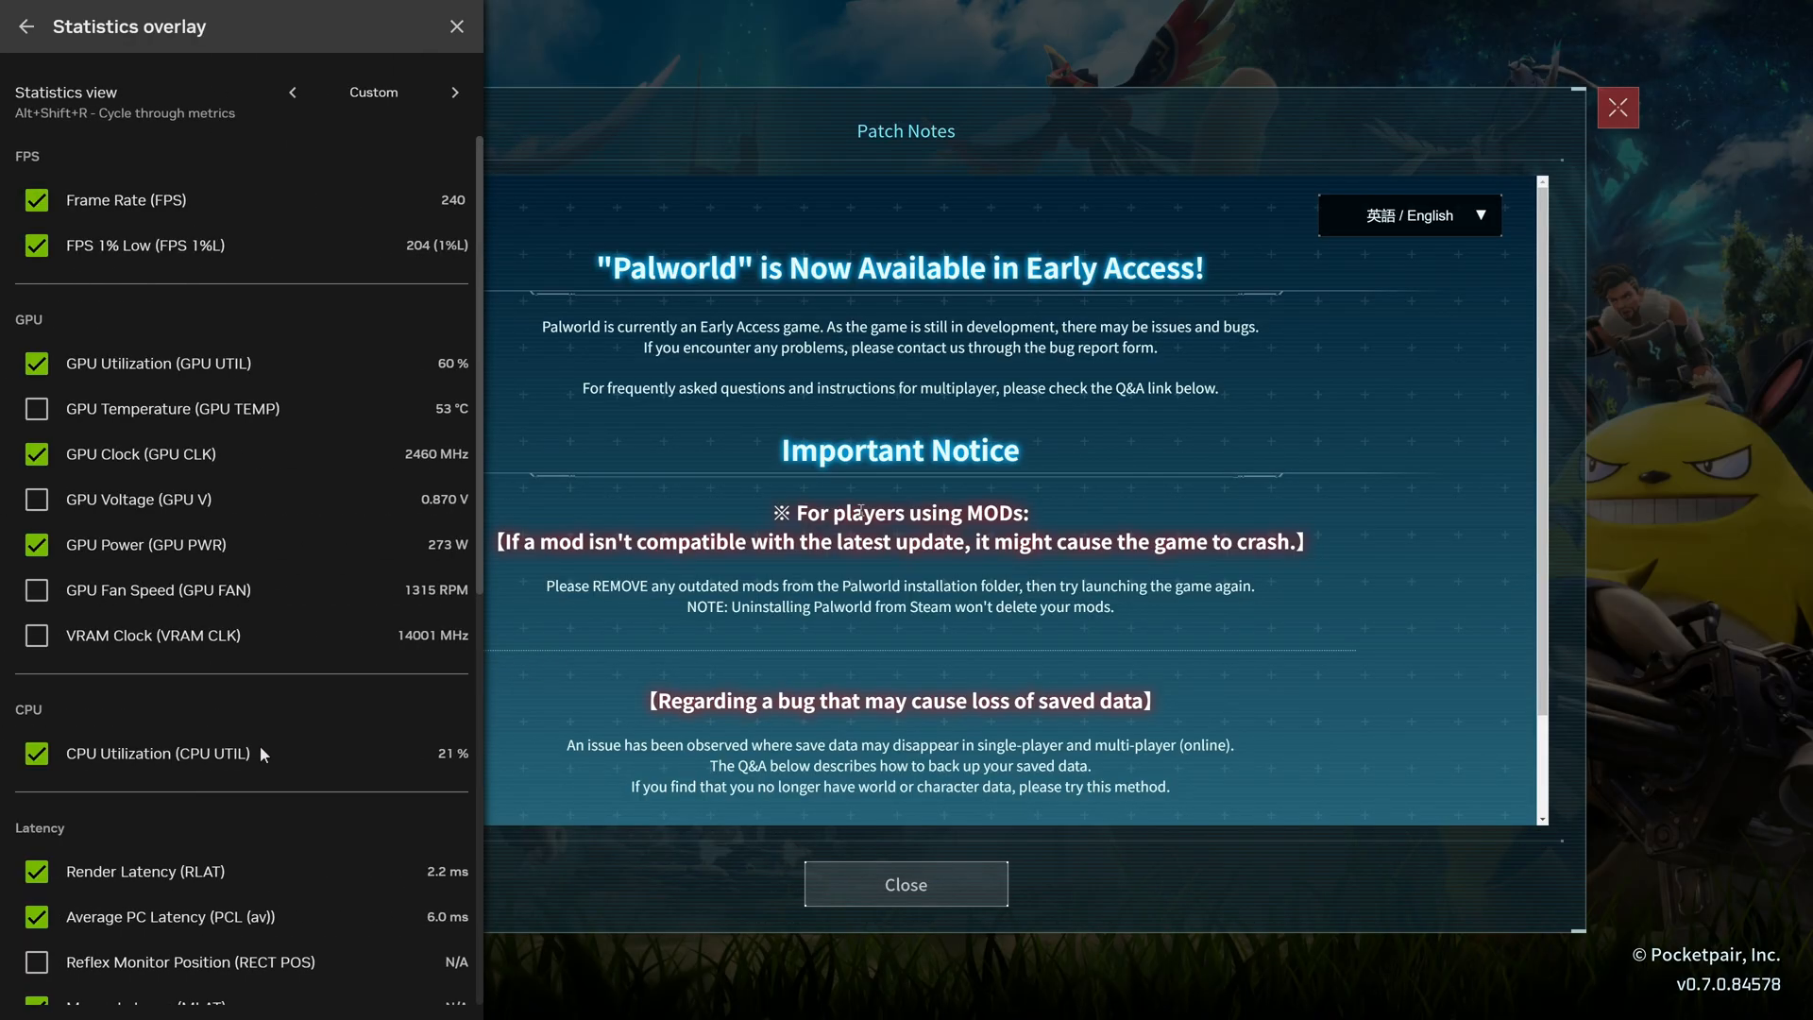
pyautogui.scroll(-3)
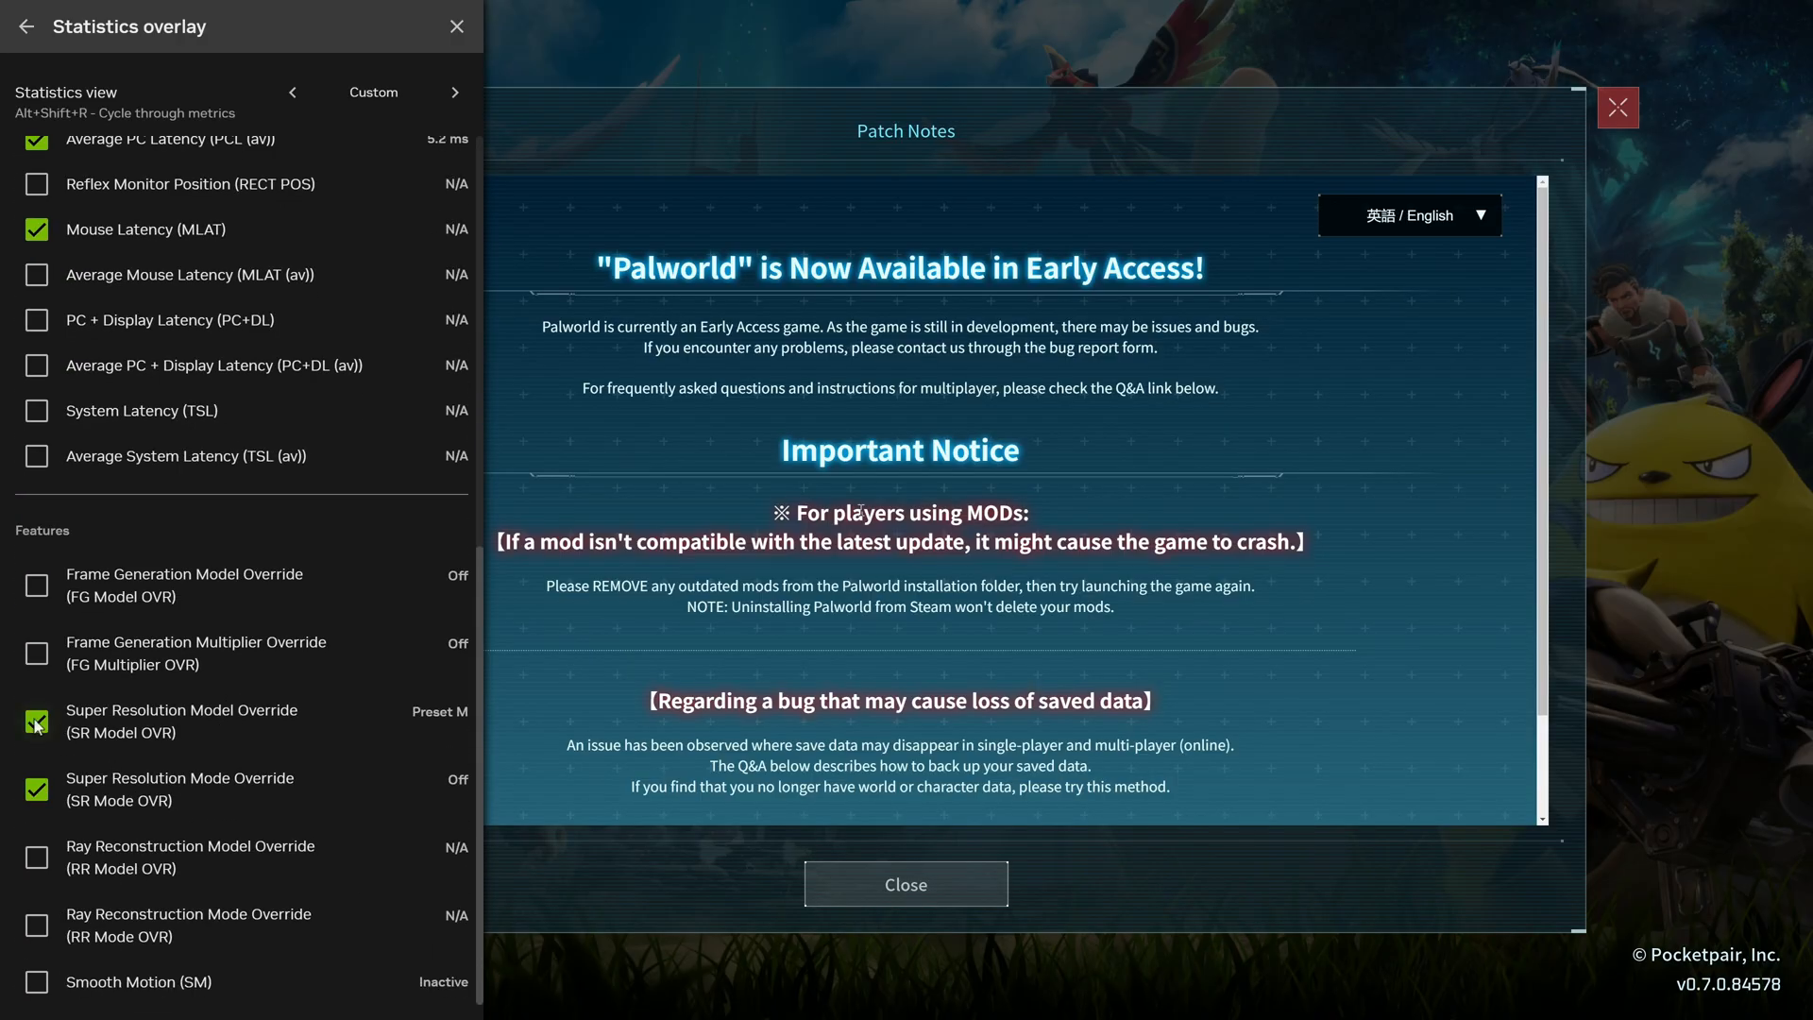
pyautogui.moveTo(208, 723)
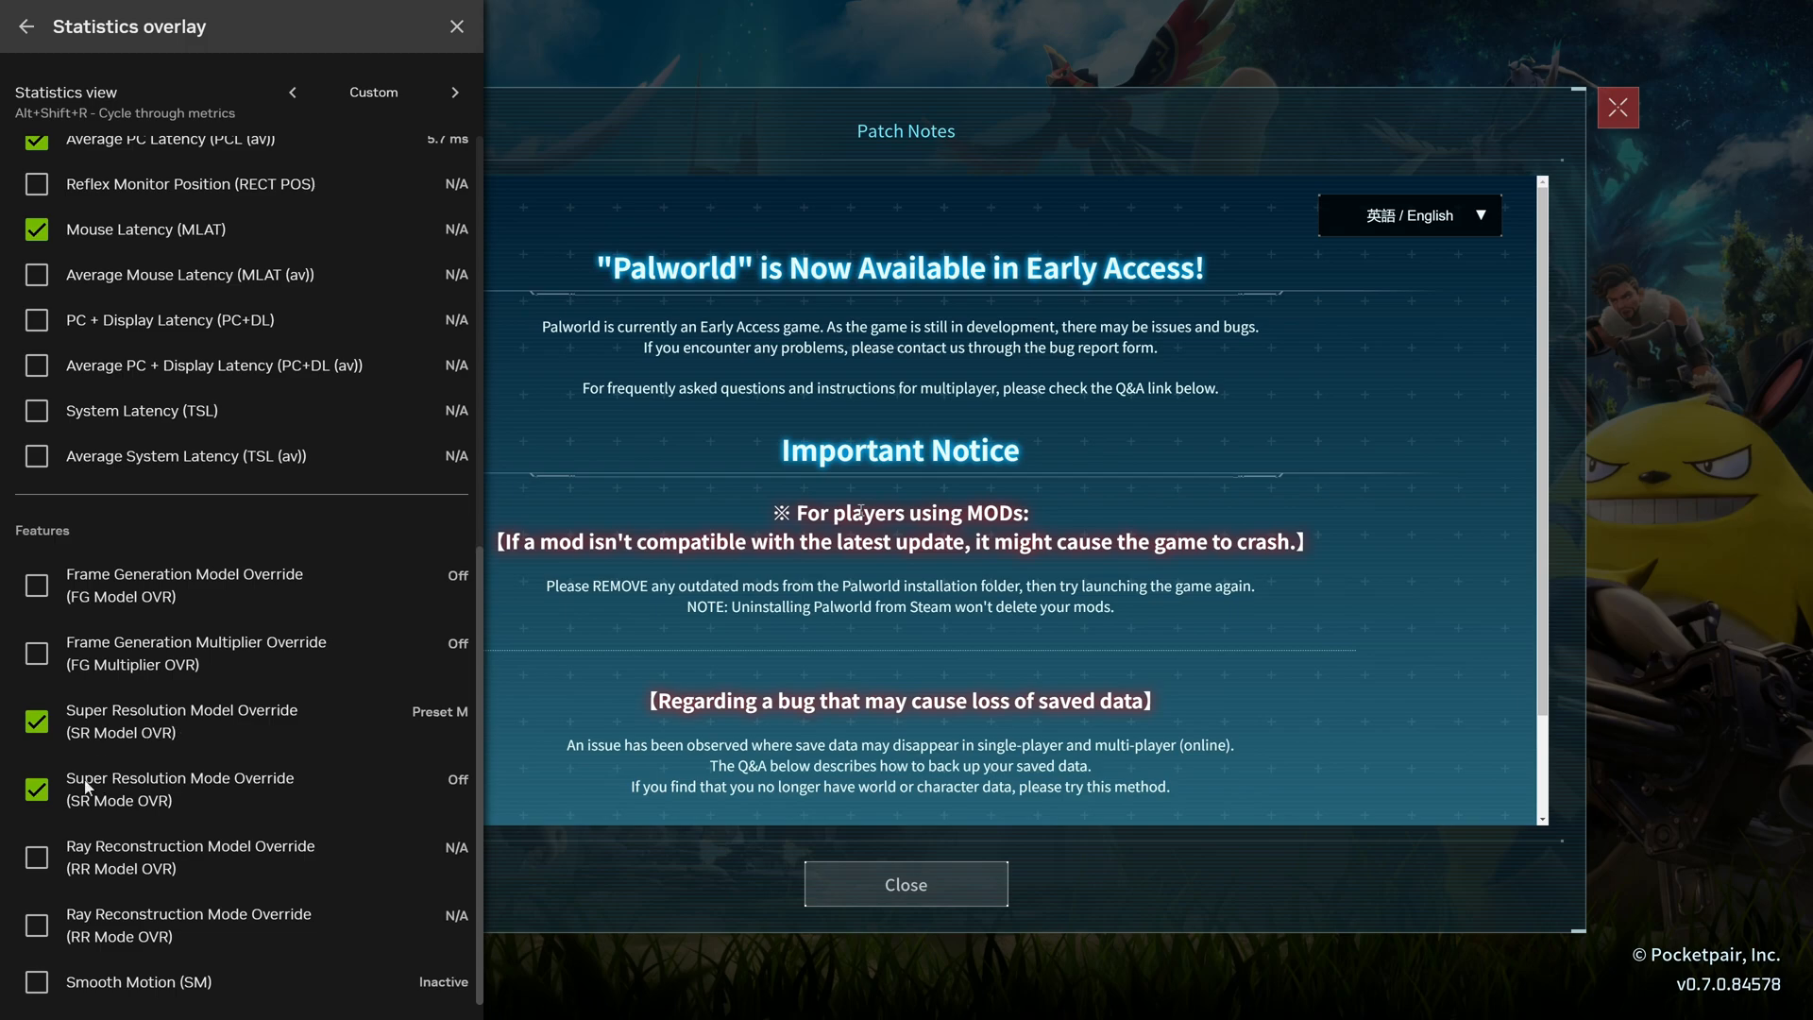
pyautogui.moveTo(122, 807)
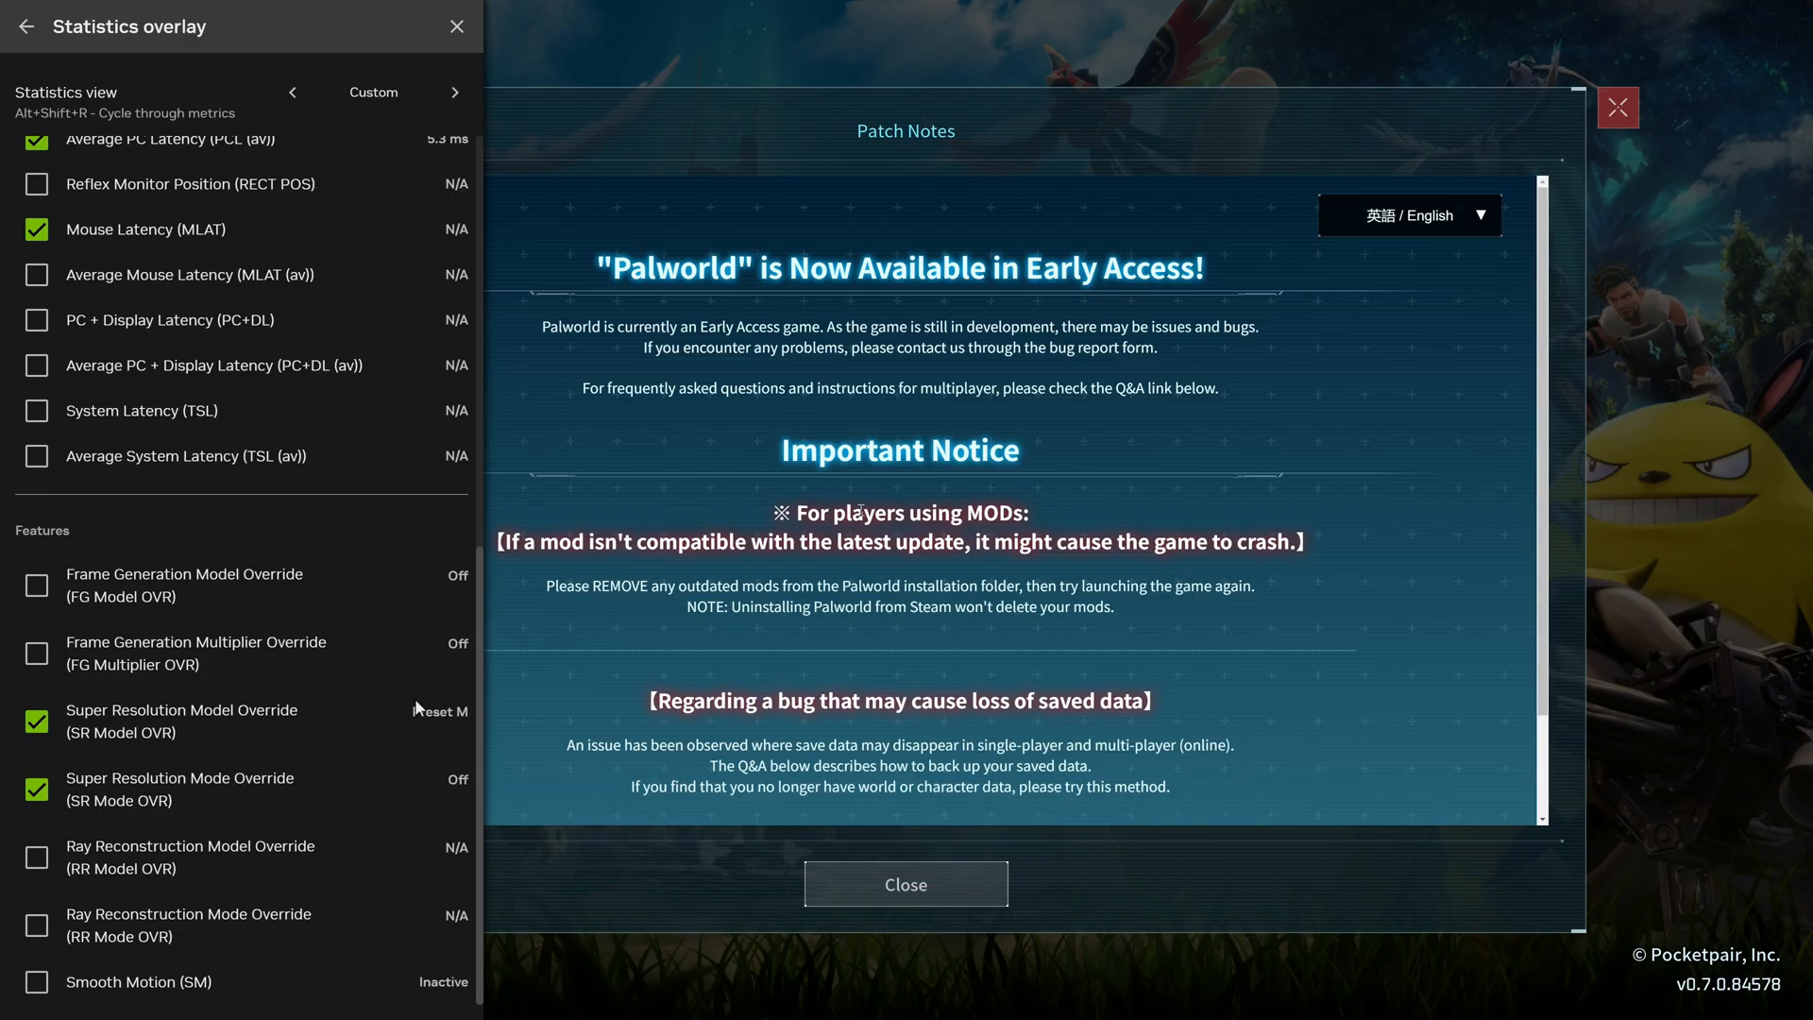
pyautogui.moveTo(433, 722)
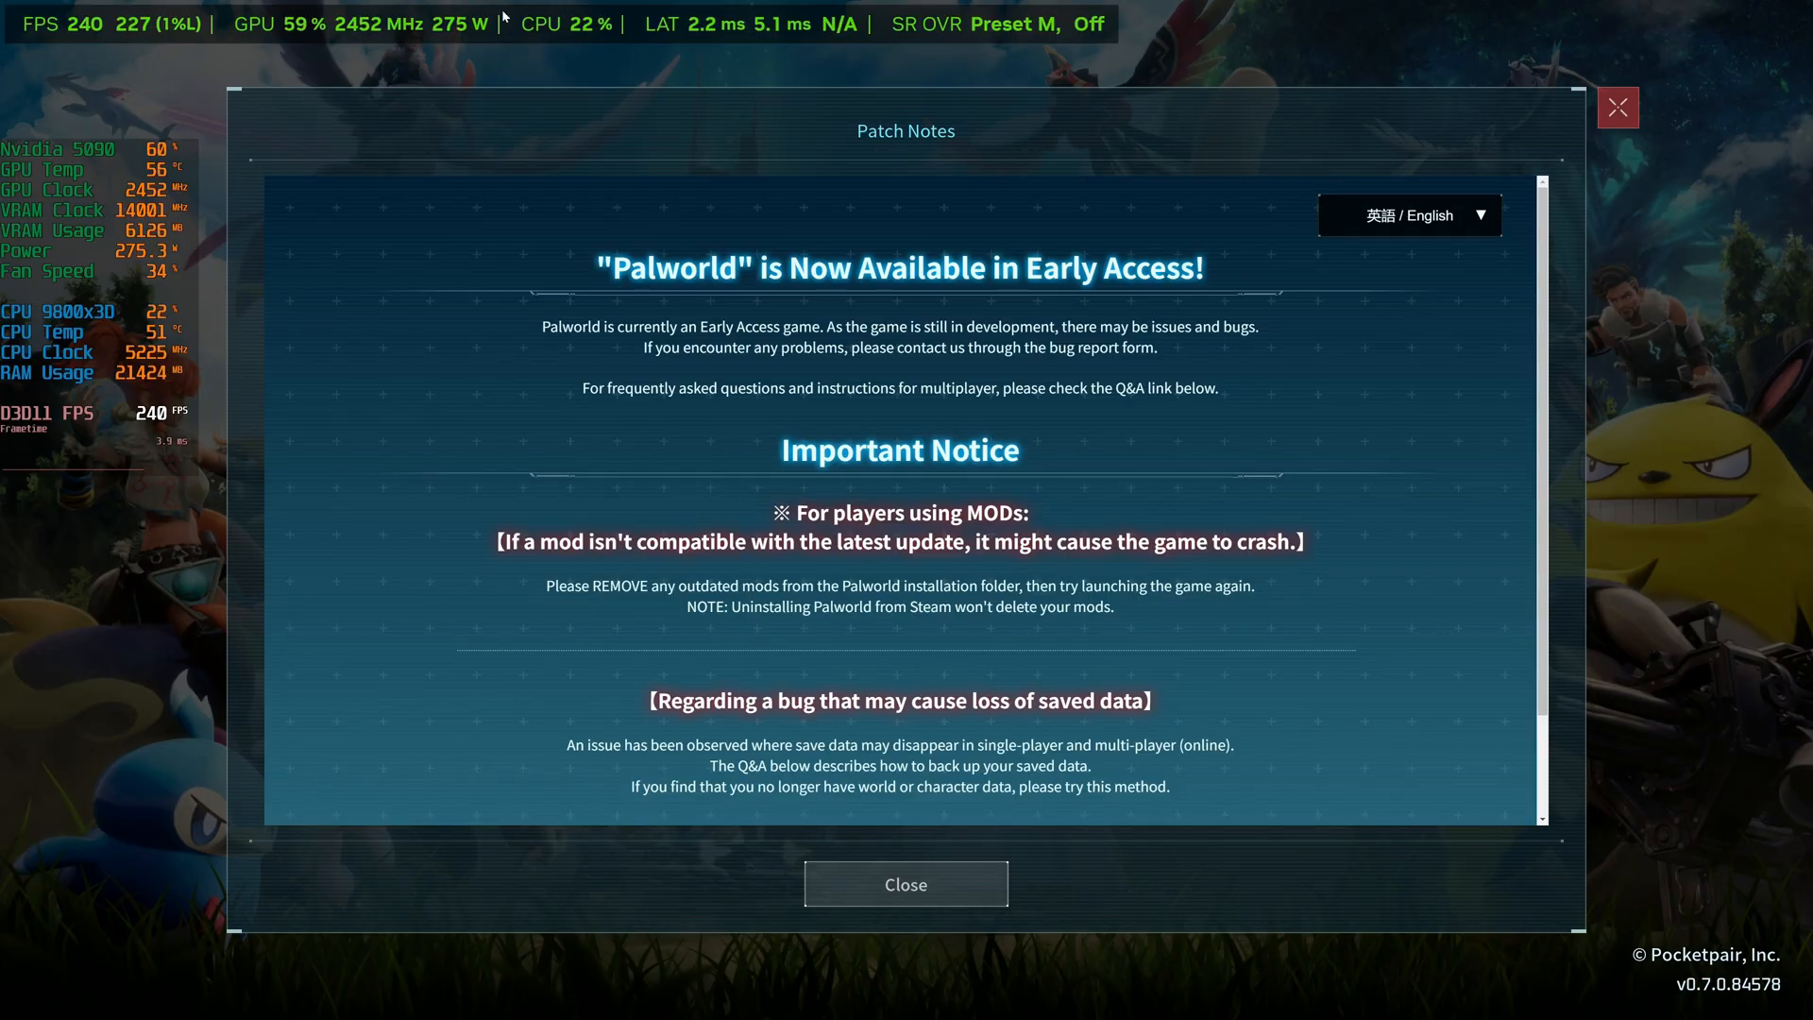
# Close Palworld's patch notes and load the PikaPika Island world from Start Game
pyautogui.click(906, 883)
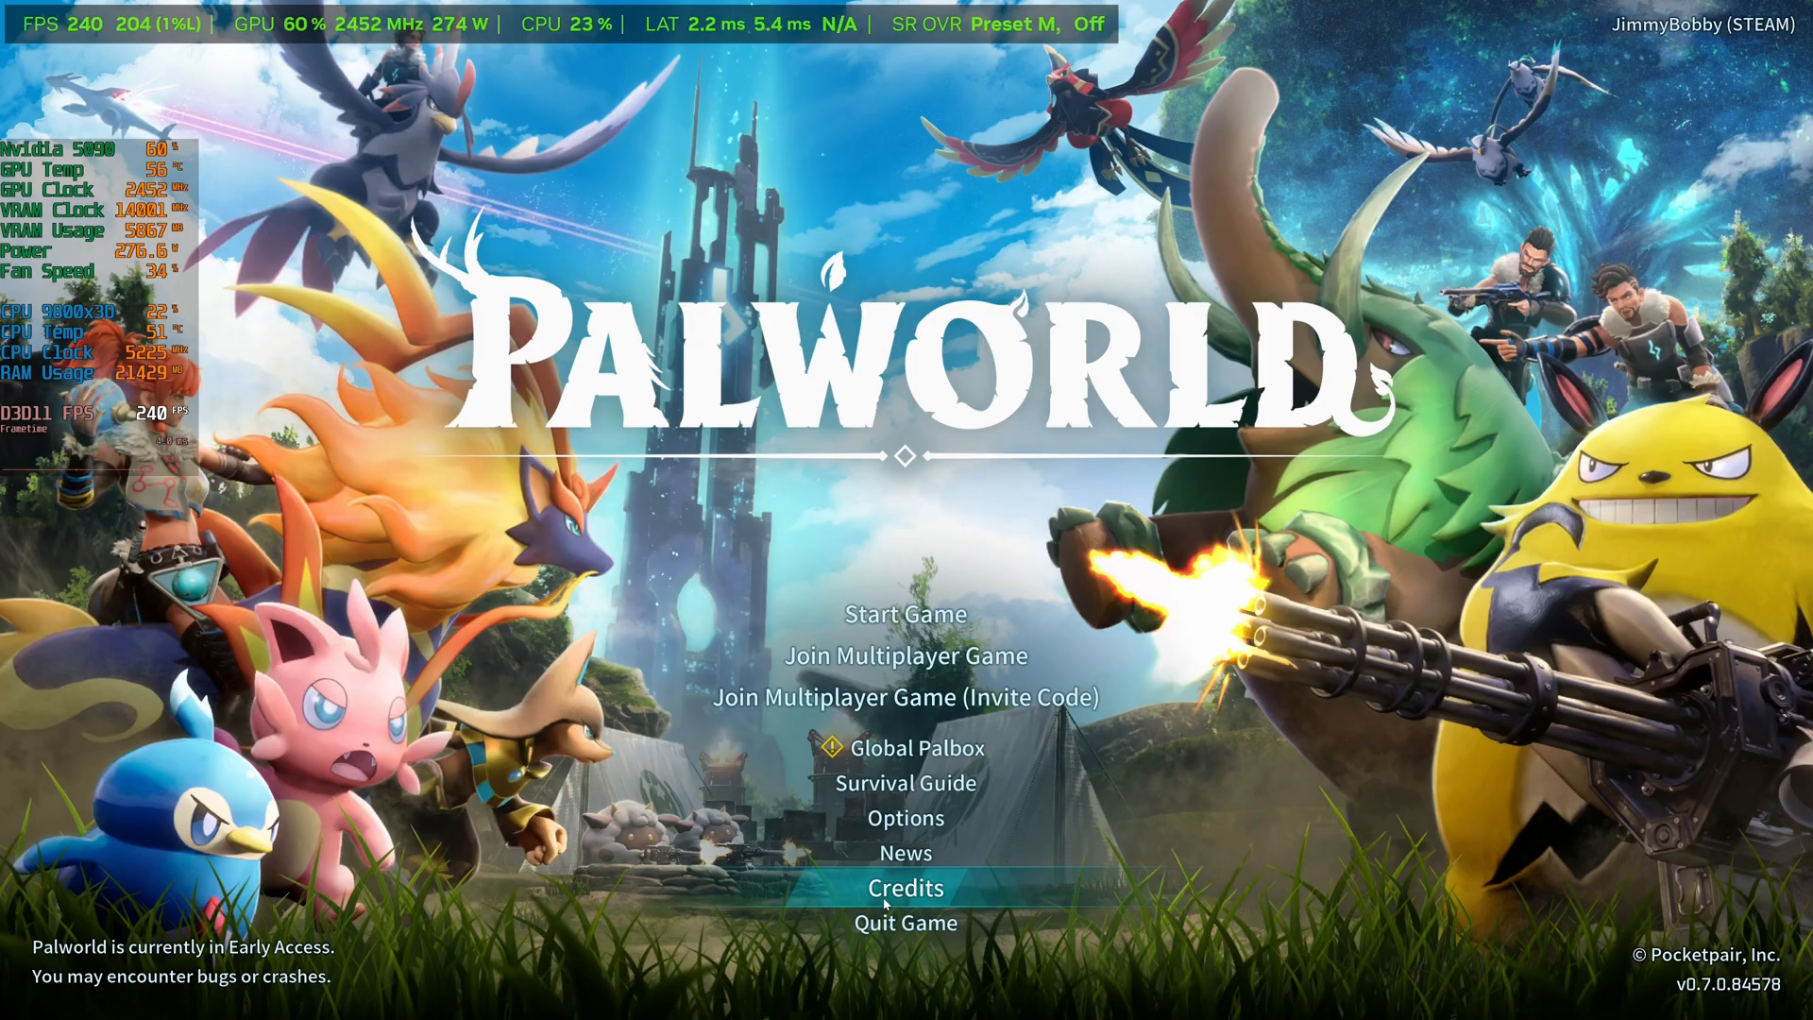
pyautogui.moveTo(936, 614)
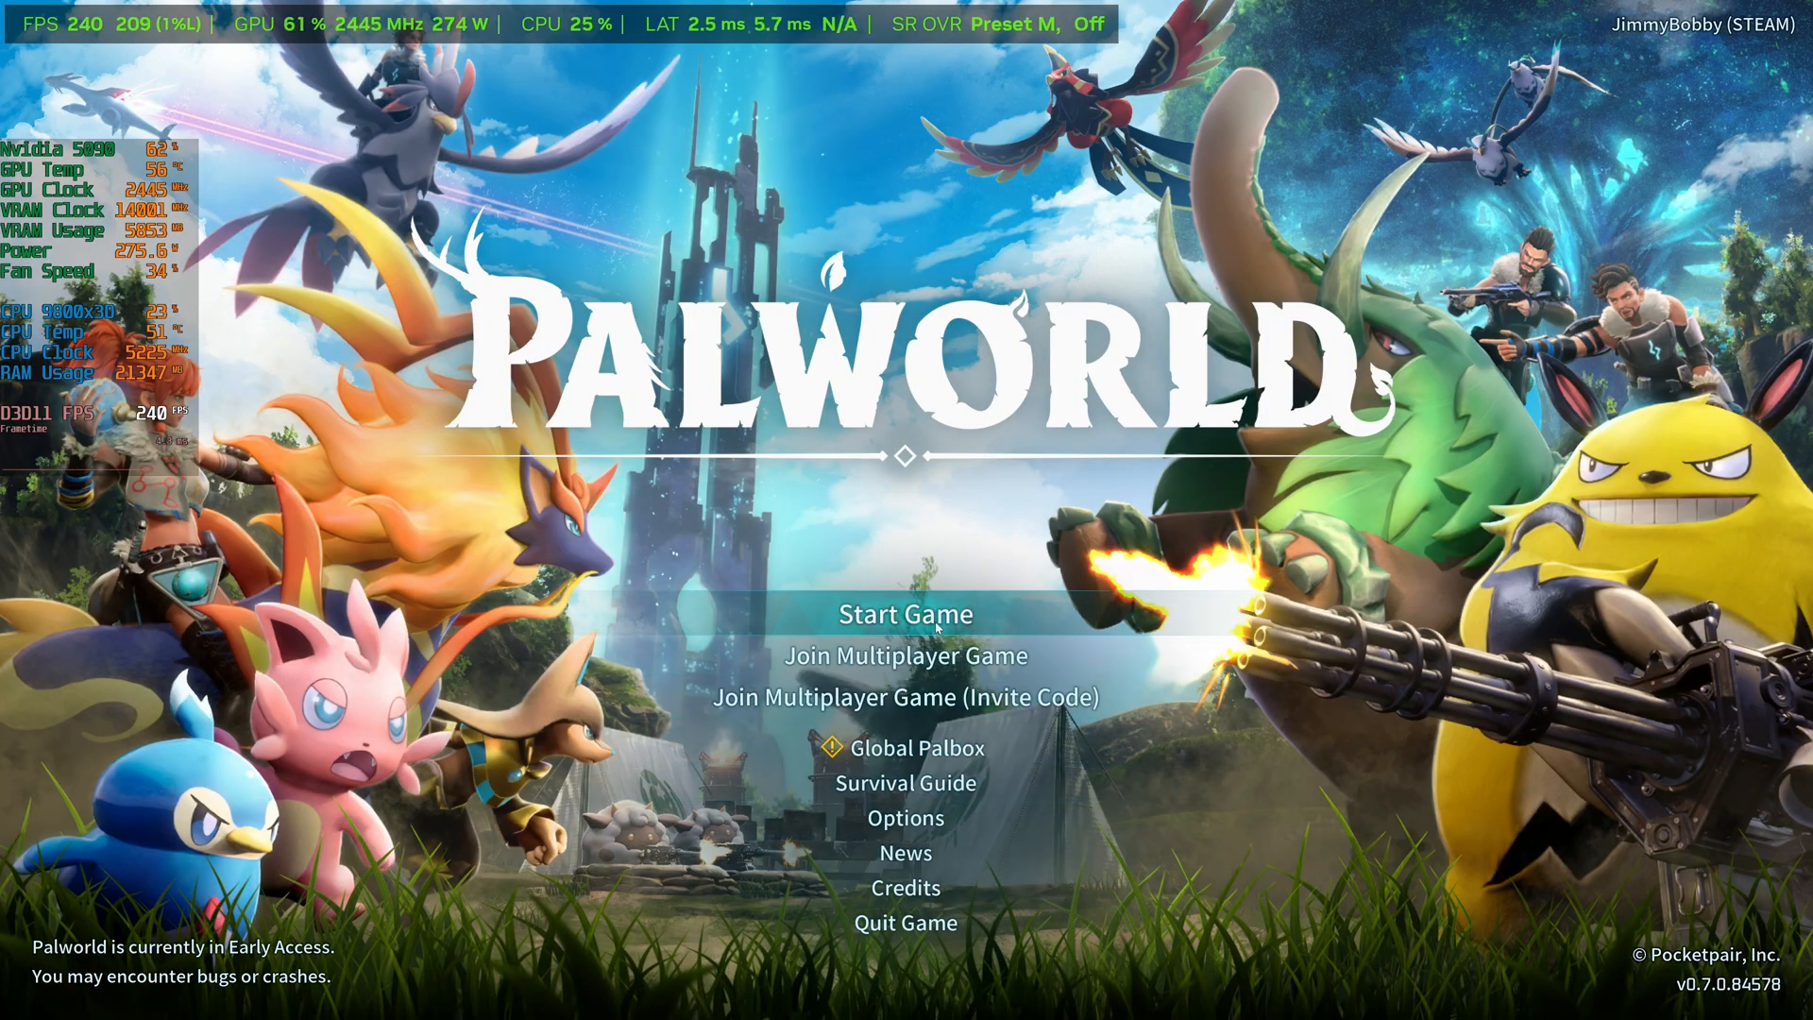
pyautogui.click(906, 614)
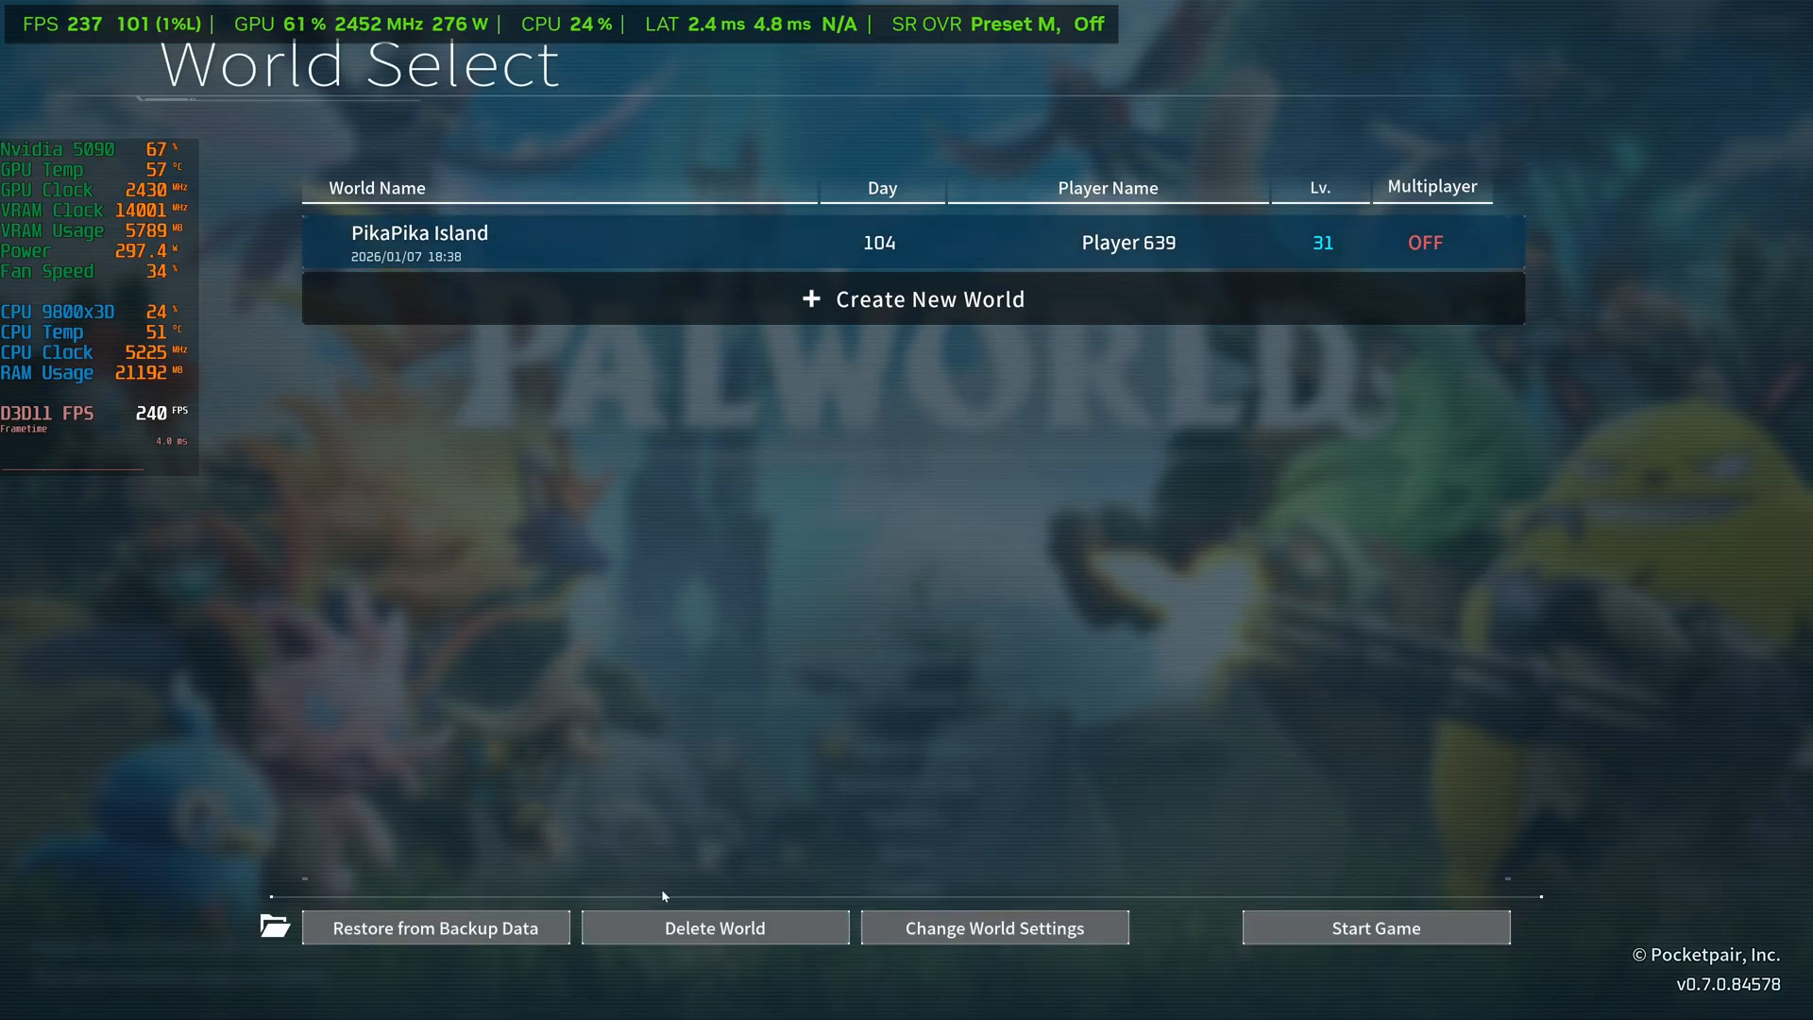
pyautogui.click(1375, 927)
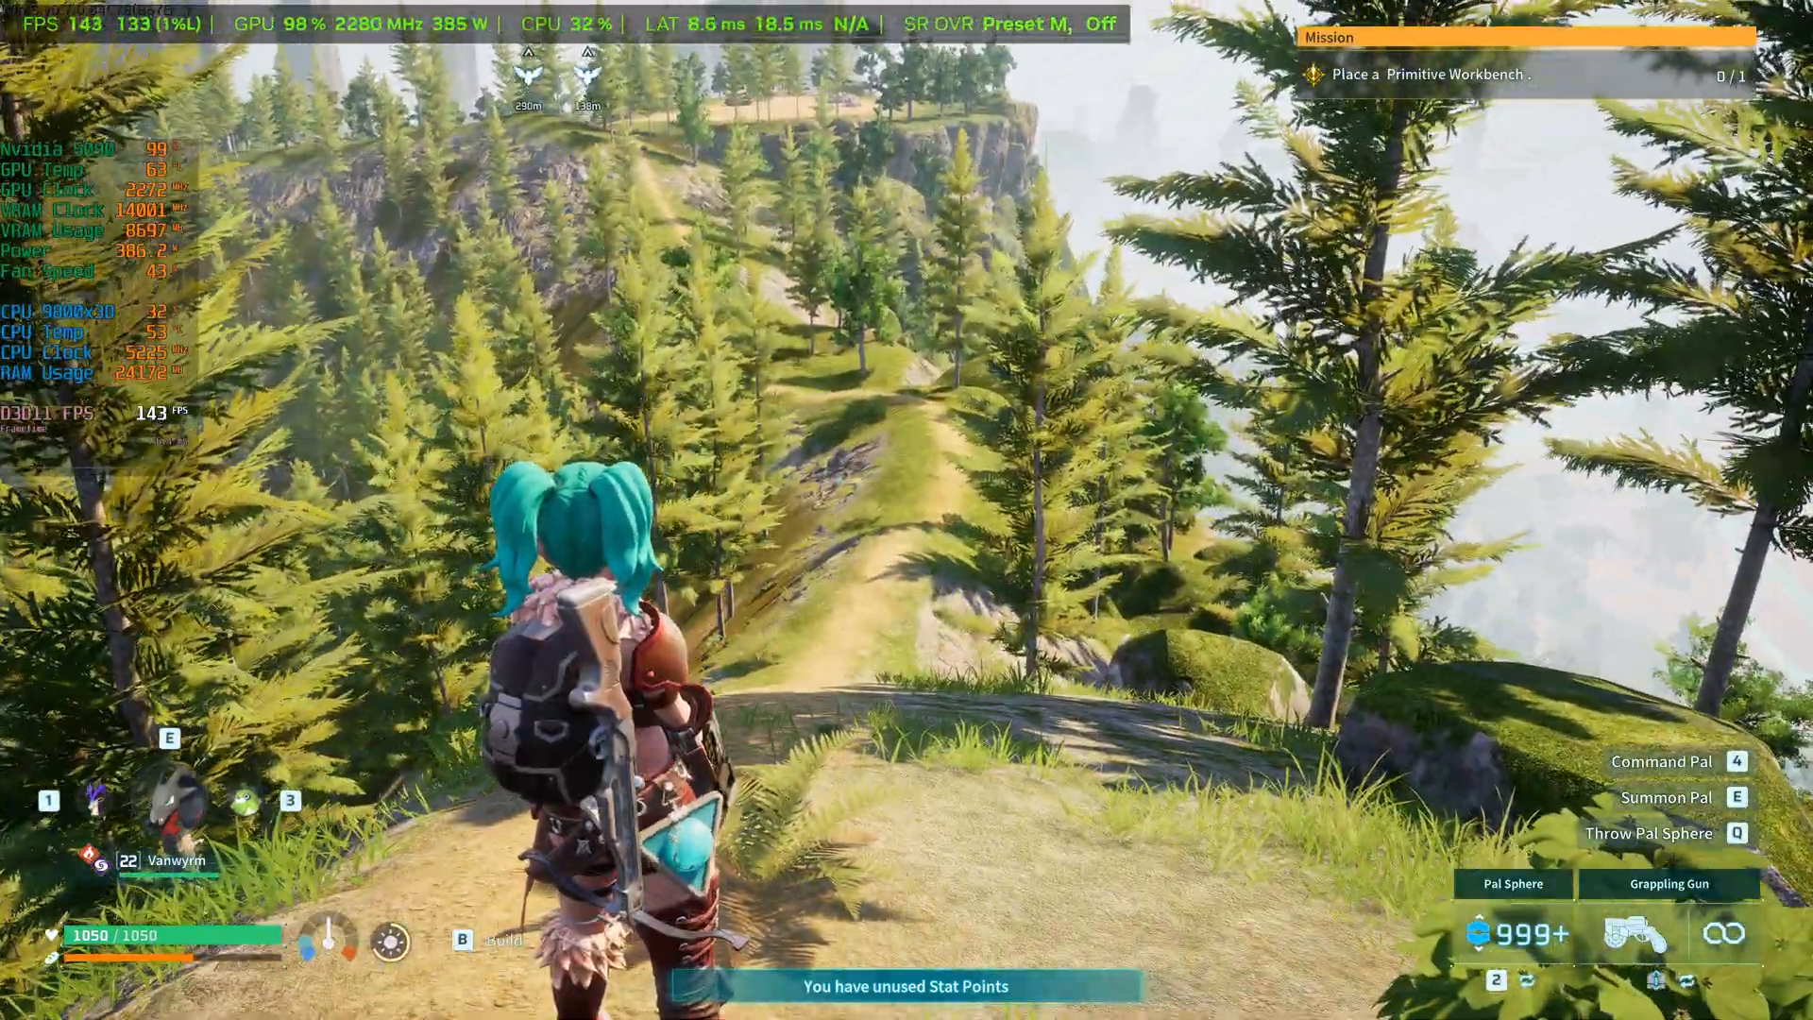
# Set DLSS upscaling to Performance in Palworld's Graphics options and confirm applying
pyautogui.press('Escape')
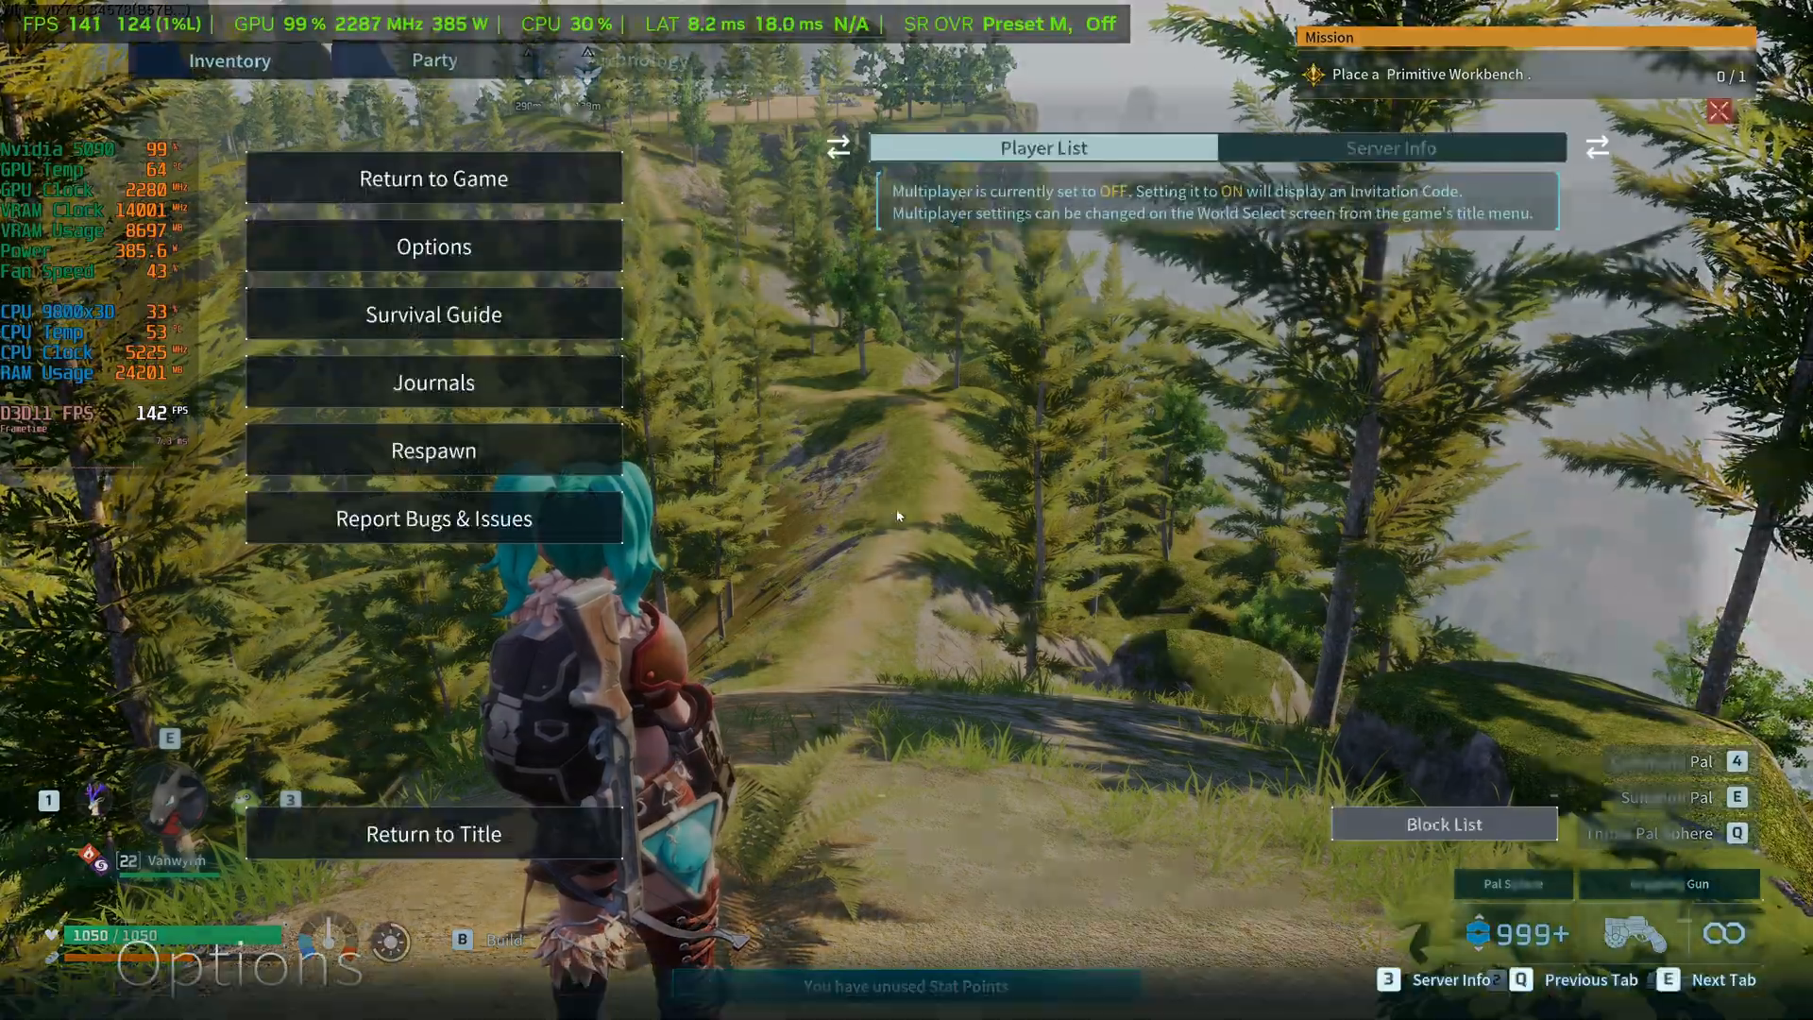
pyautogui.click(434, 246)
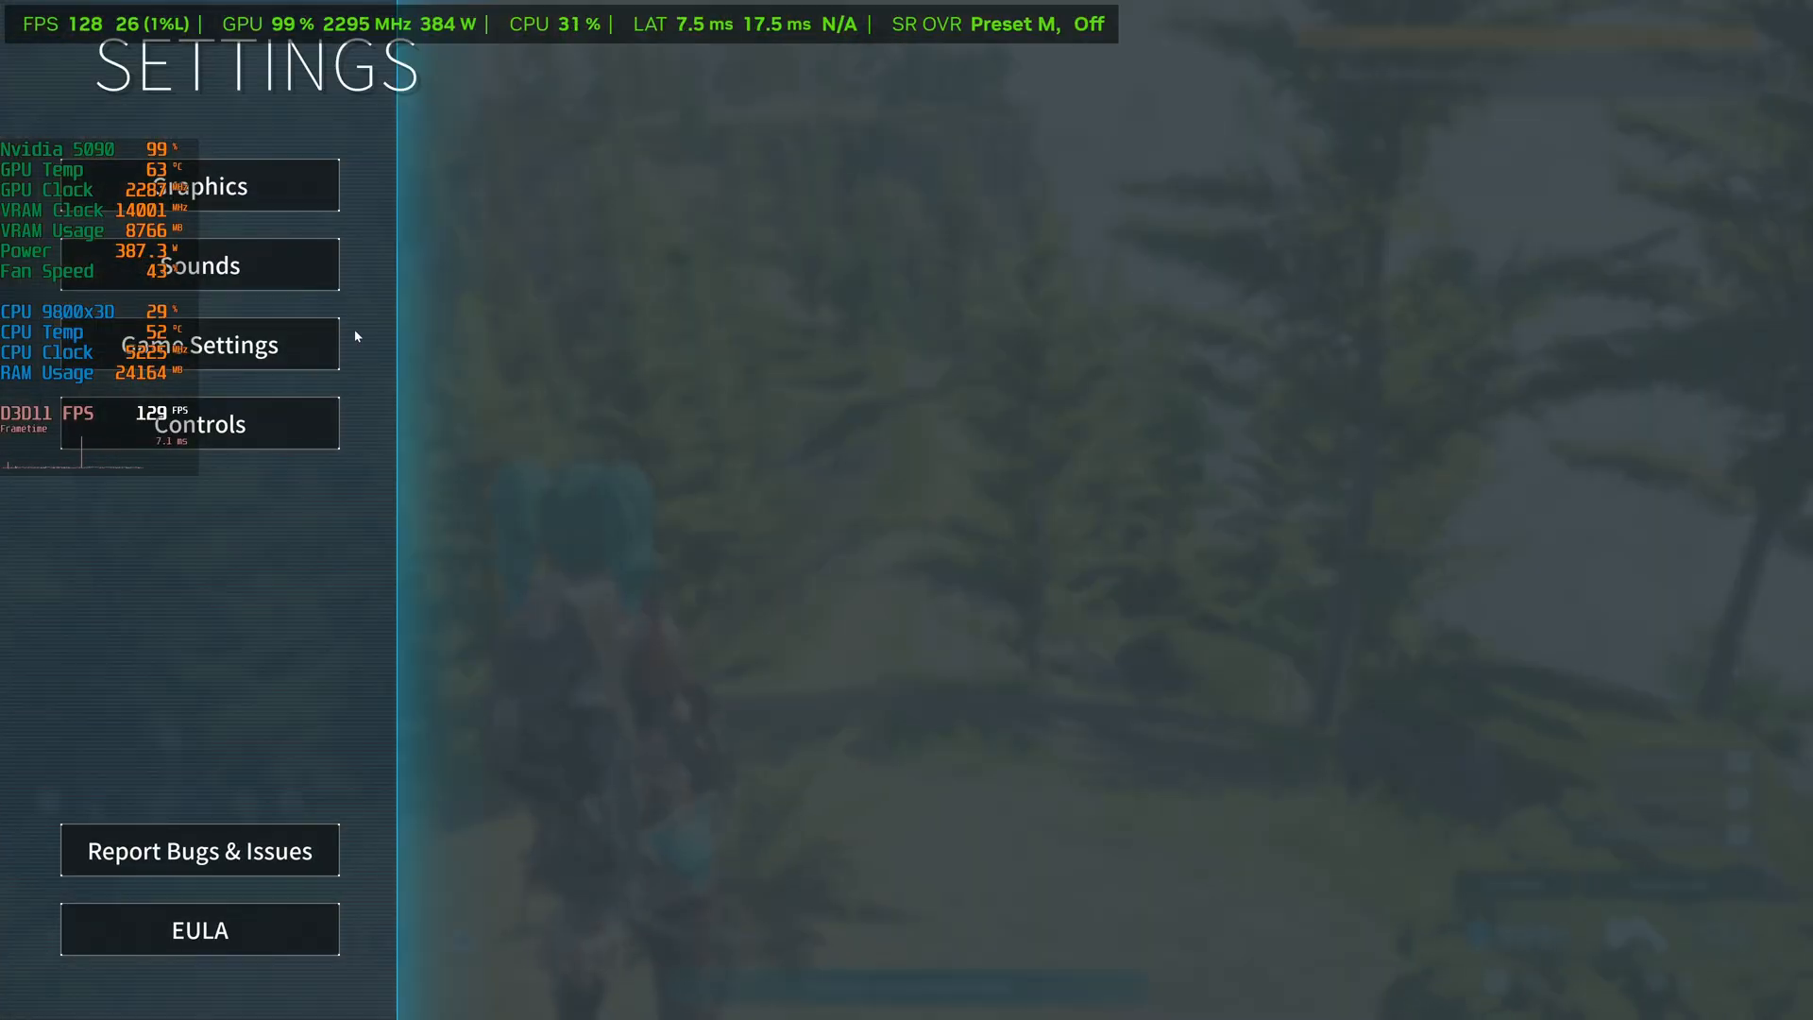
pyautogui.click(199, 186)
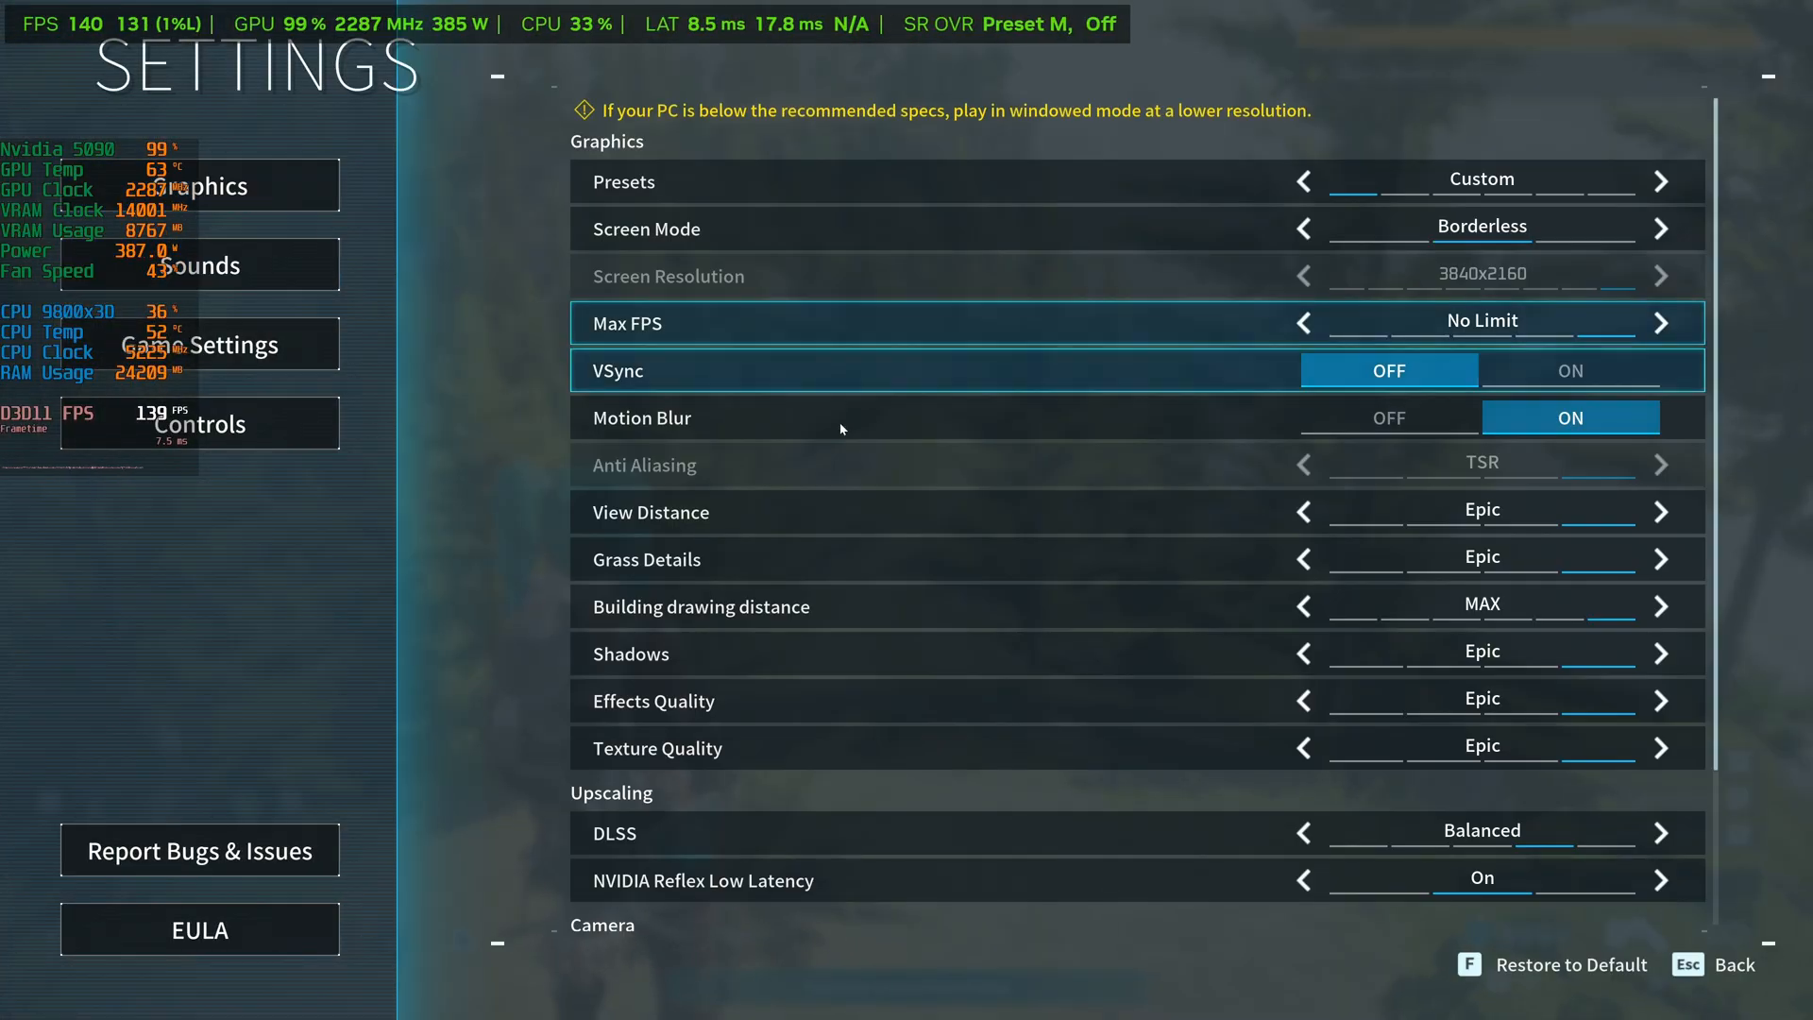
pyautogui.scroll(-3)
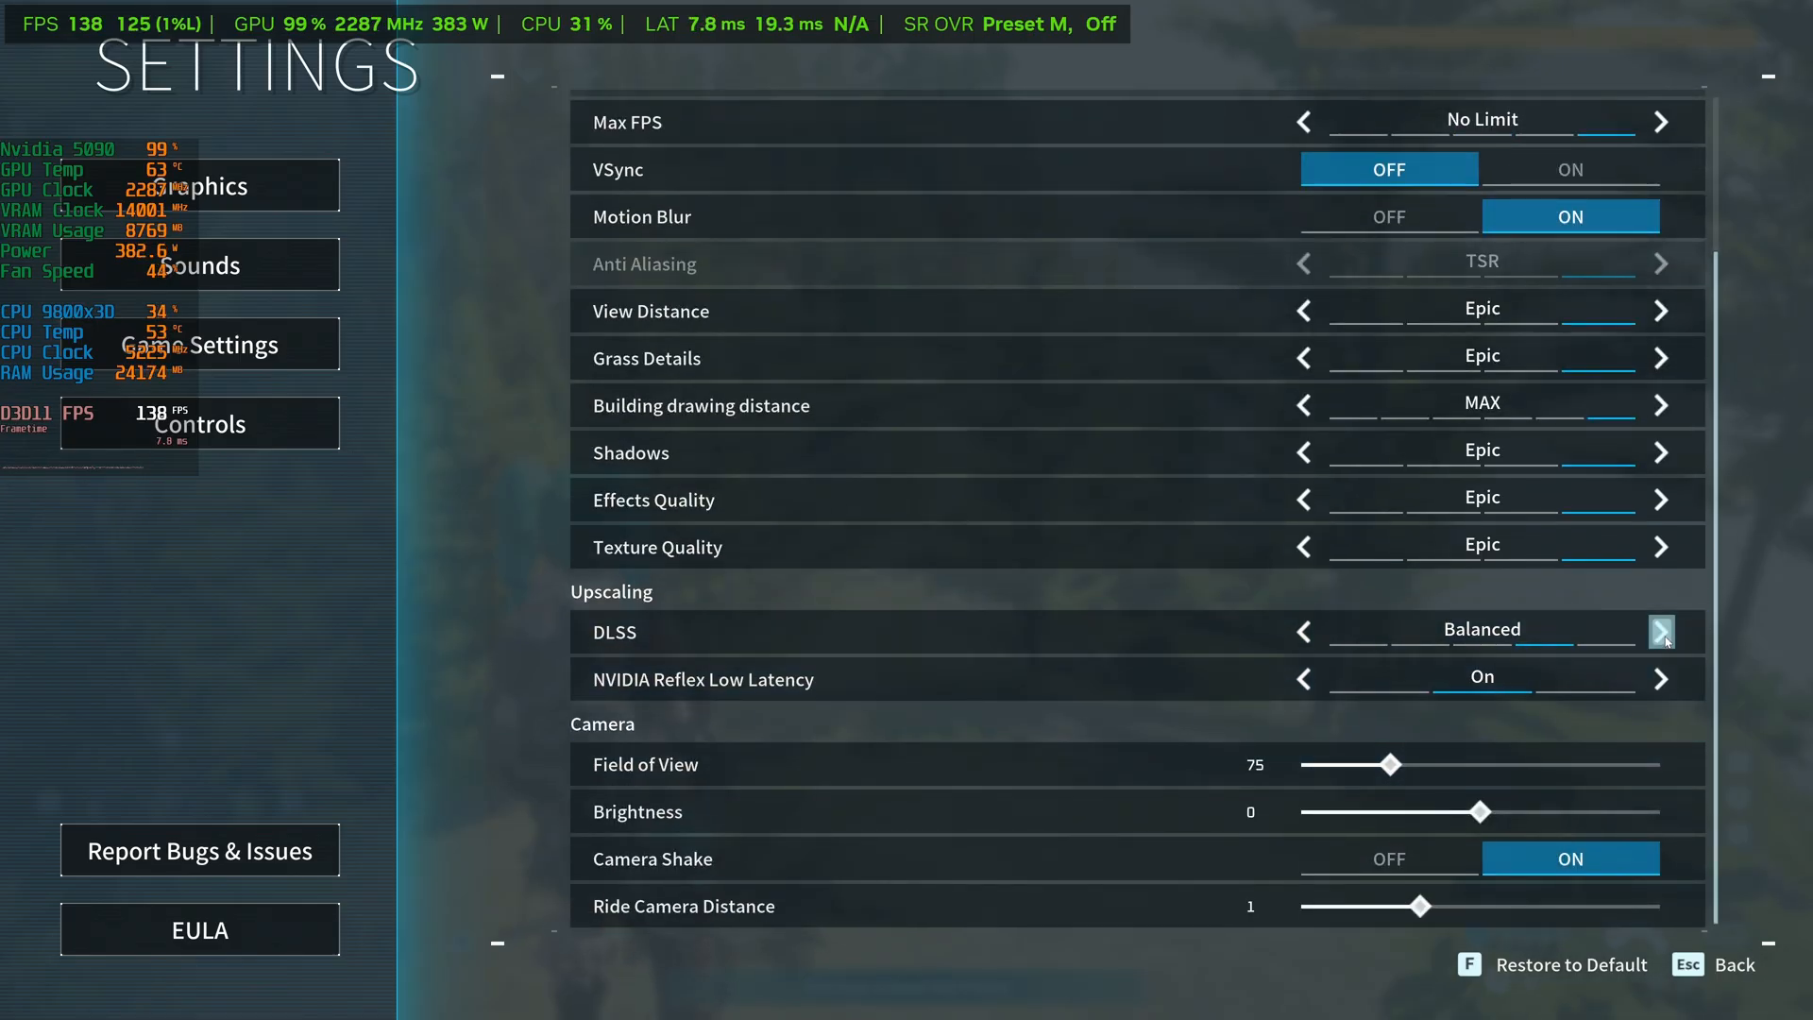
pyautogui.click(1302, 632)
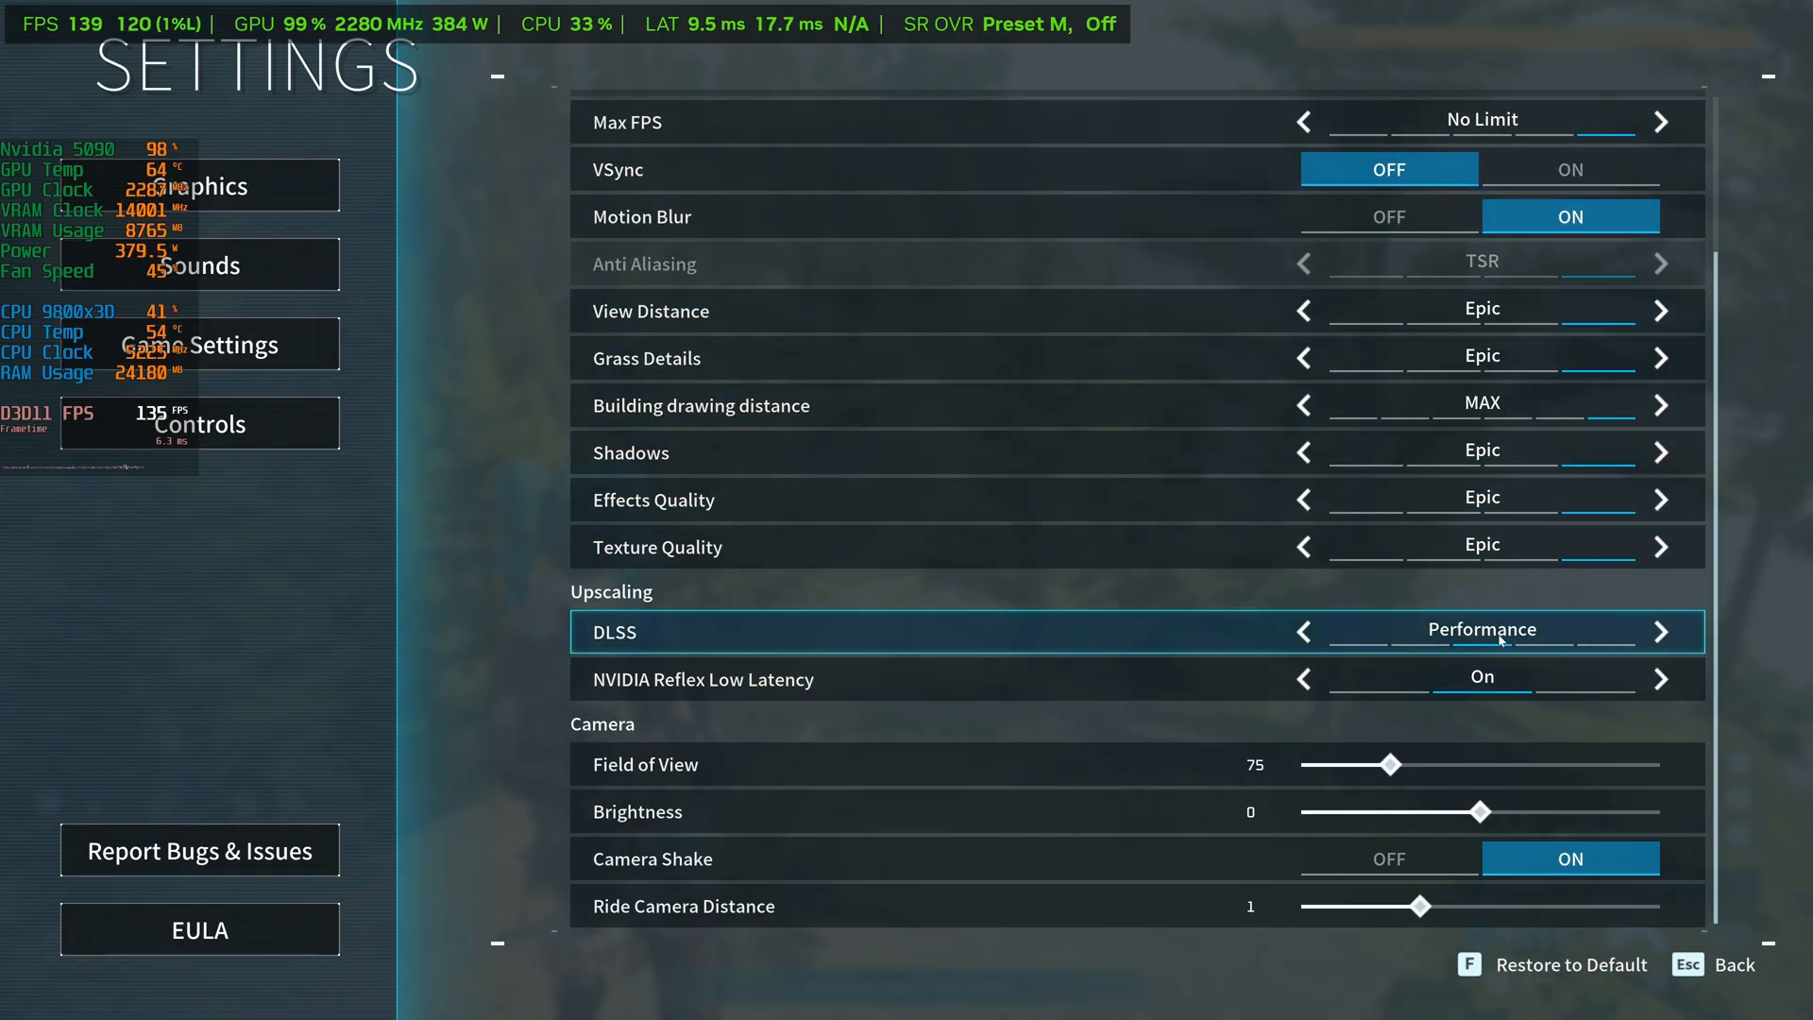
pyautogui.click(1301, 631)
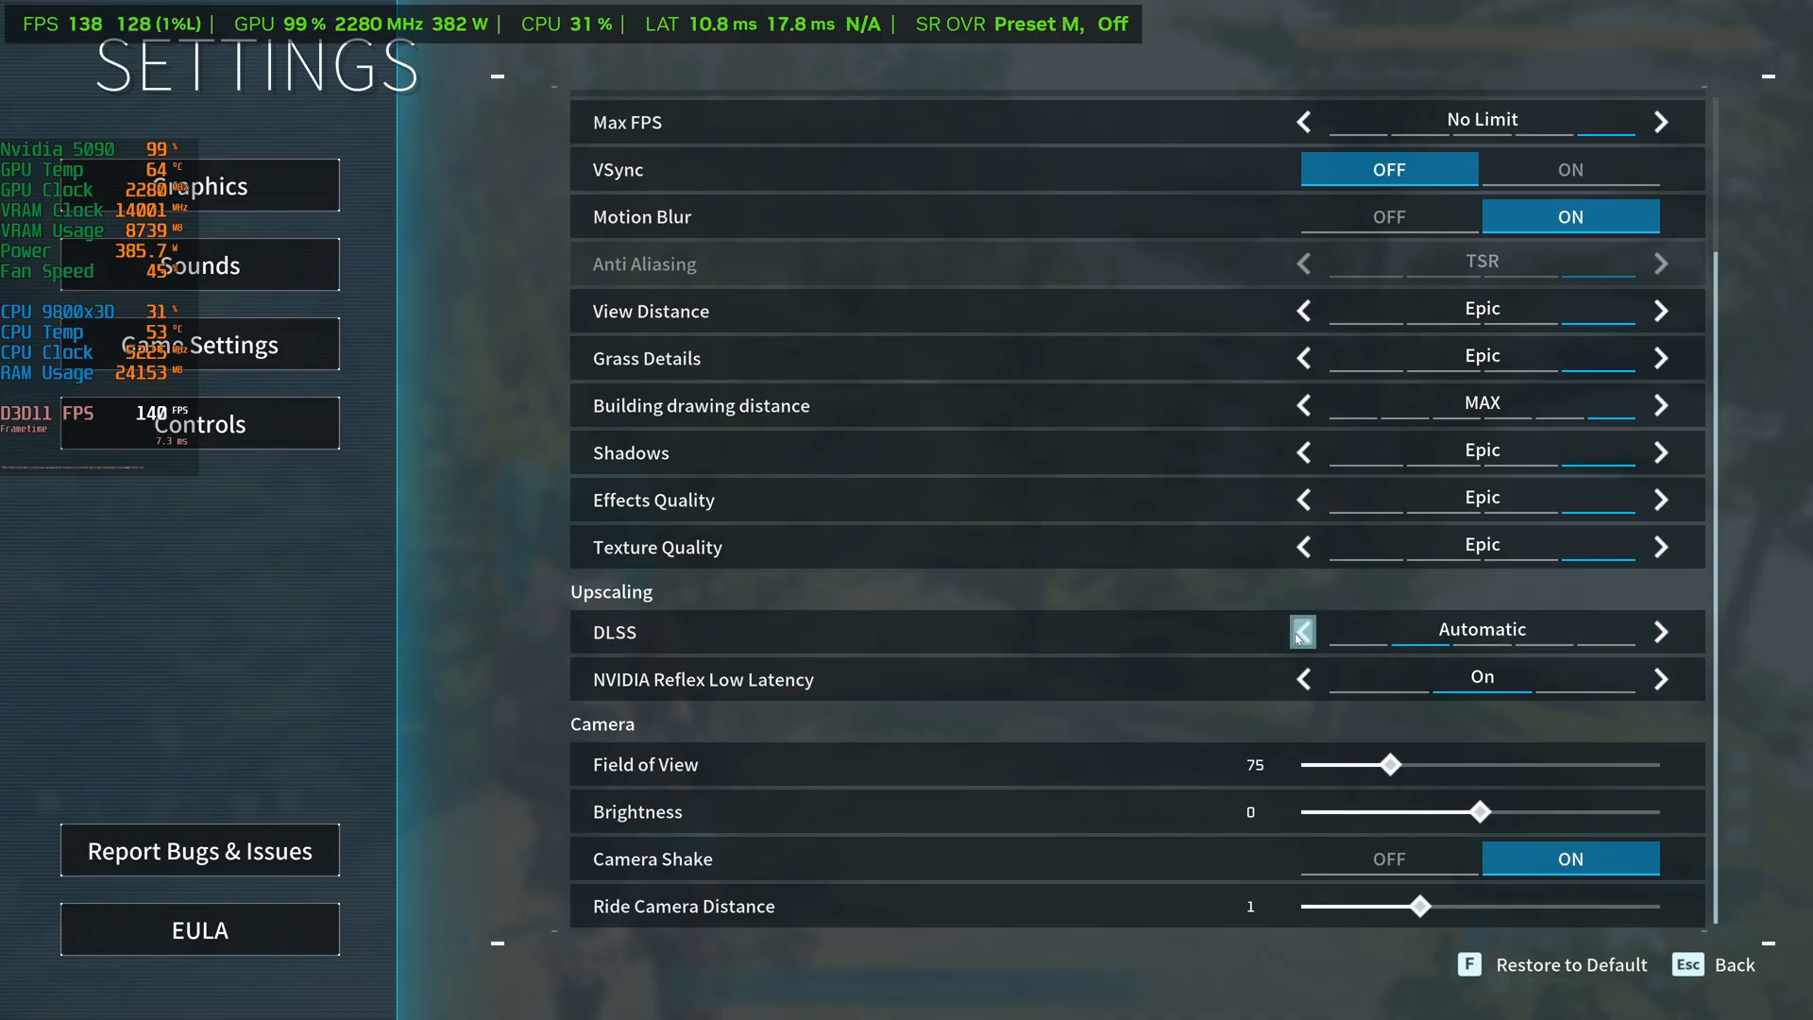
pyautogui.click(1660, 632)
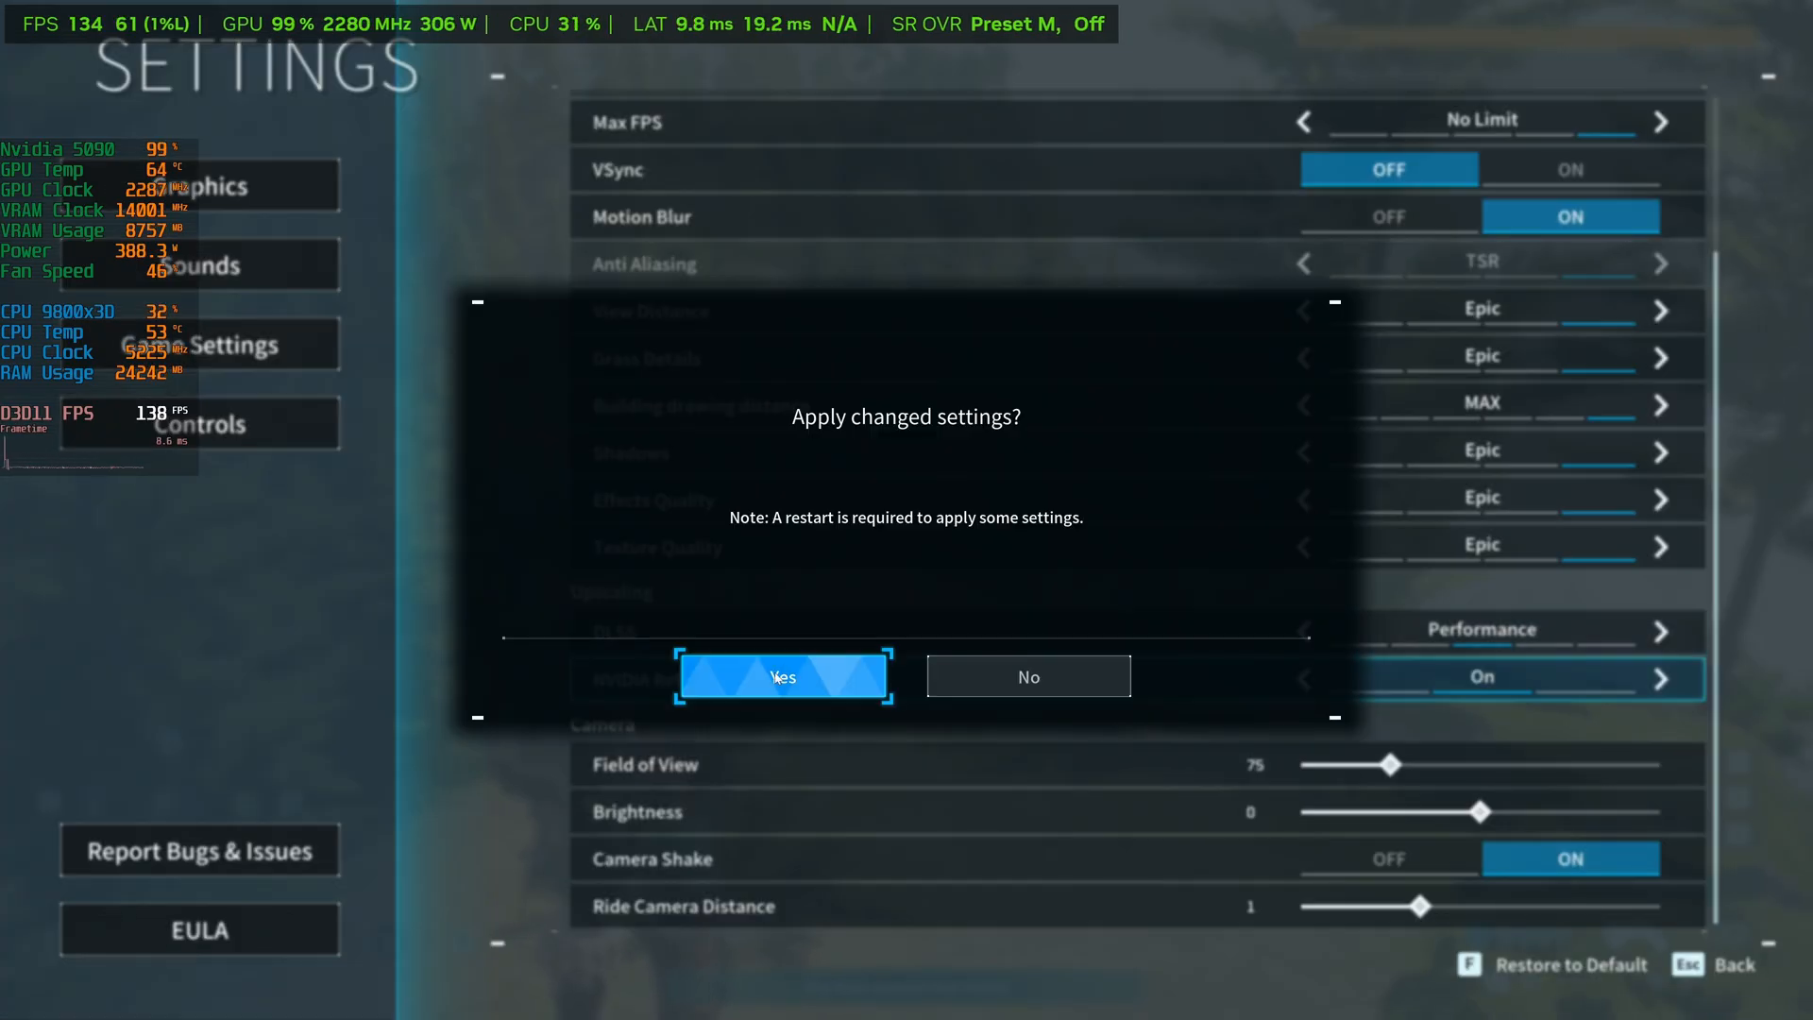
pyautogui.click(782, 676)
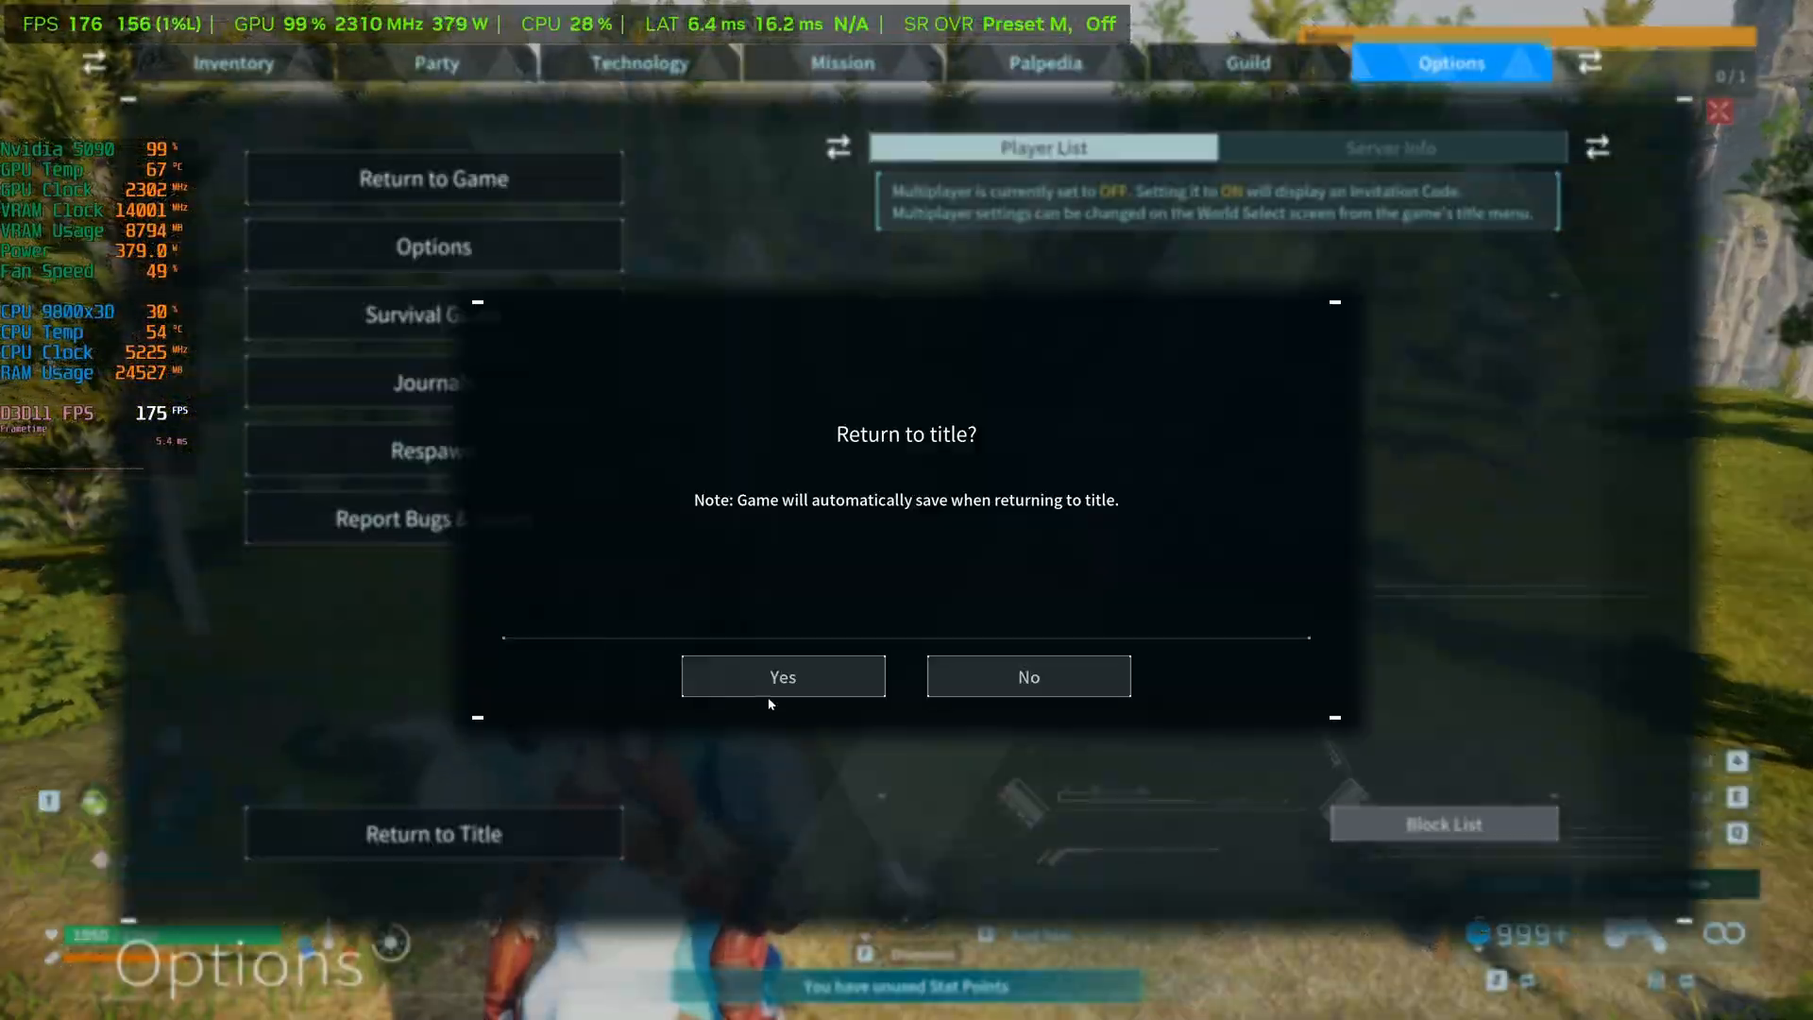
# Confirm the return to title, then override Palworld's Super Resolution mode to Ultra Performance (33%)
pyautogui.click(782, 675)
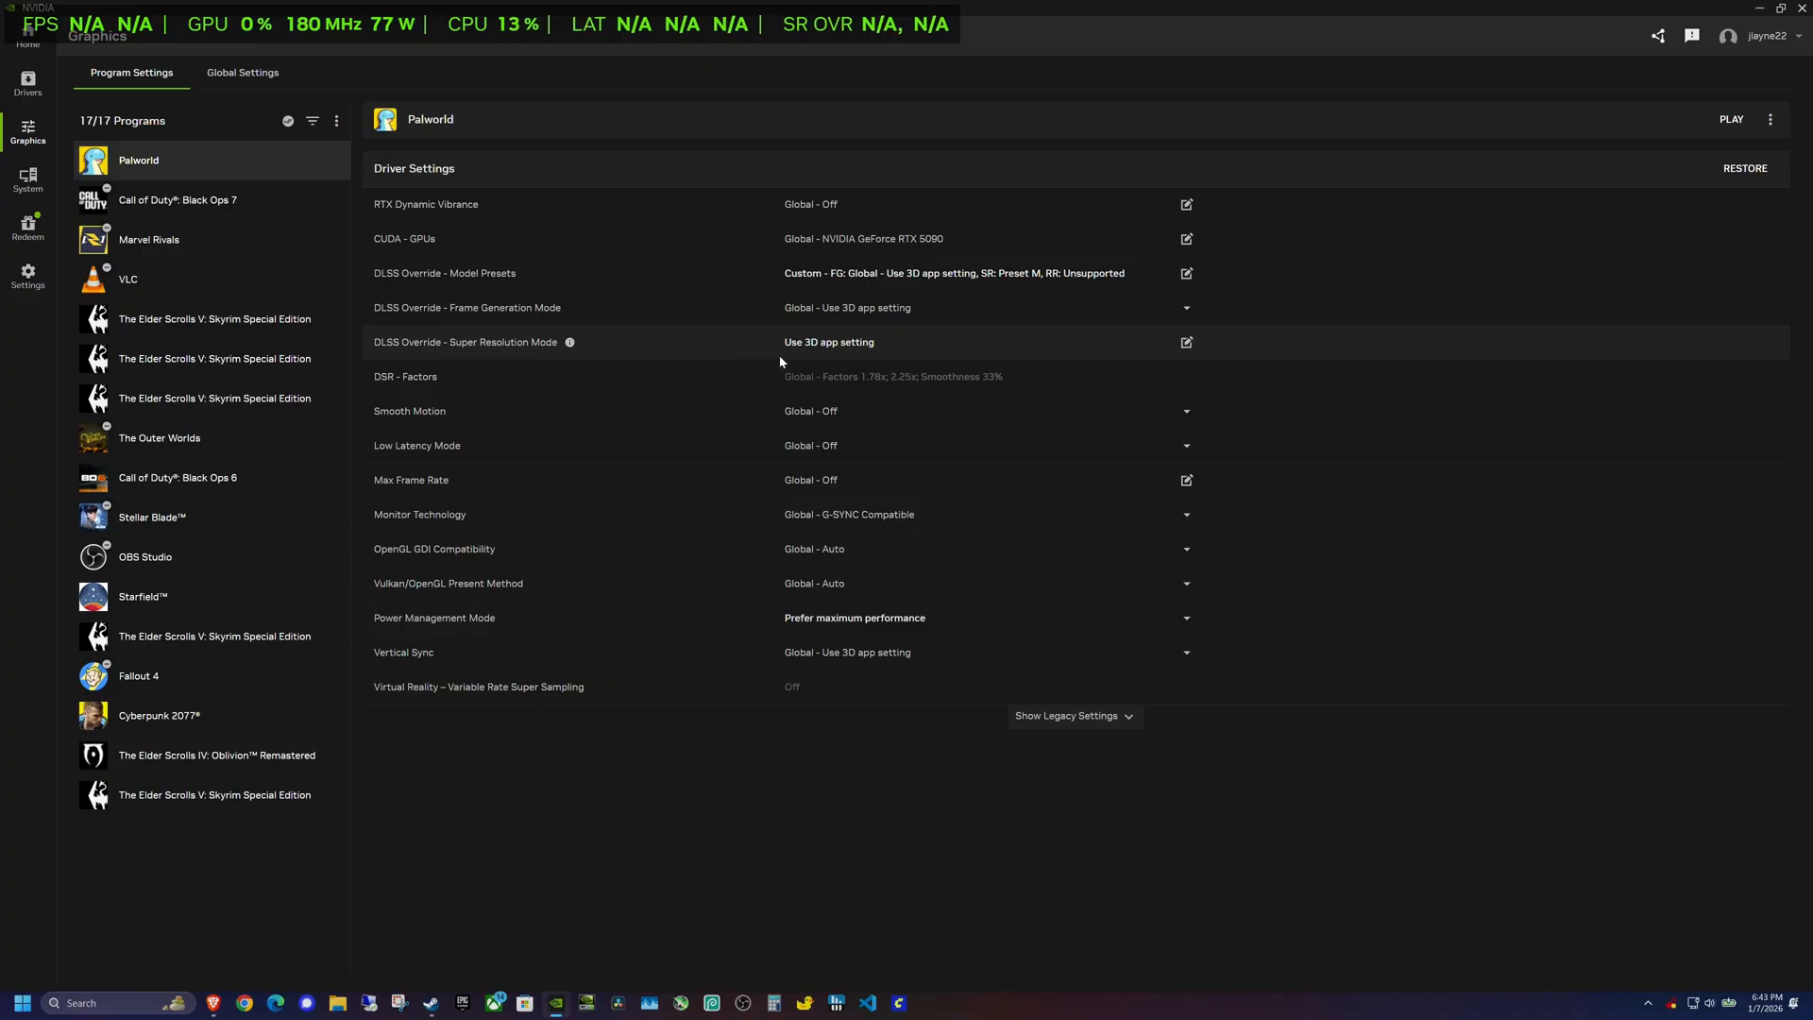
pyautogui.click(1186, 342)
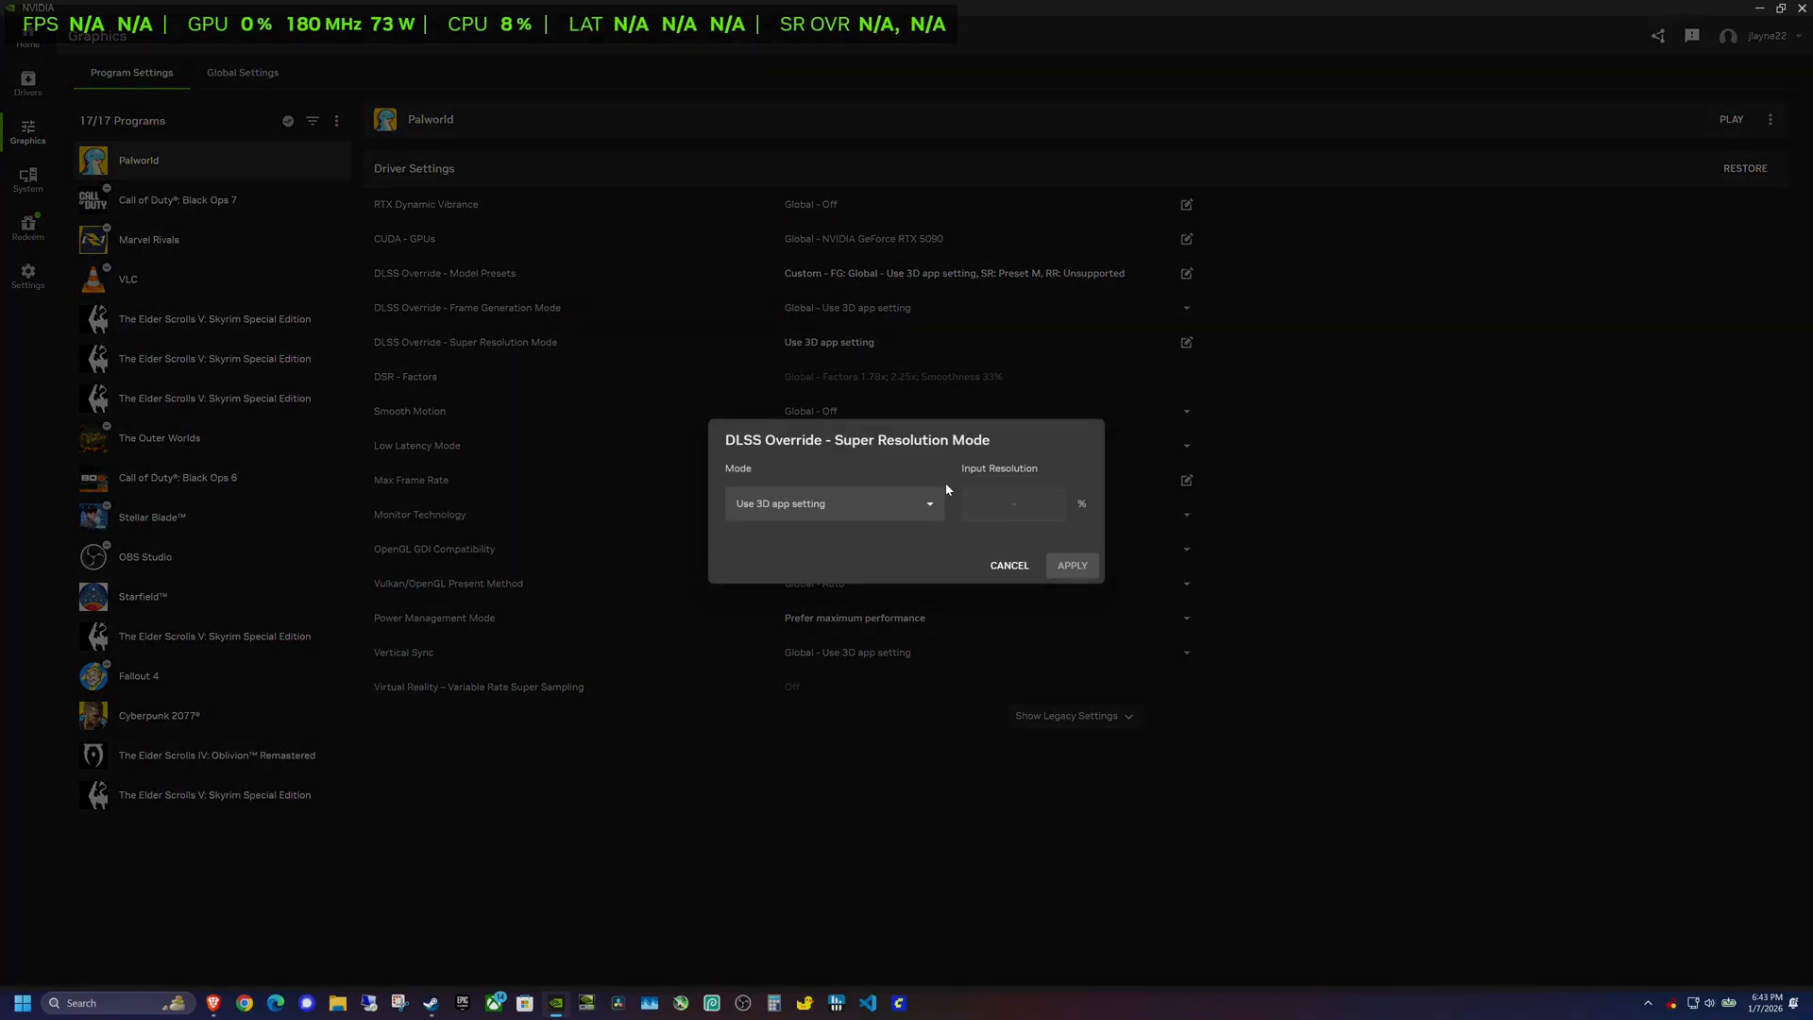
pyautogui.click(831, 503)
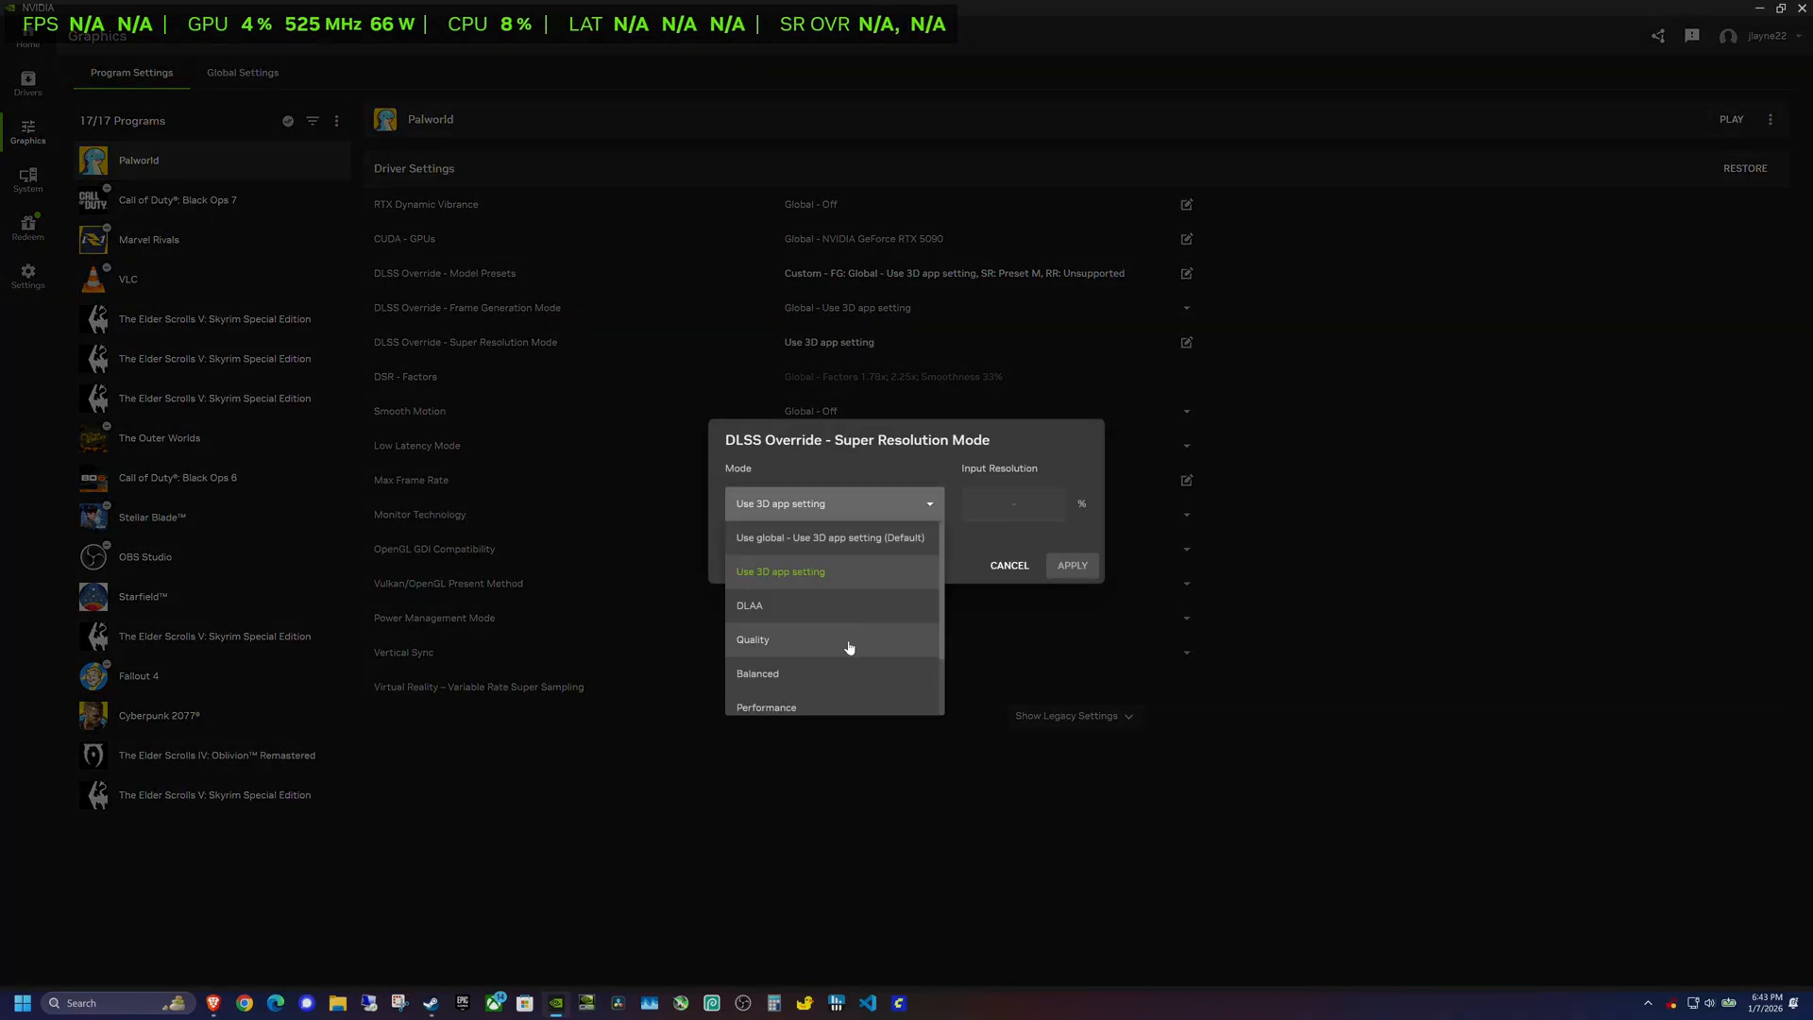
pyautogui.moveTo(843, 651)
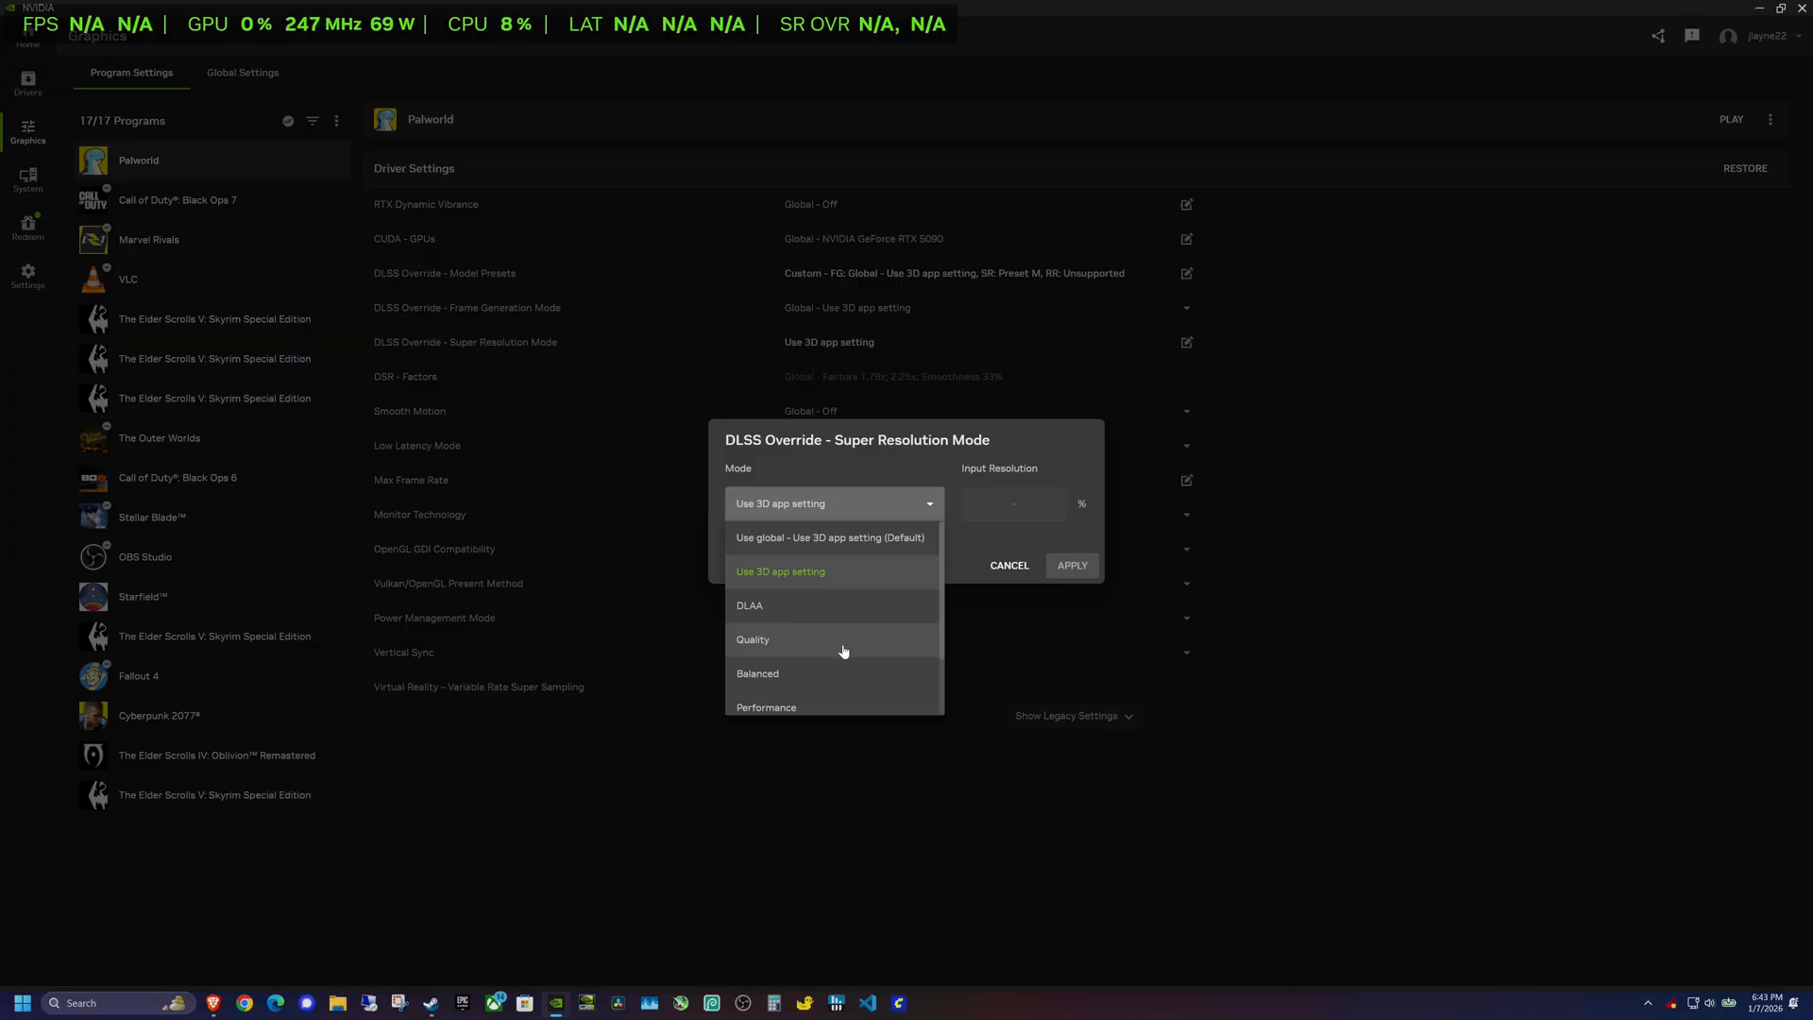
pyautogui.scroll(-3)
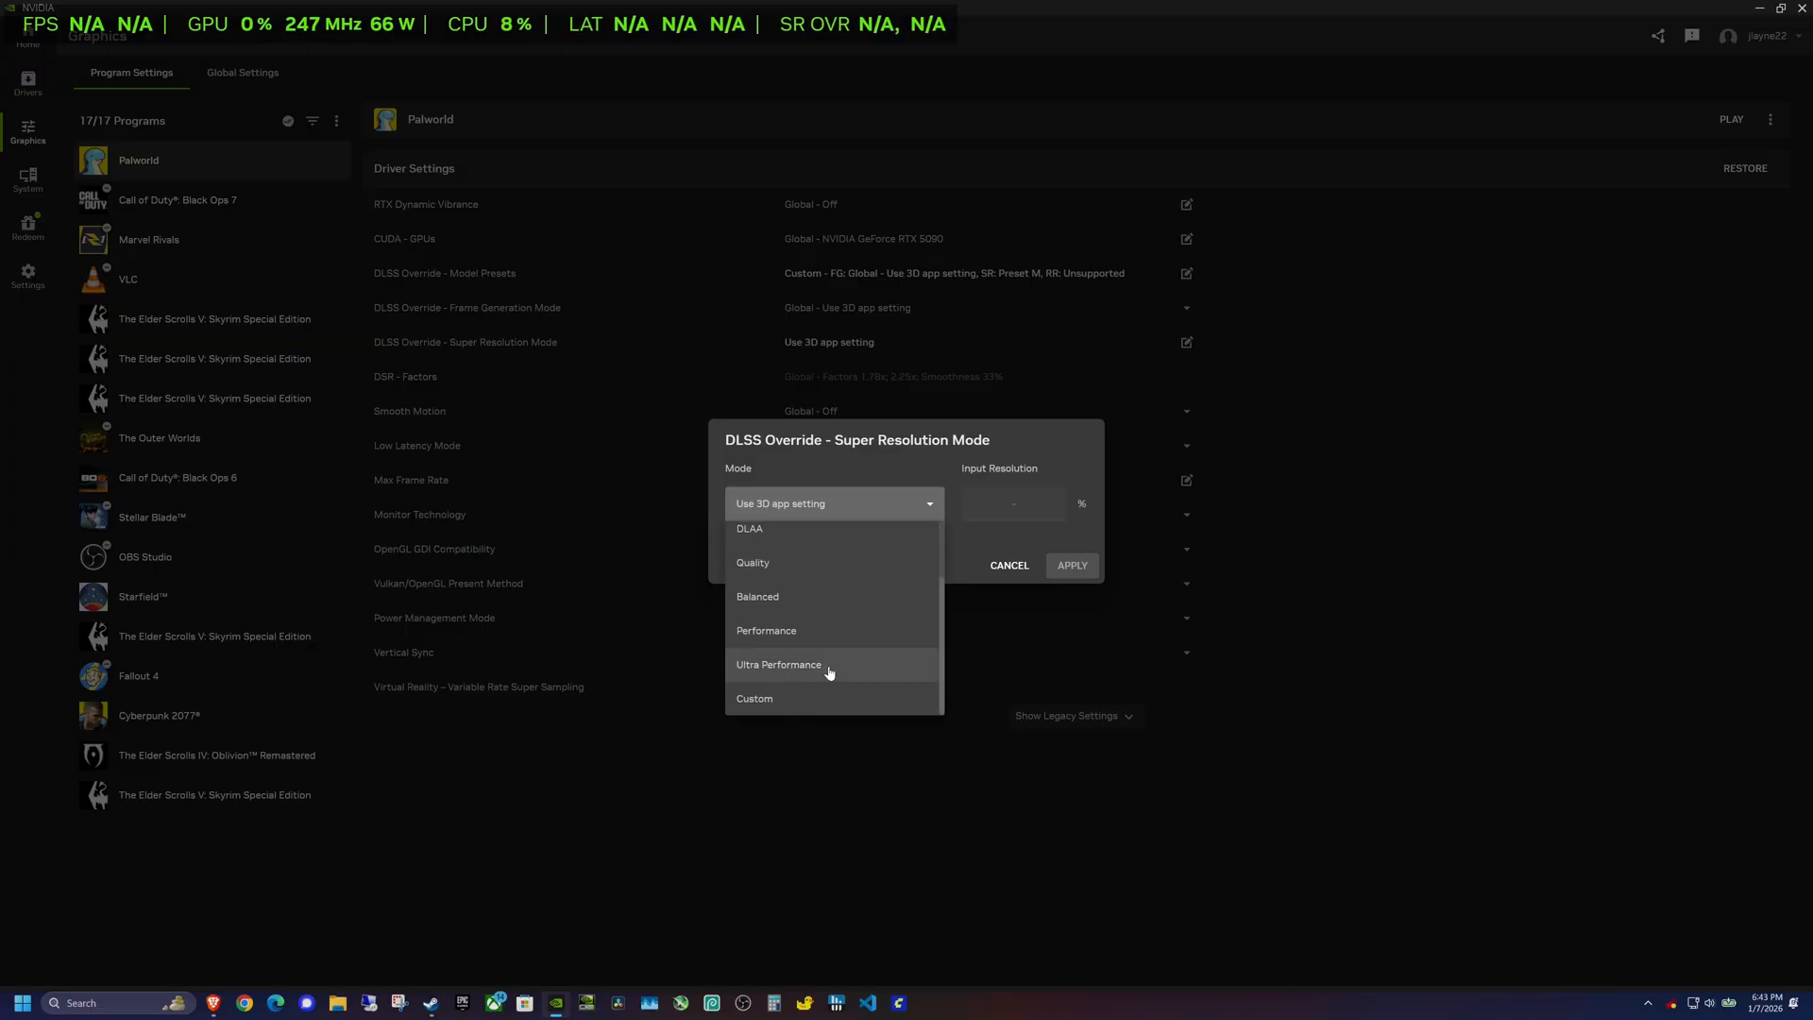
pyautogui.moveTo(833, 669)
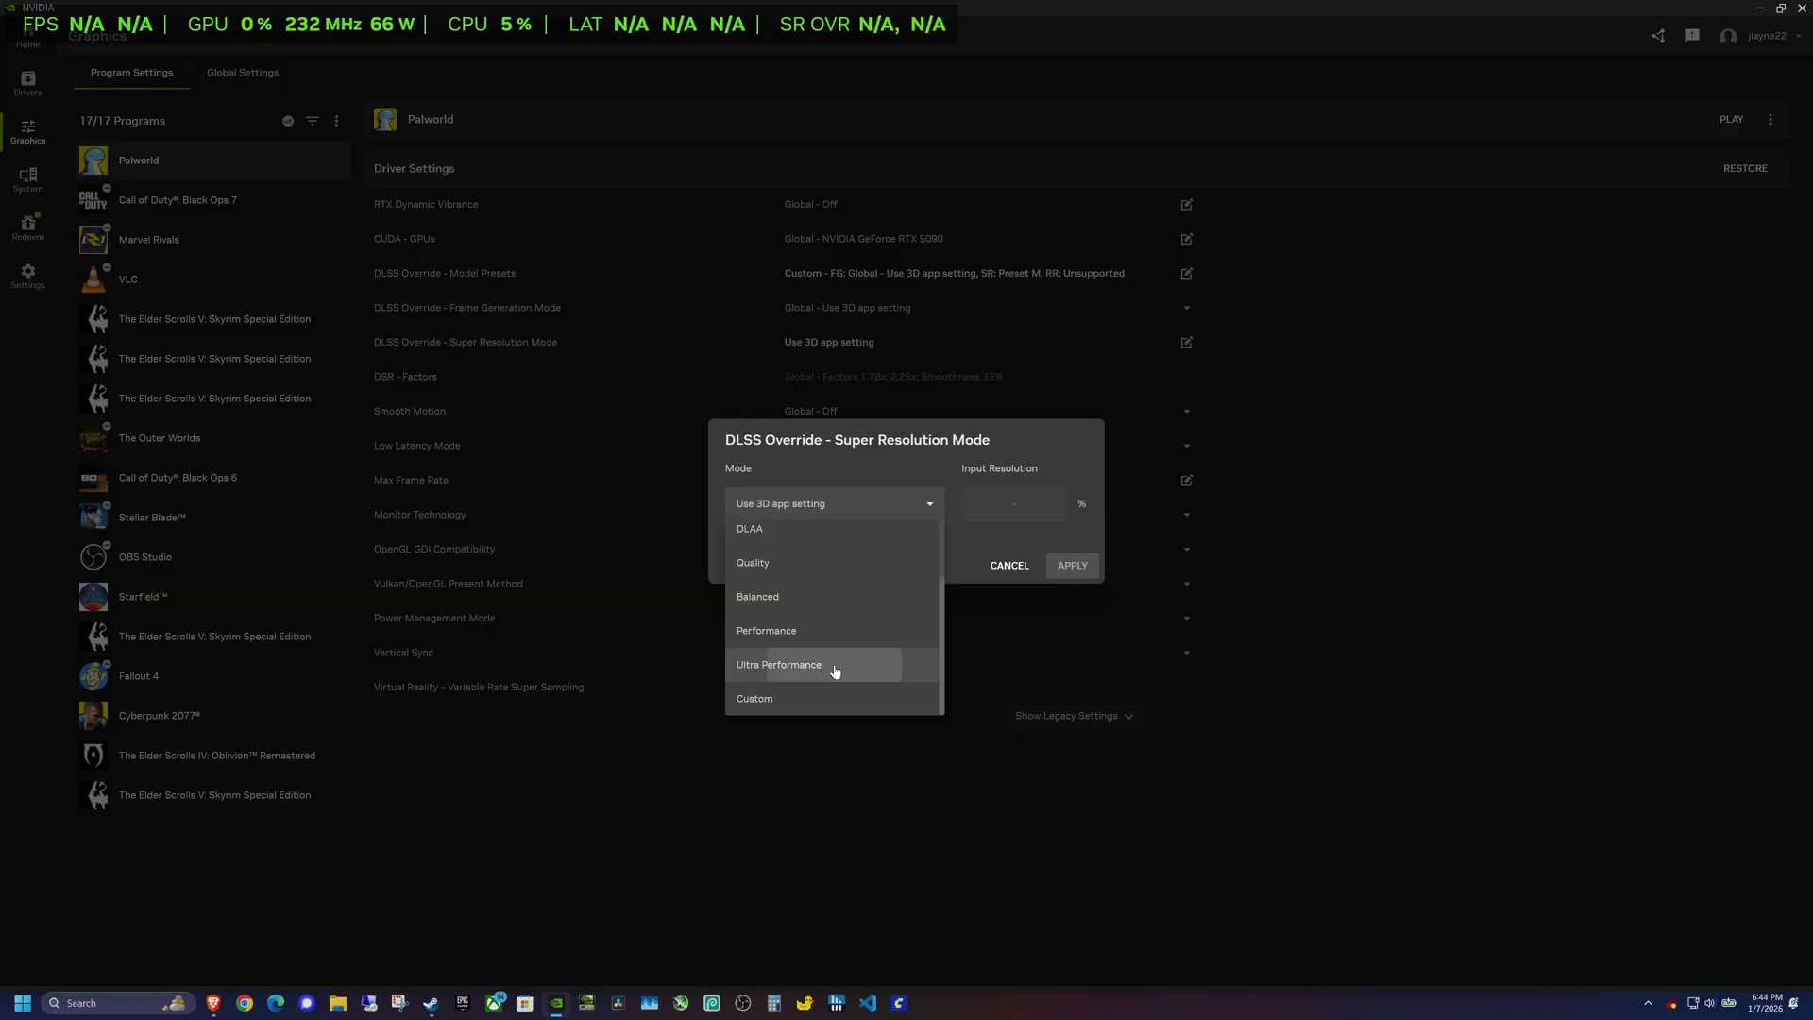
pyautogui.click(778, 663)
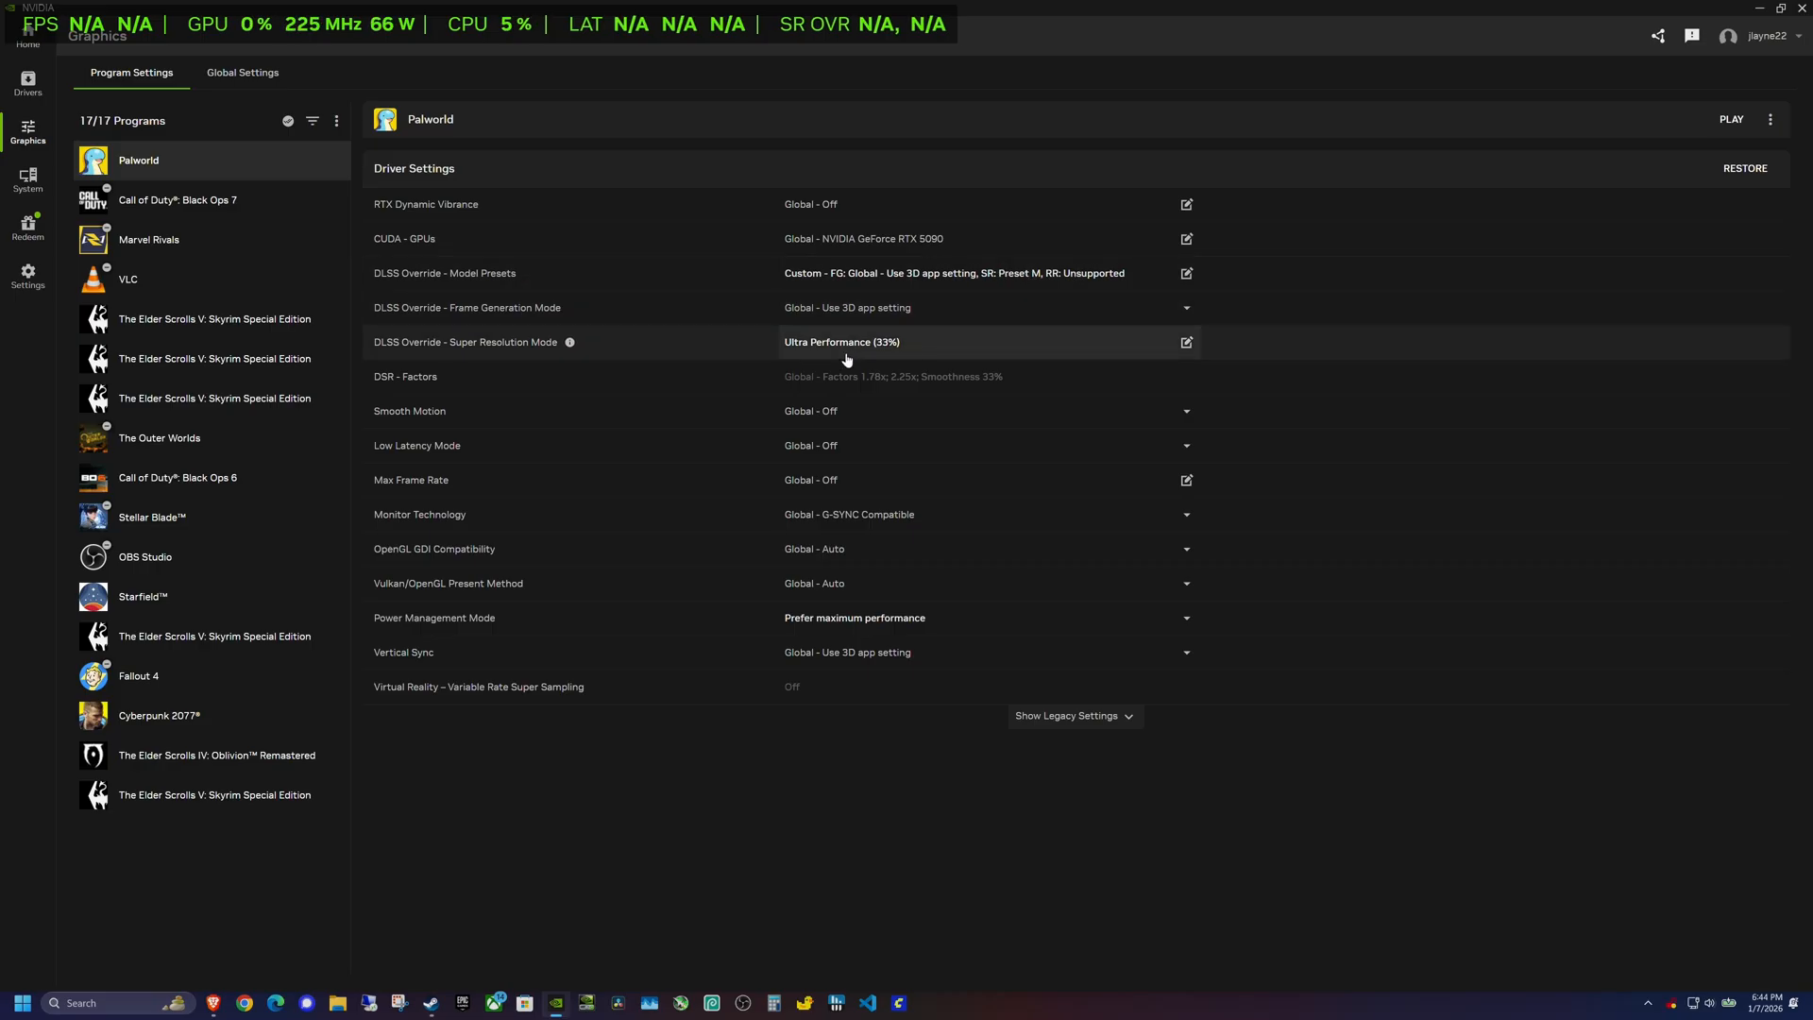
pyautogui.moveTo(556, 809)
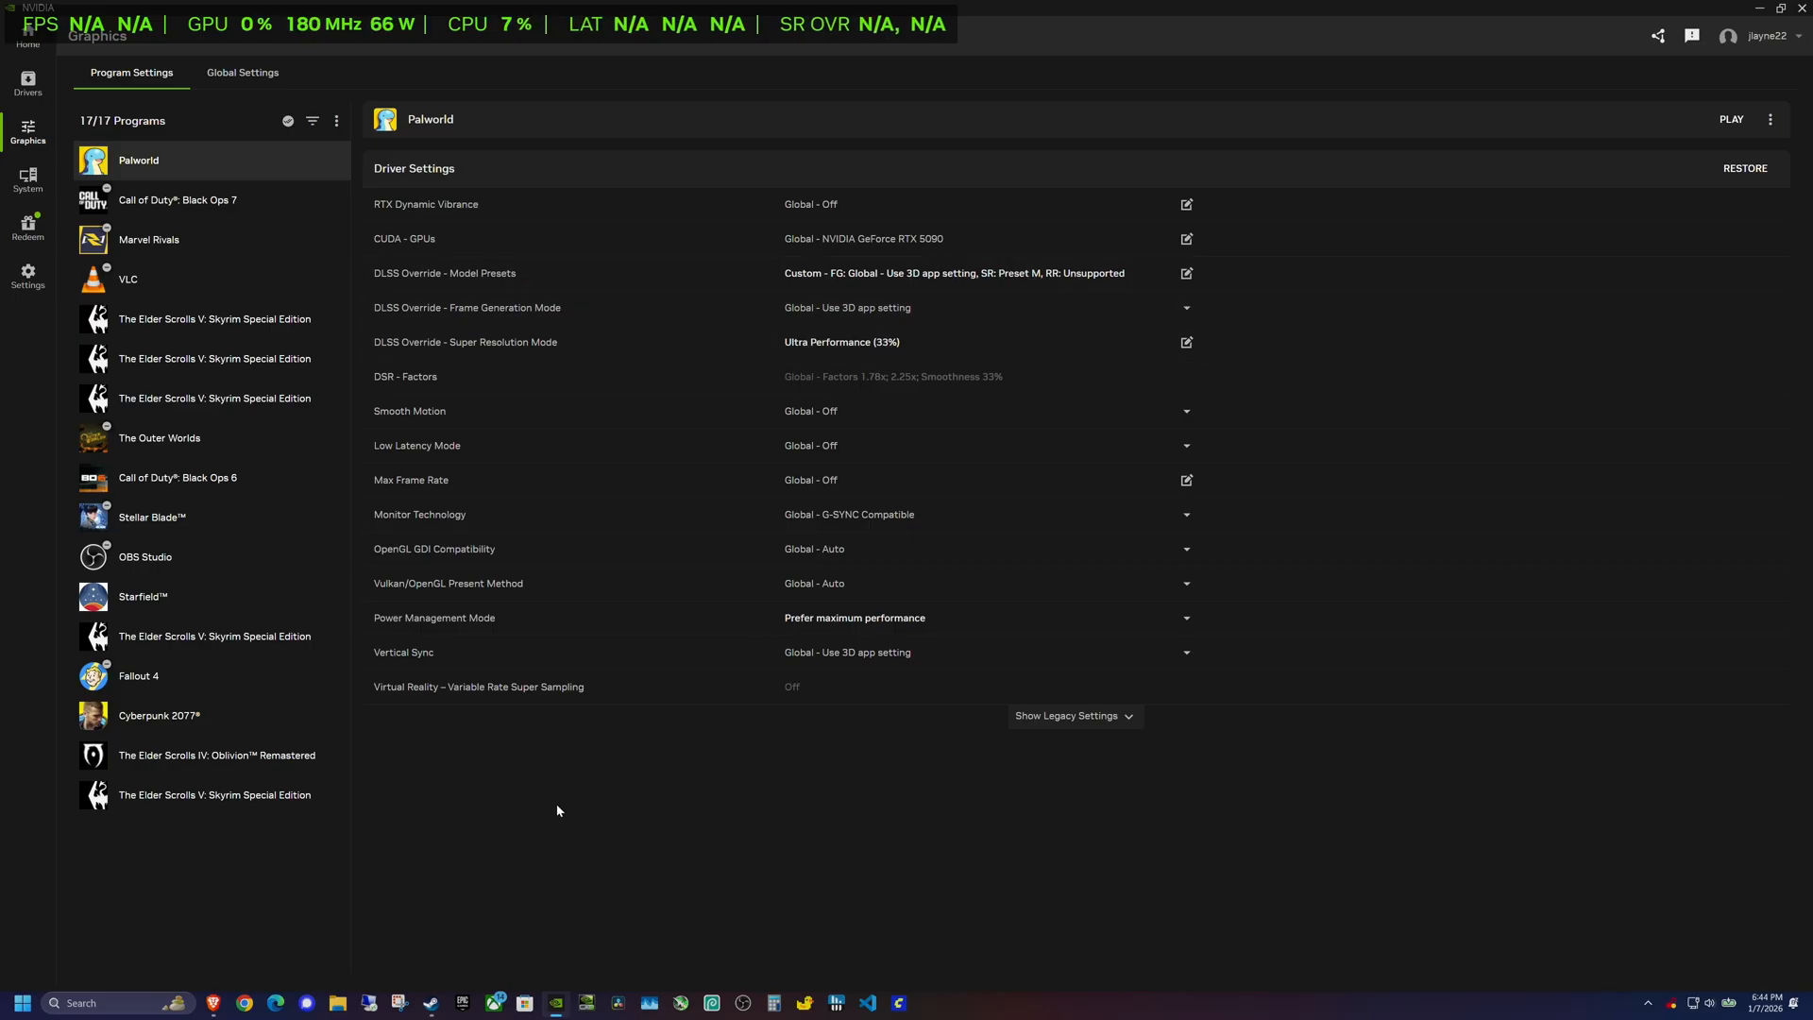
pyautogui.click(1732, 119)
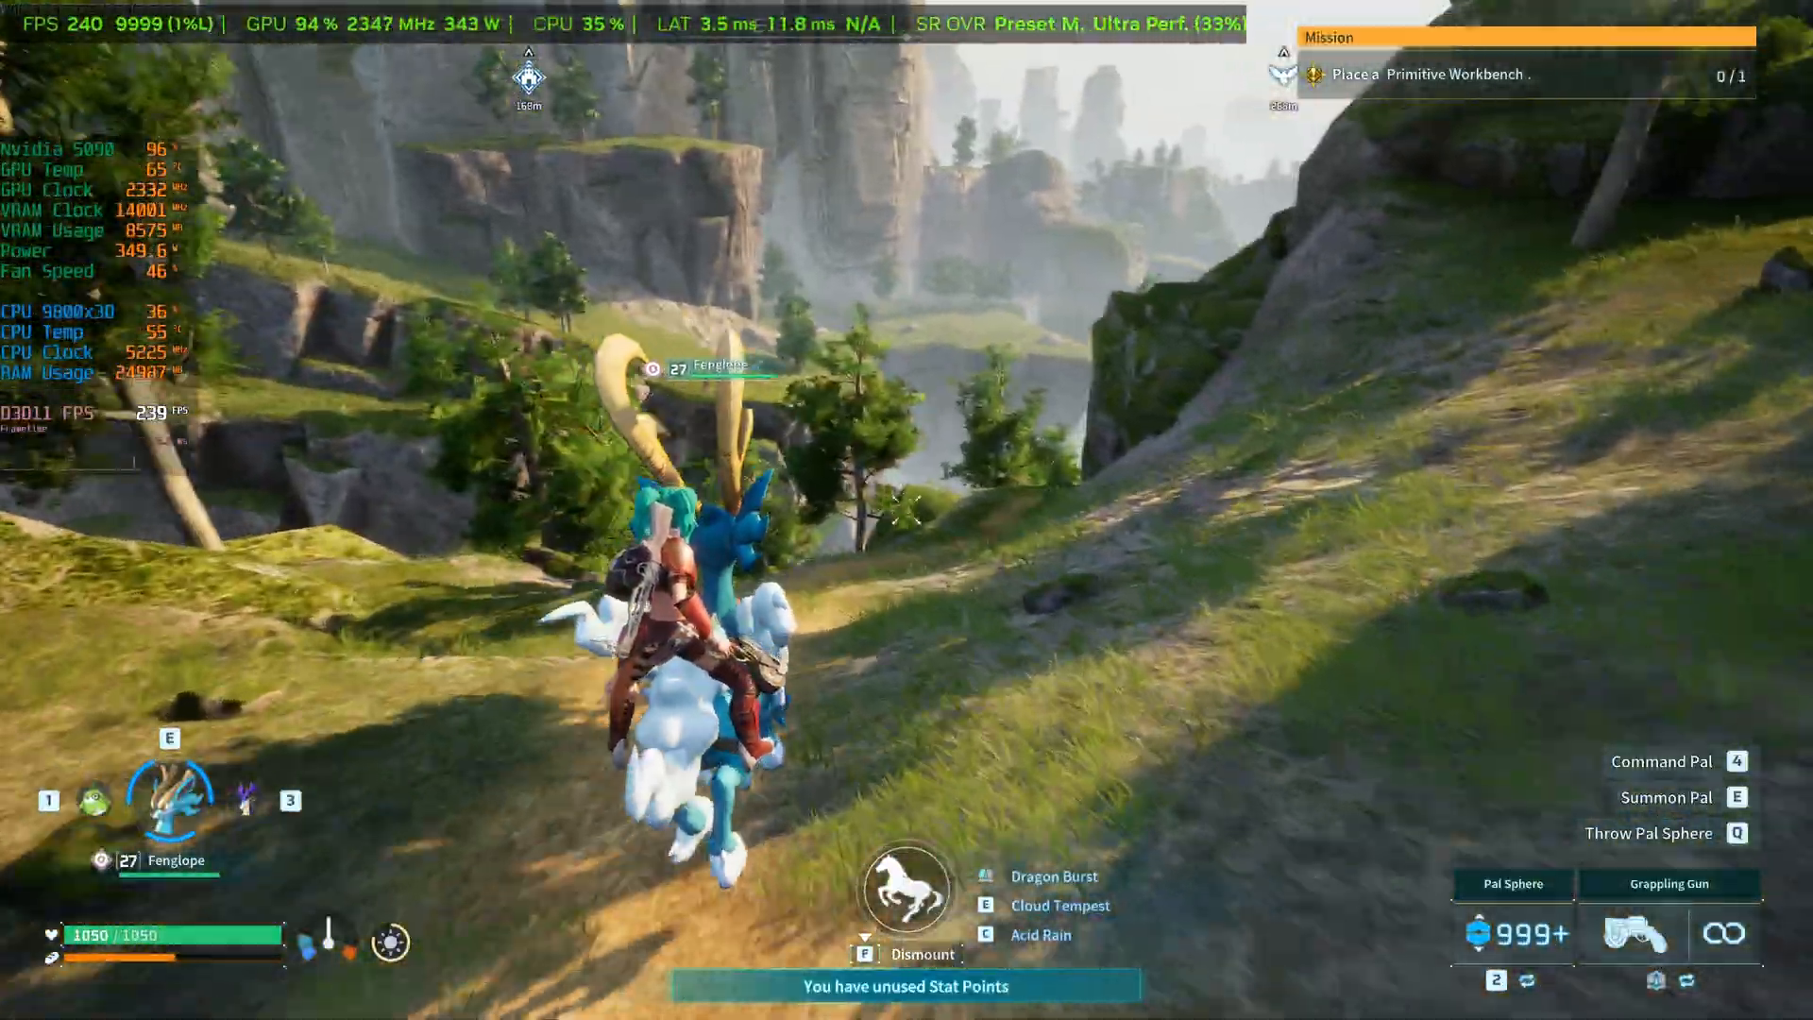
pyautogui.moveTo(906, 510)
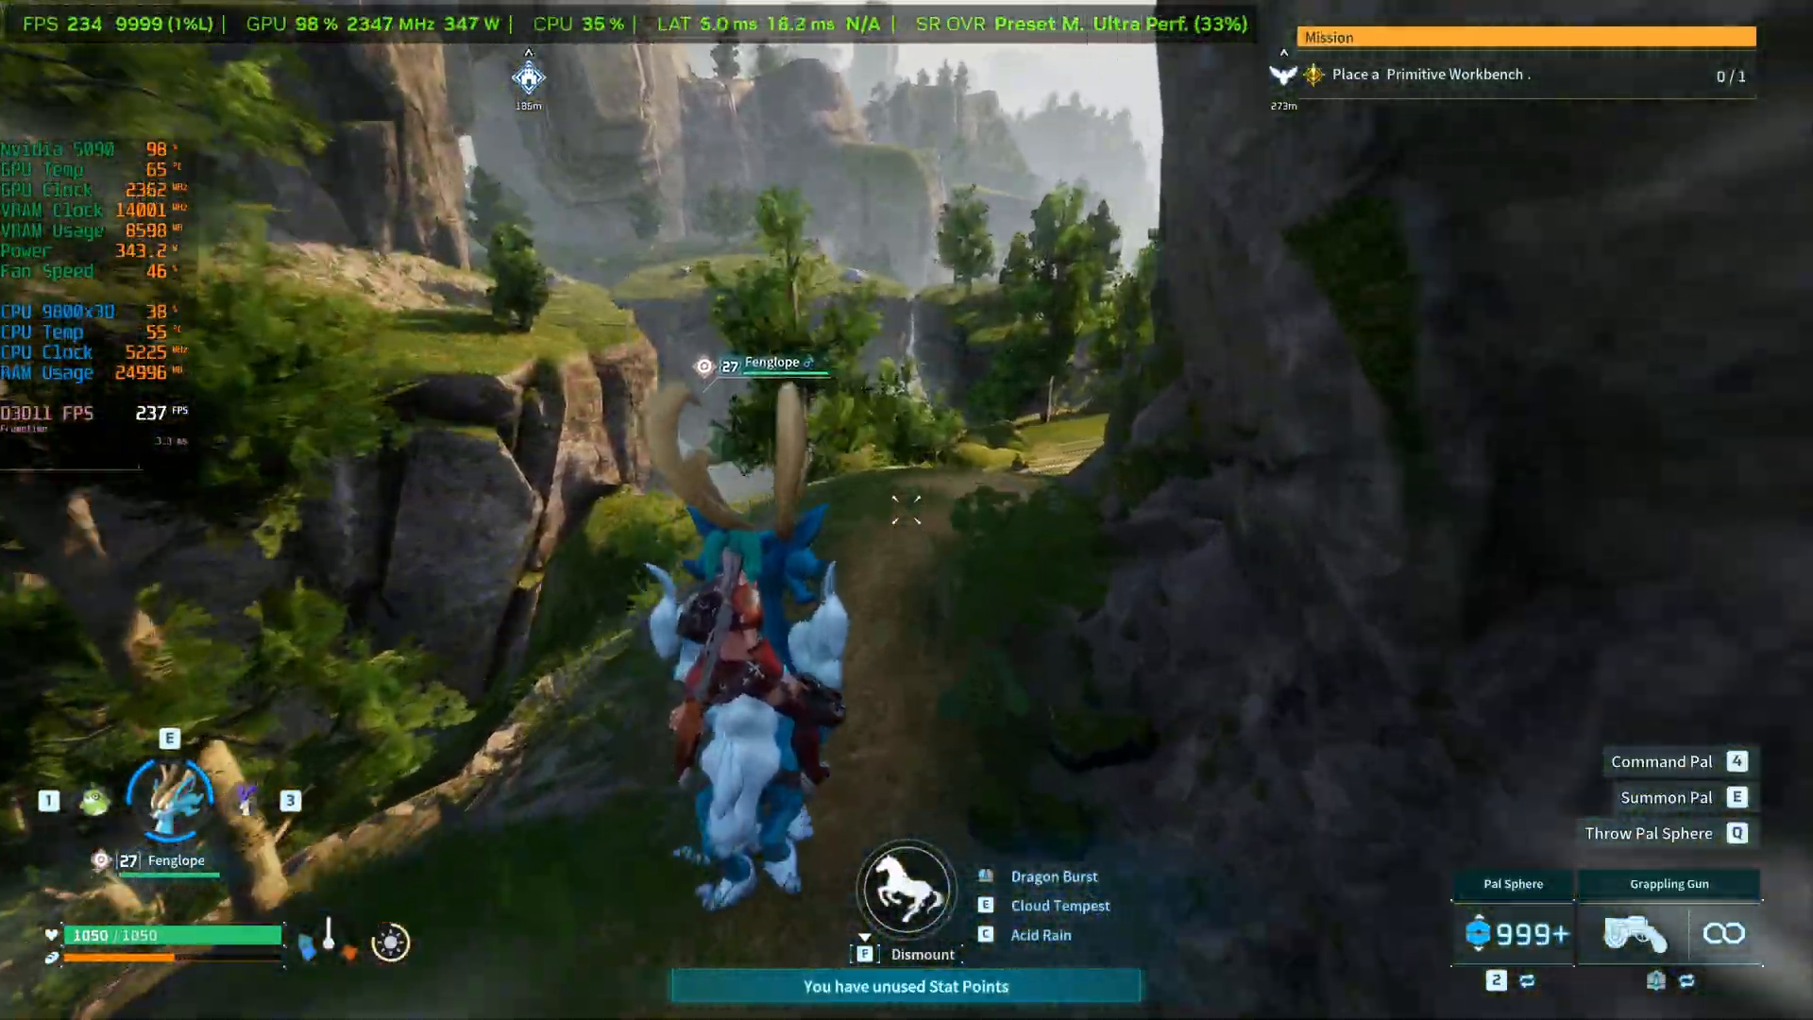